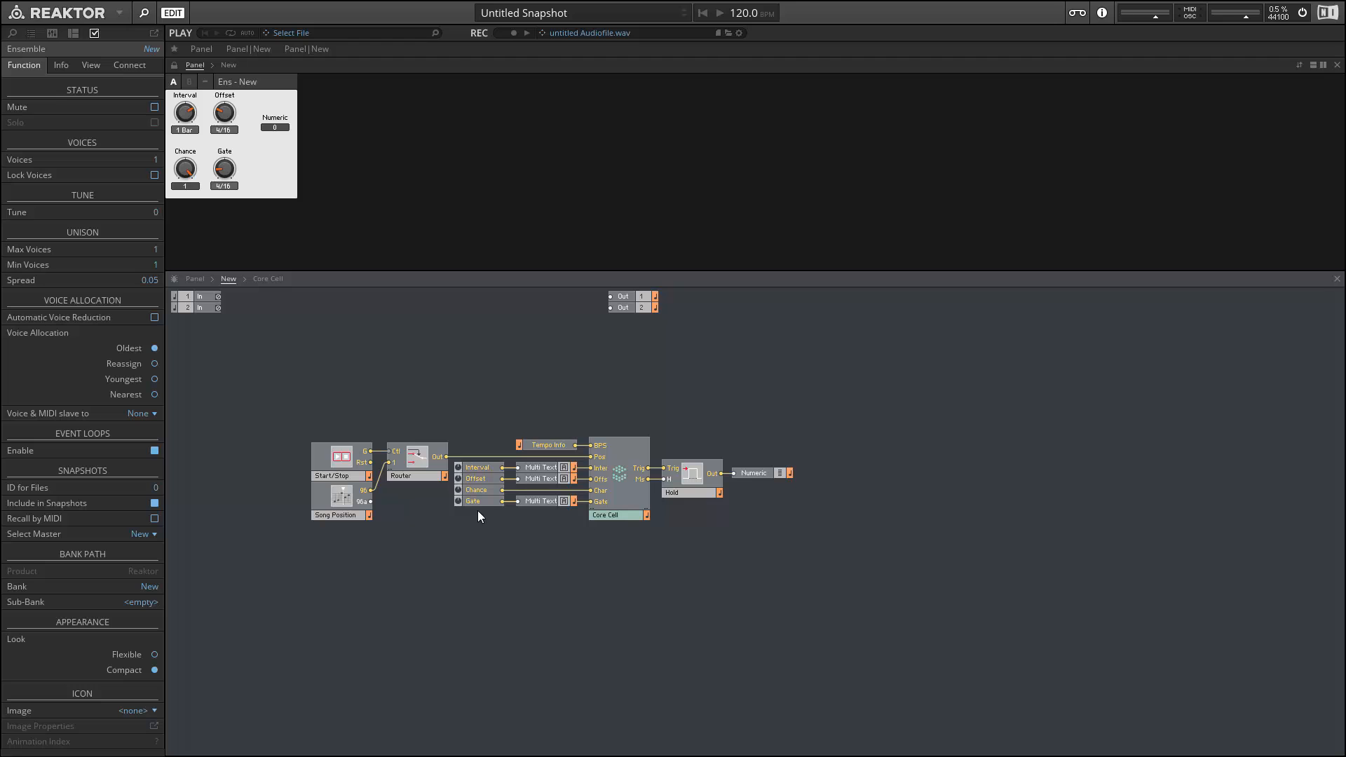
# Insert a knob named Grid with Min 0, Max 15, Default 8 and Step Size 1.
pyautogui.rightClick(479, 515)
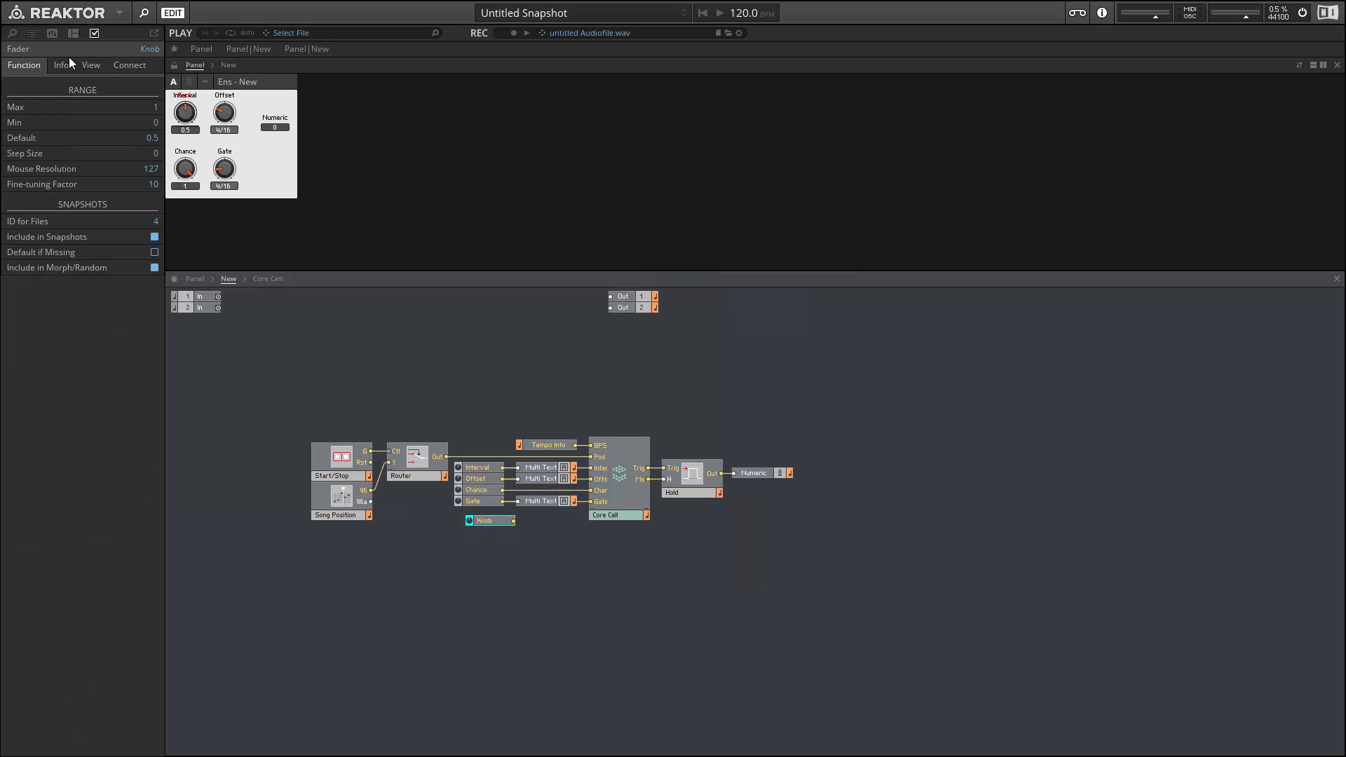
pyautogui.click(129, 65)
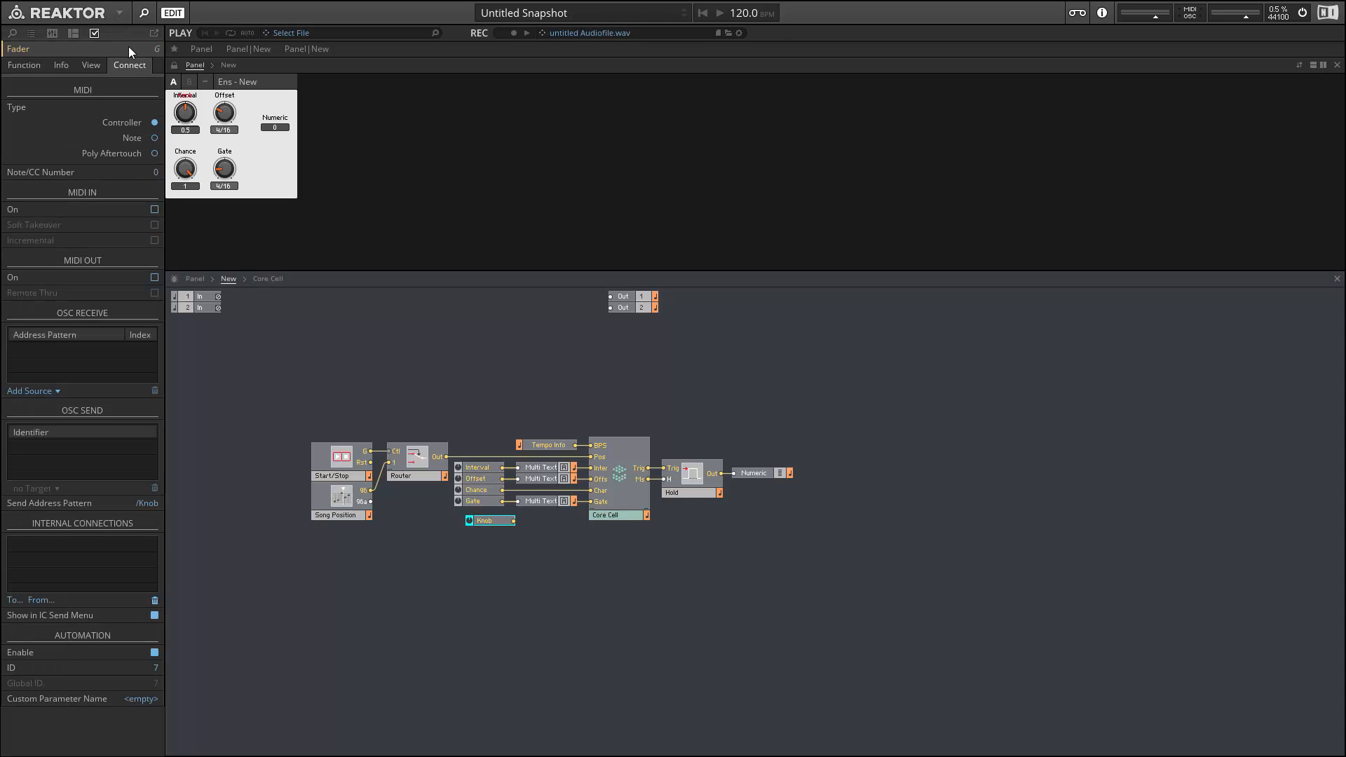
pyautogui.click(24, 65)
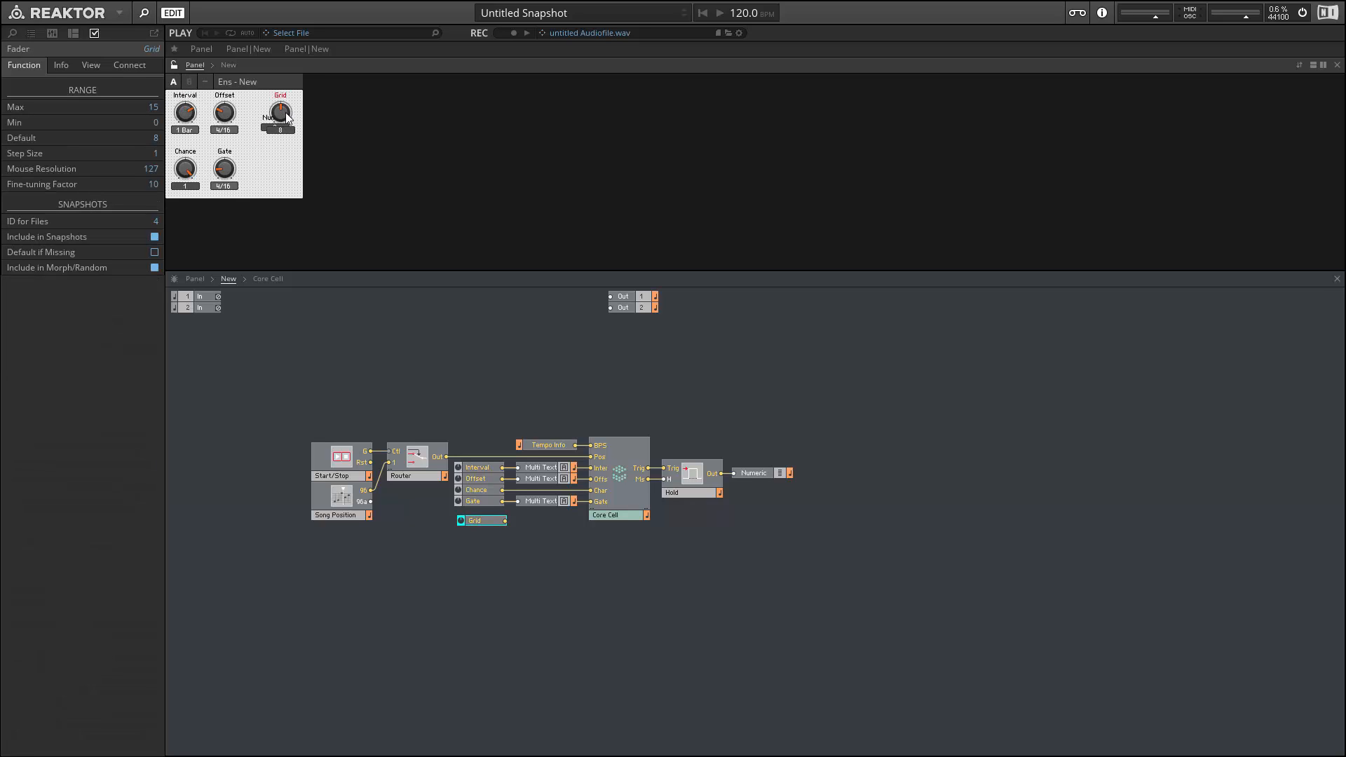
# Drag the Numeric meter under the Chance and Gate knobs and duplicate the Gate Multi Text.
pyautogui.click(753, 473)
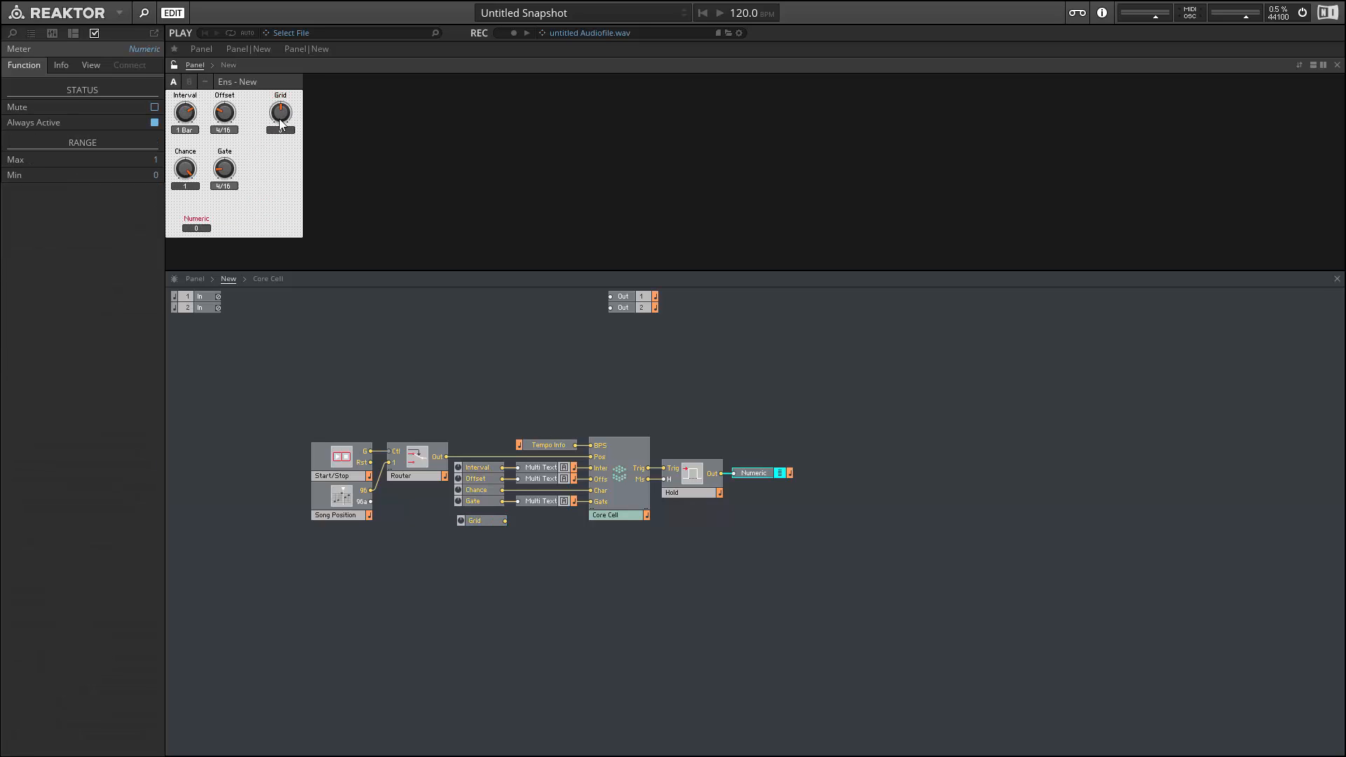
pyautogui.click(275, 112)
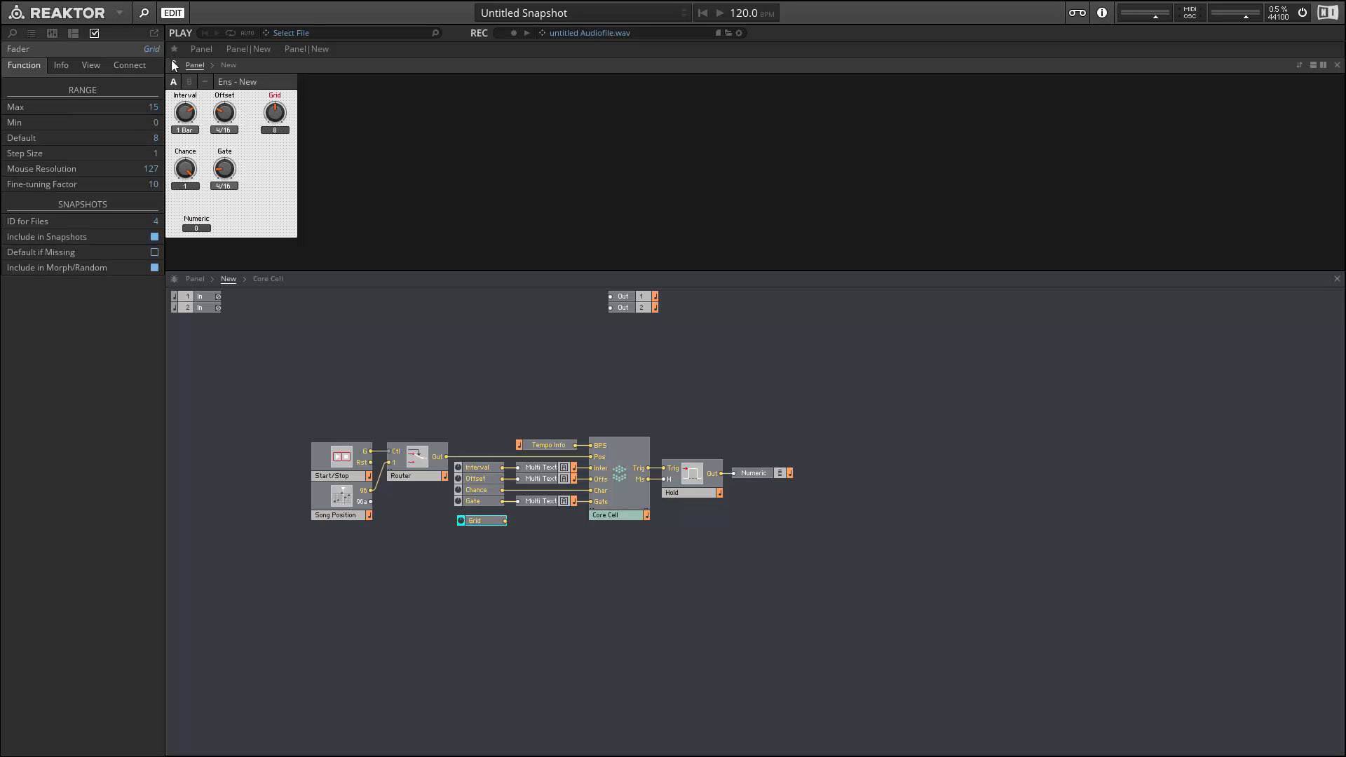
pyautogui.click(539, 497)
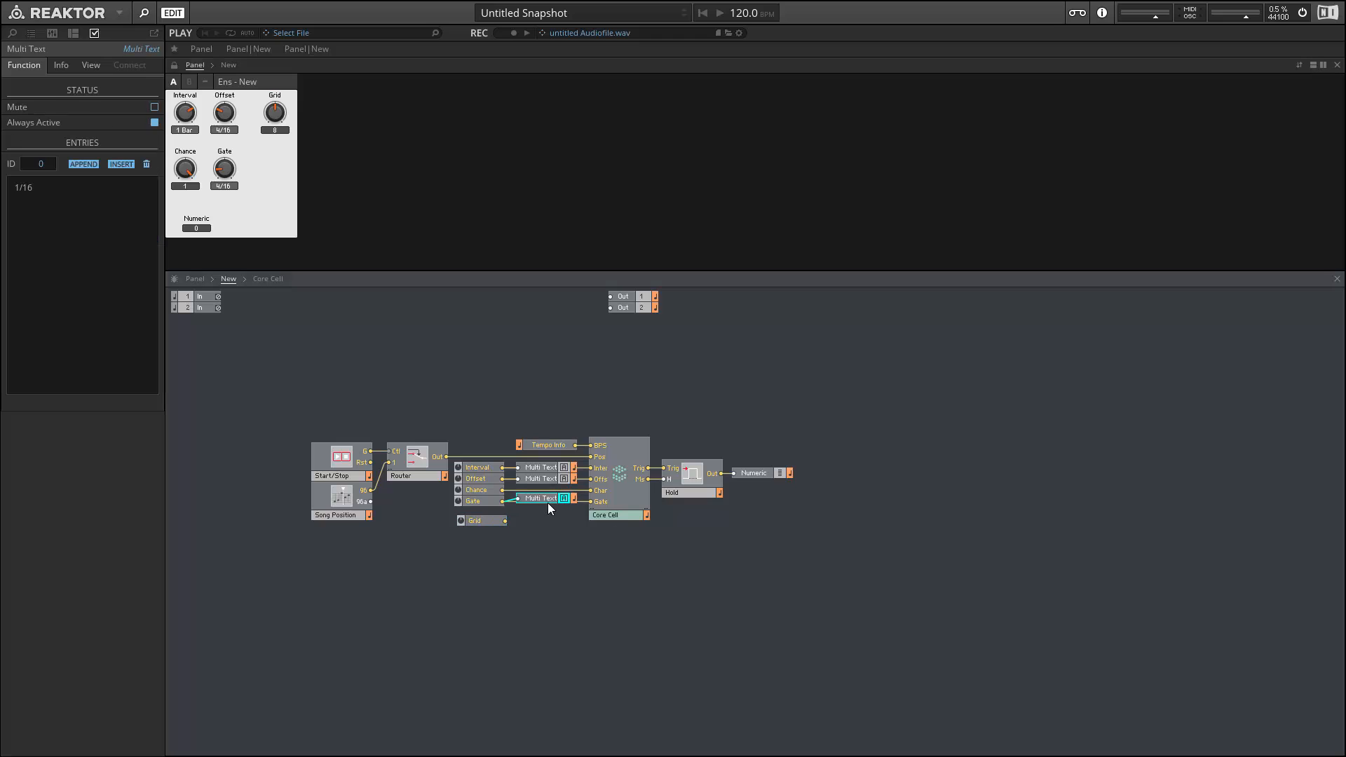
pyautogui.moveTo(541, 500)
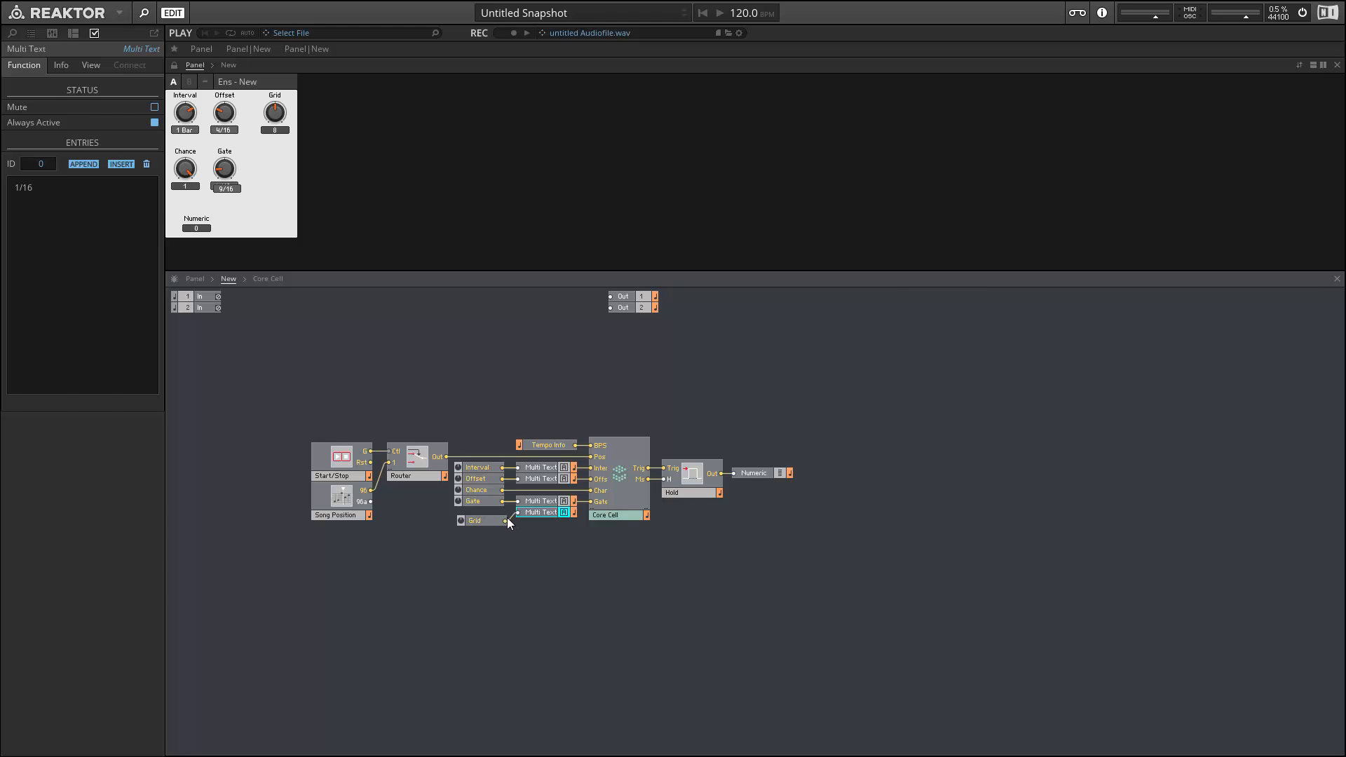
# Wire Grid to a new Core Cell Grid port and the copied Multi Text, entries reset to 1/256.
pyautogui.click(473, 512)
pyautogui.write('4 Bars')
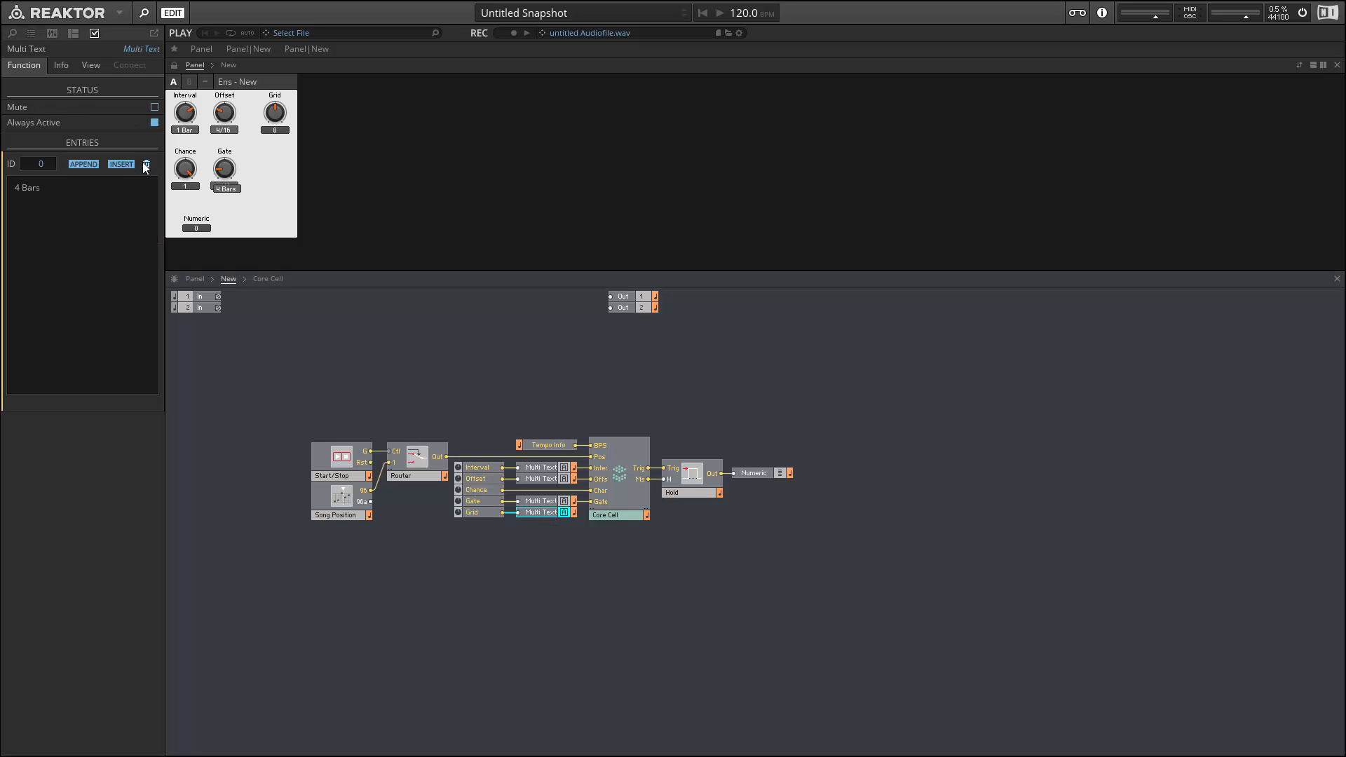
pyautogui.click(146, 164)
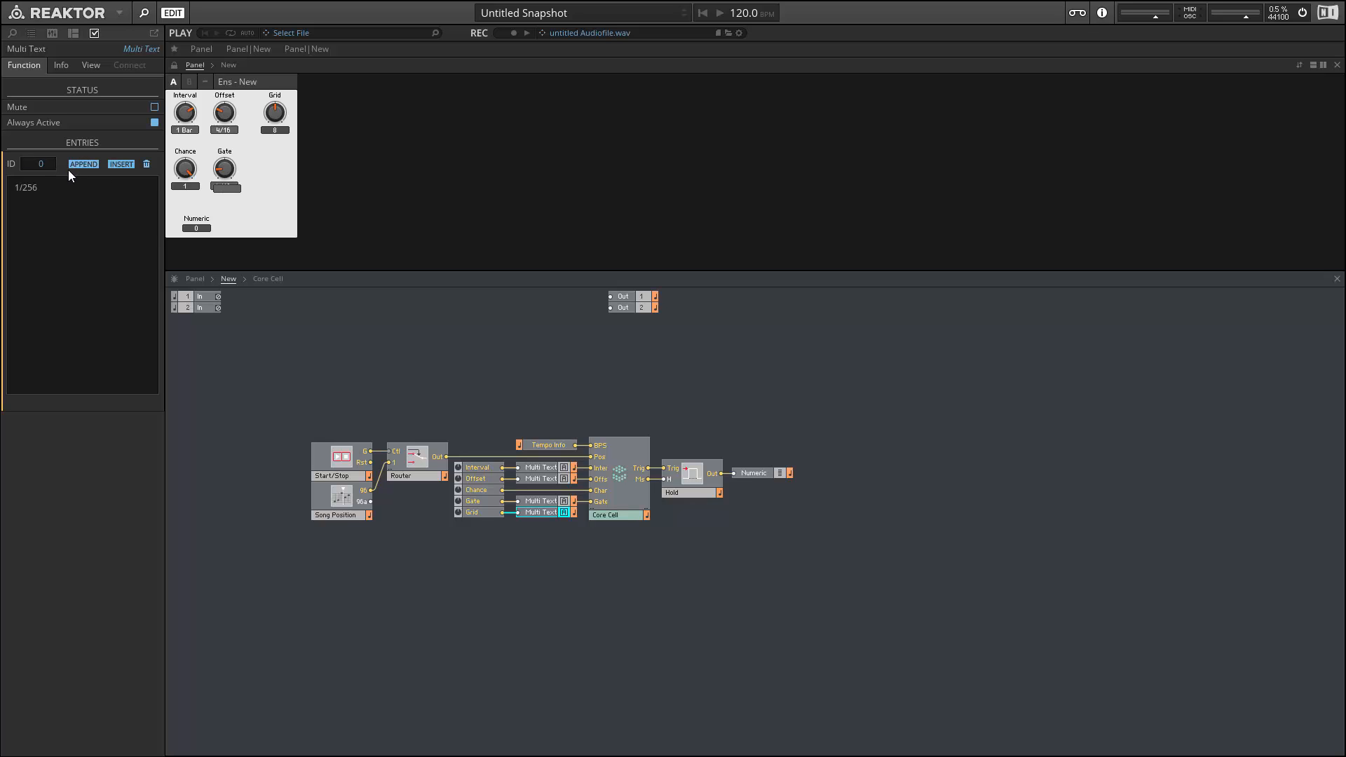
# Append the Grid division labels 1/128, 1/96, 1/32 through 1/16.
pyautogui.click(83, 164)
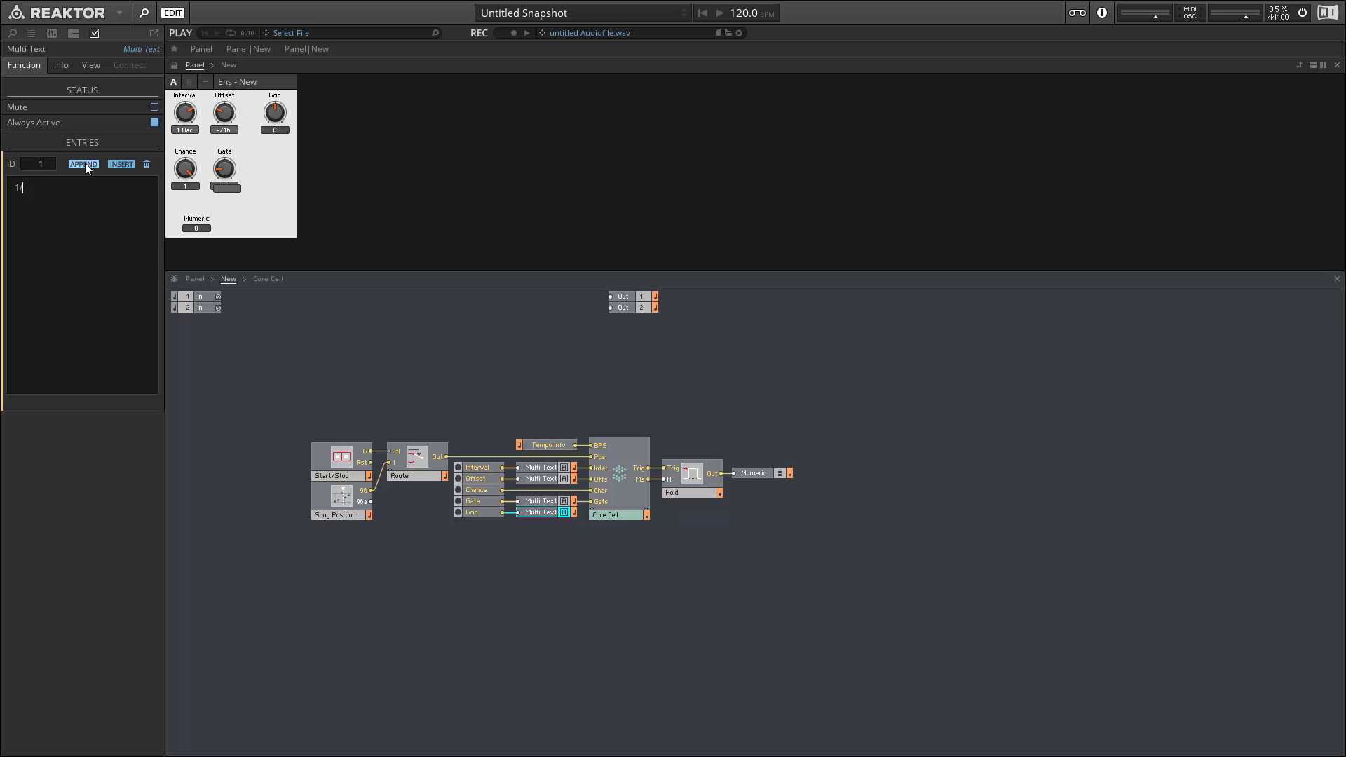
pyautogui.write('12')
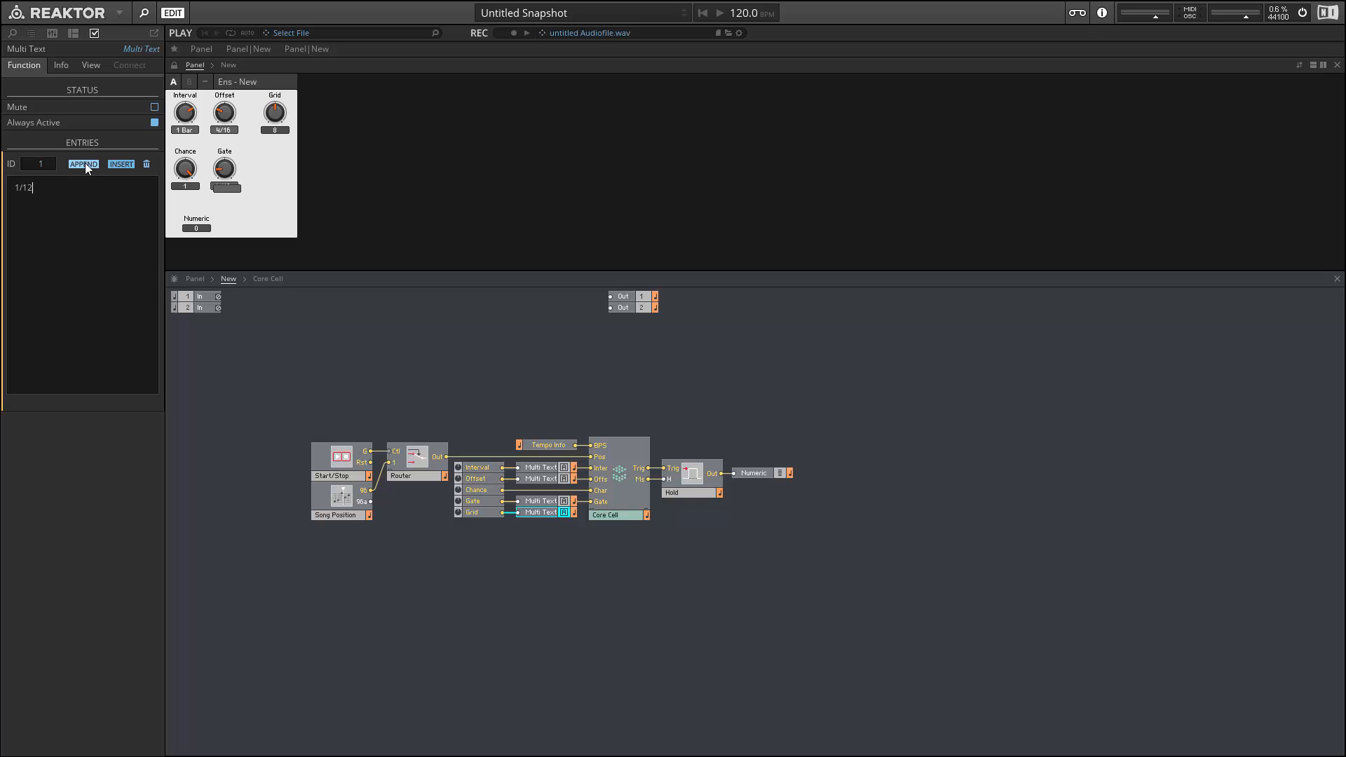
pyautogui.click(83, 164)
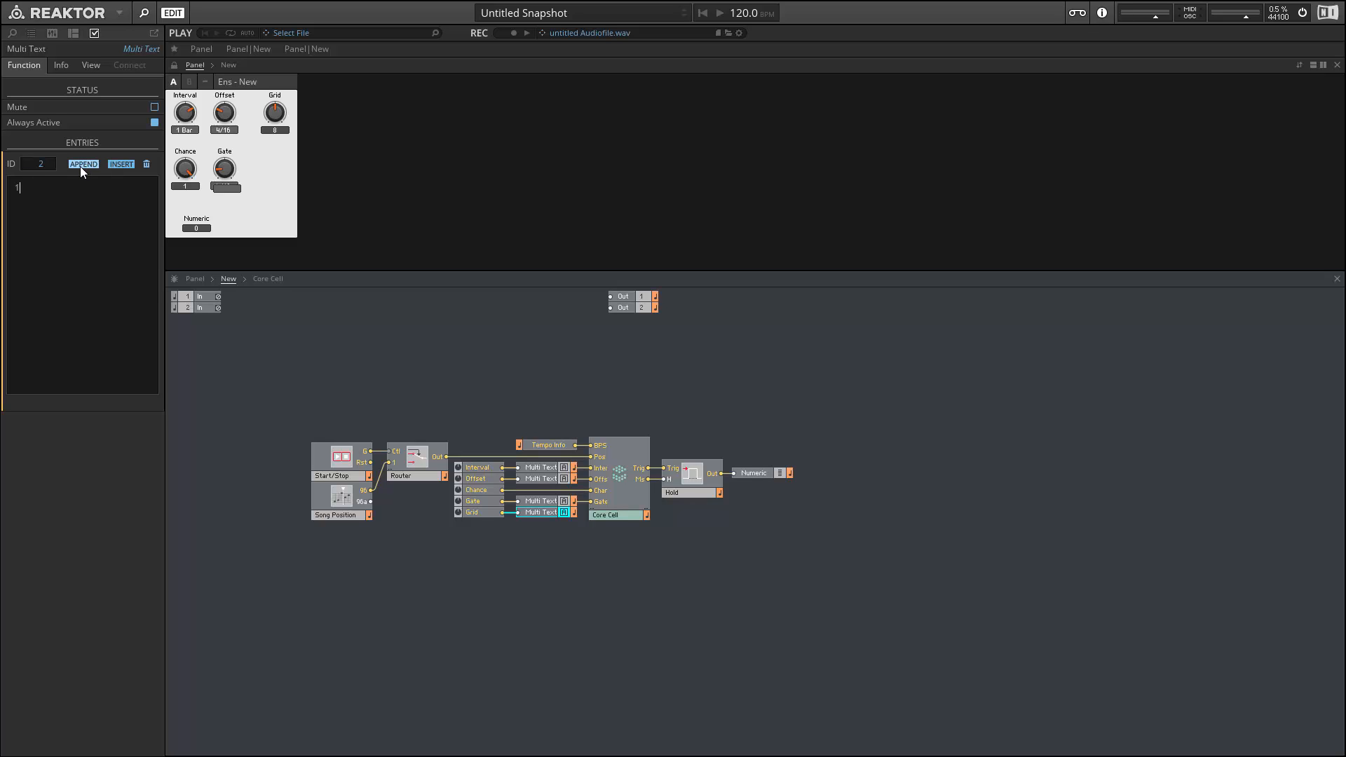
pyautogui.write('/96')
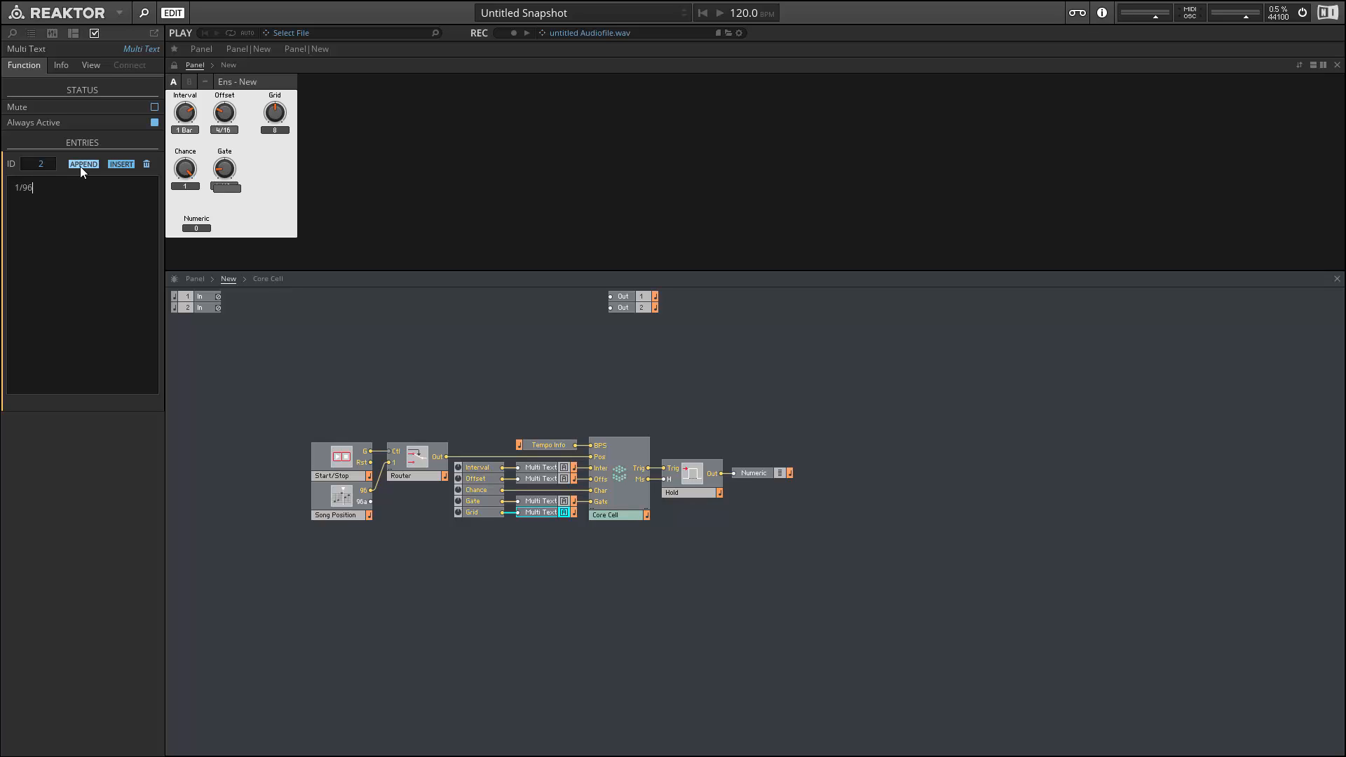
pyautogui.click(83, 164)
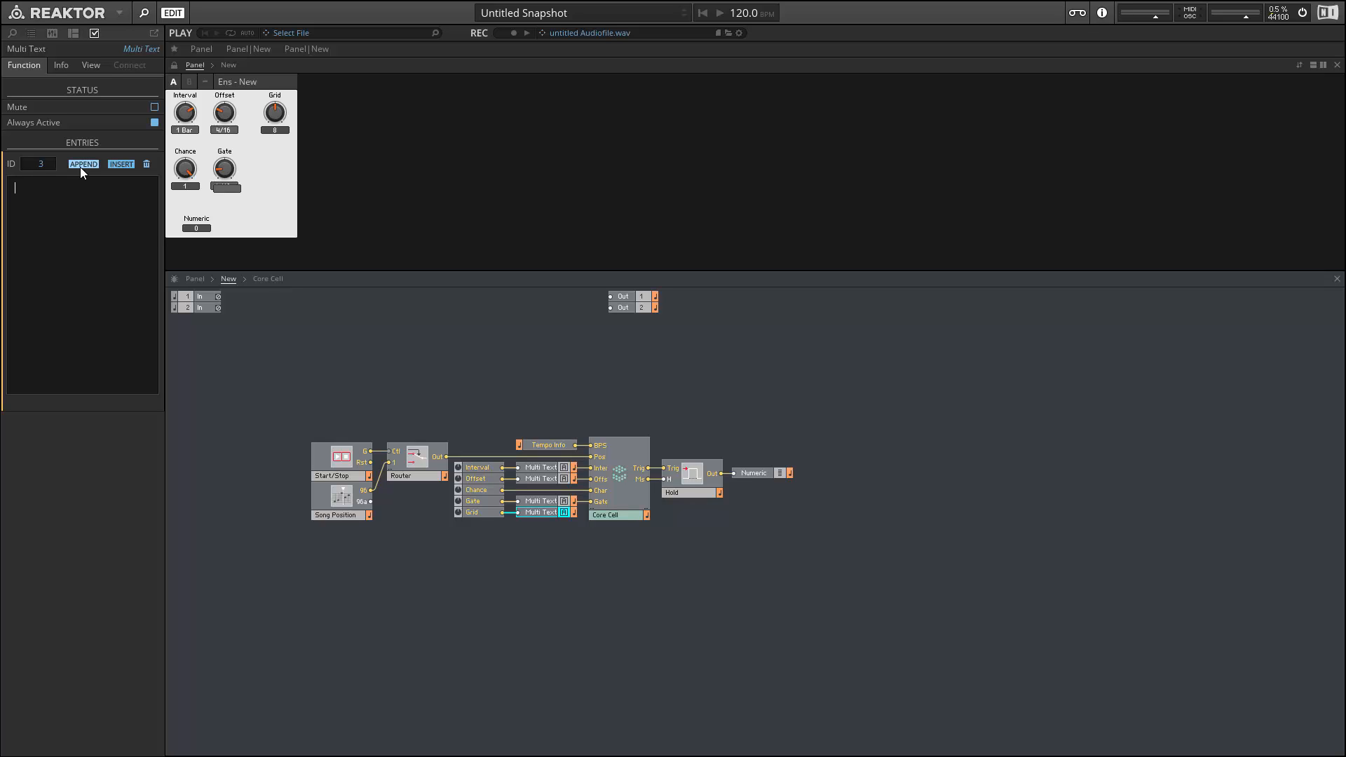
pyautogui.write('1/')
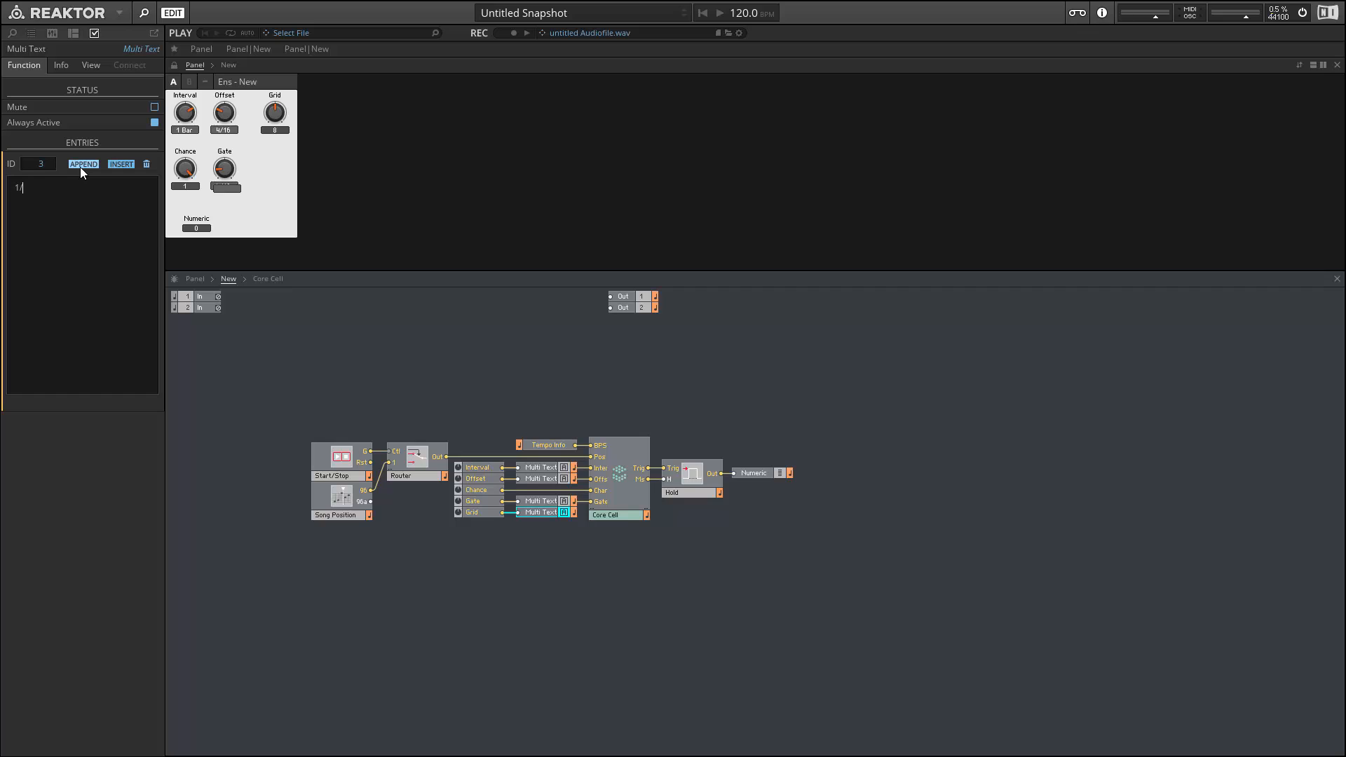
pyautogui.click(83, 164)
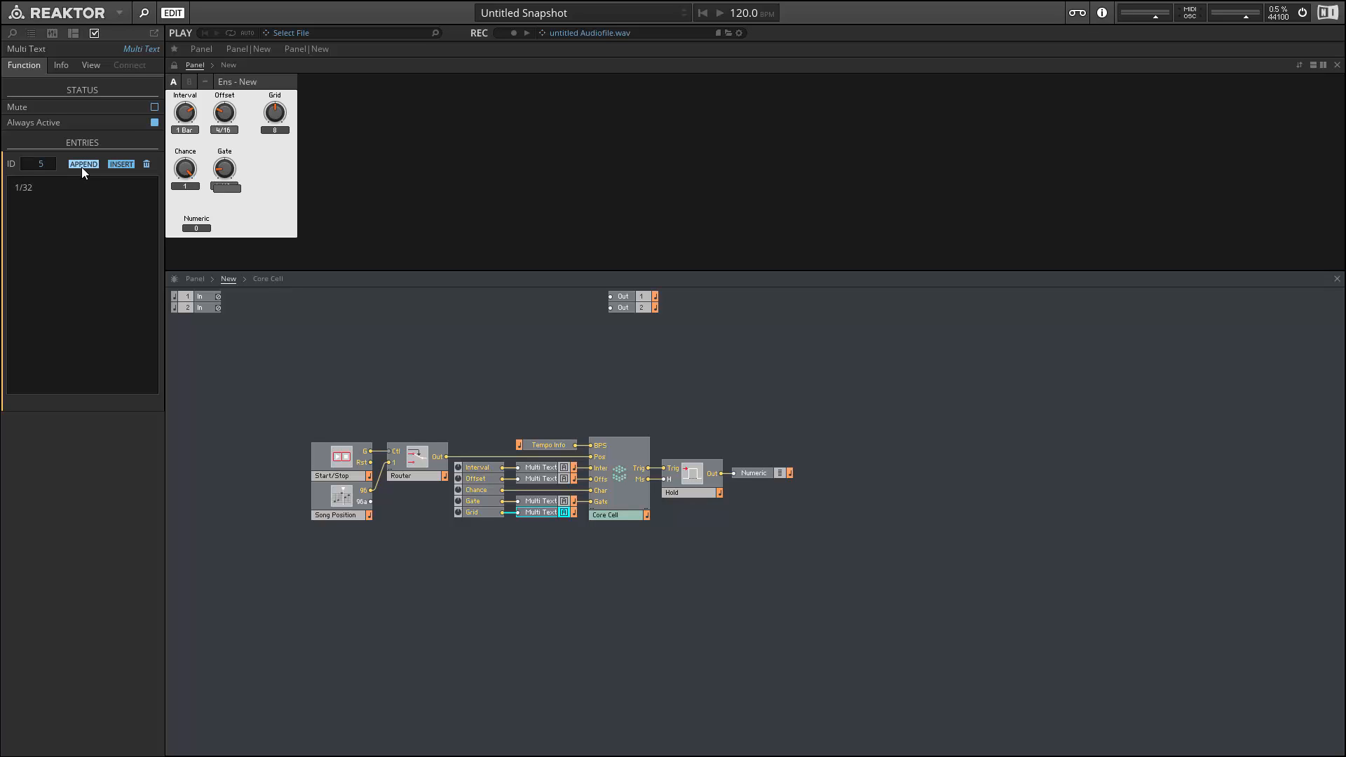
pyautogui.click(83, 164)
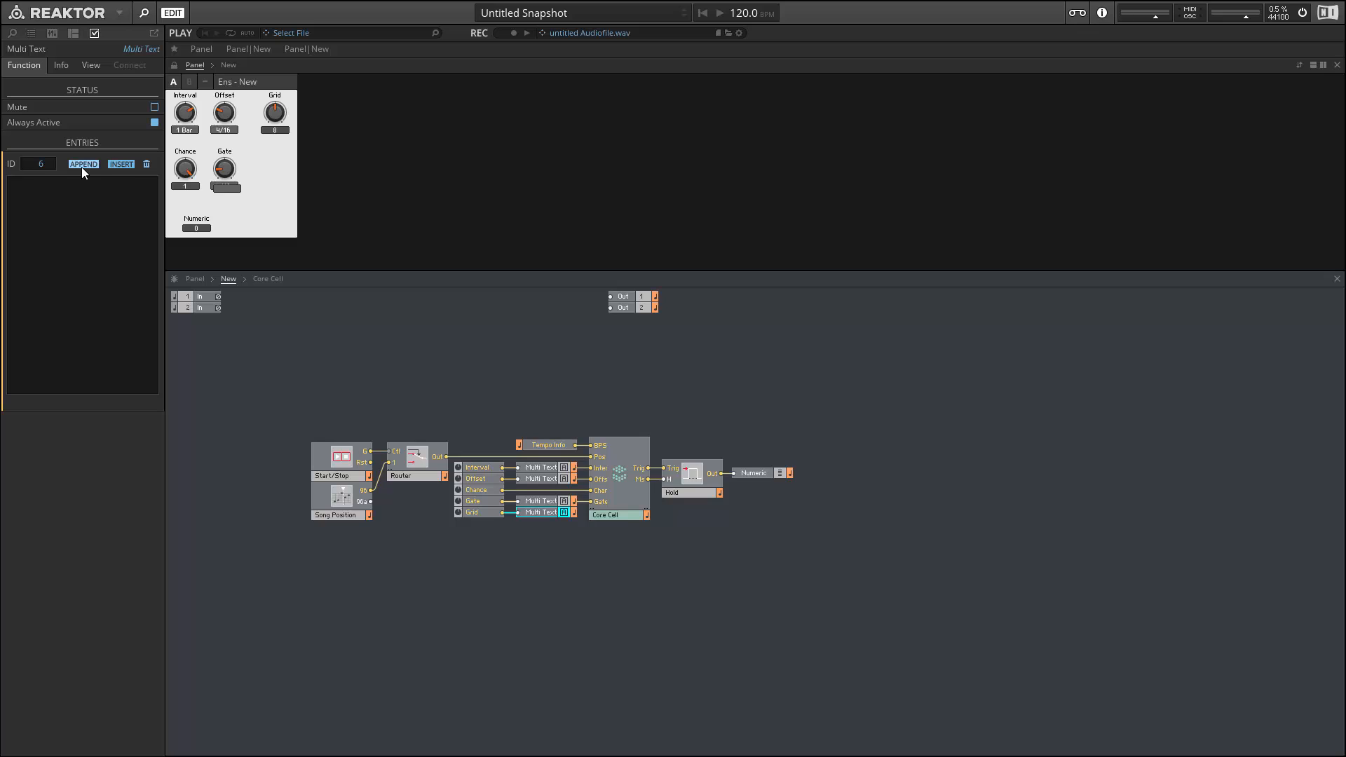
pyautogui.click(84, 164)
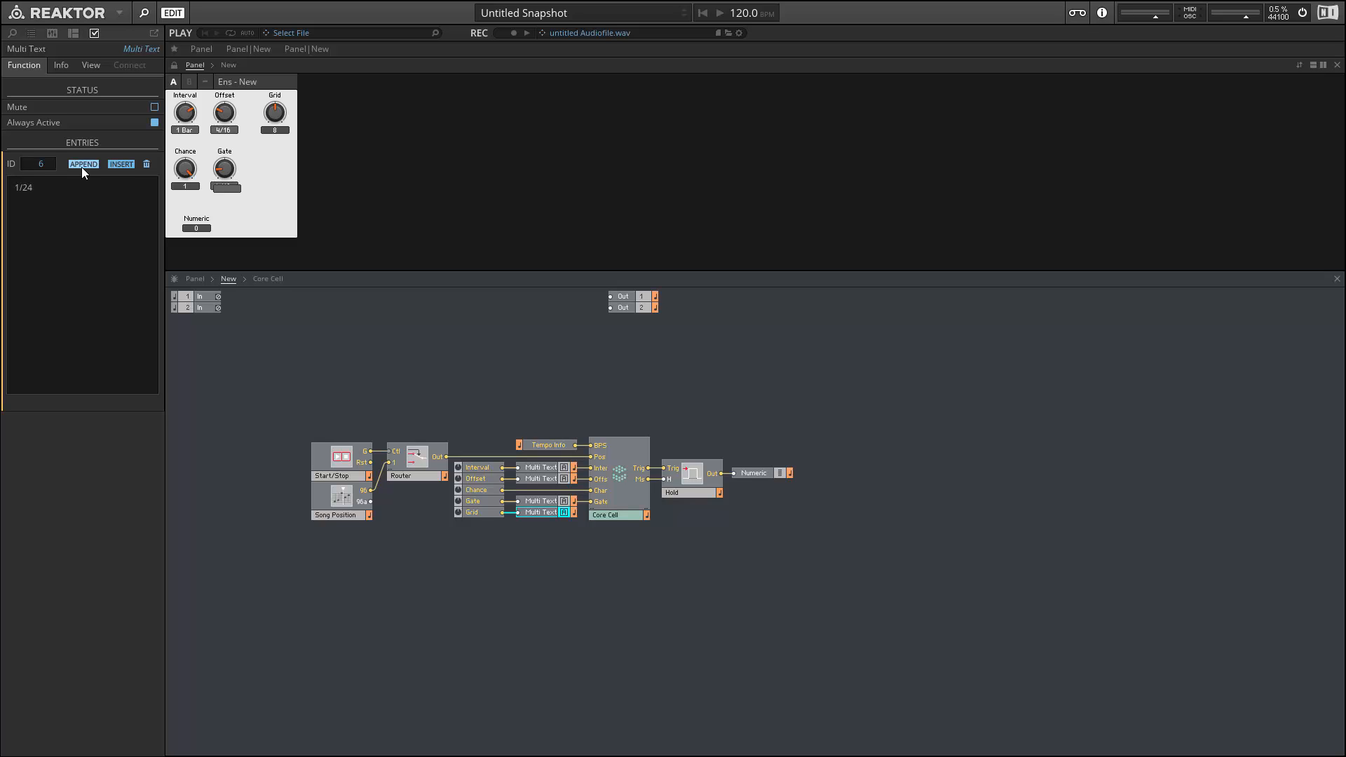
pyautogui.click(83, 164)
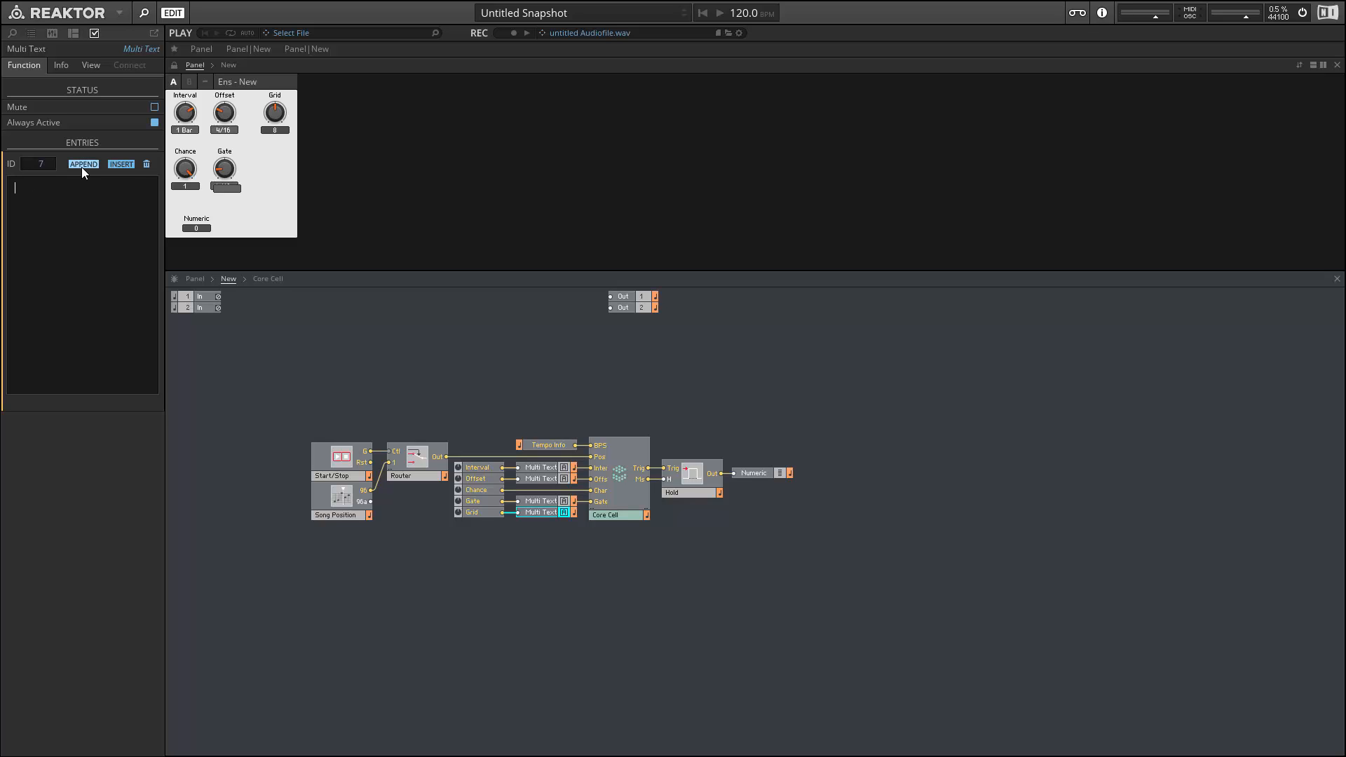
pyautogui.write('1/16')
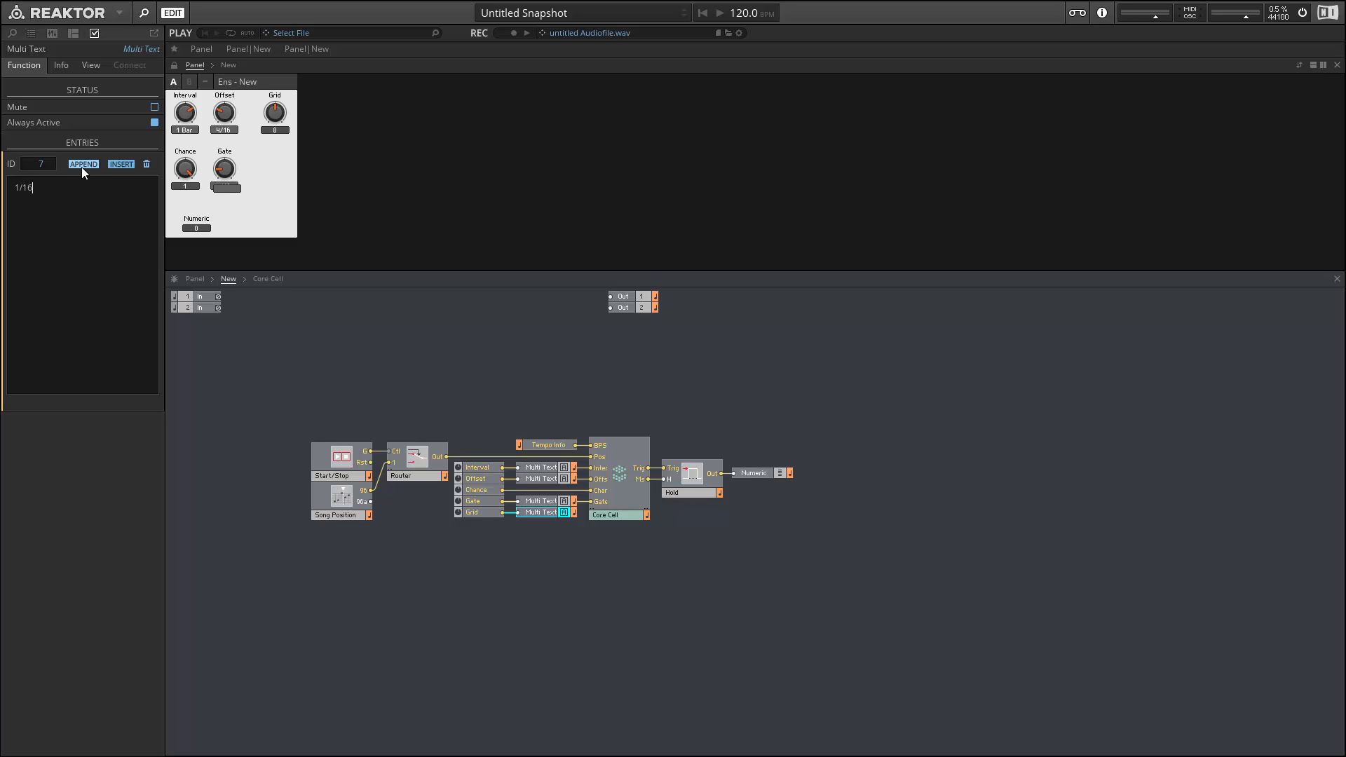
# Append the remaining division labels 1/12, 1/8, 1/6 and onward up to ID 15.
pyautogui.click(84, 164)
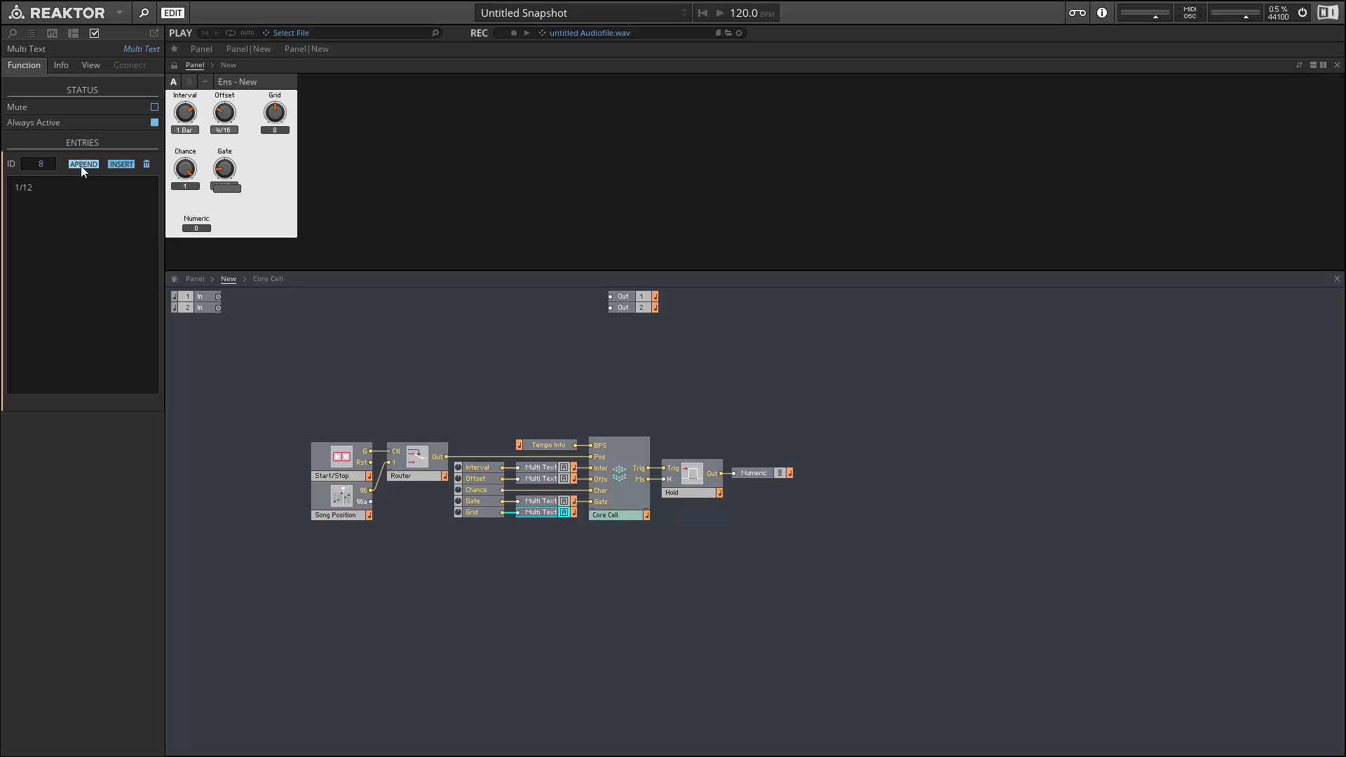
pyautogui.click(84, 163)
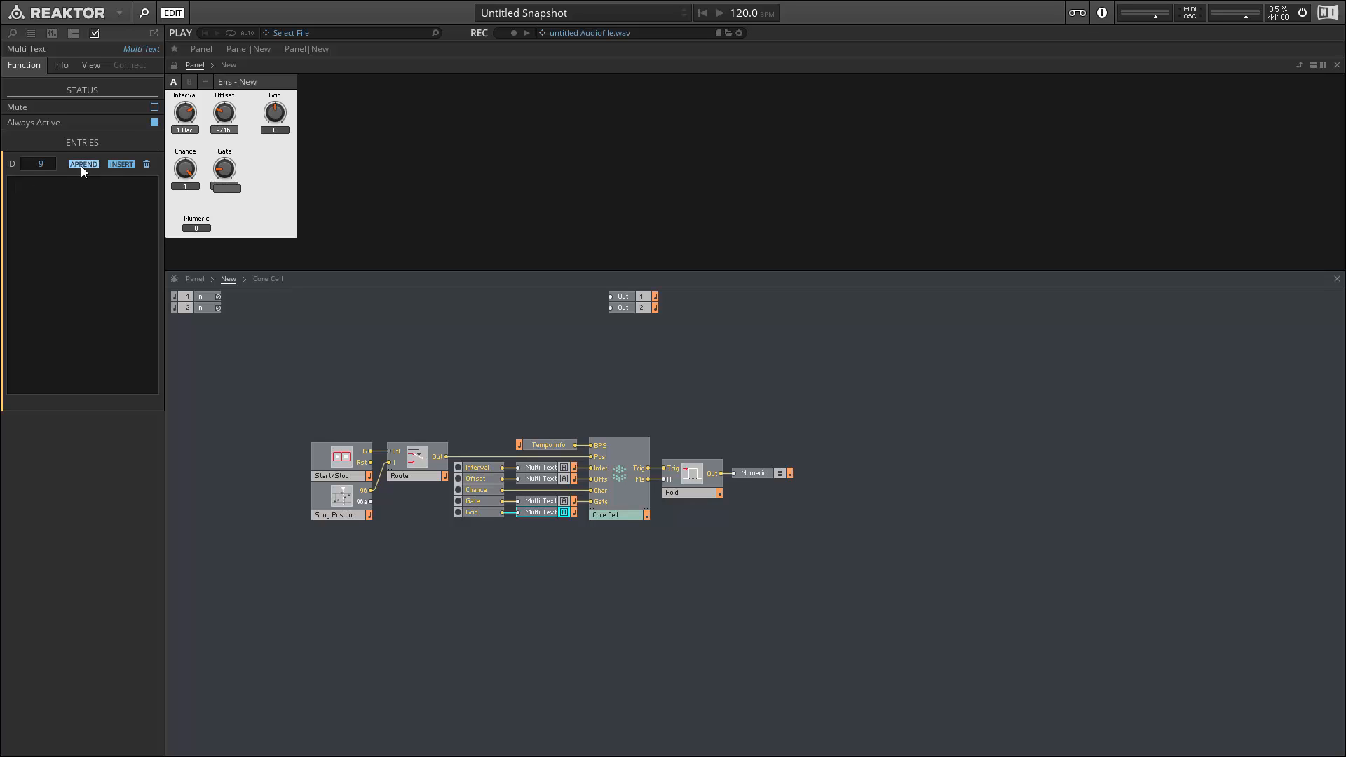
pyautogui.write('1/8')
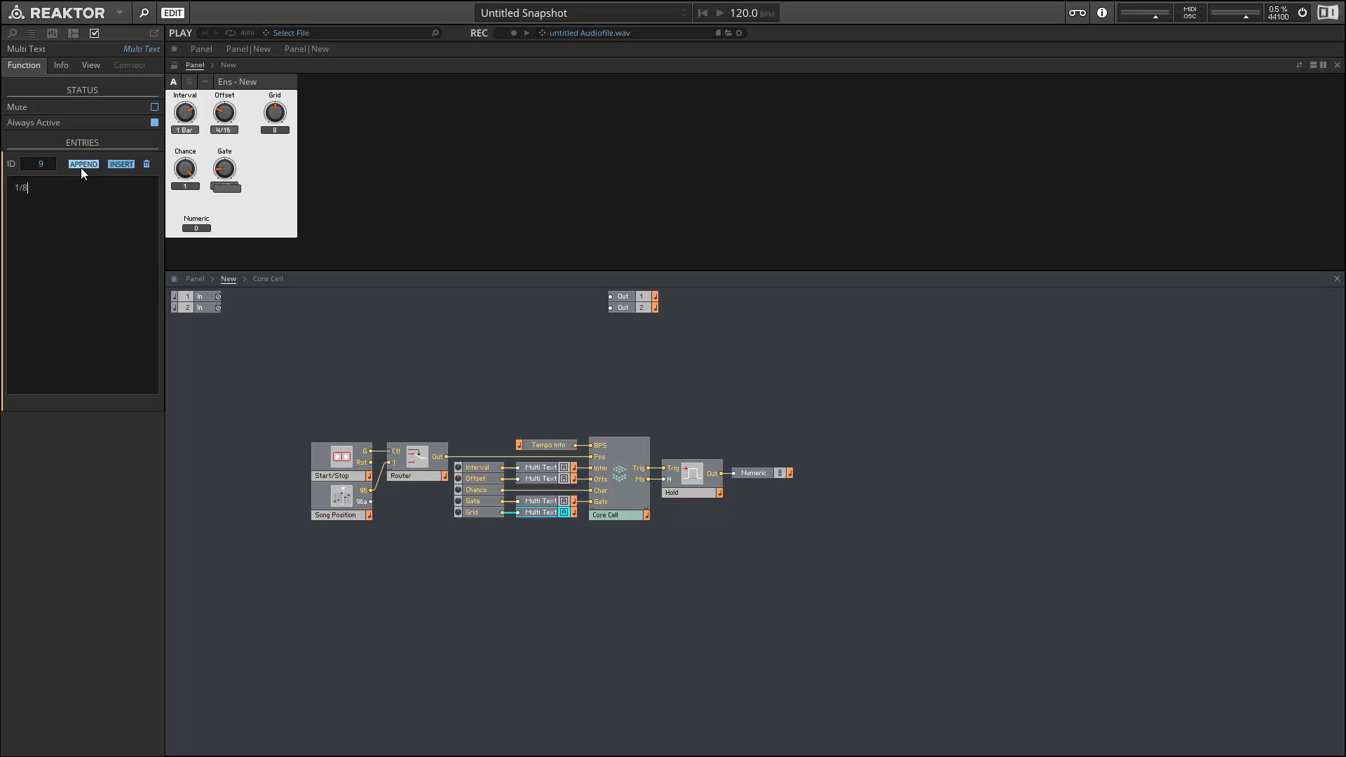
pyautogui.click(83, 164)
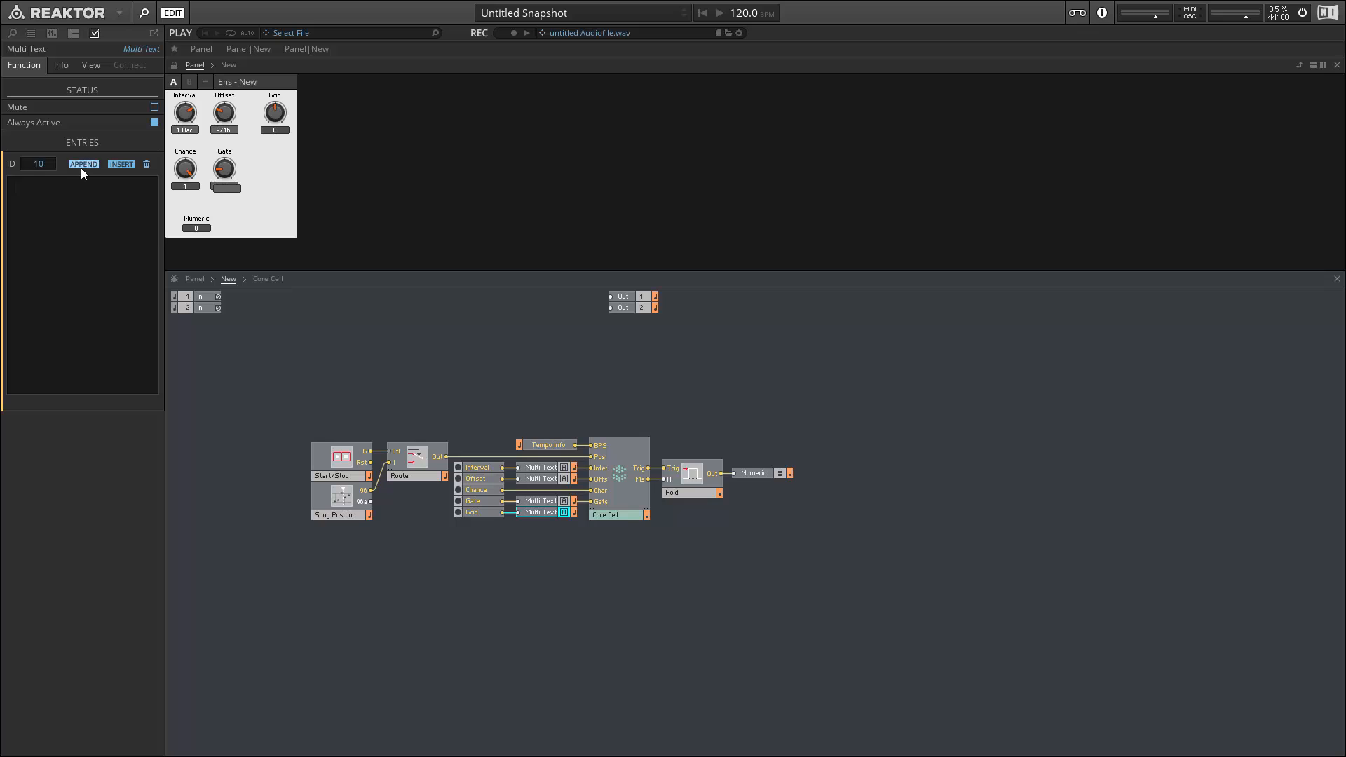
pyautogui.write('1/6')
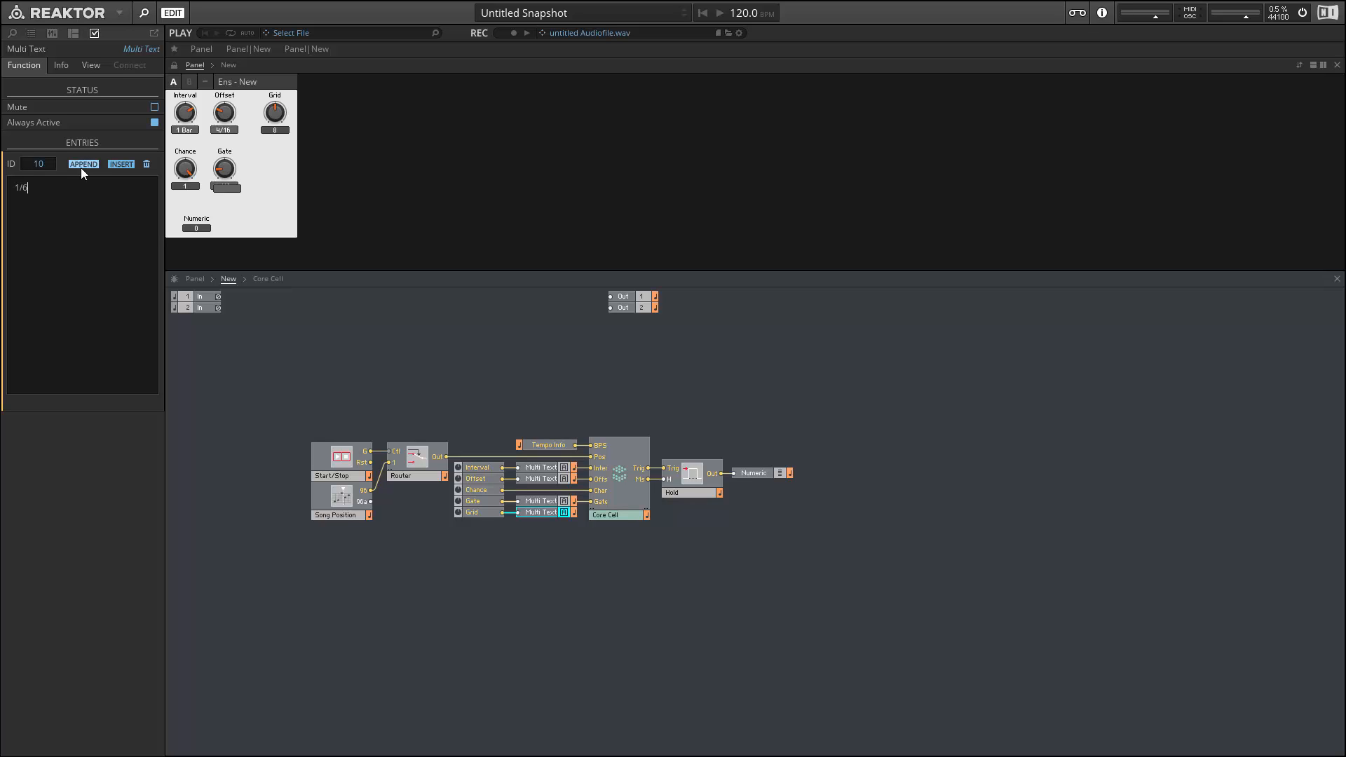
pyautogui.click(84, 164)
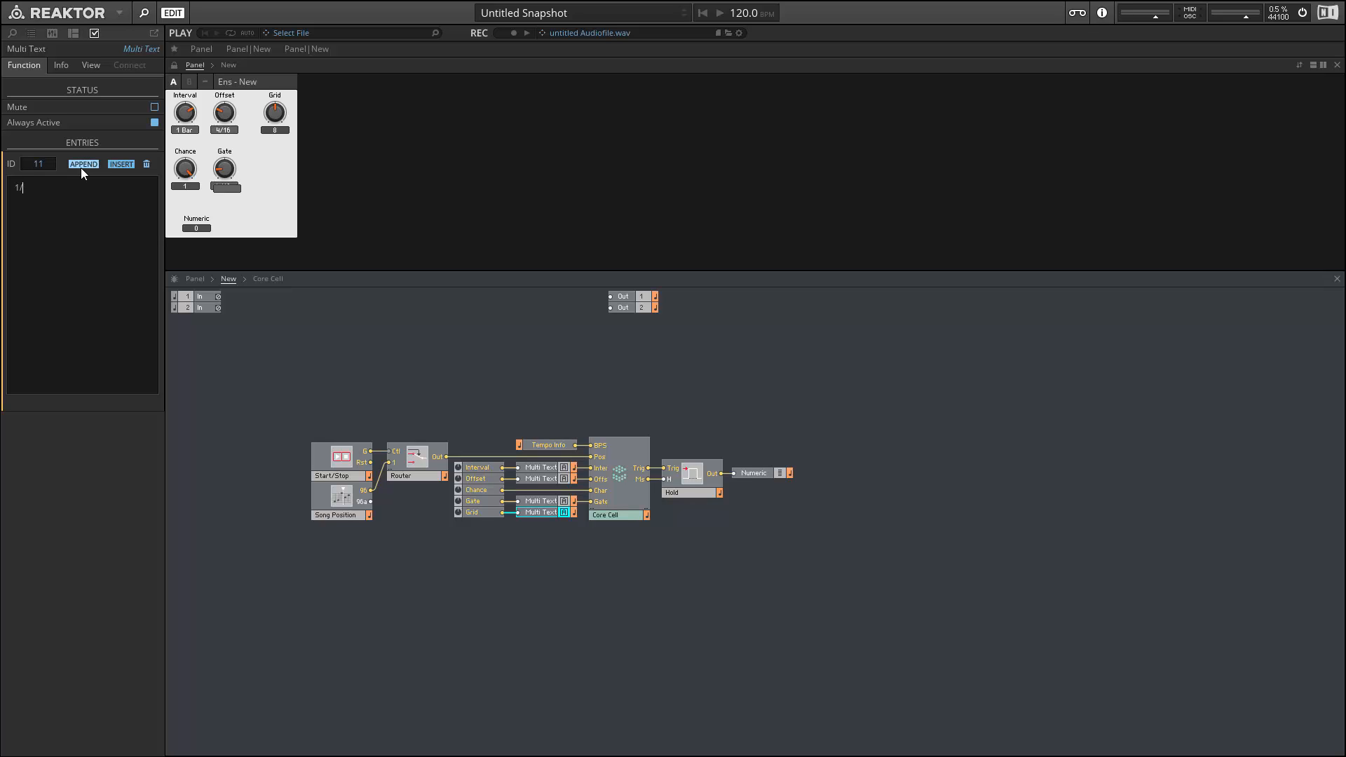
pyautogui.click(83, 164)
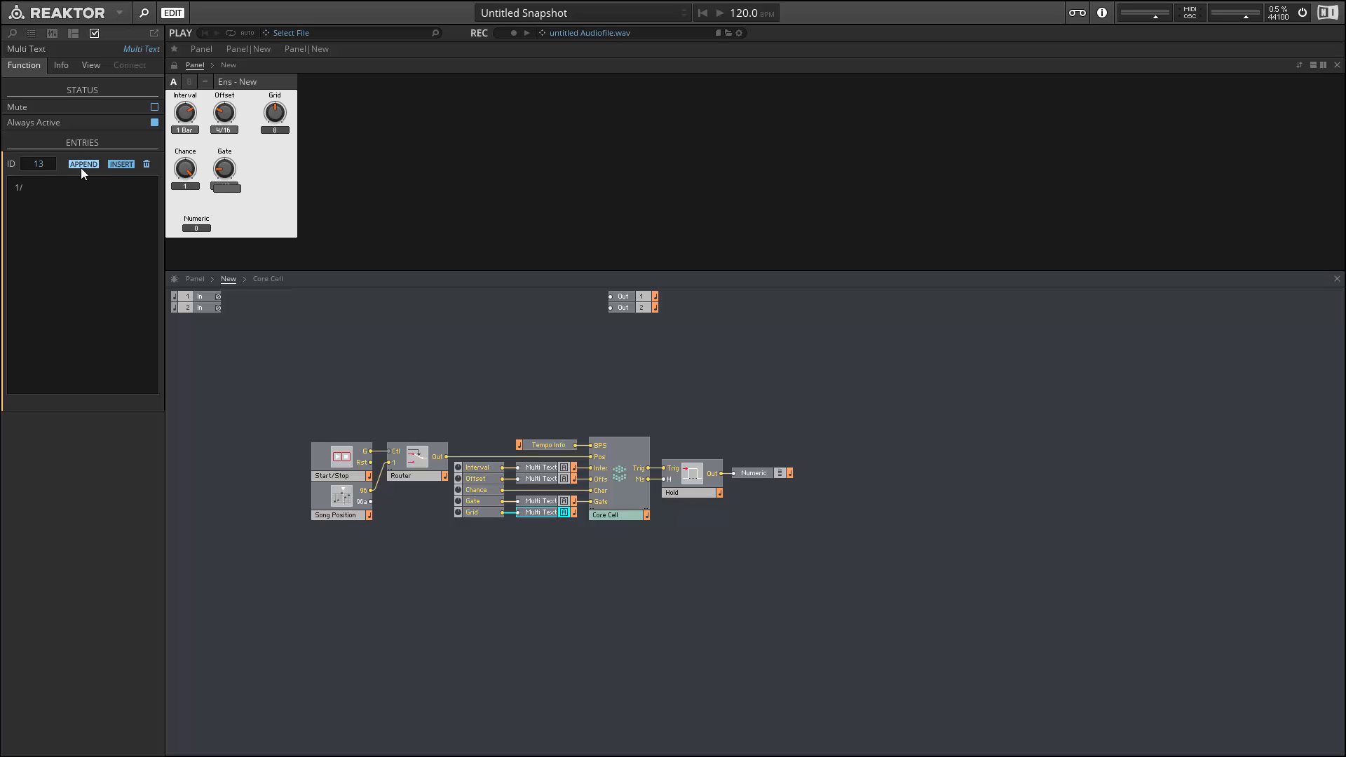
pyautogui.click(83, 164)
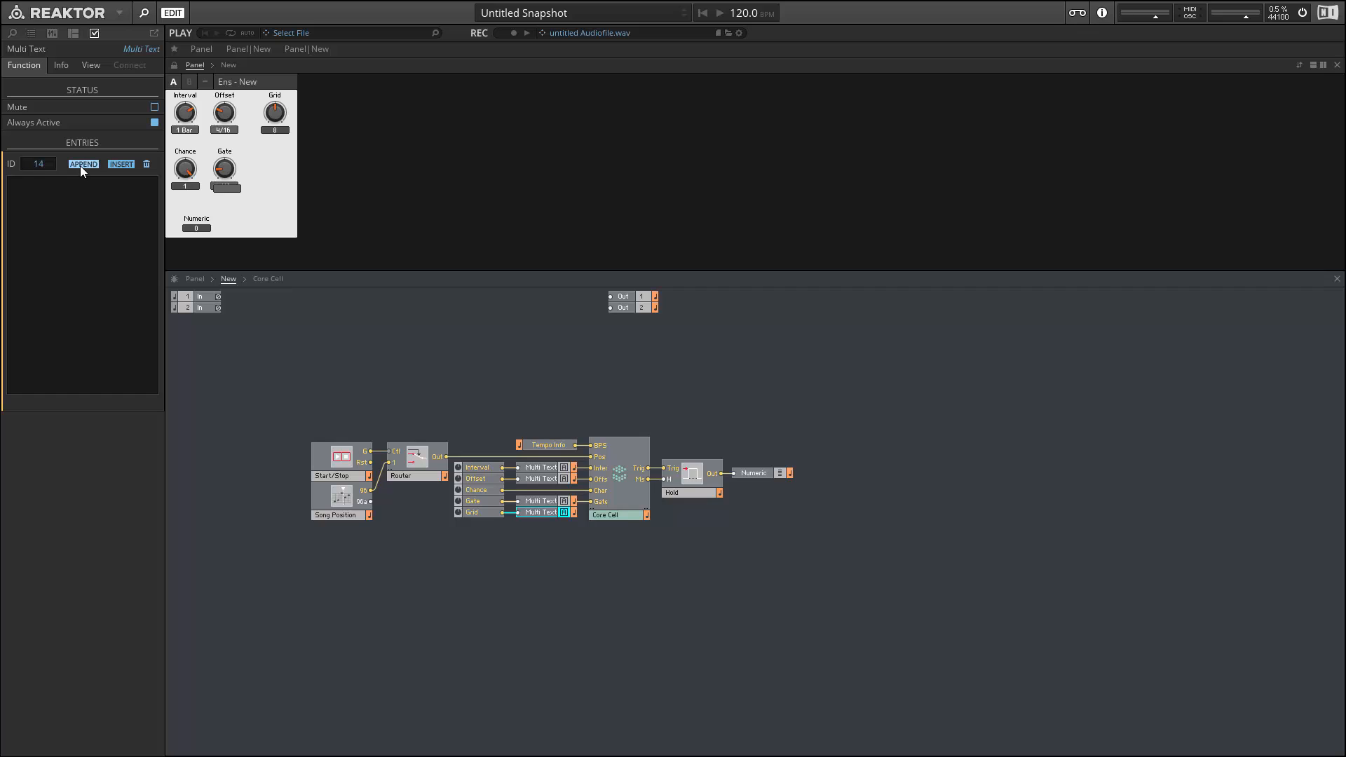
pyautogui.click(85, 164)
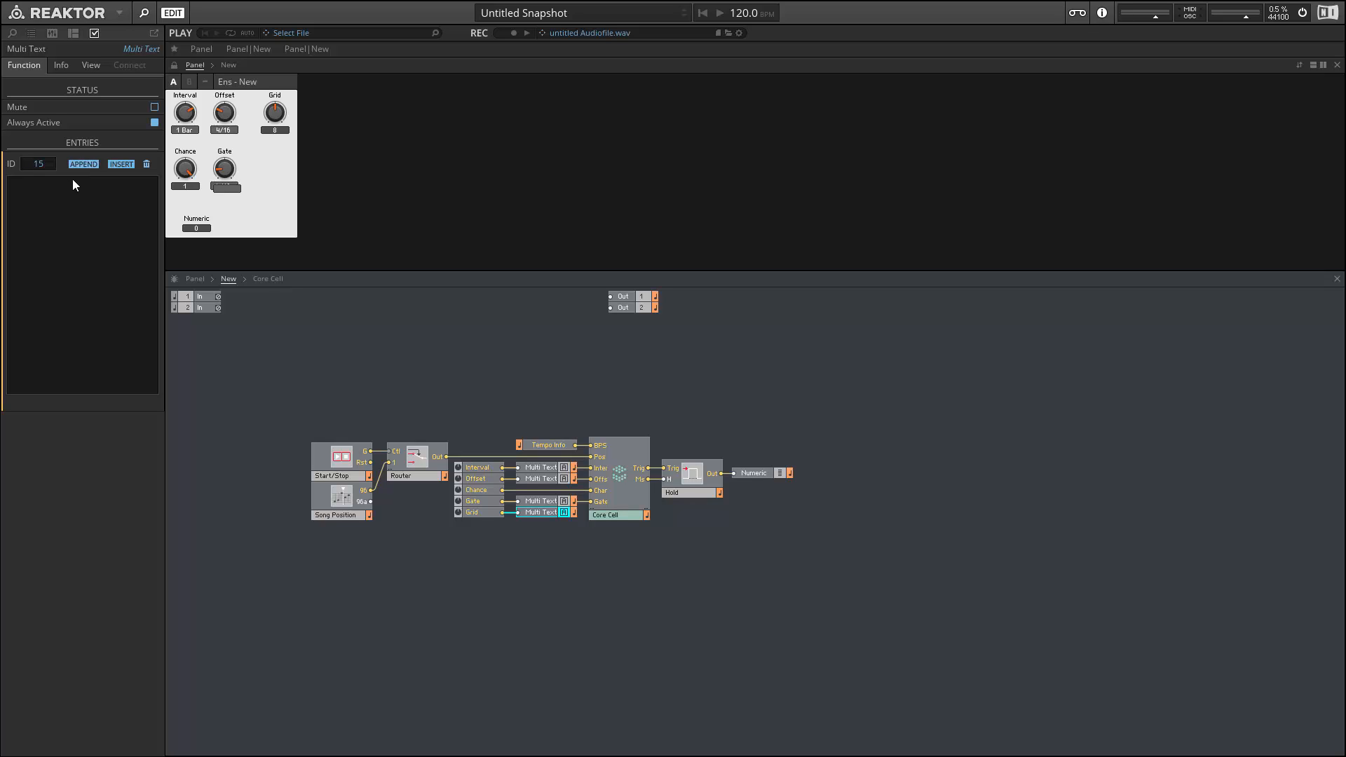
pyautogui.click(83, 164)
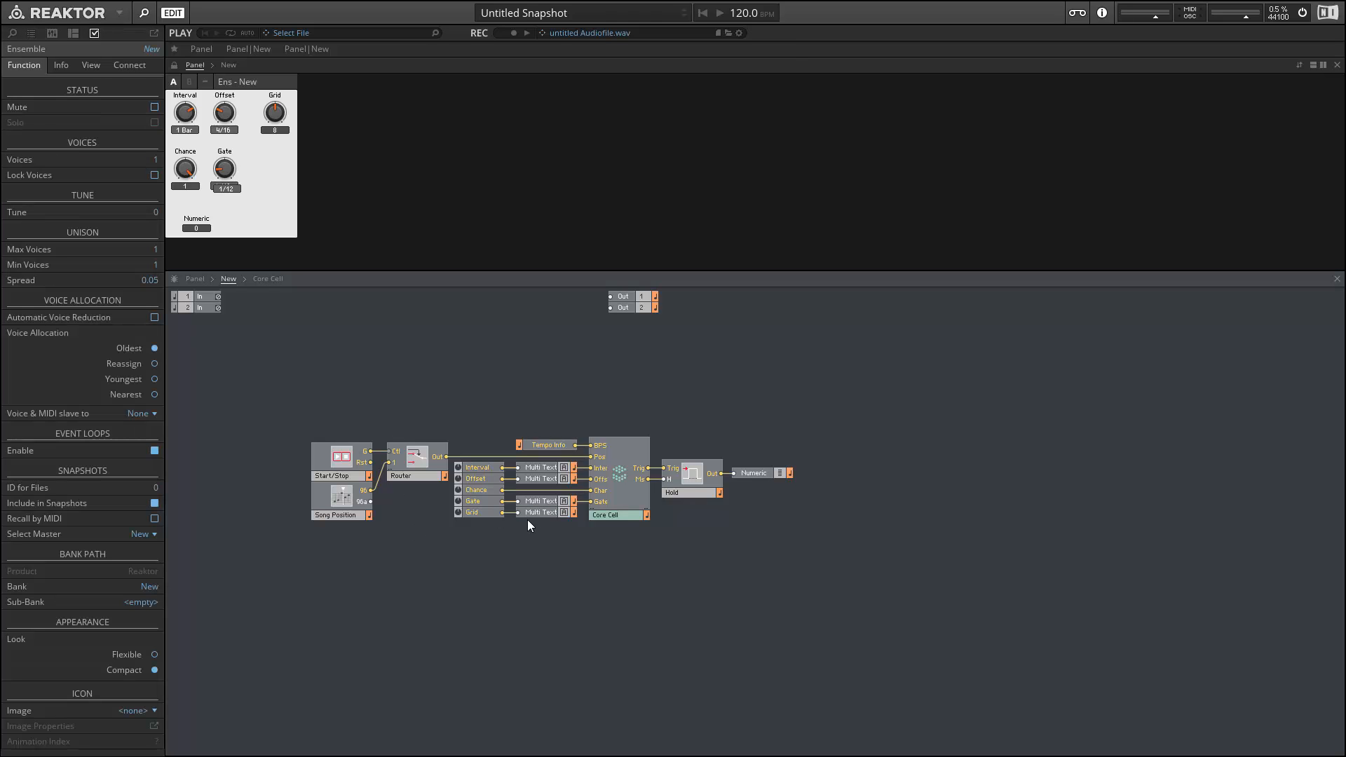
# Hide the Grid fader's Show Value, link the Multi Text beneath it, and enter the Core Cell.
pyautogui.click(540, 512)
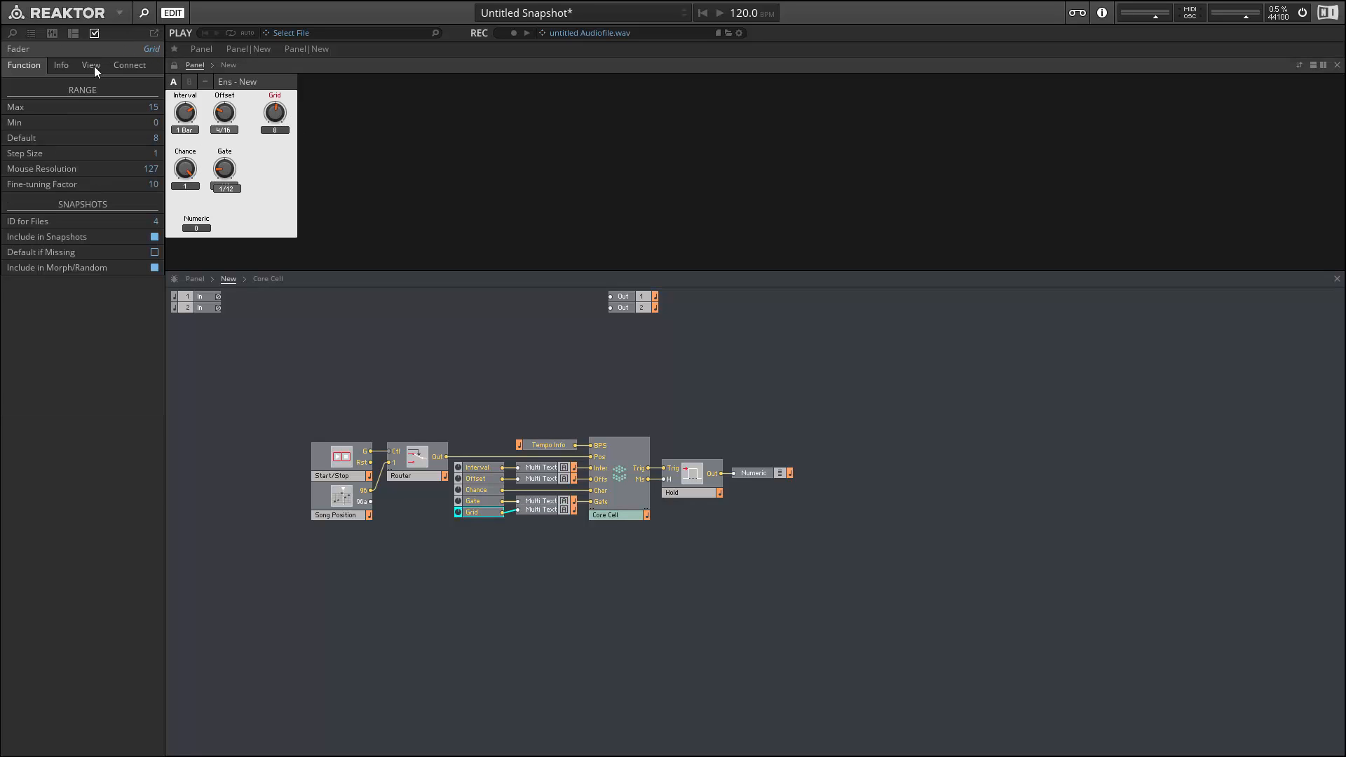
pyautogui.click(91, 65)
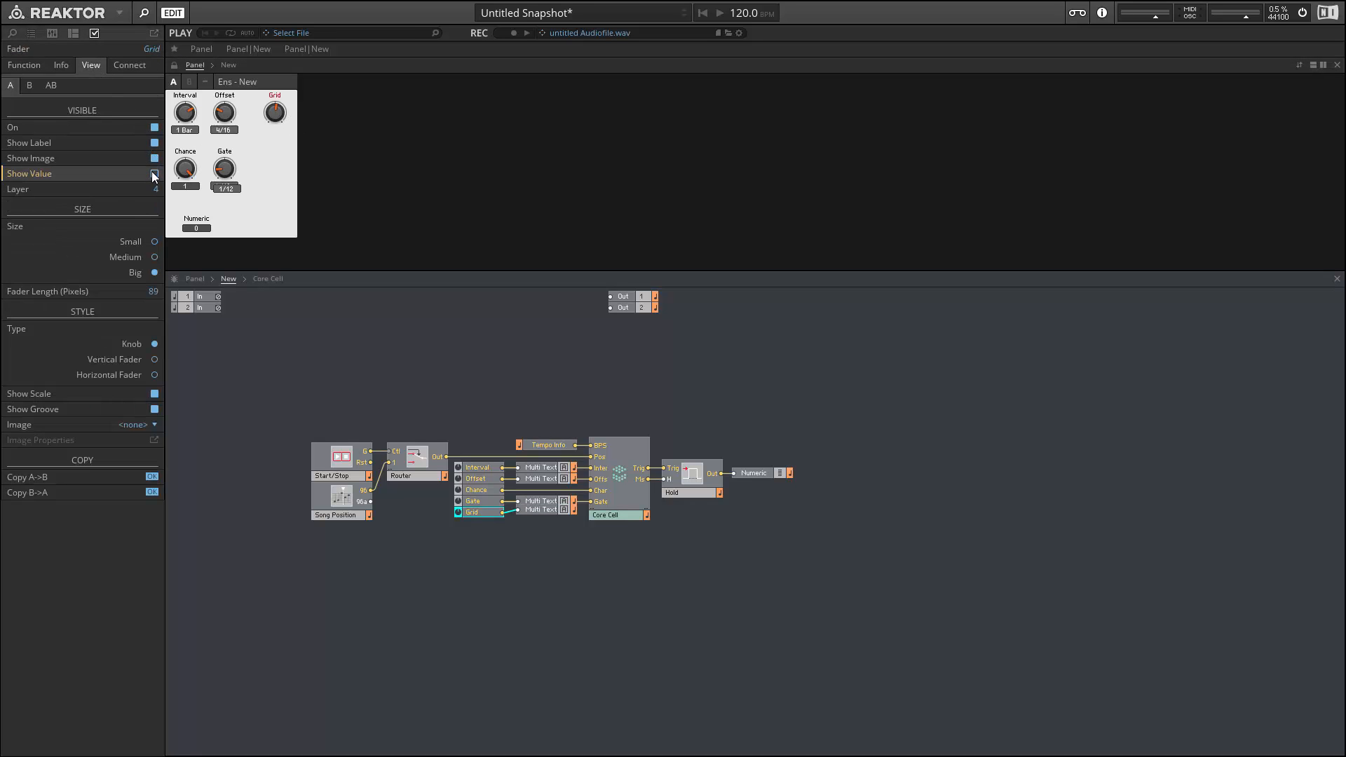
pyautogui.click(154, 173)
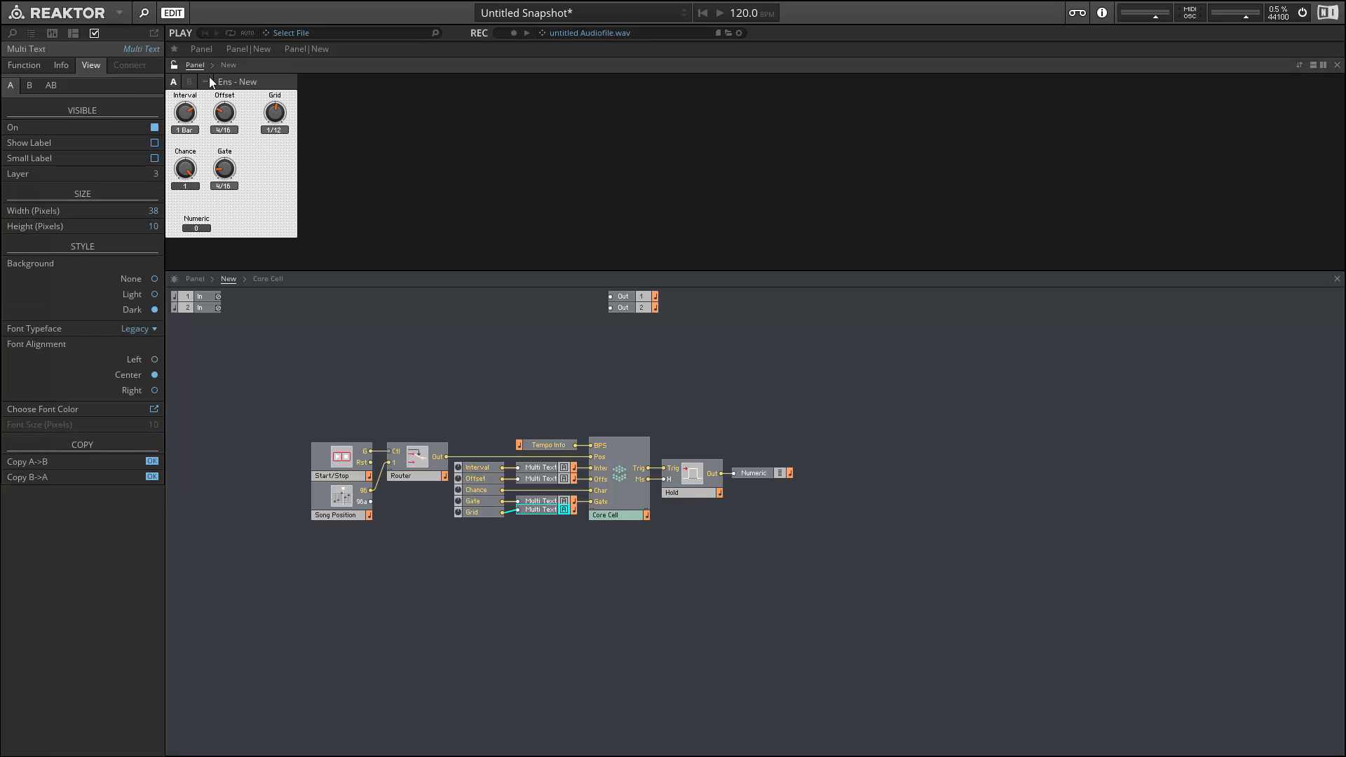
pyautogui.click(274, 111)
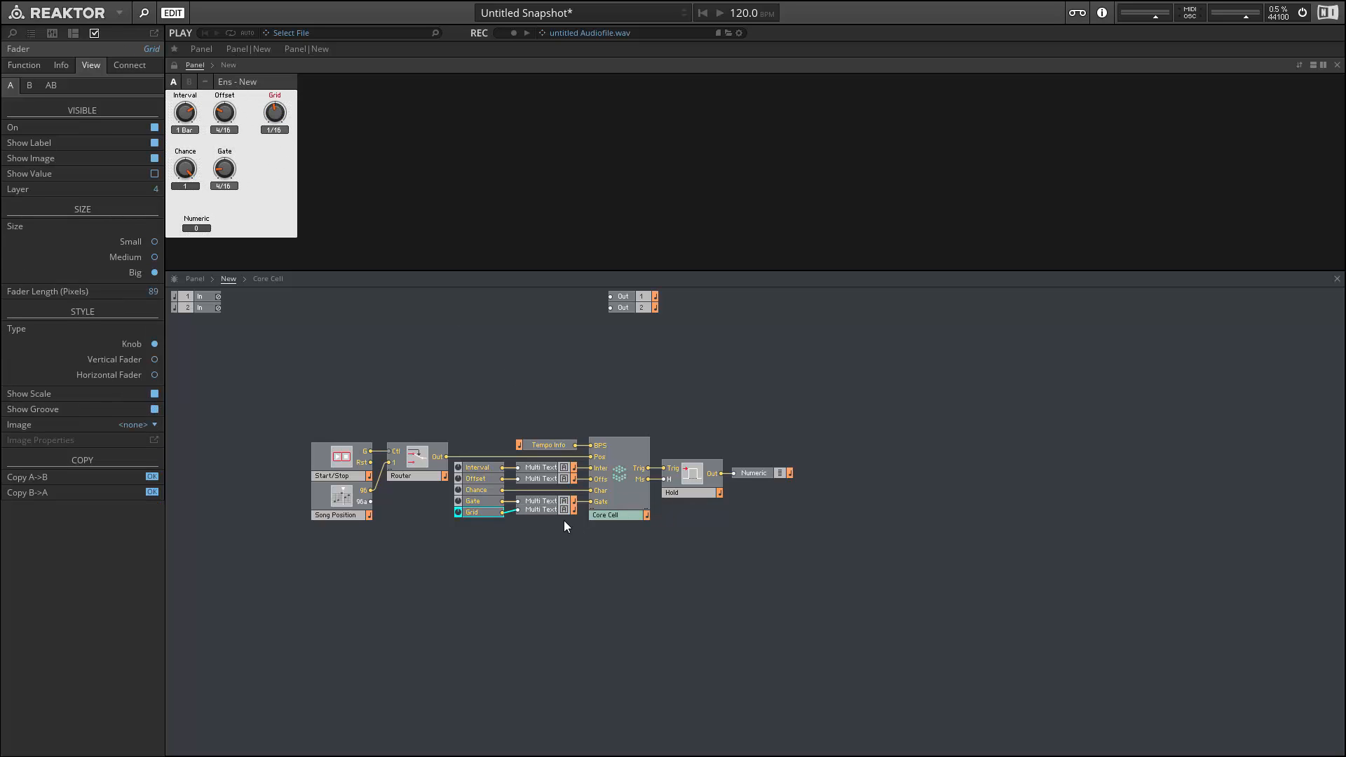
pyautogui.doubleClick(618, 514)
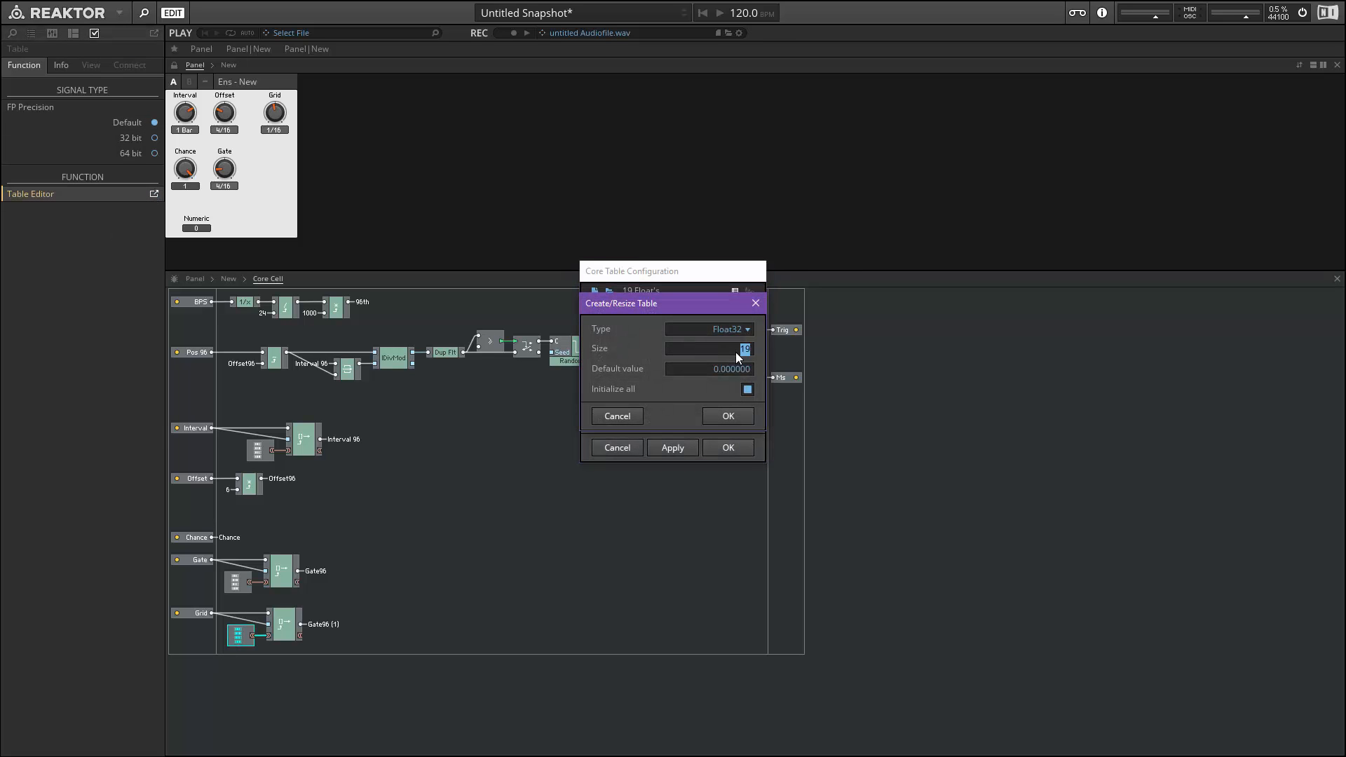
# Fill a 16-entry Float32 table with 0.375, 0.75, 1, 1.5, 2, 3, 4, 6, 8, 12, 16, 24, 32.
pyautogui.click(727, 415)
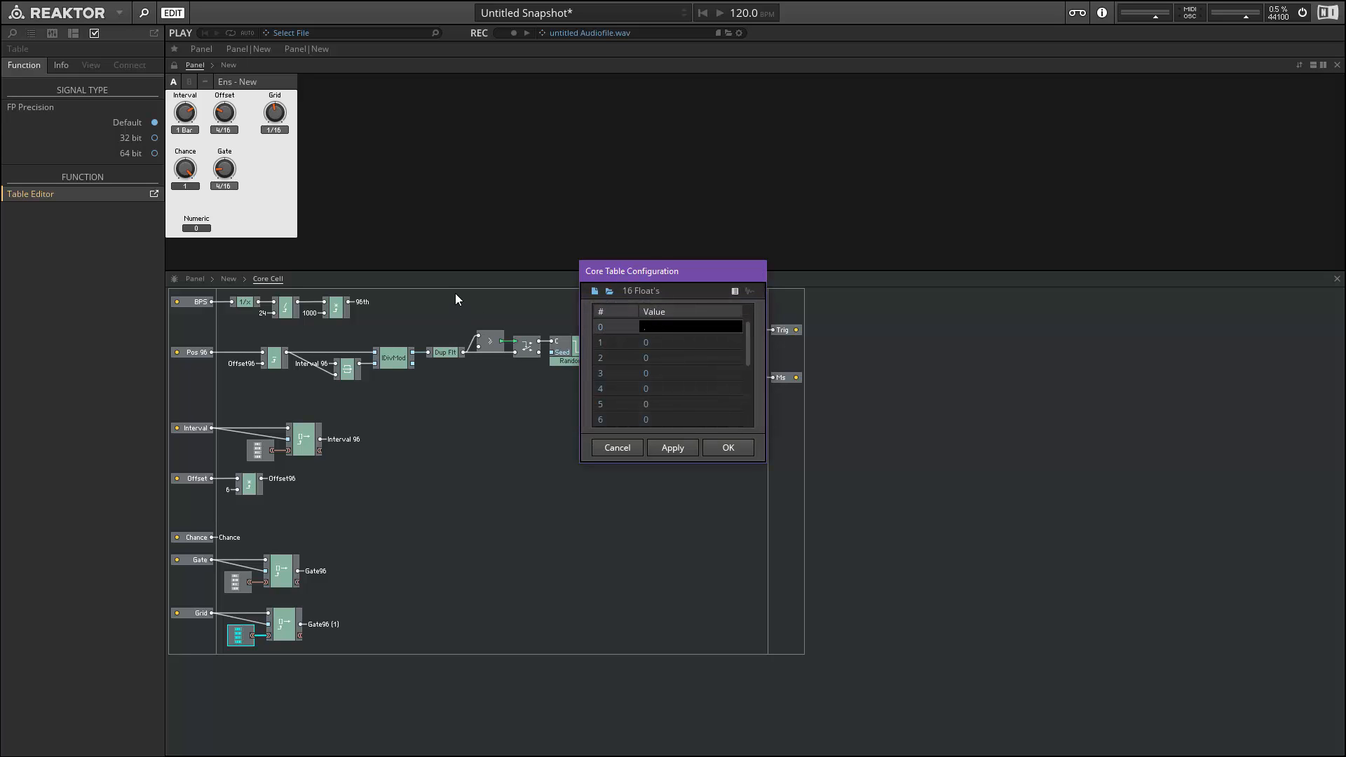
pyautogui.write('375')
pyautogui.click(690, 342)
pyautogui.write('.75')
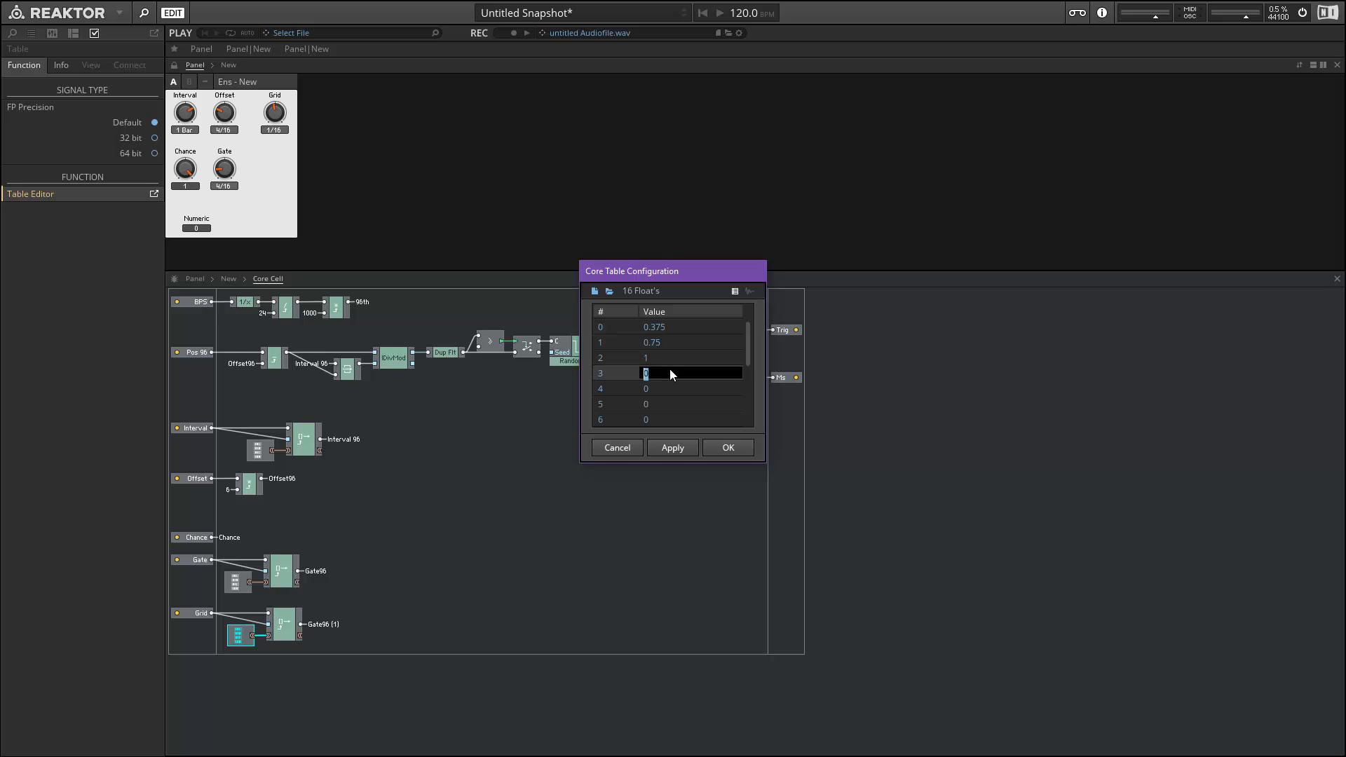
pyautogui.write('1.5')
pyautogui.click(690, 389)
pyautogui.write('2')
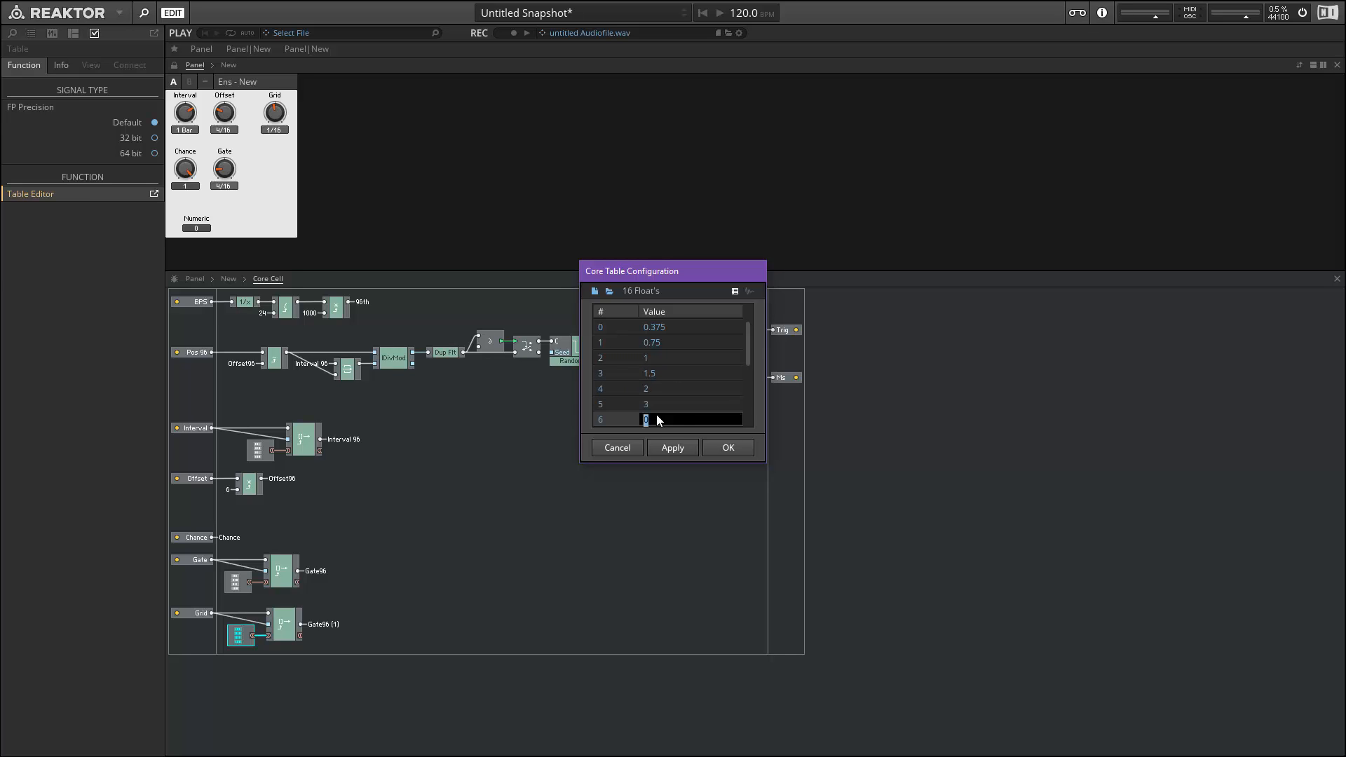
pyautogui.scroll(-3)
pyautogui.write('4')
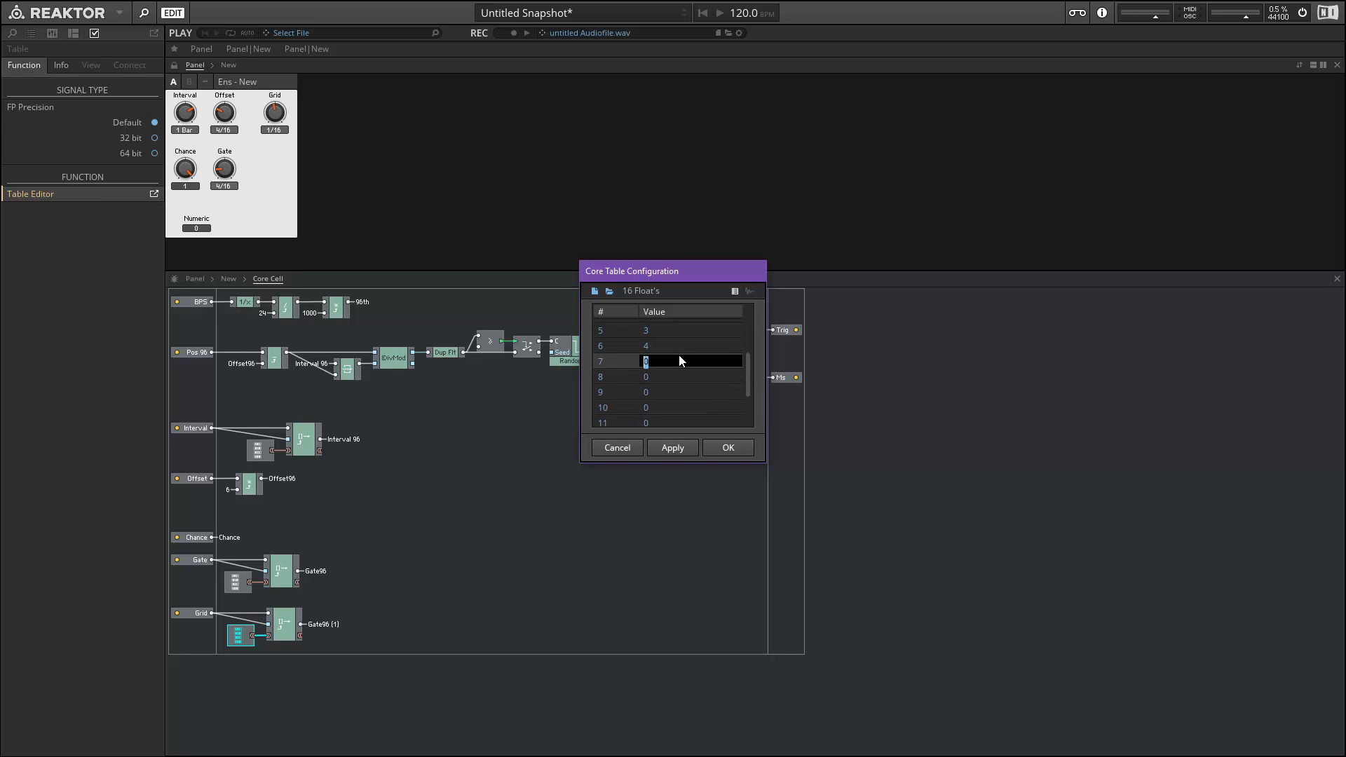
pyautogui.click(686, 375)
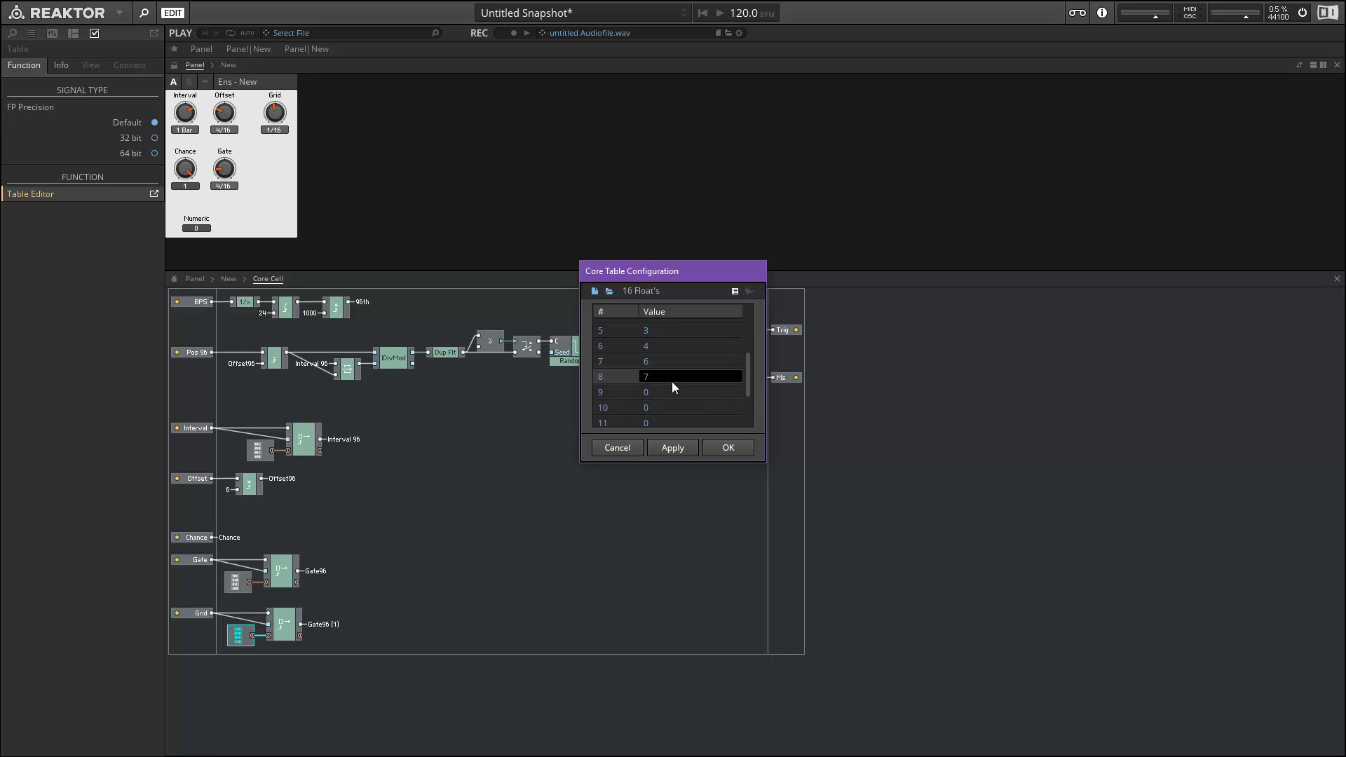
pyautogui.click(669, 391)
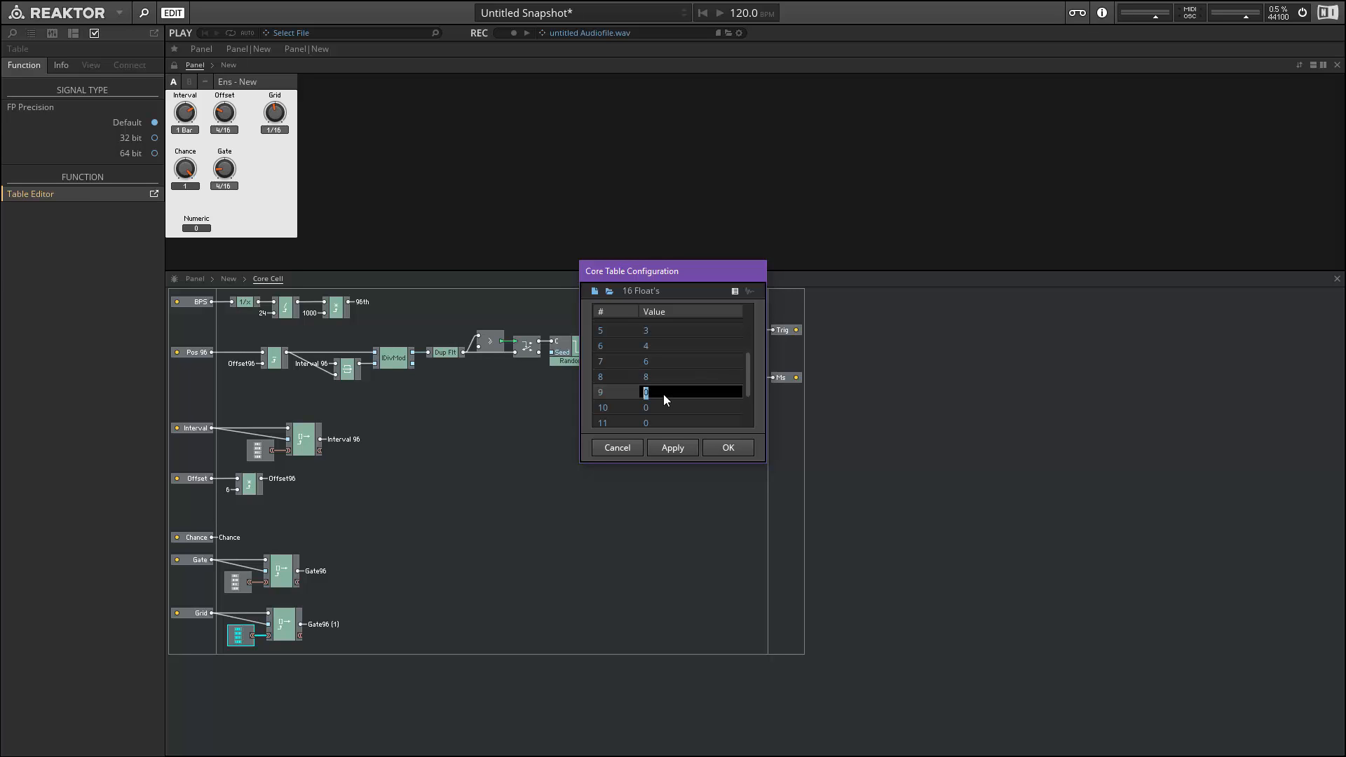
pyautogui.write('12')
pyautogui.write('32')
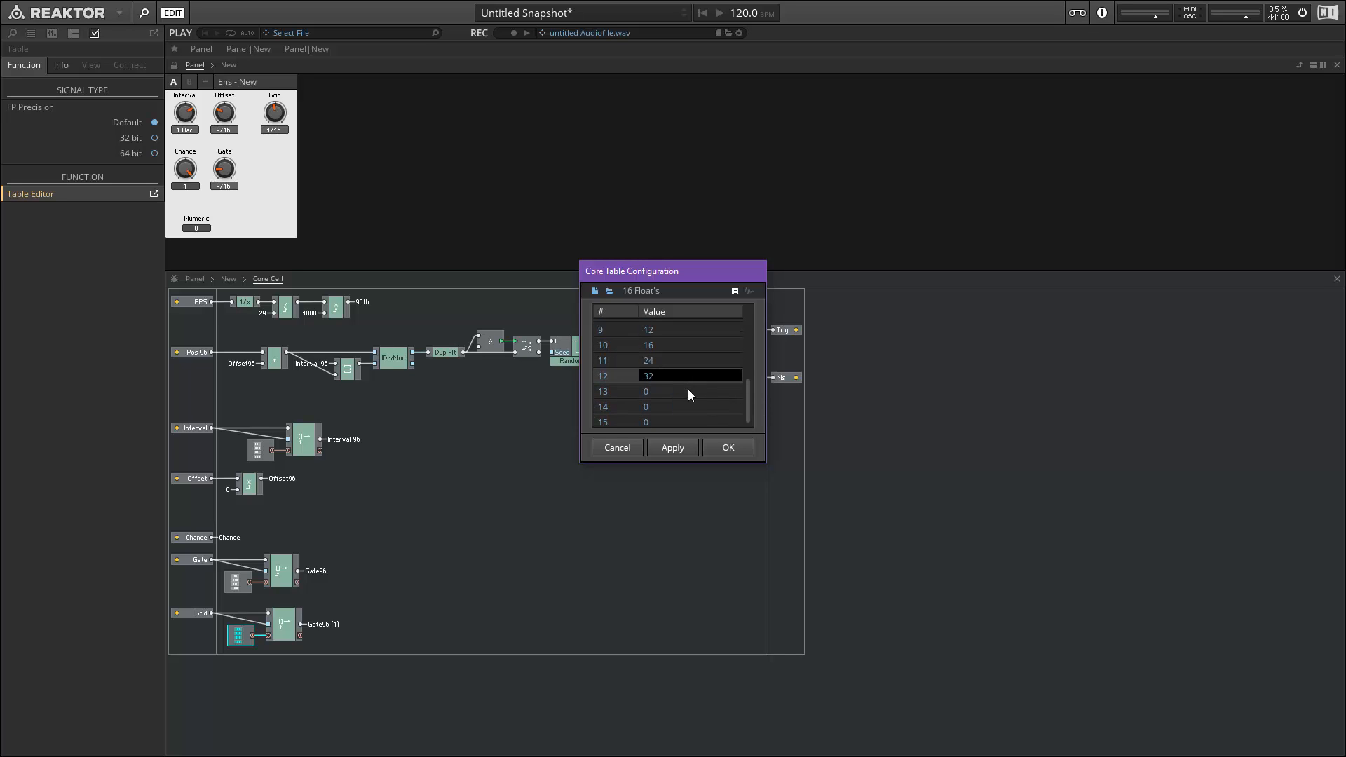
pyautogui.click(691, 391)
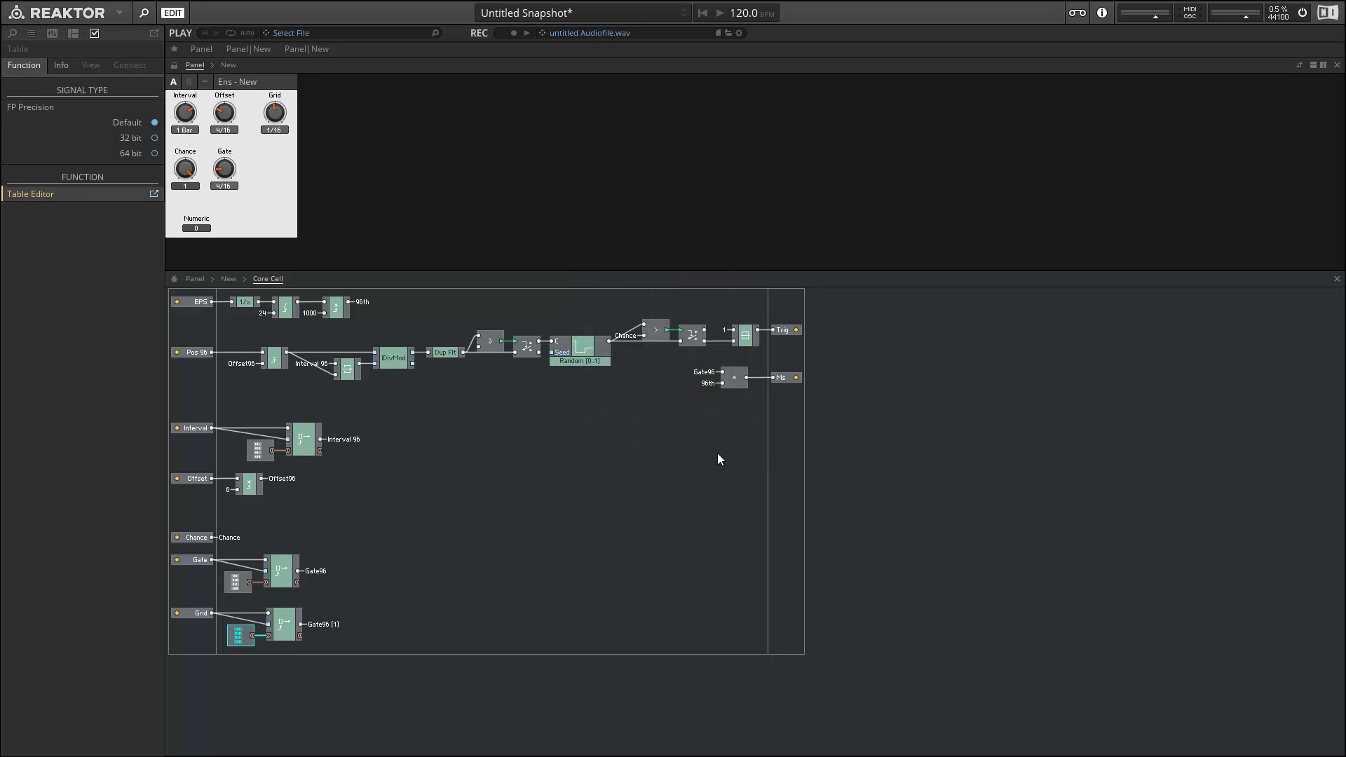
pyautogui.moveTo(452, 390)
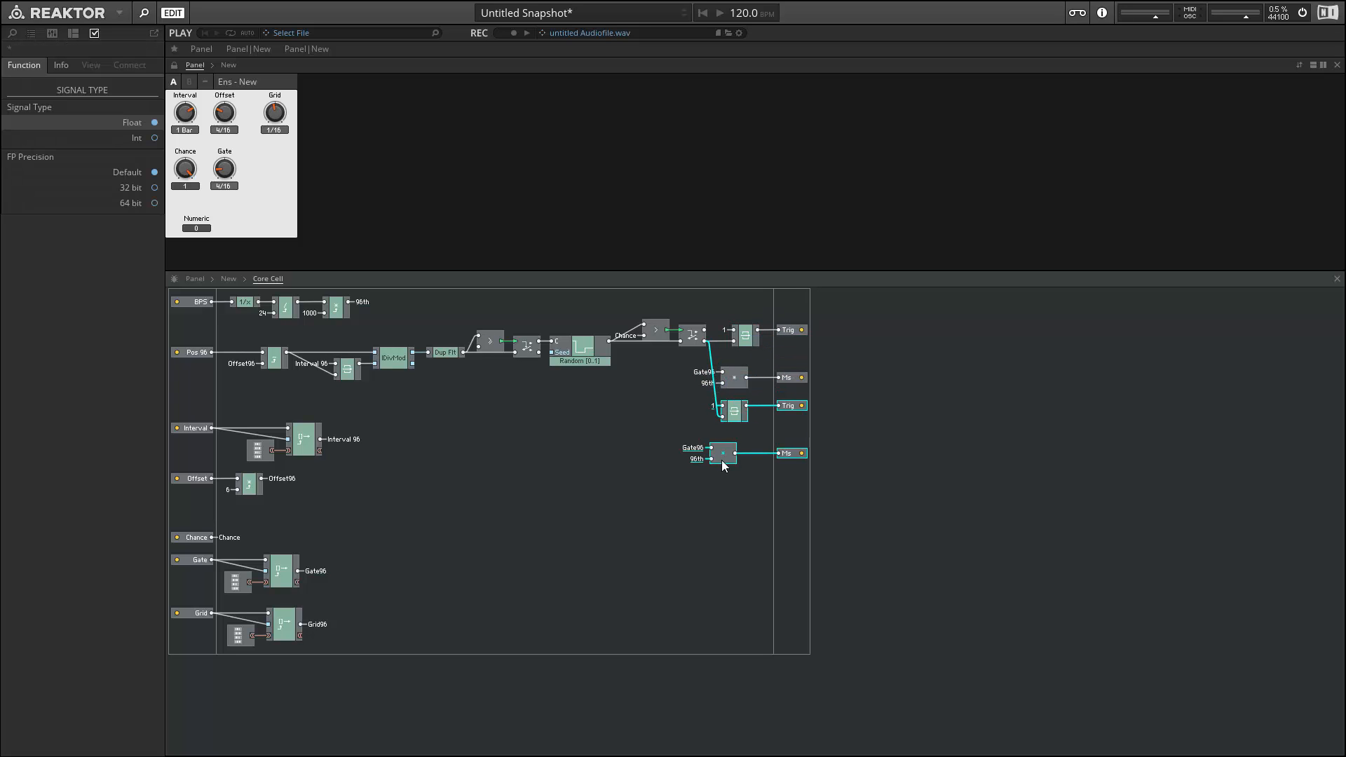
pyautogui.moveTo(721, 452)
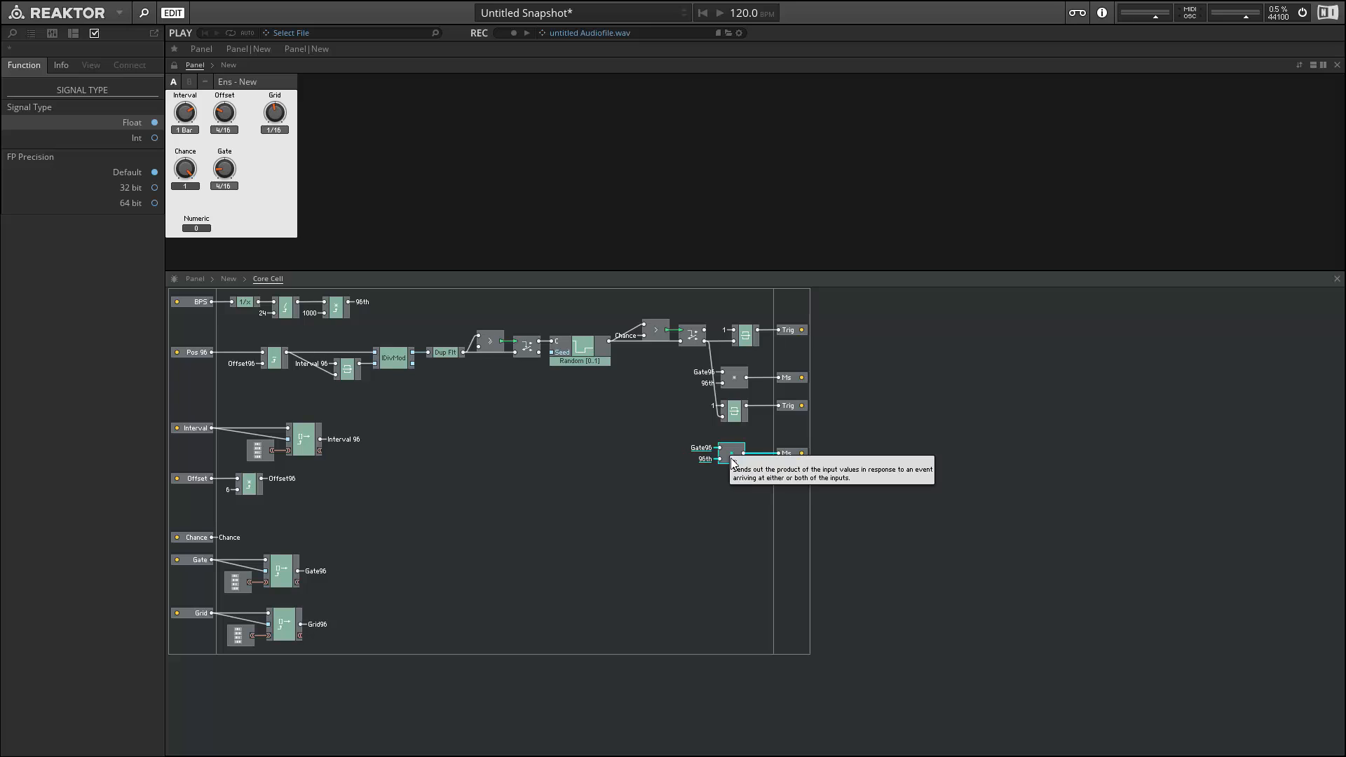
# Duplicate the output Hold and multiply modules onto new Trig and Fl ports, then exit the Core Cell.
pyautogui.rightClick(721, 452)
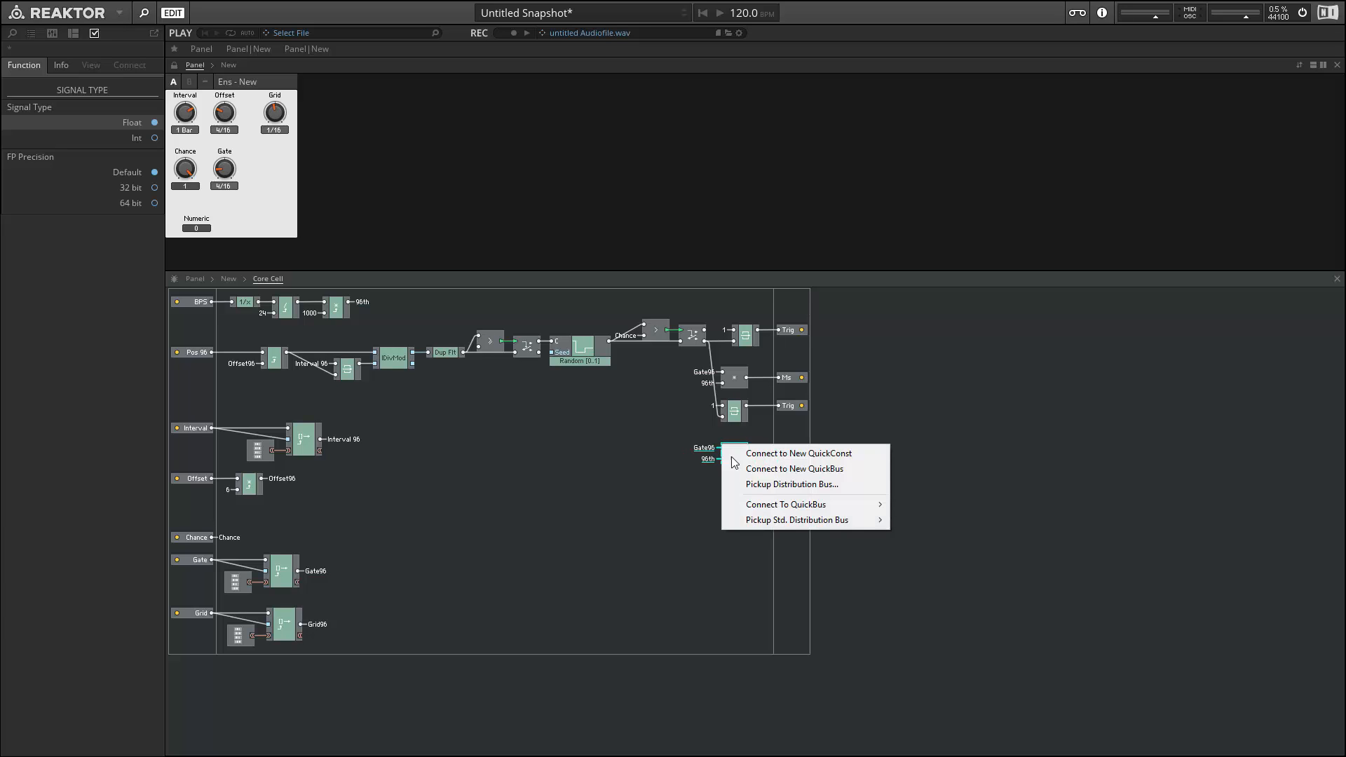
pyautogui.click(793, 469)
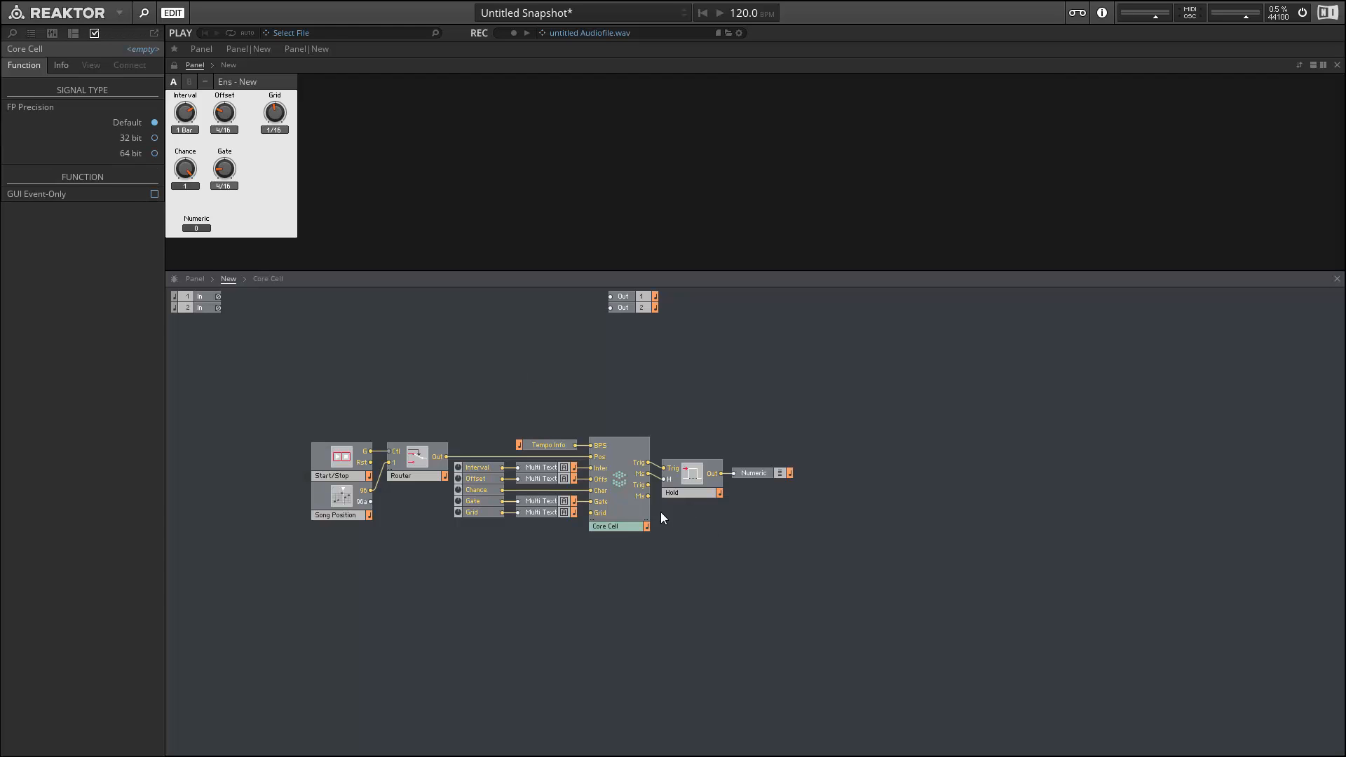
# Connect a duplicated Hold and Numeric to the new outputs, and test playback with Grid at 1/8.
pyautogui.click(691, 487)
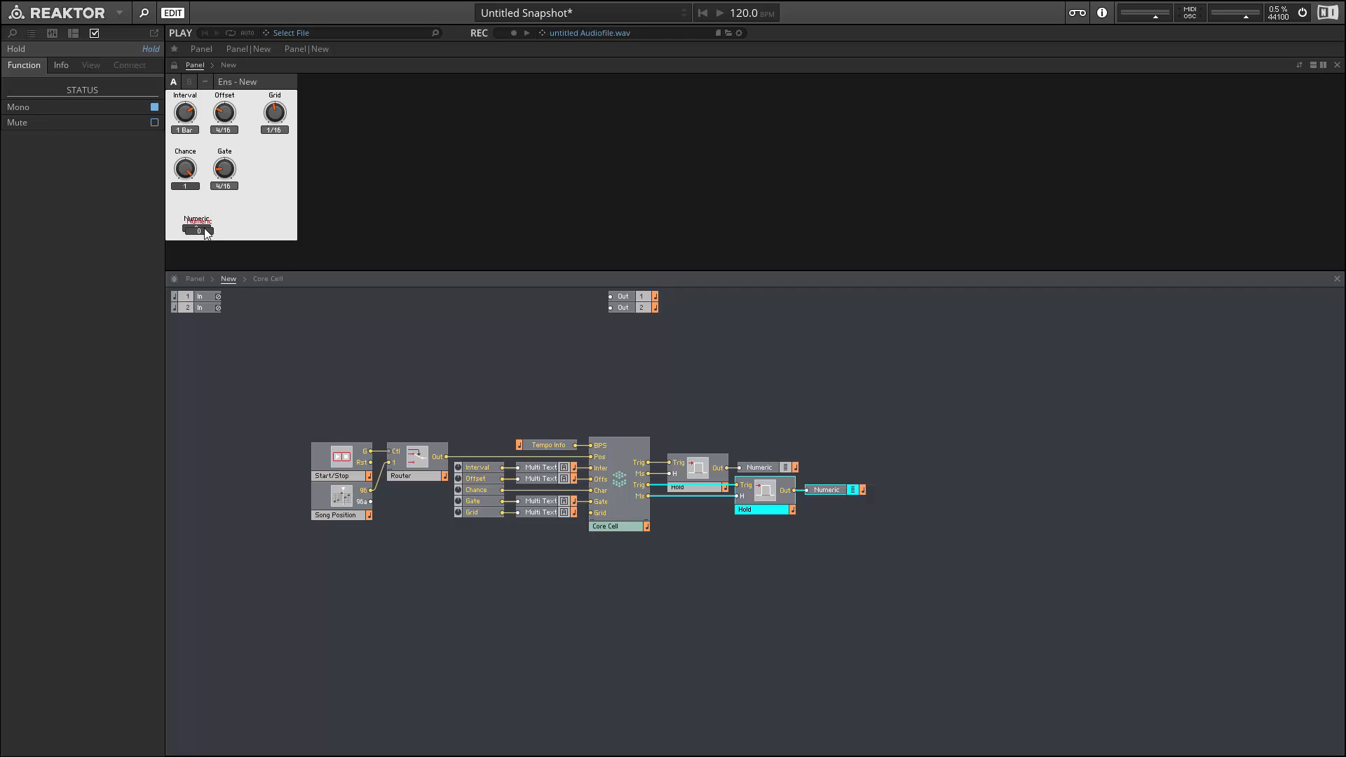
pyautogui.click(197, 225)
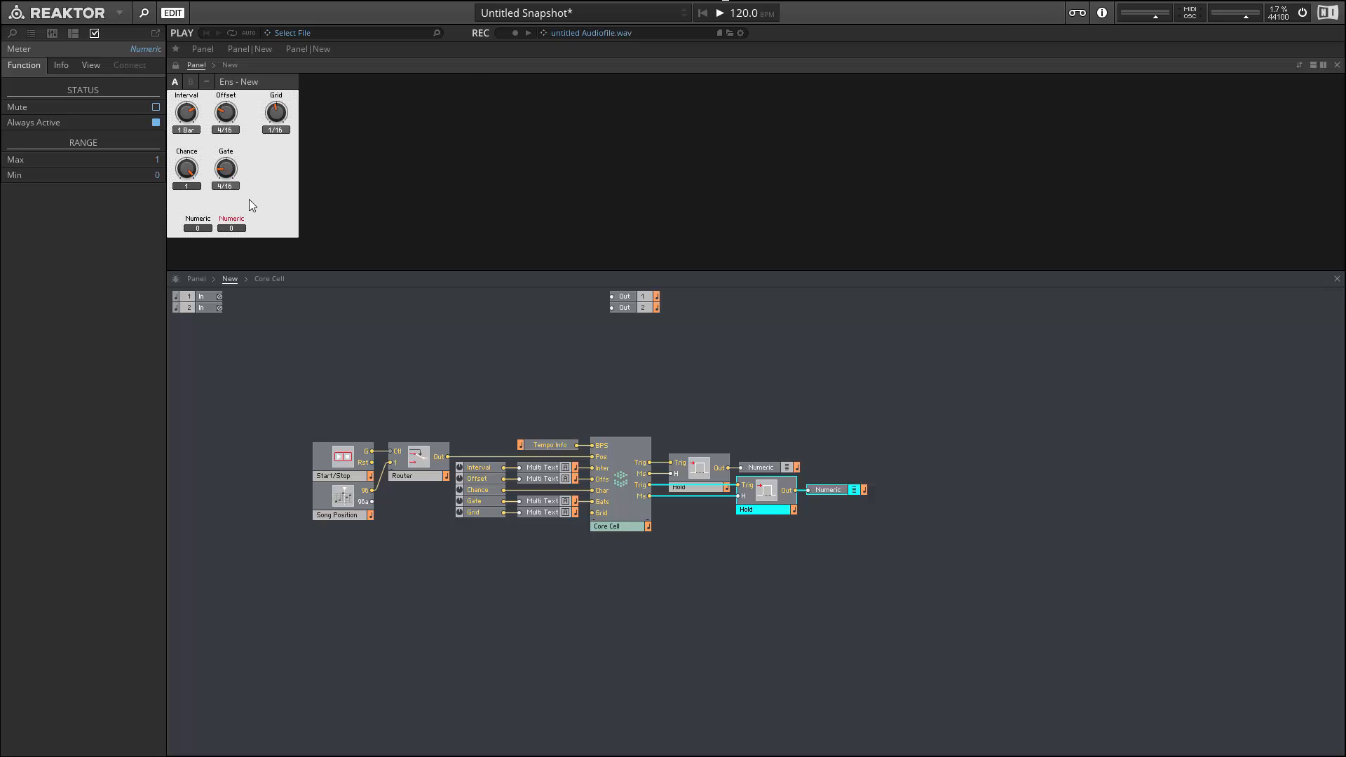
pyautogui.moveTo(244, 238)
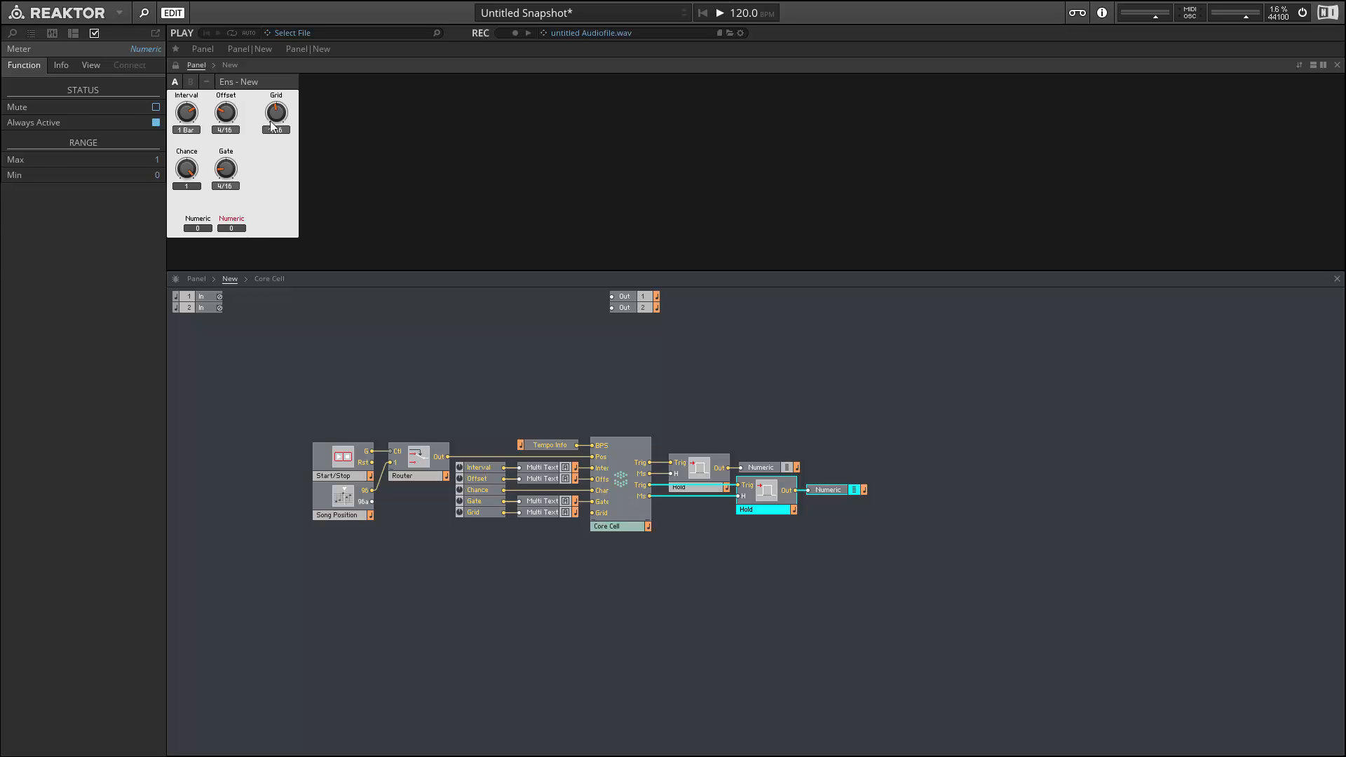
pyautogui.click(275, 112)
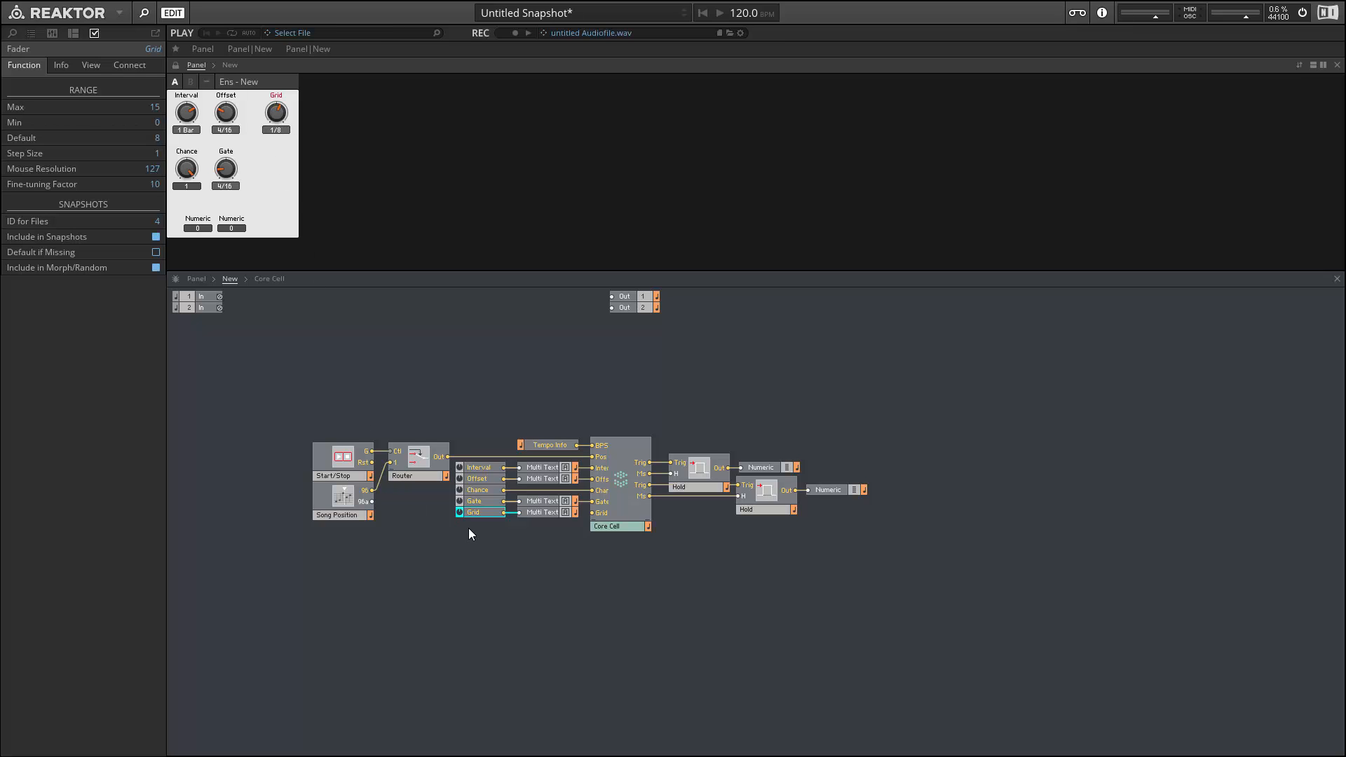
pyautogui.moveTo(506, 515)
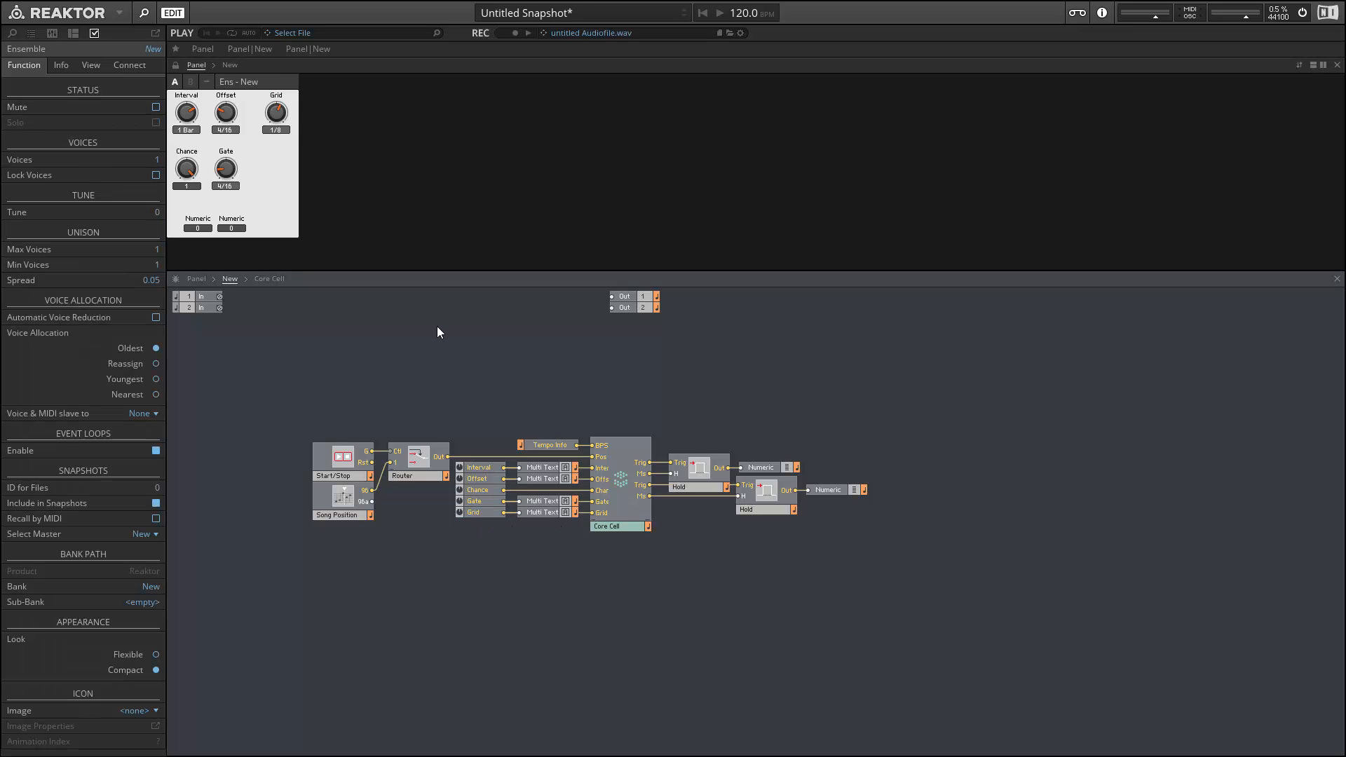
pyautogui.moveTo(703, 13)
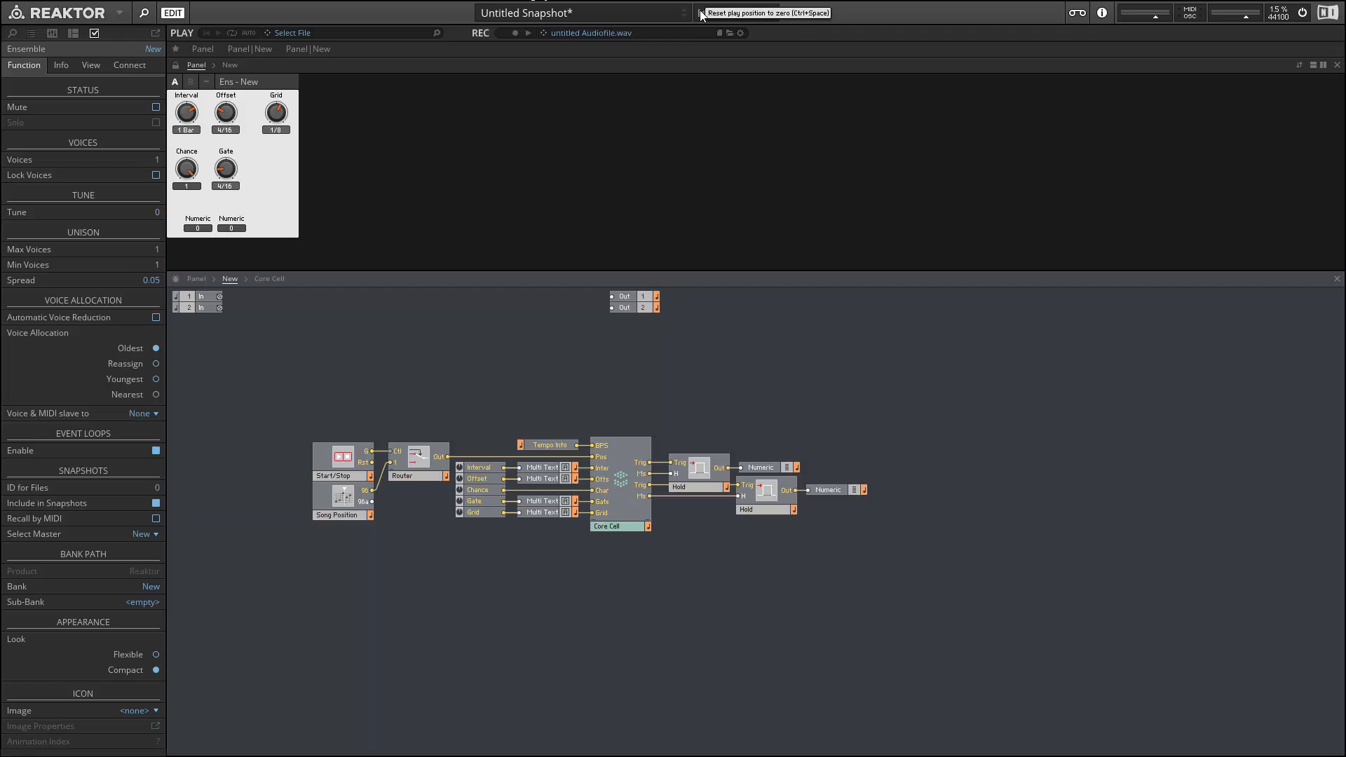
pyautogui.click(700, 12)
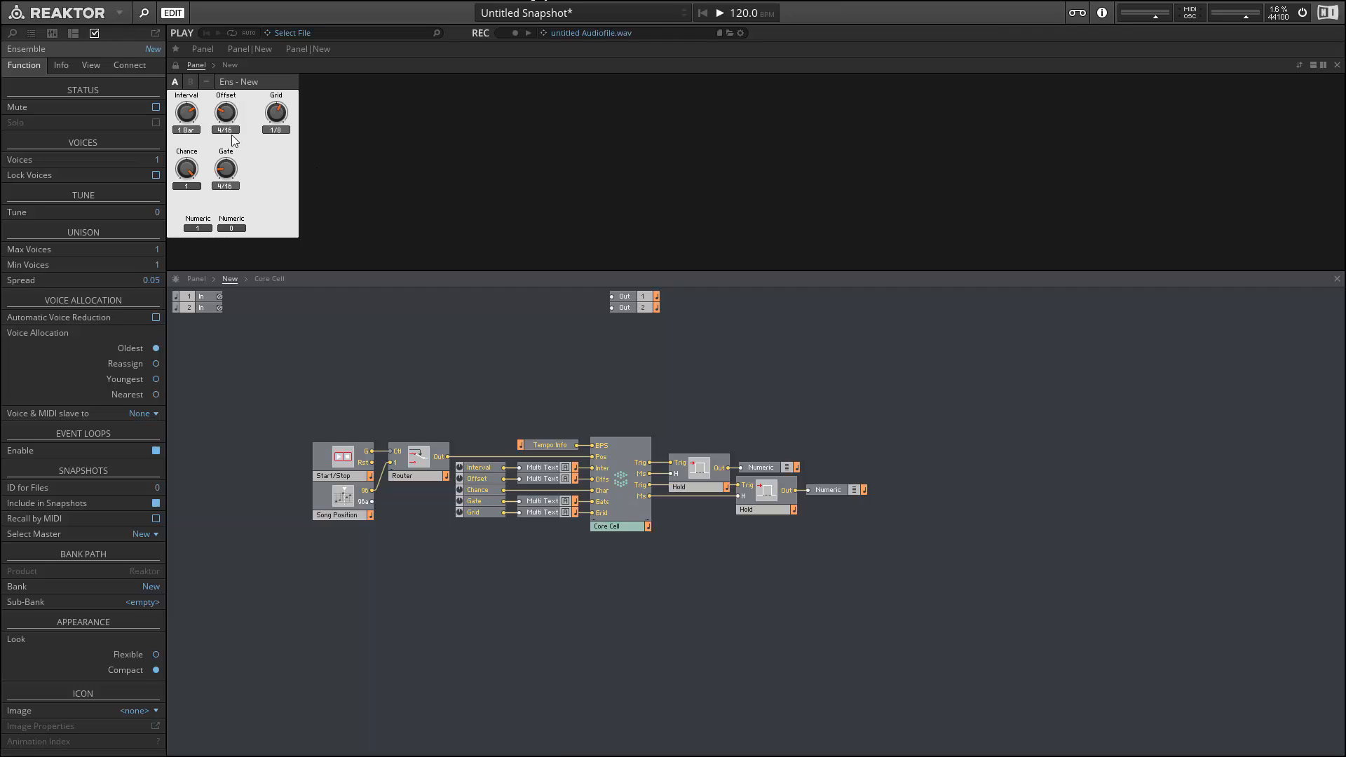
pyautogui.click(198, 228)
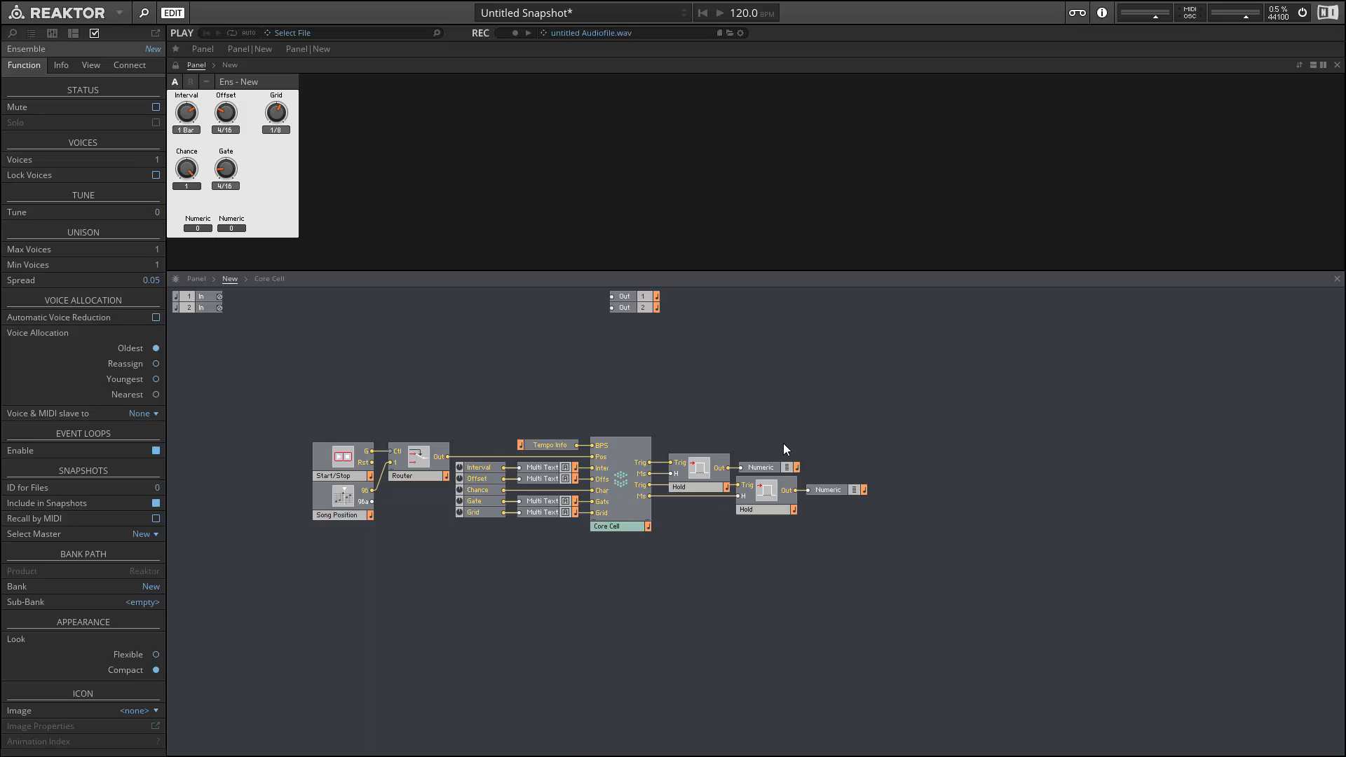
pyautogui.click(815, 459)
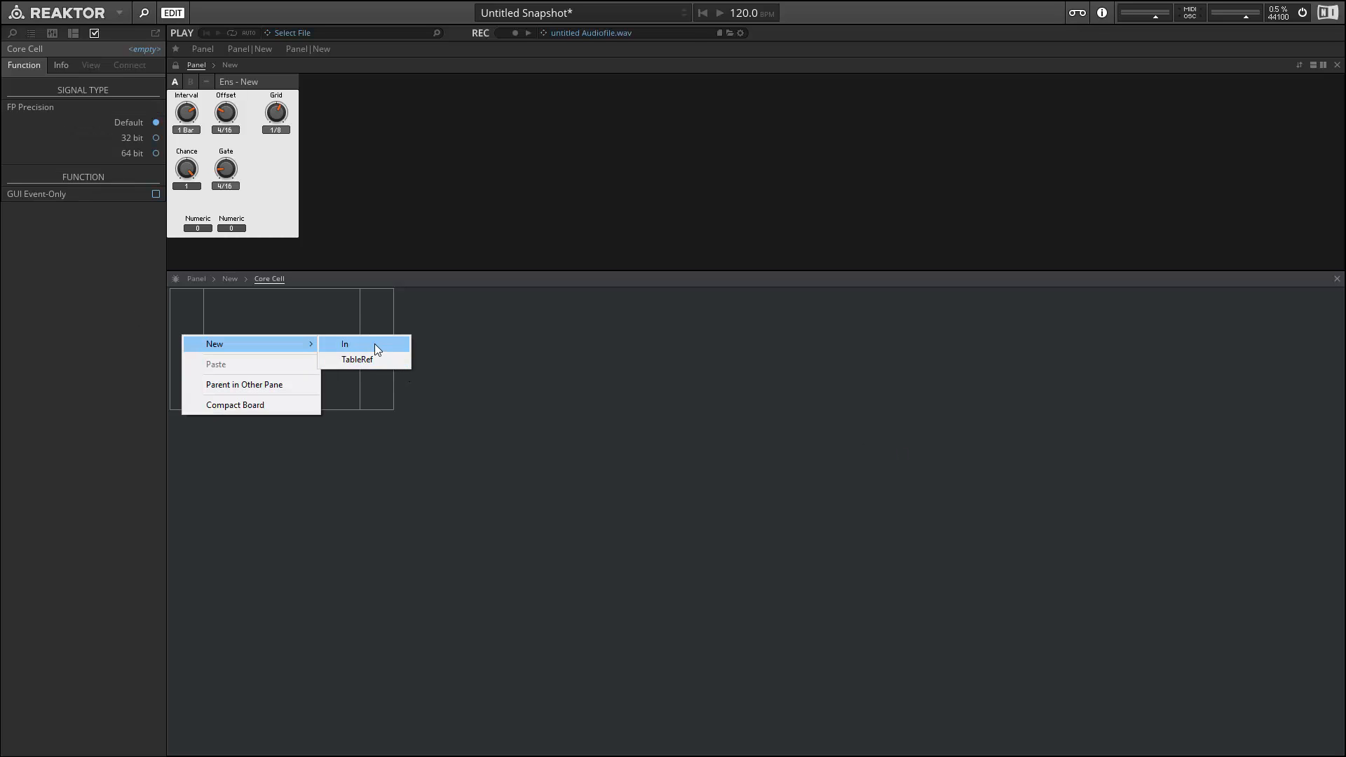
# Add input ports Input, Repeat and Record, setting Input's Signal Mode to Audio.
pyautogui.click(344, 343)
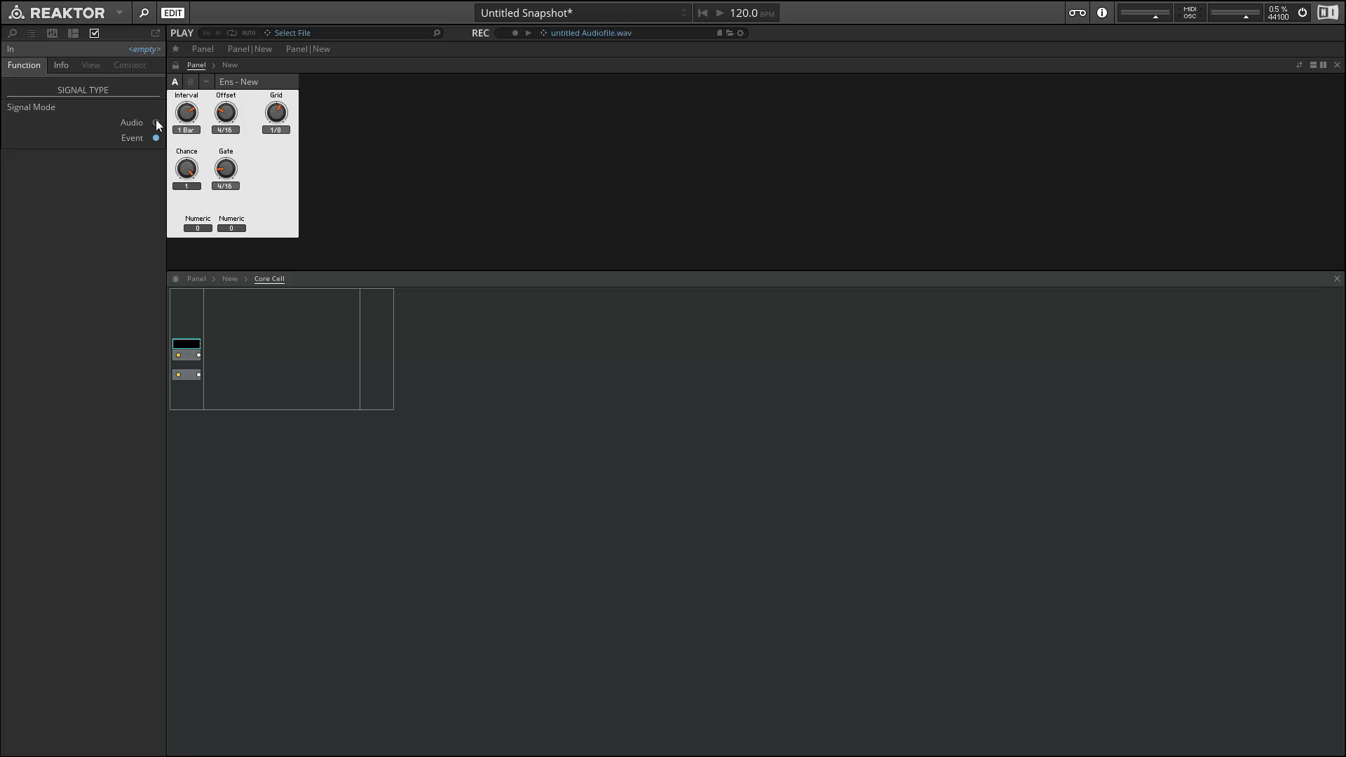
pyautogui.click(155, 122)
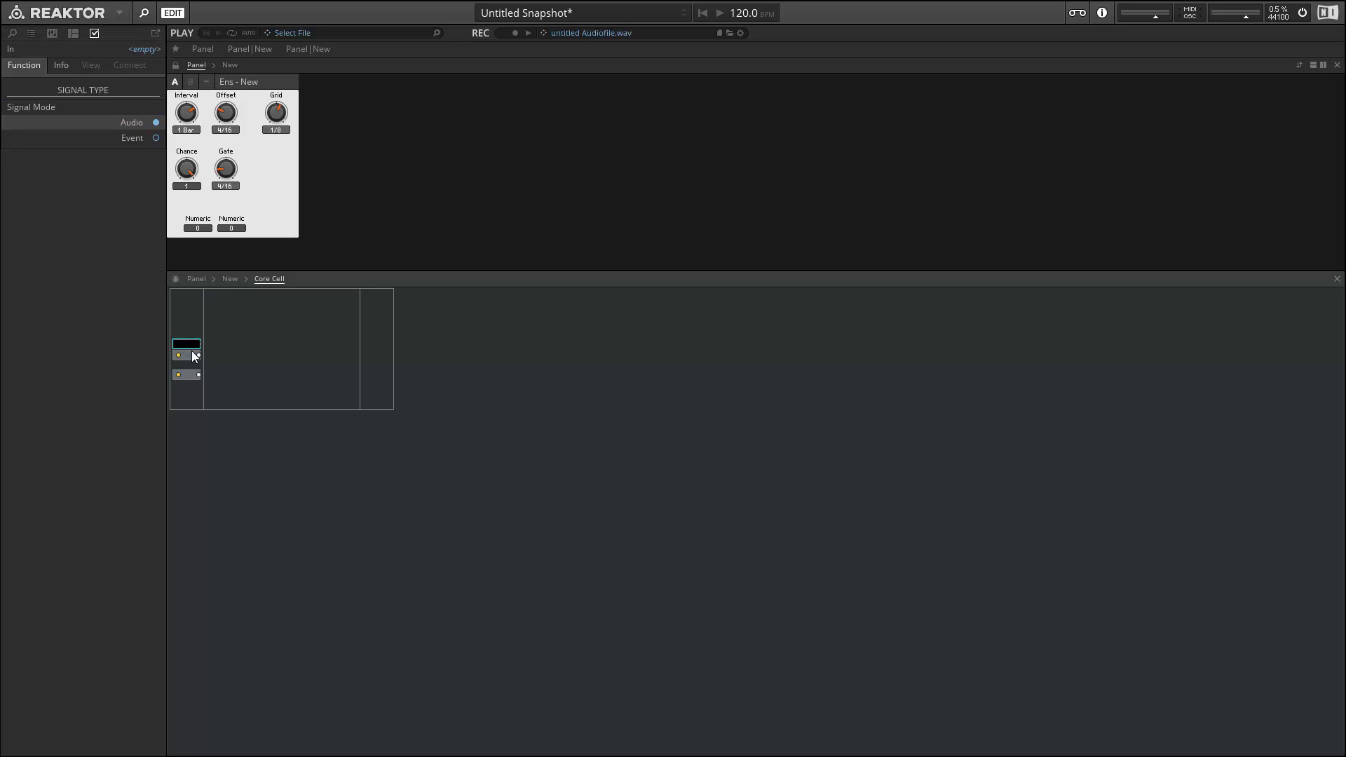
pyautogui.moveTo(187, 344)
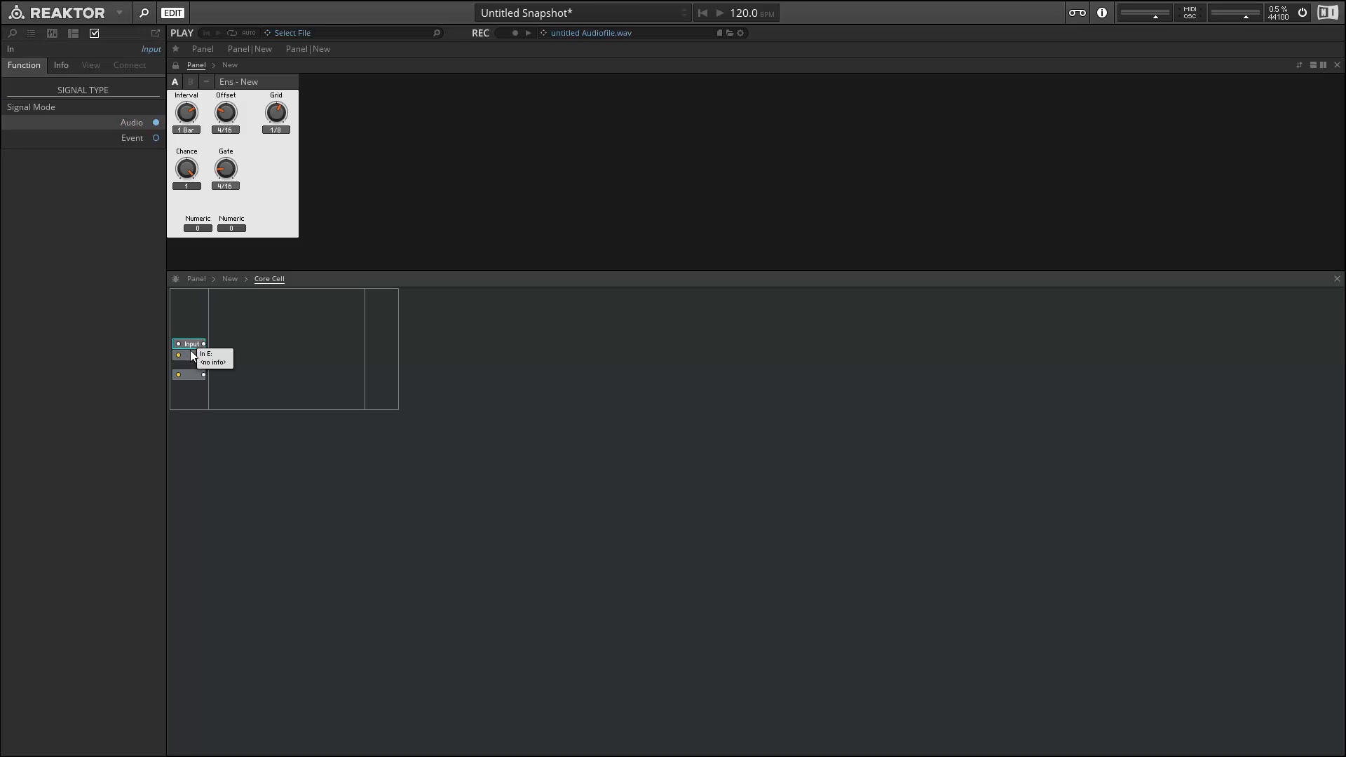
pyautogui.click(188, 355)
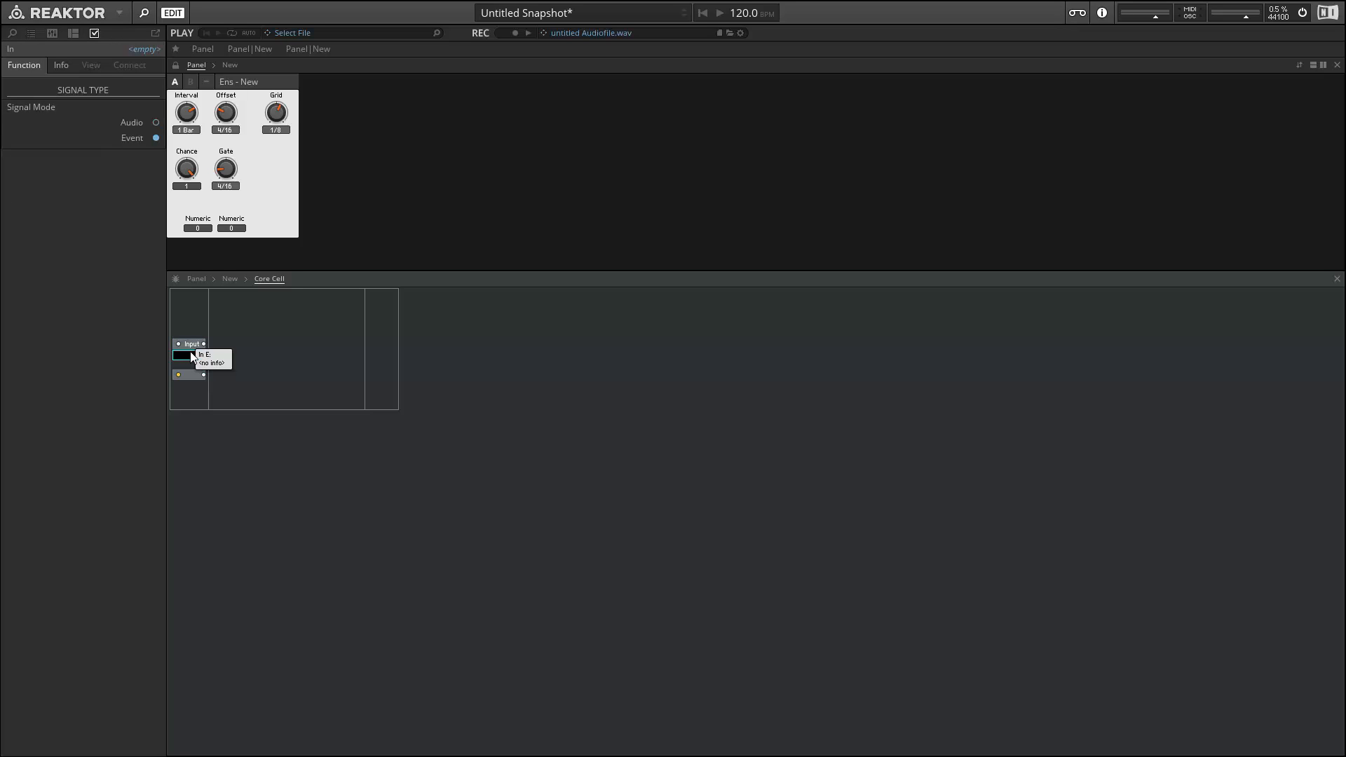
pyautogui.click(202, 354)
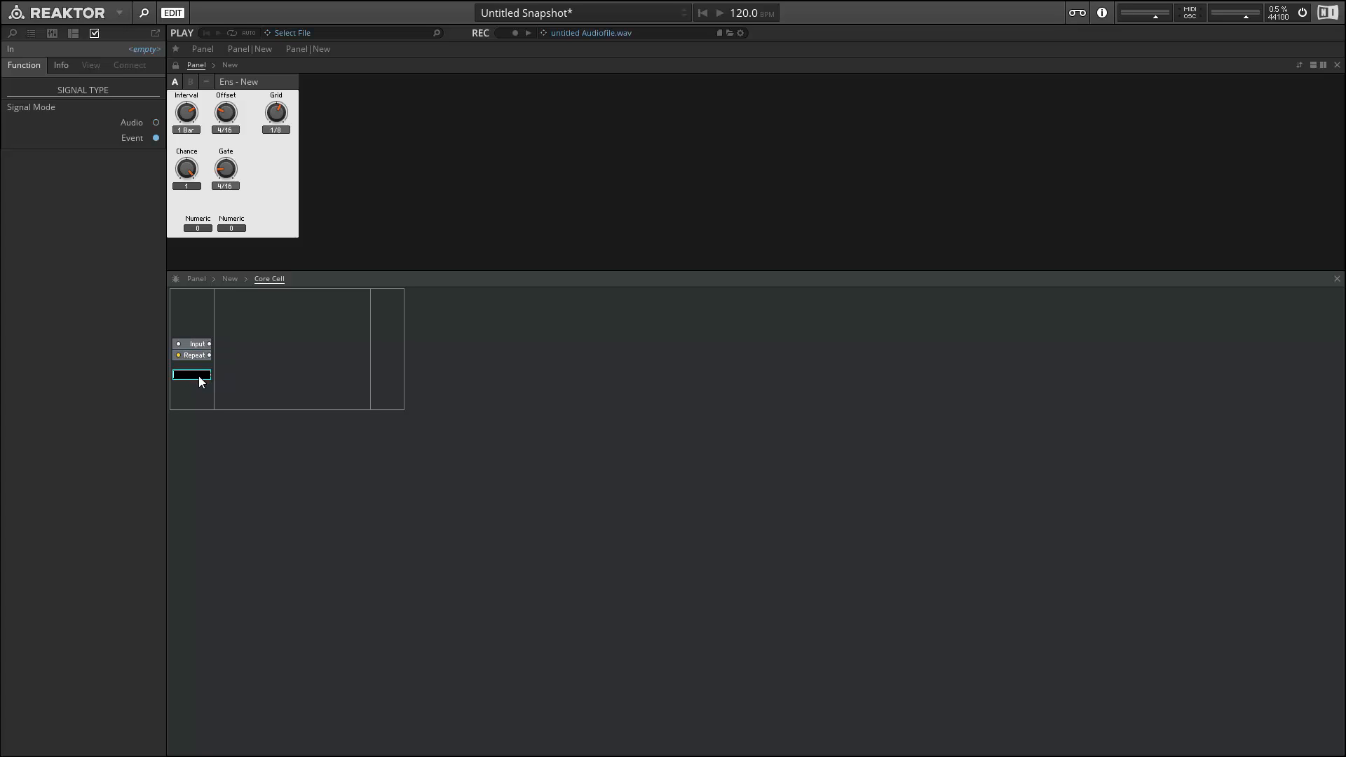
pyautogui.click(191, 374)
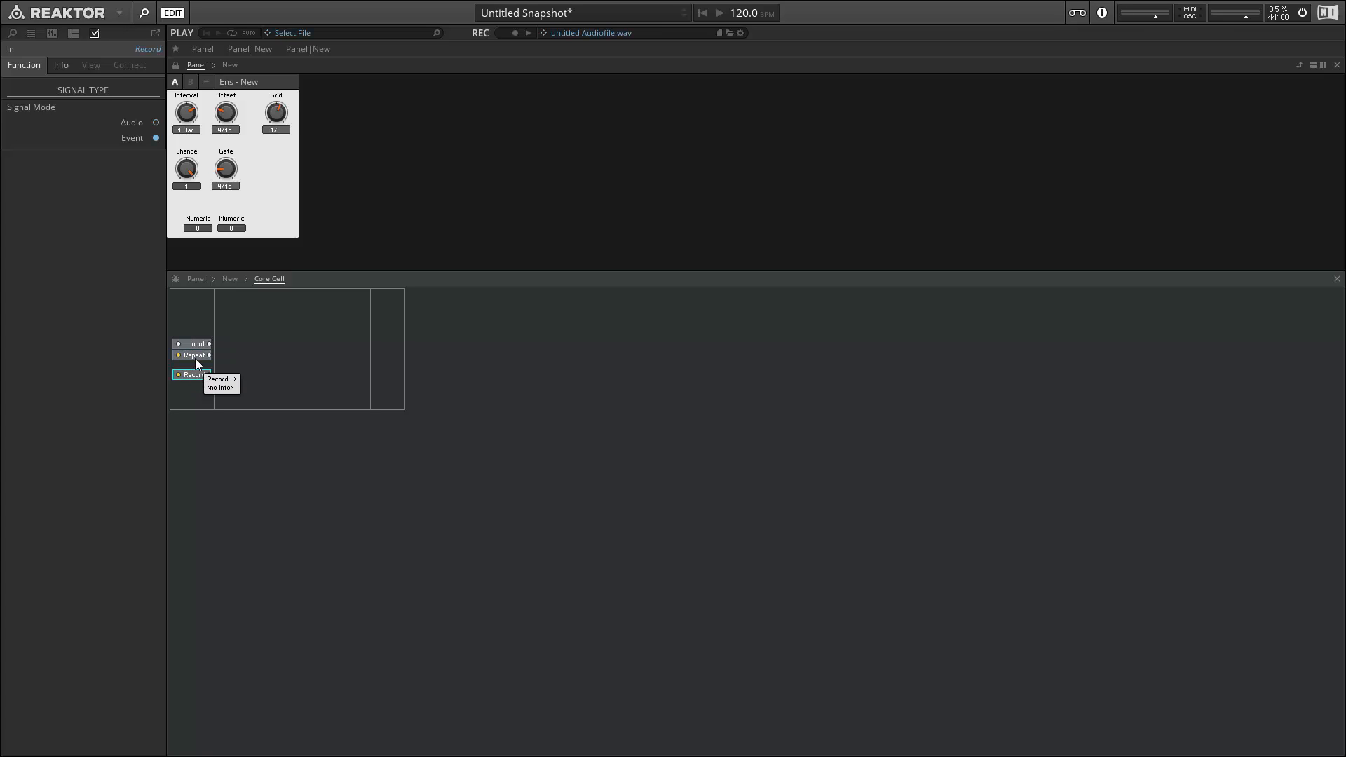
pyautogui.click(192, 343)
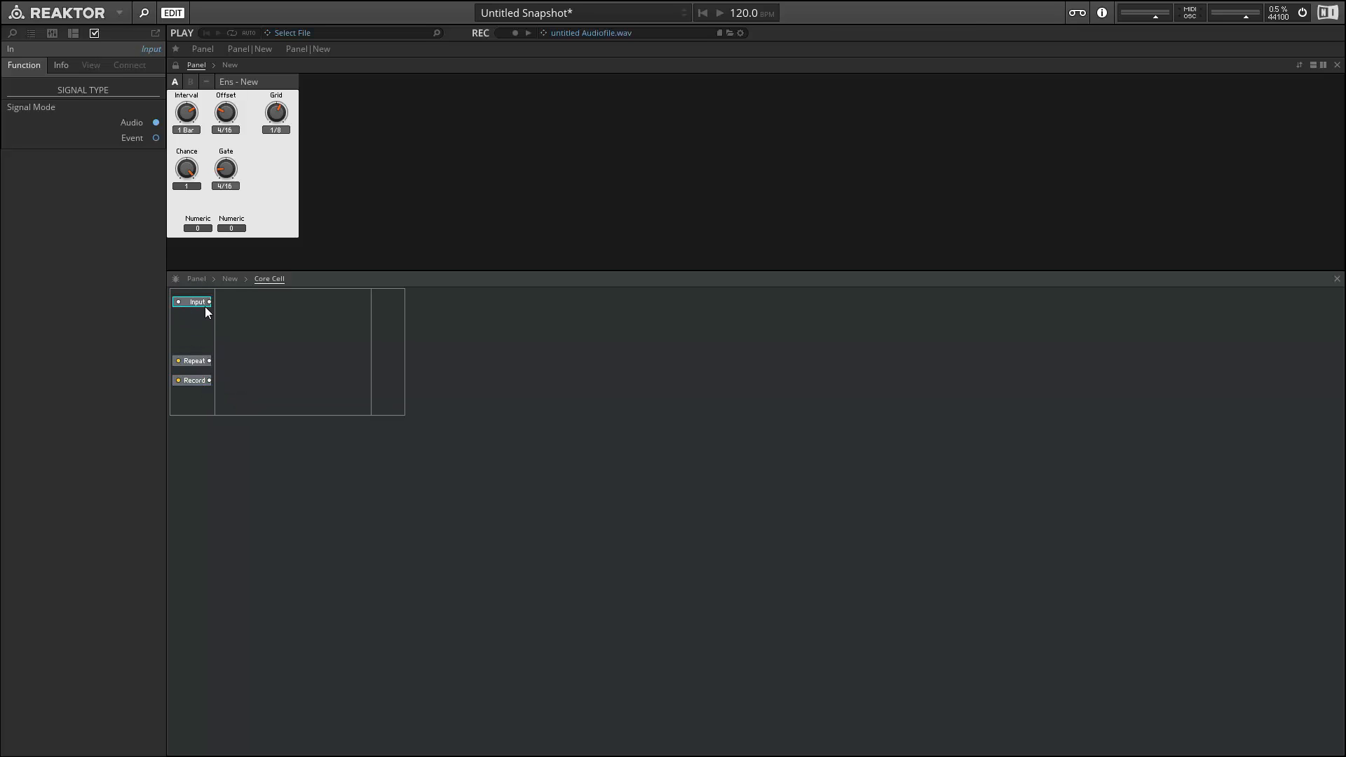
pyautogui.click(192, 397)
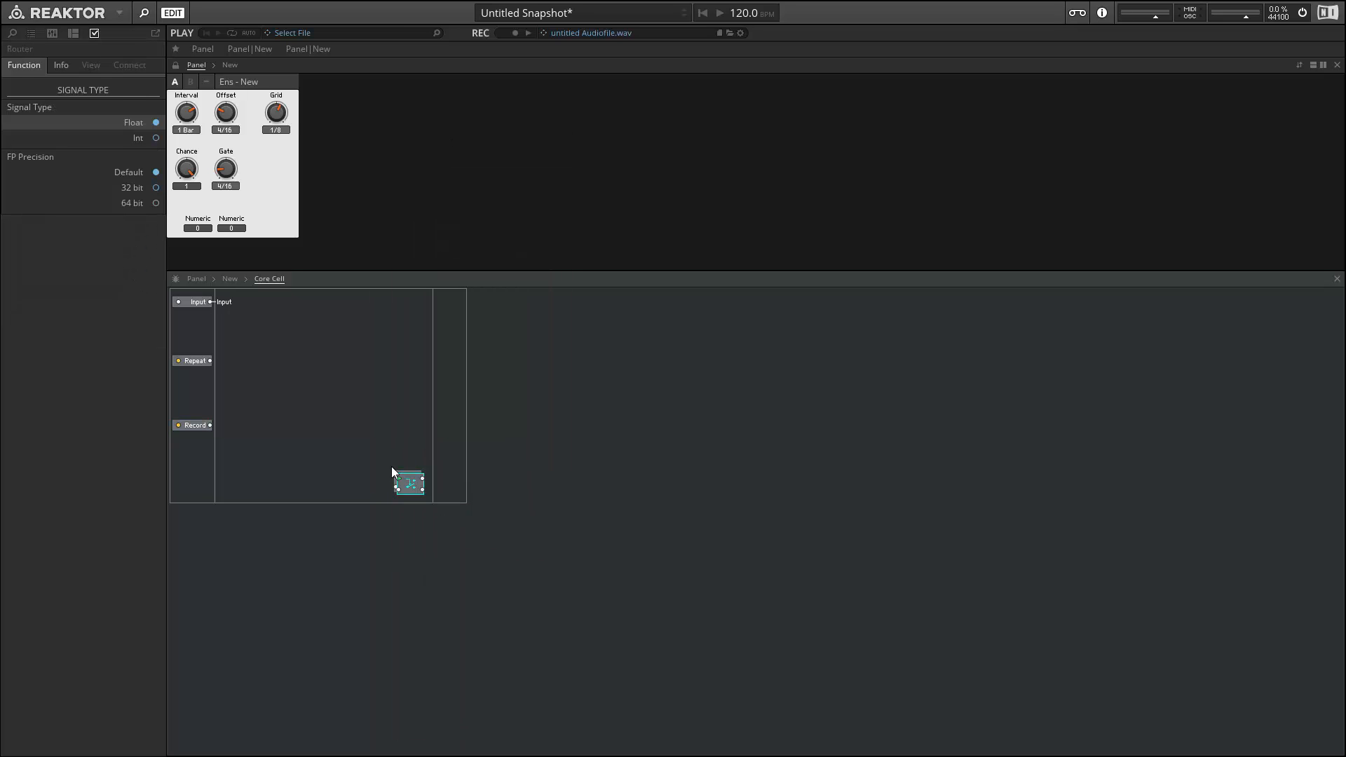
pyautogui.moveTo(408, 481)
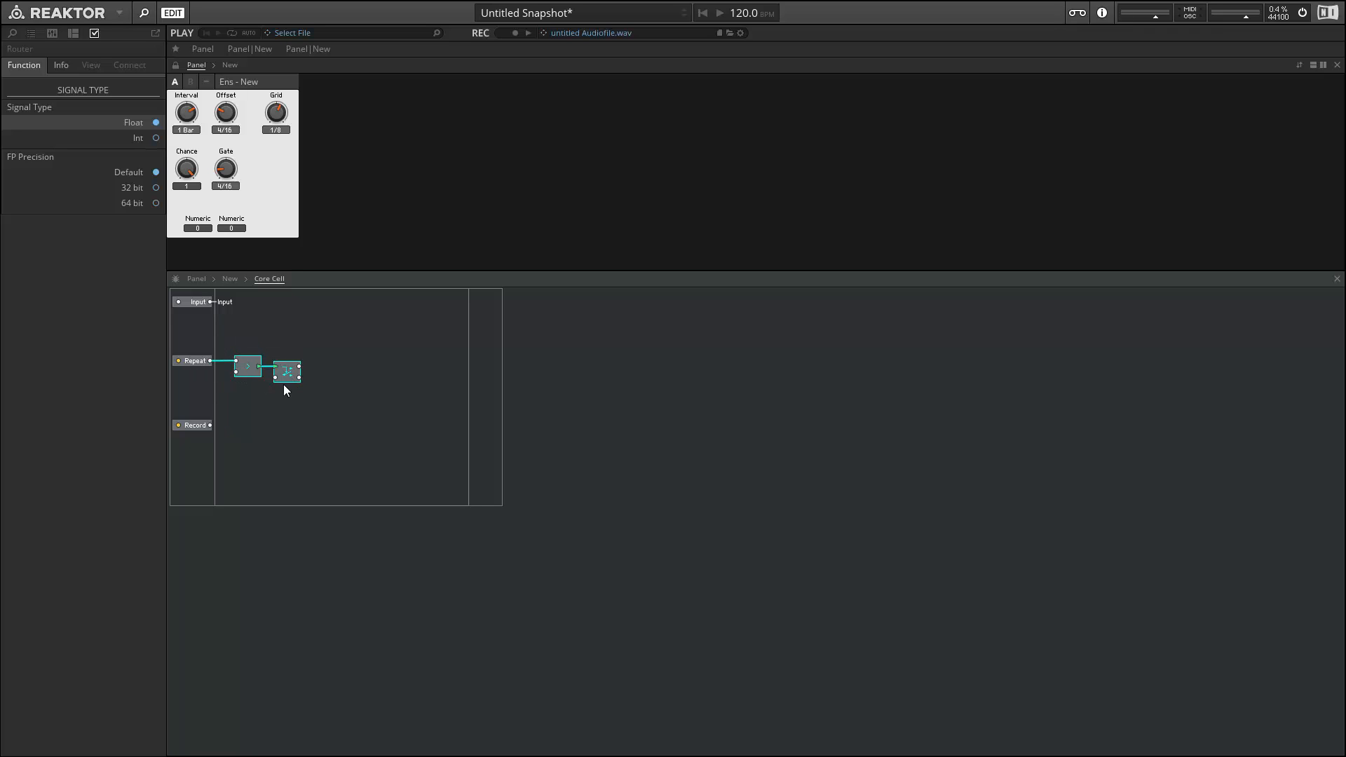
# Pick up SR.C into the Repeat-driven Router, create an EffectOff QuickBus, and add a Latch.
pyautogui.rightClick(320, 370)
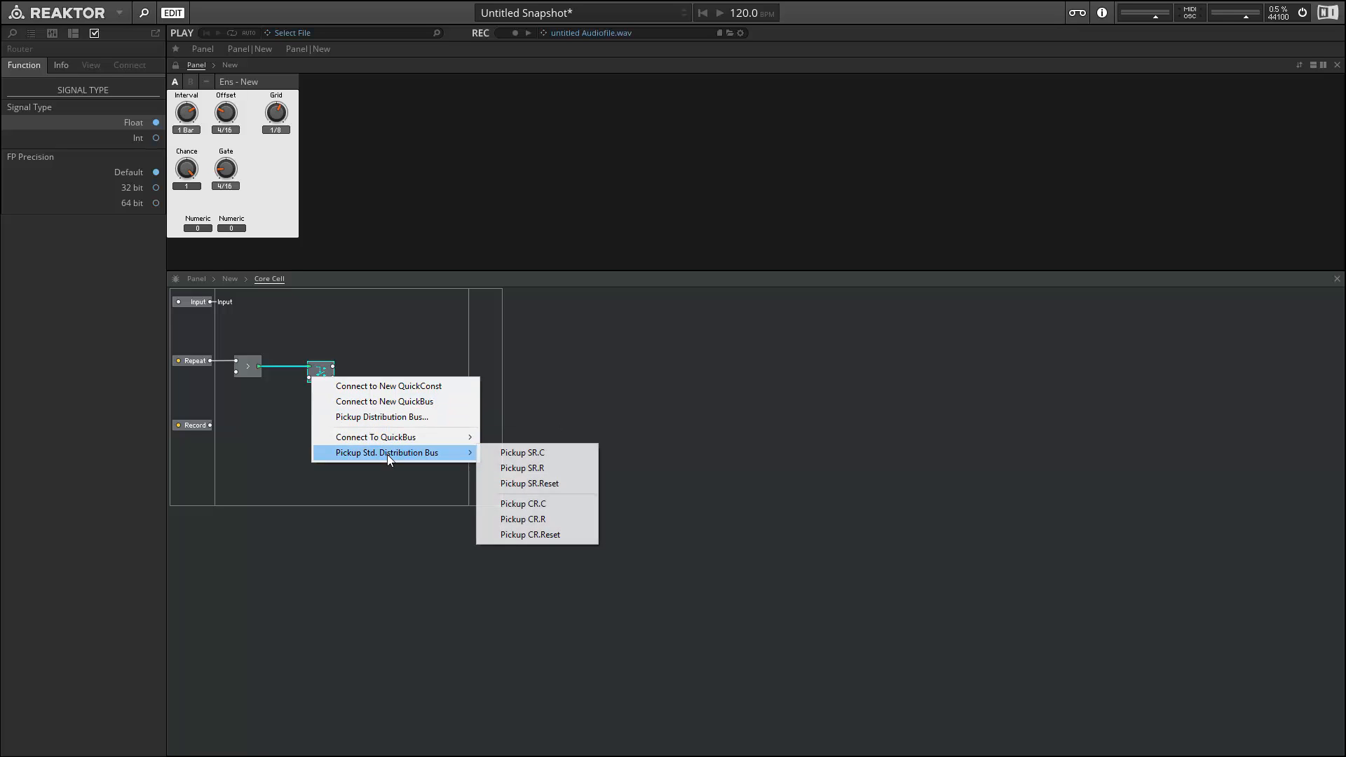
pyautogui.click(520, 452)
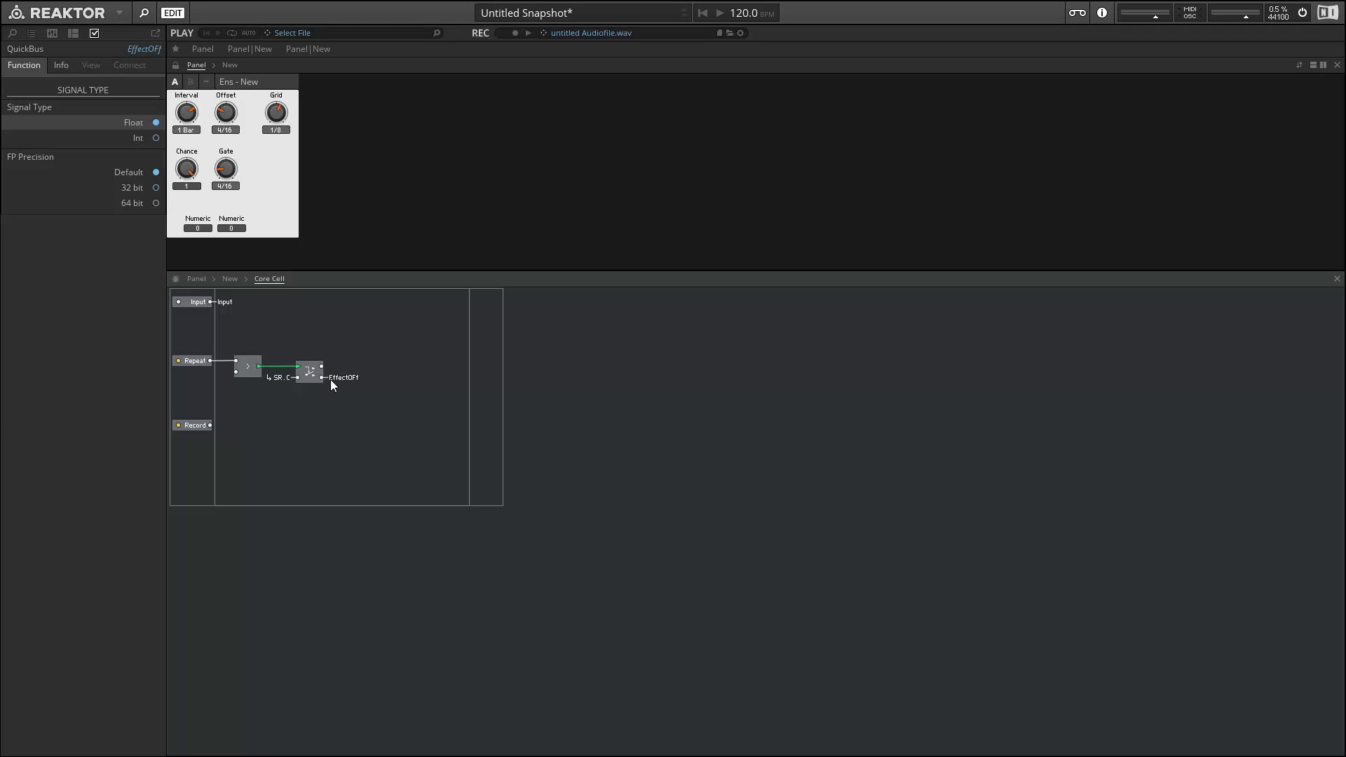
pyautogui.doubleClick(342, 377)
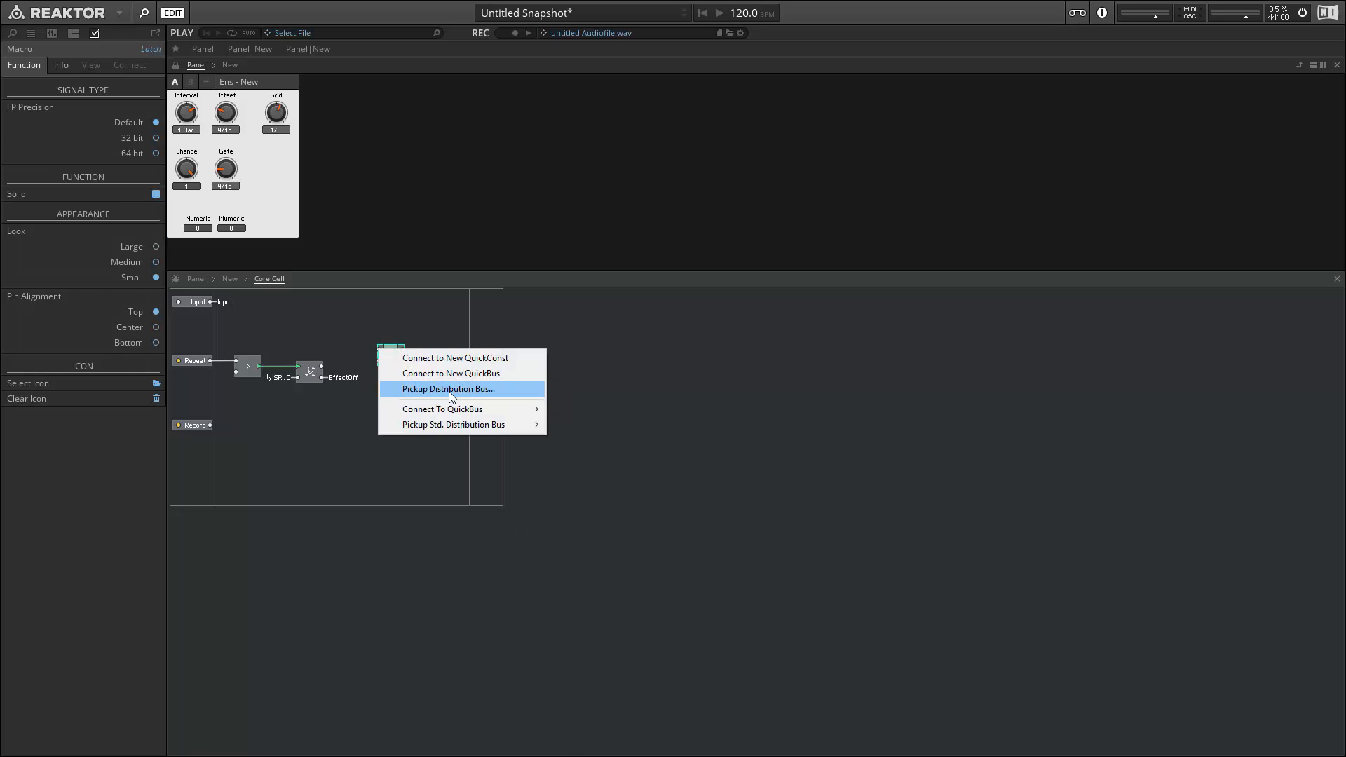
pyautogui.moveTo(468, 413)
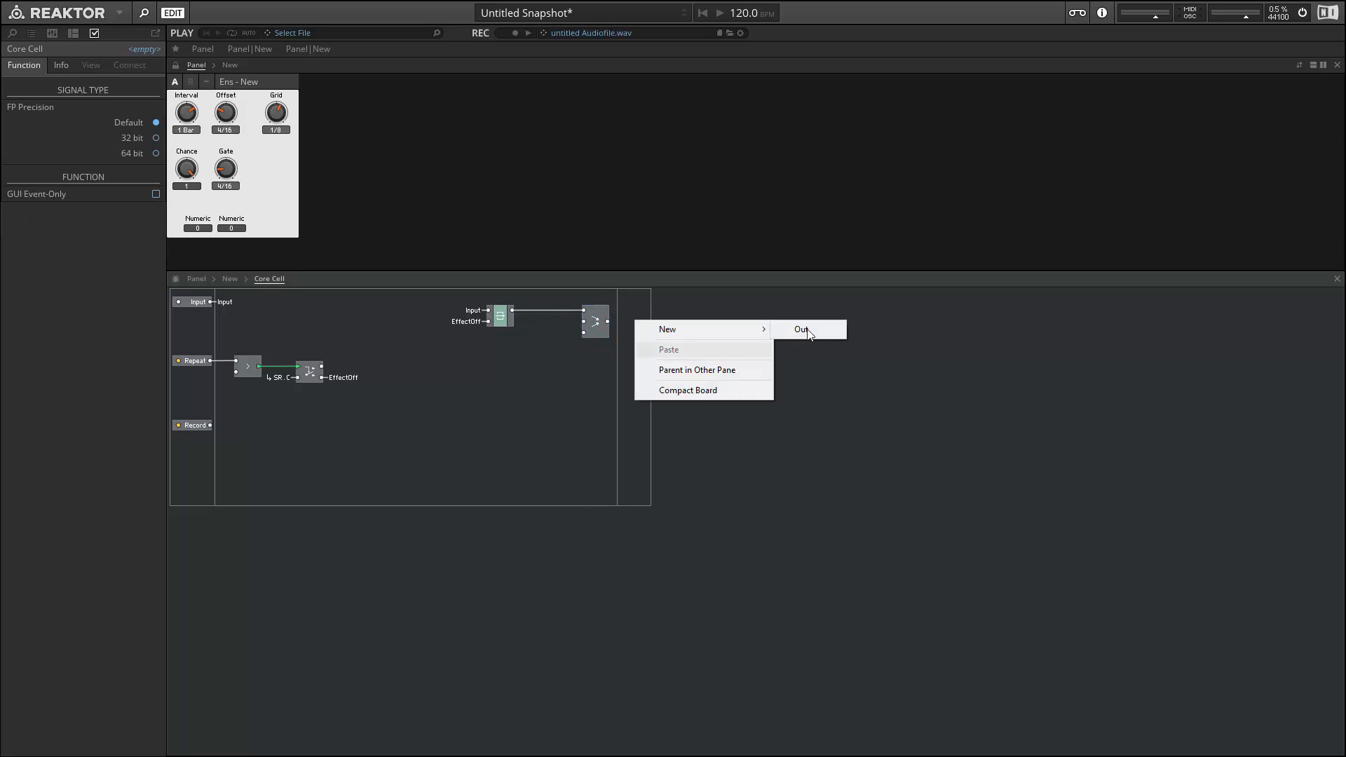
# Create a new Out port on the Core Cell, fed by the switch, with Audio signal mode.
pyautogui.click(800, 329)
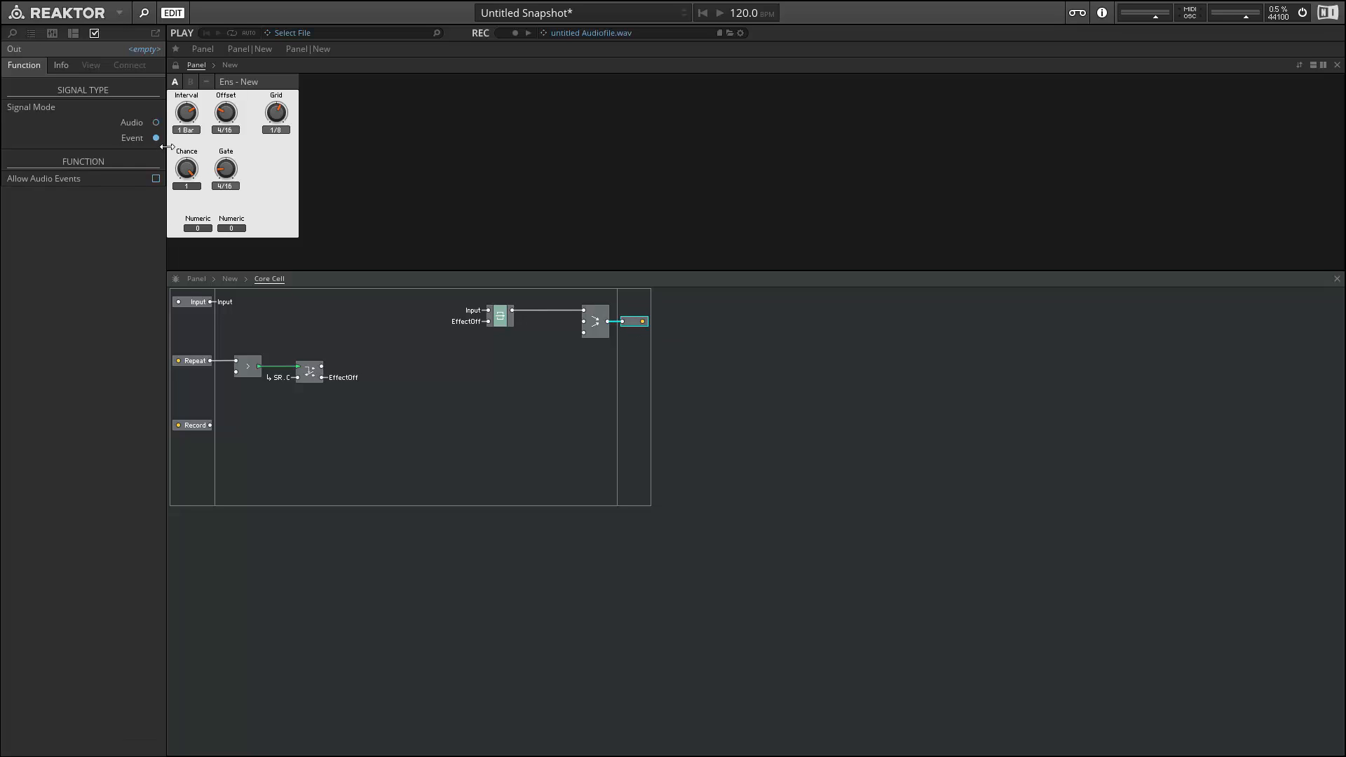
pyautogui.click(156, 122)
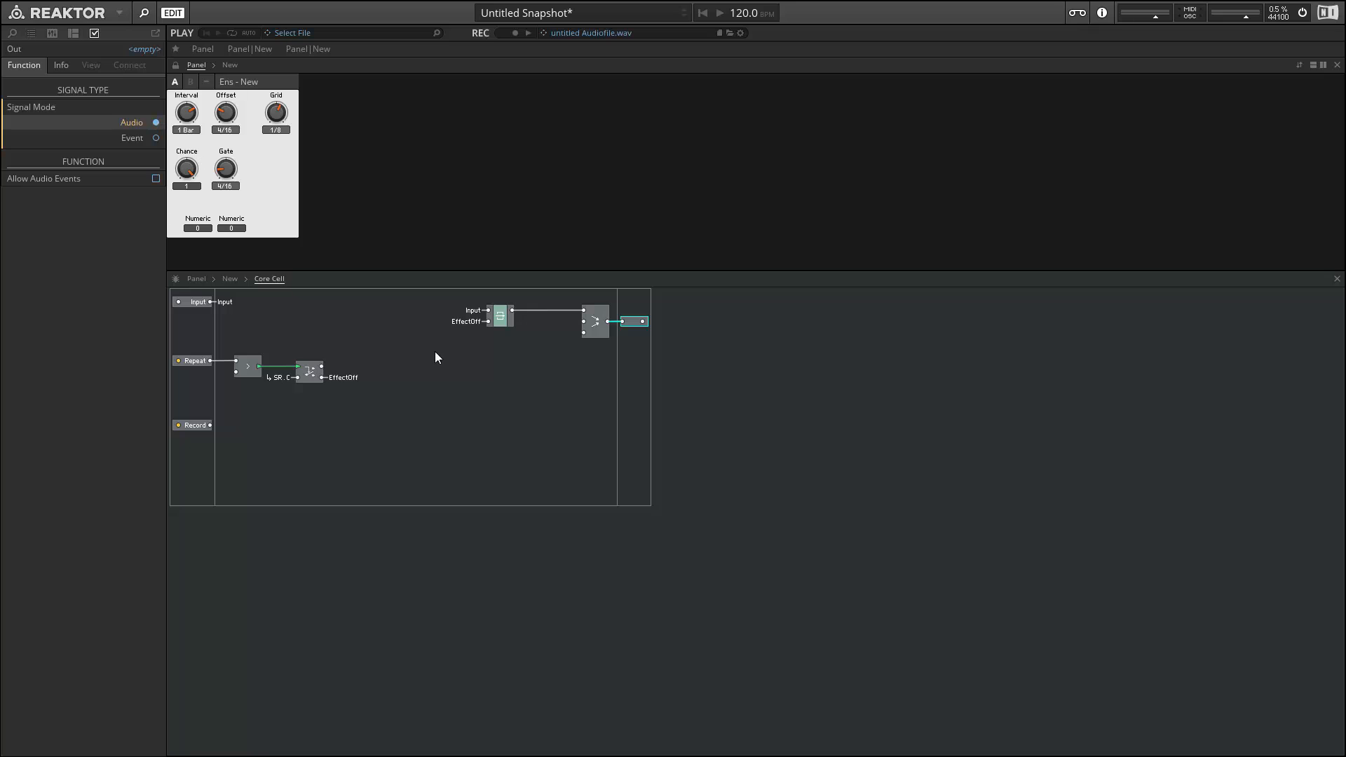
pyautogui.click(633, 321)
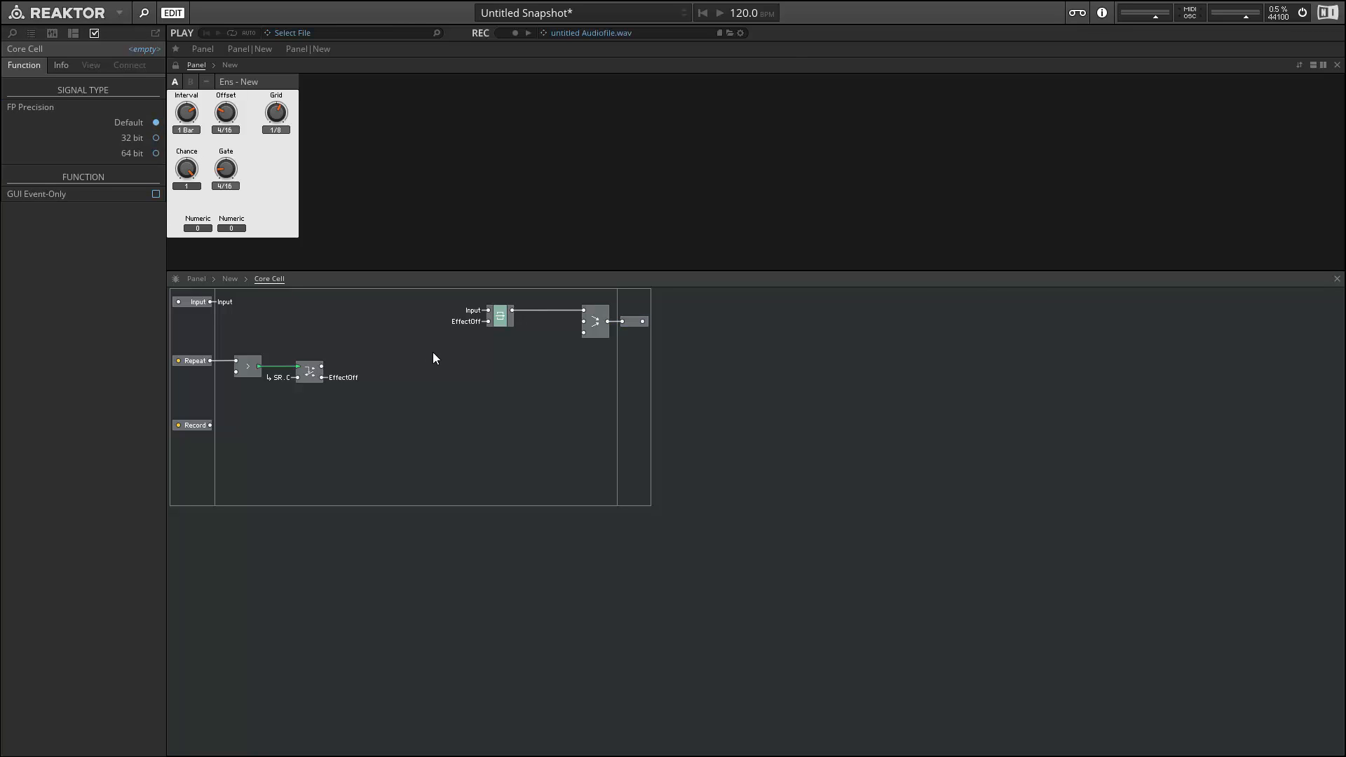
pyautogui.moveTo(313, 404)
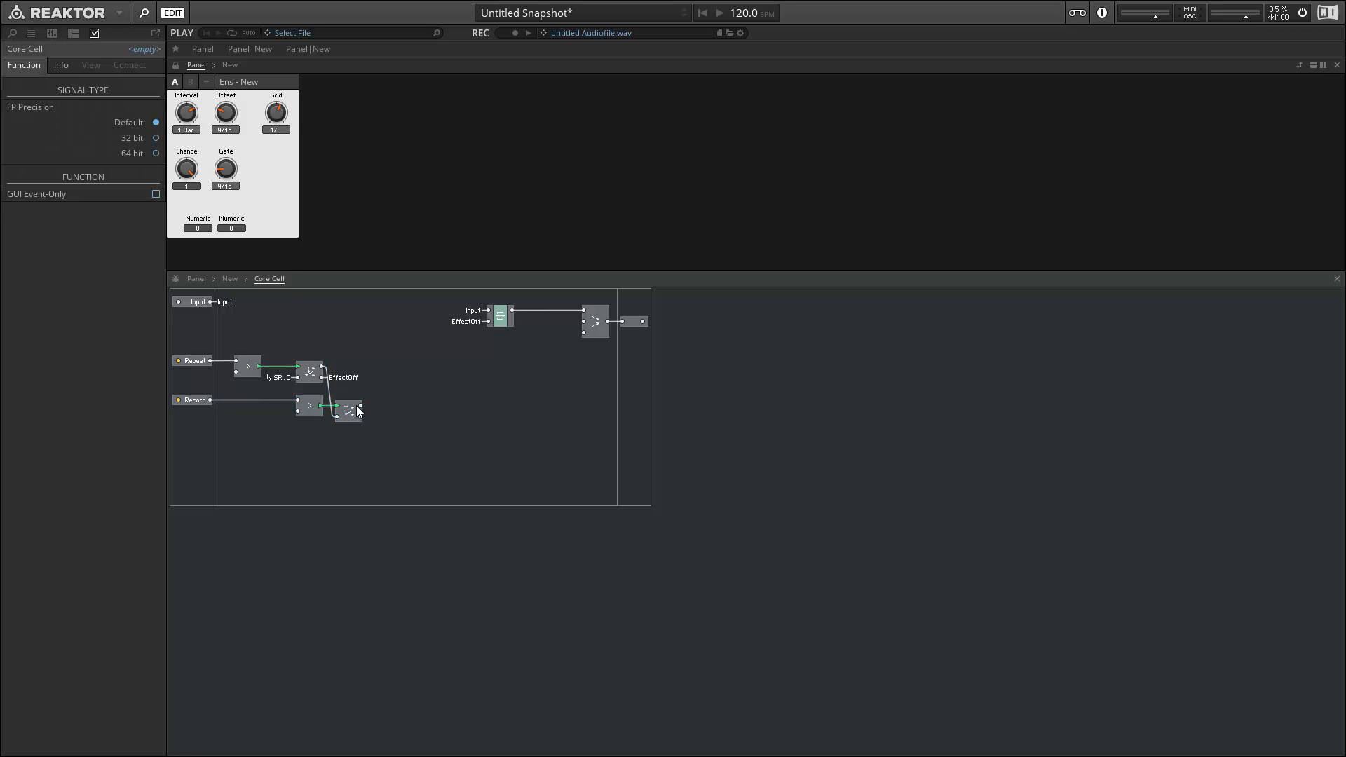
# Connect the router's two outputs to new QuickBuses named Record and Playback.
pyautogui.click(349, 409)
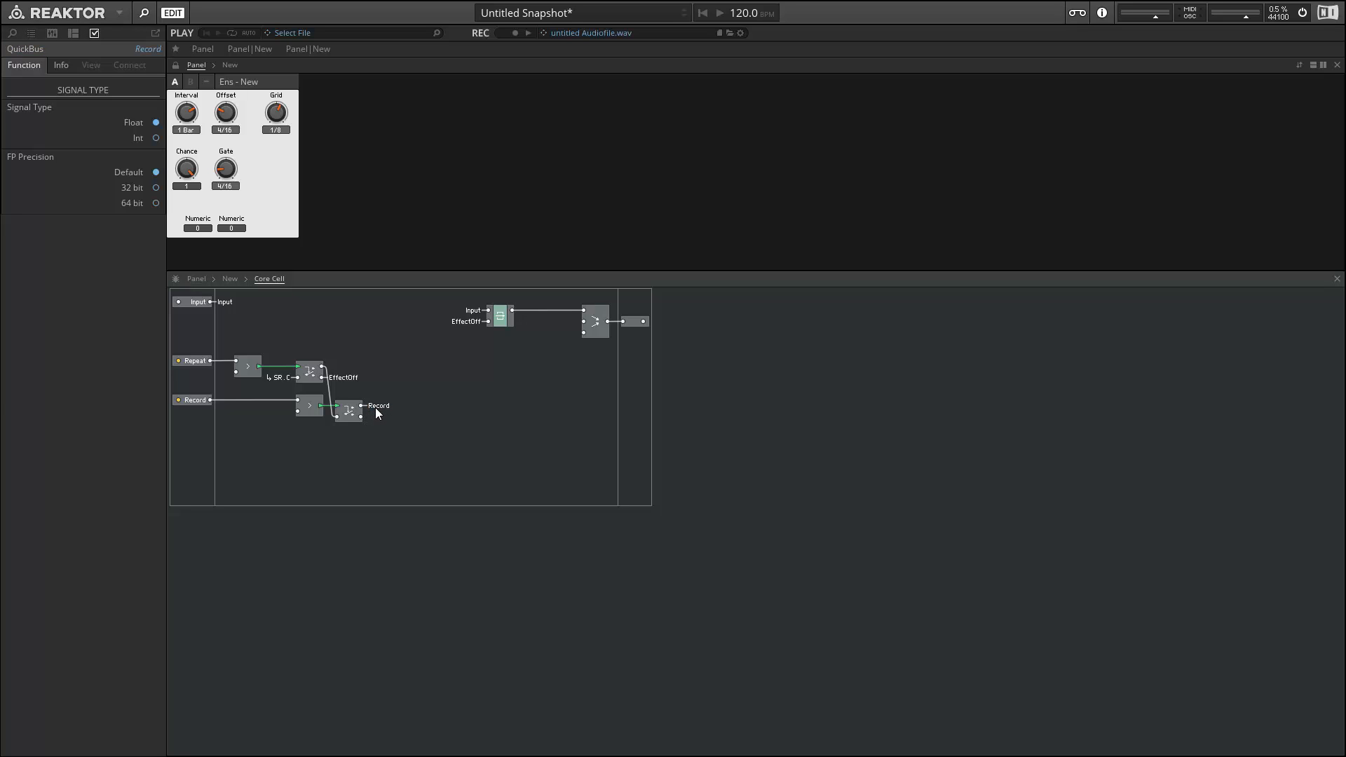
pyautogui.rightClick(377, 405)
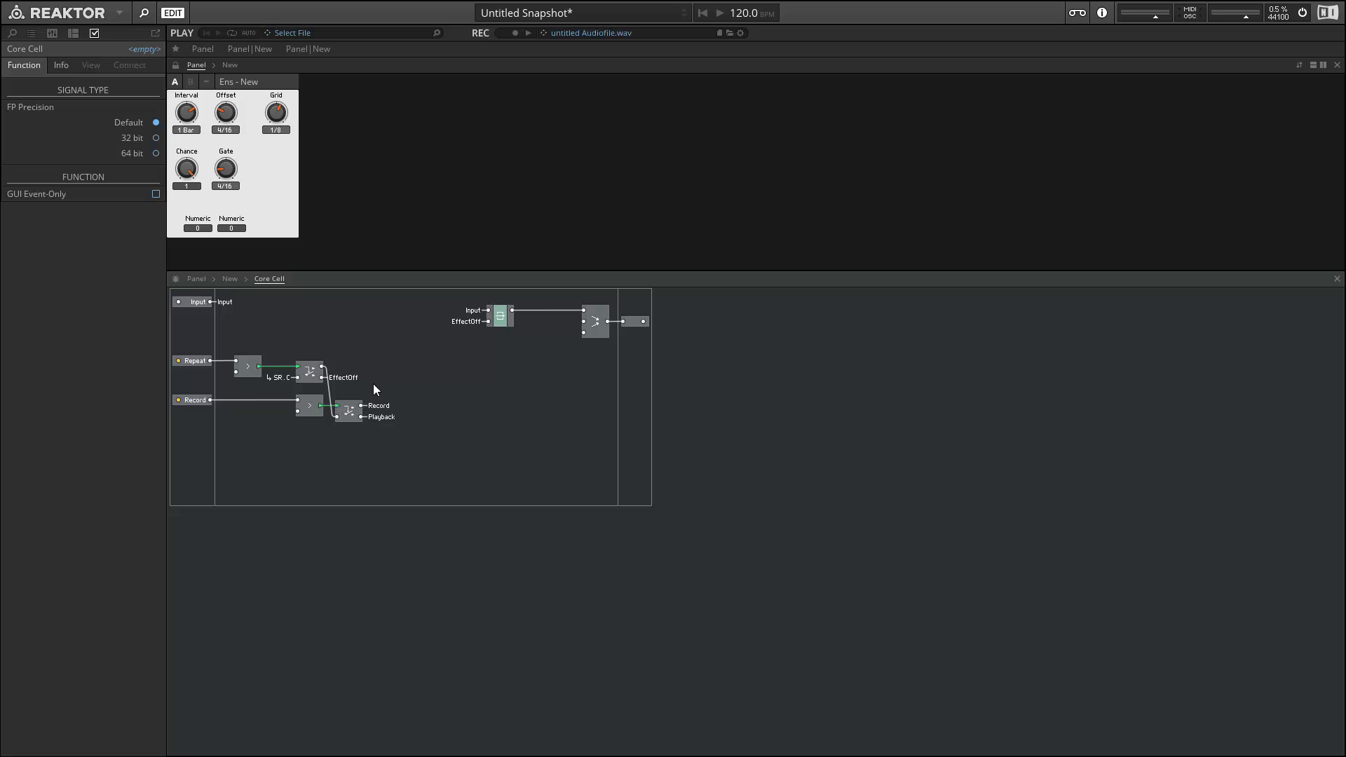
# Insert Array (Memory), Write [] and Read [] modules into the Core Cell structure.
pyautogui.write('array')
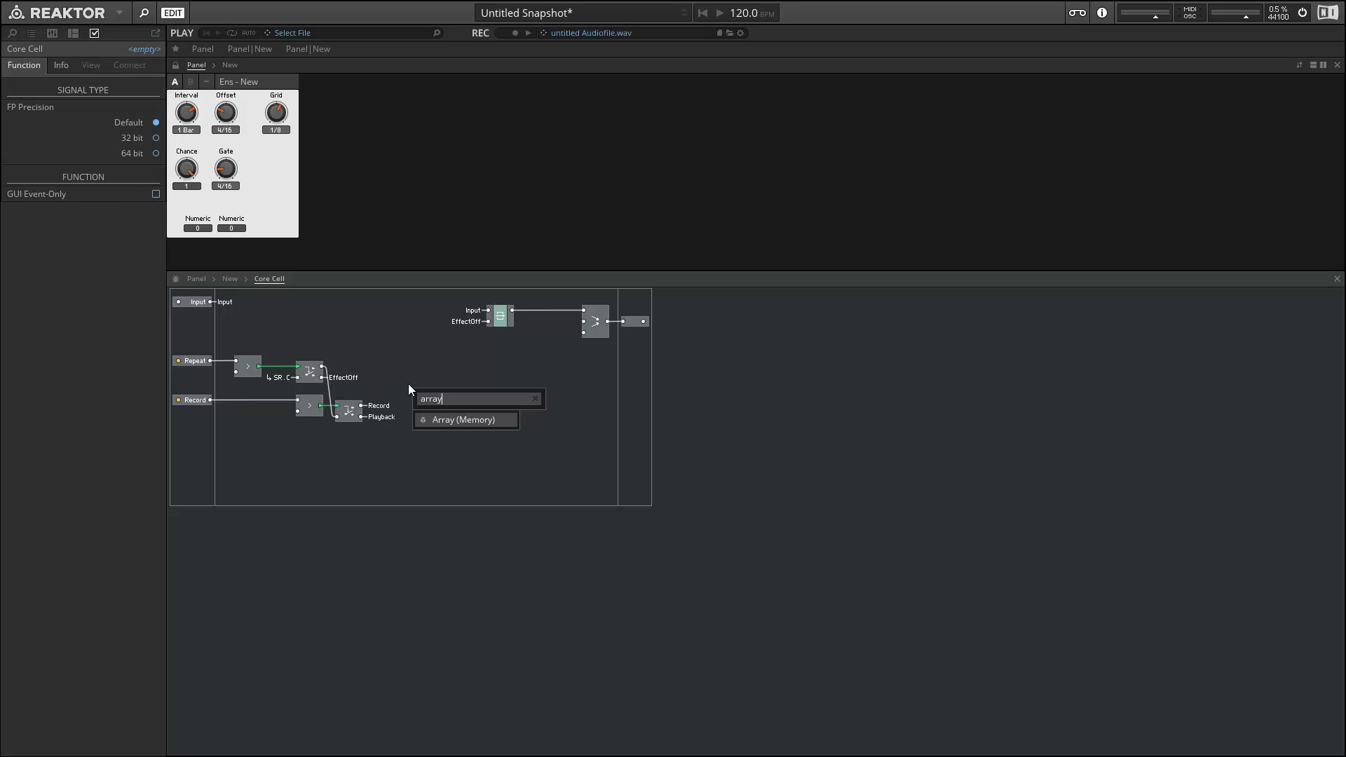
pyautogui.click(463, 420)
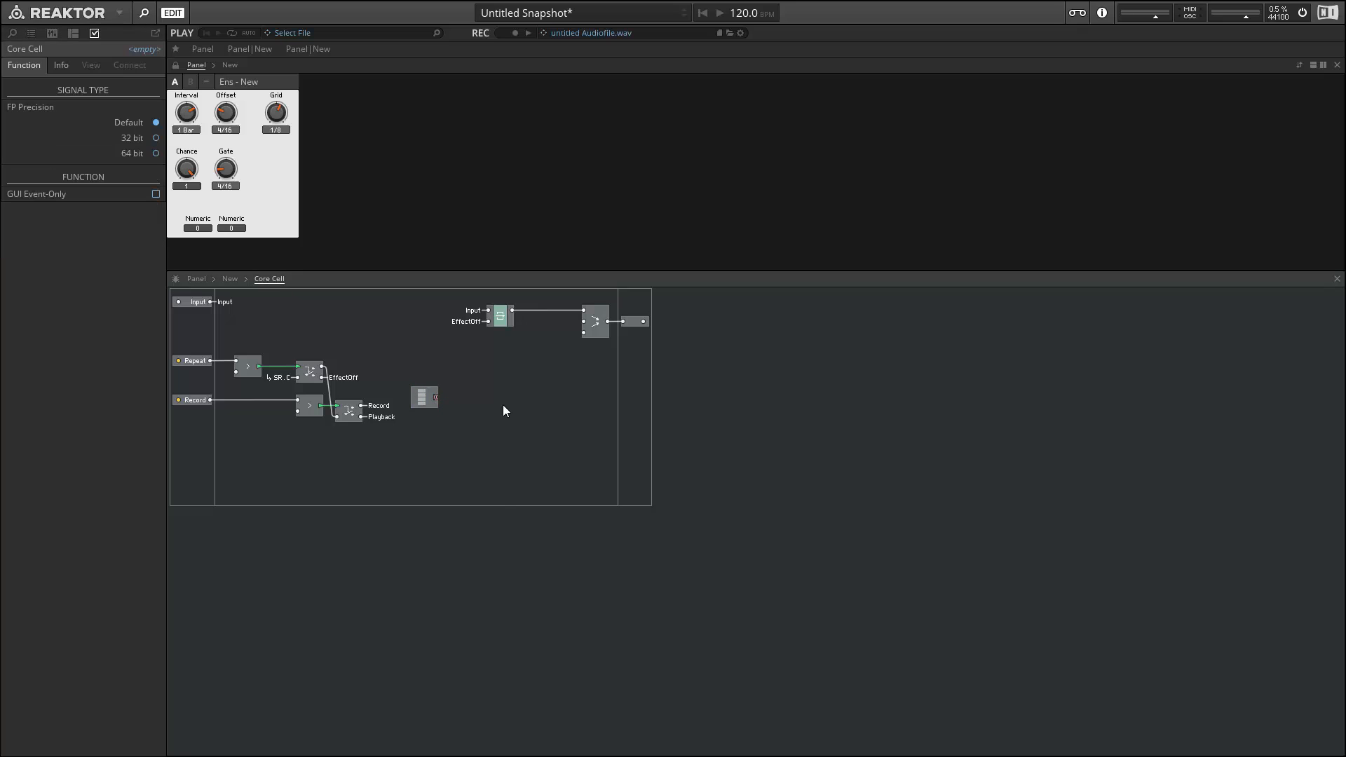
pyautogui.write('write')
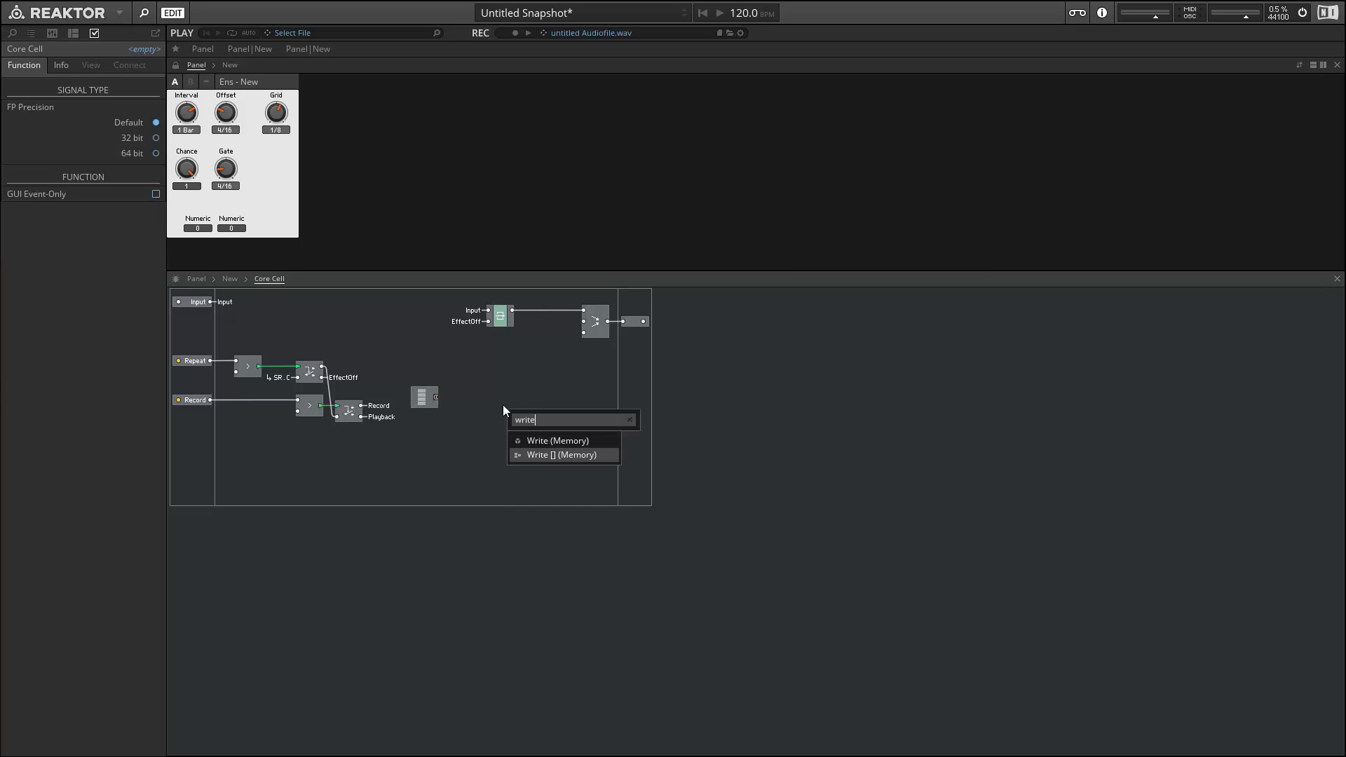
pyautogui.click(561, 455)
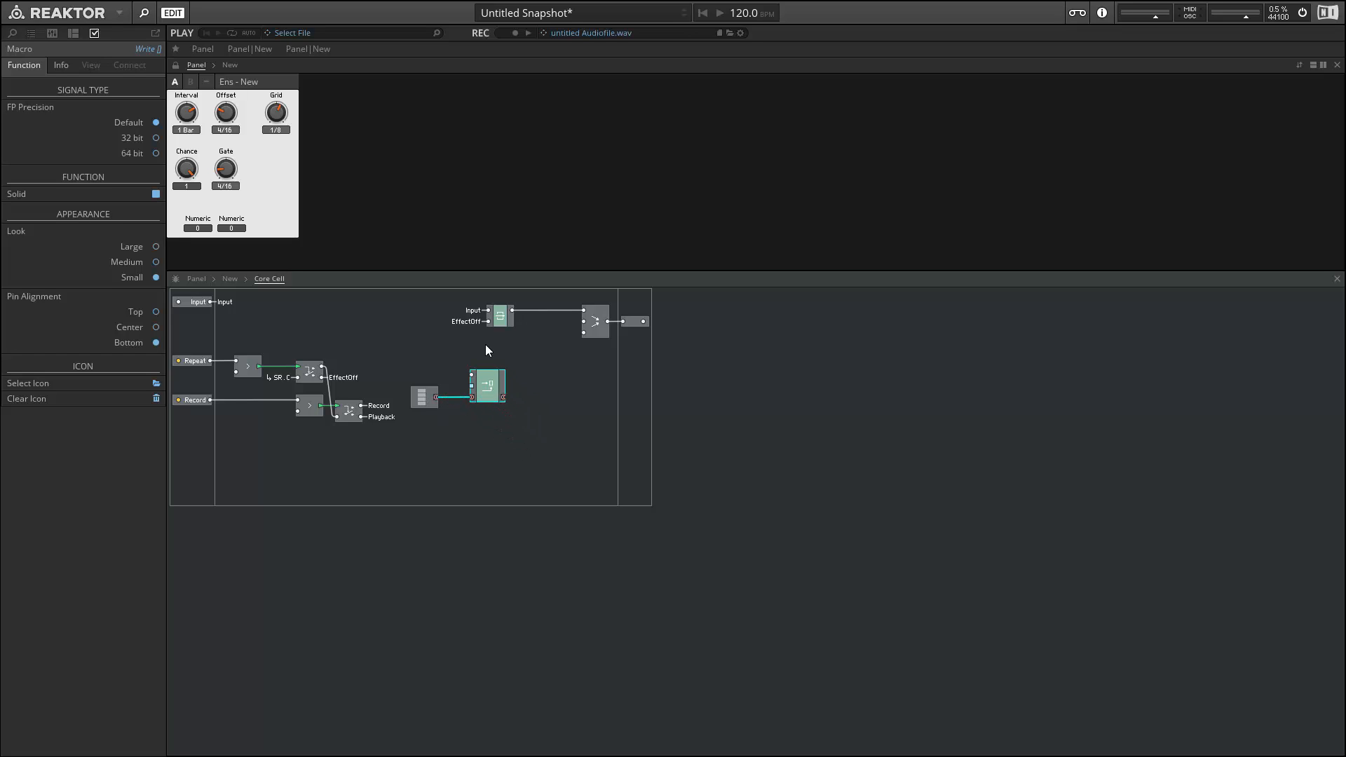
pyautogui.moveTo(495, 352)
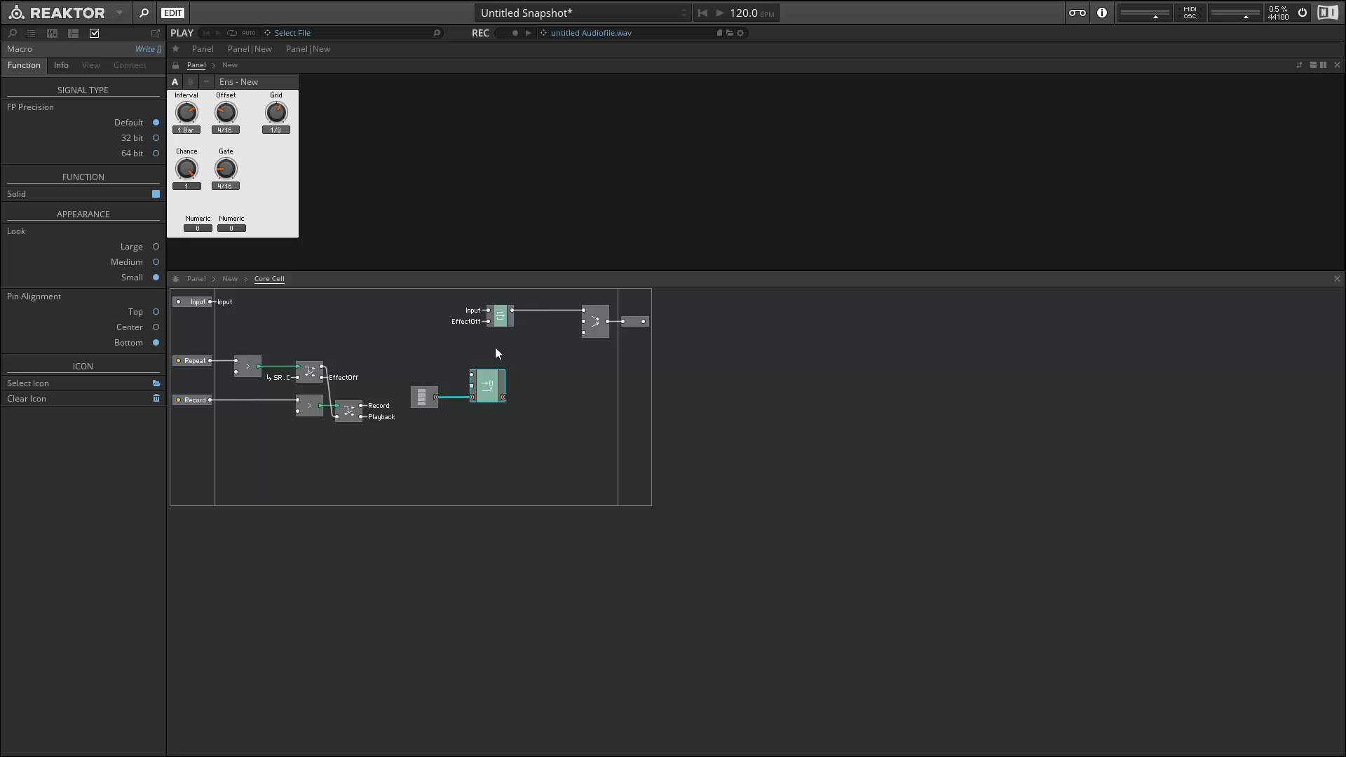
pyautogui.moveTo(607, 334)
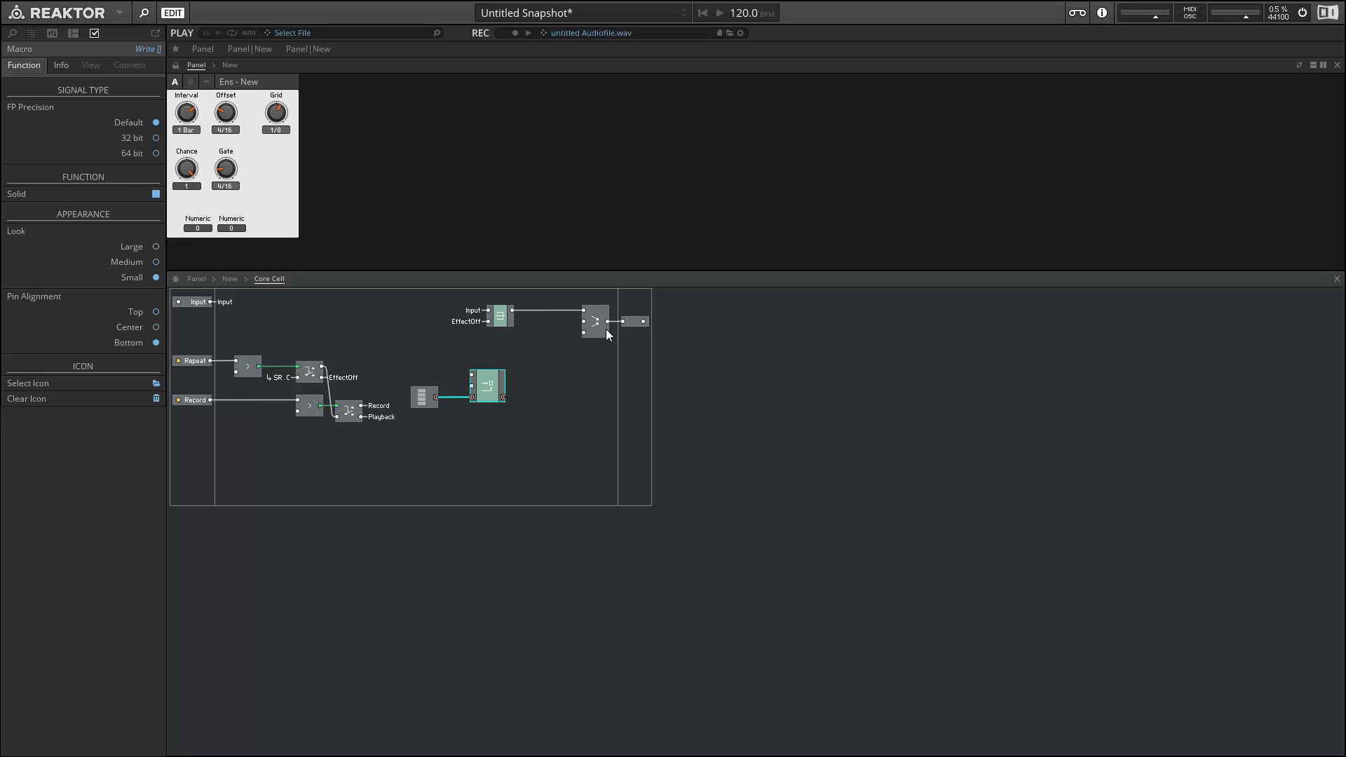
pyautogui.click(614, 321)
pyautogui.write('re')
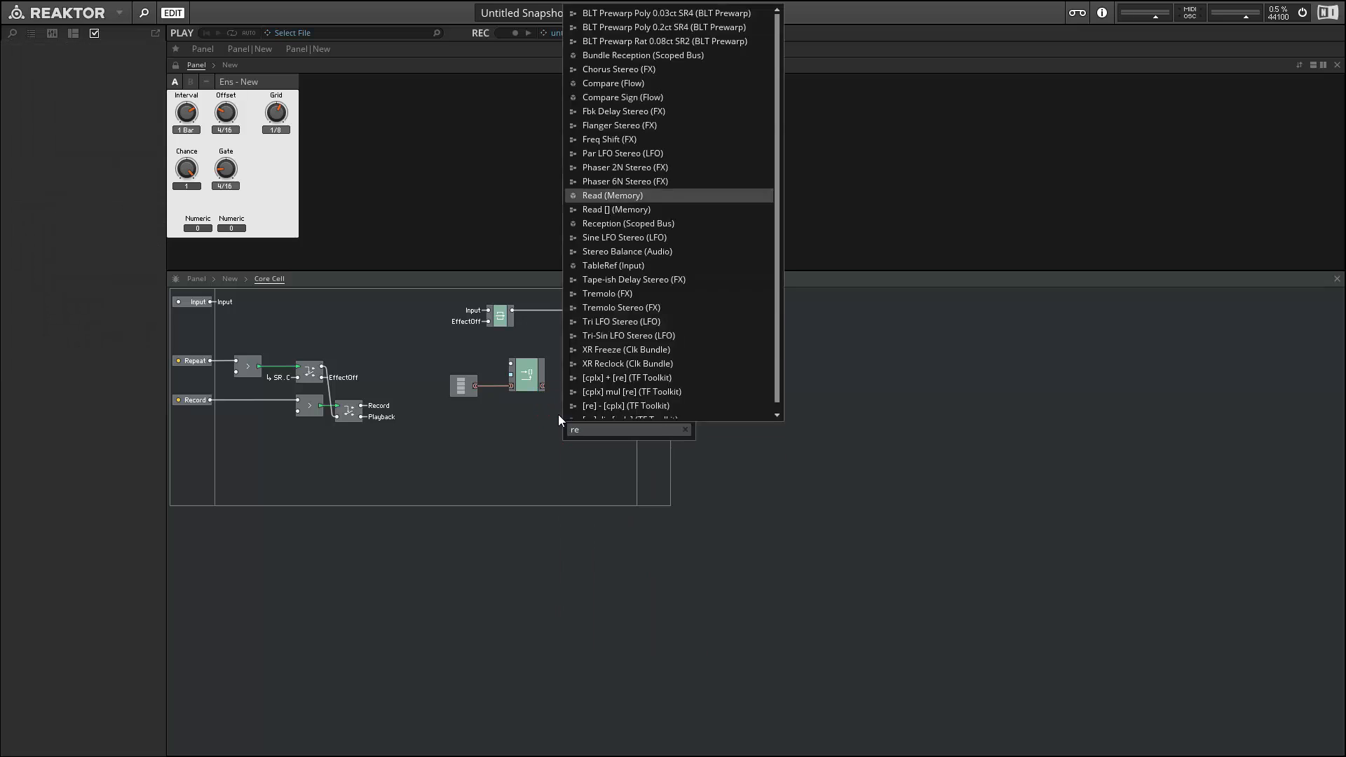
pyautogui.click(615, 209)
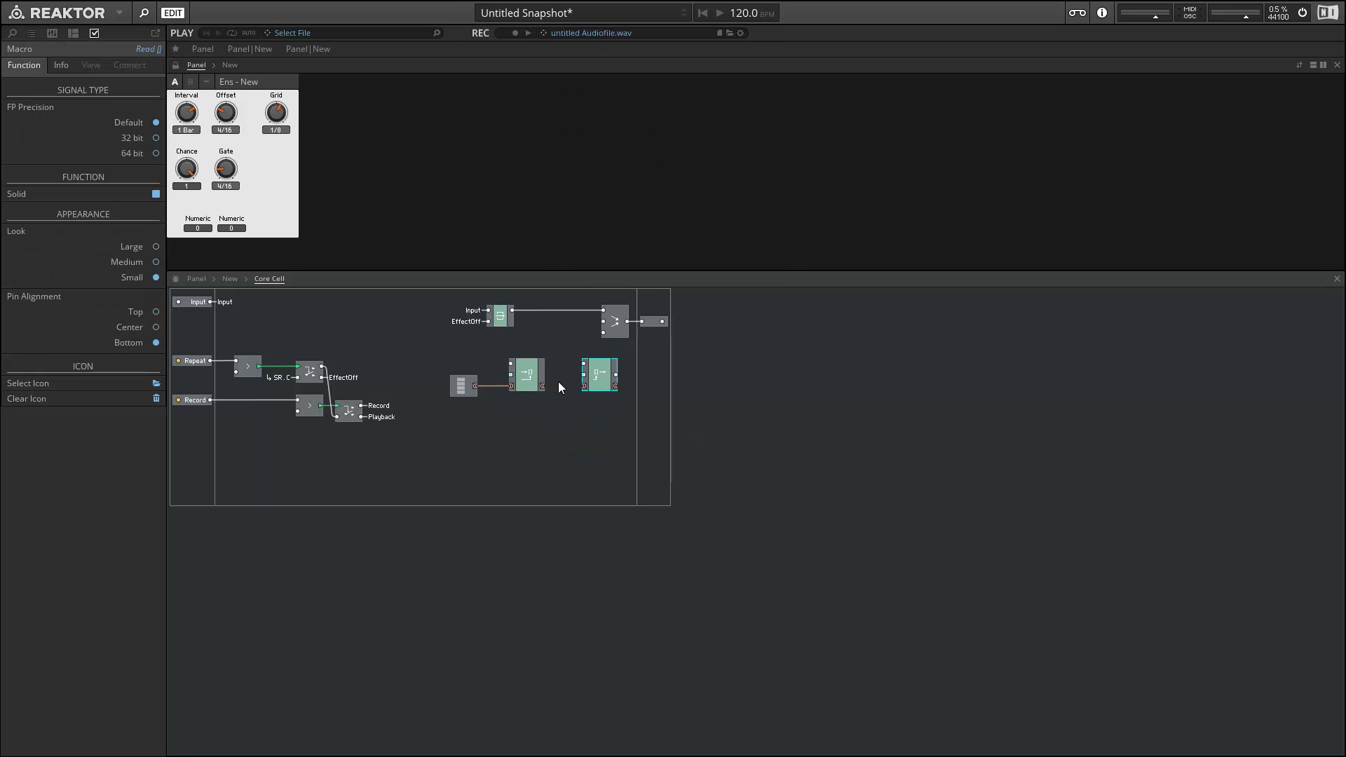
pyautogui.click(526, 374)
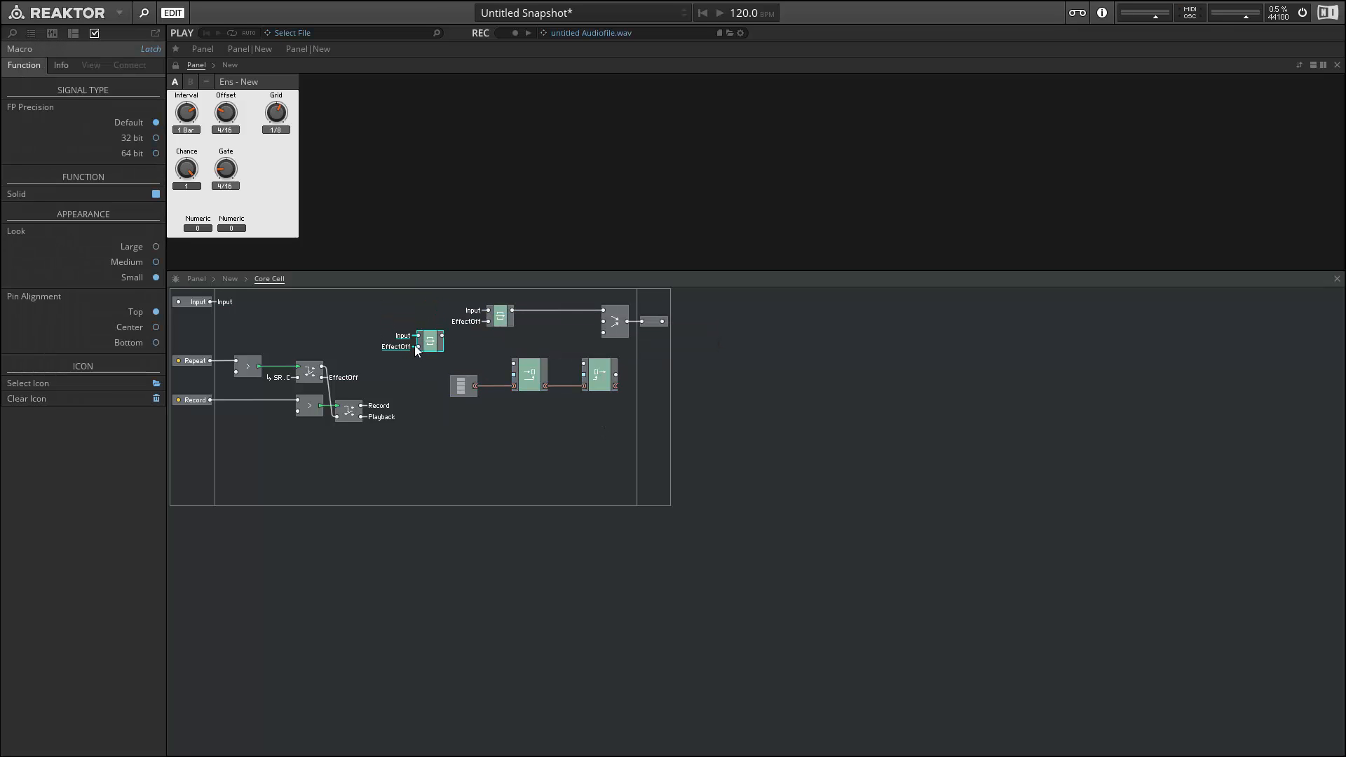
# Connect the new latch to the Record bus, check the array size, and select the router.
pyautogui.rightClick(428, 340)
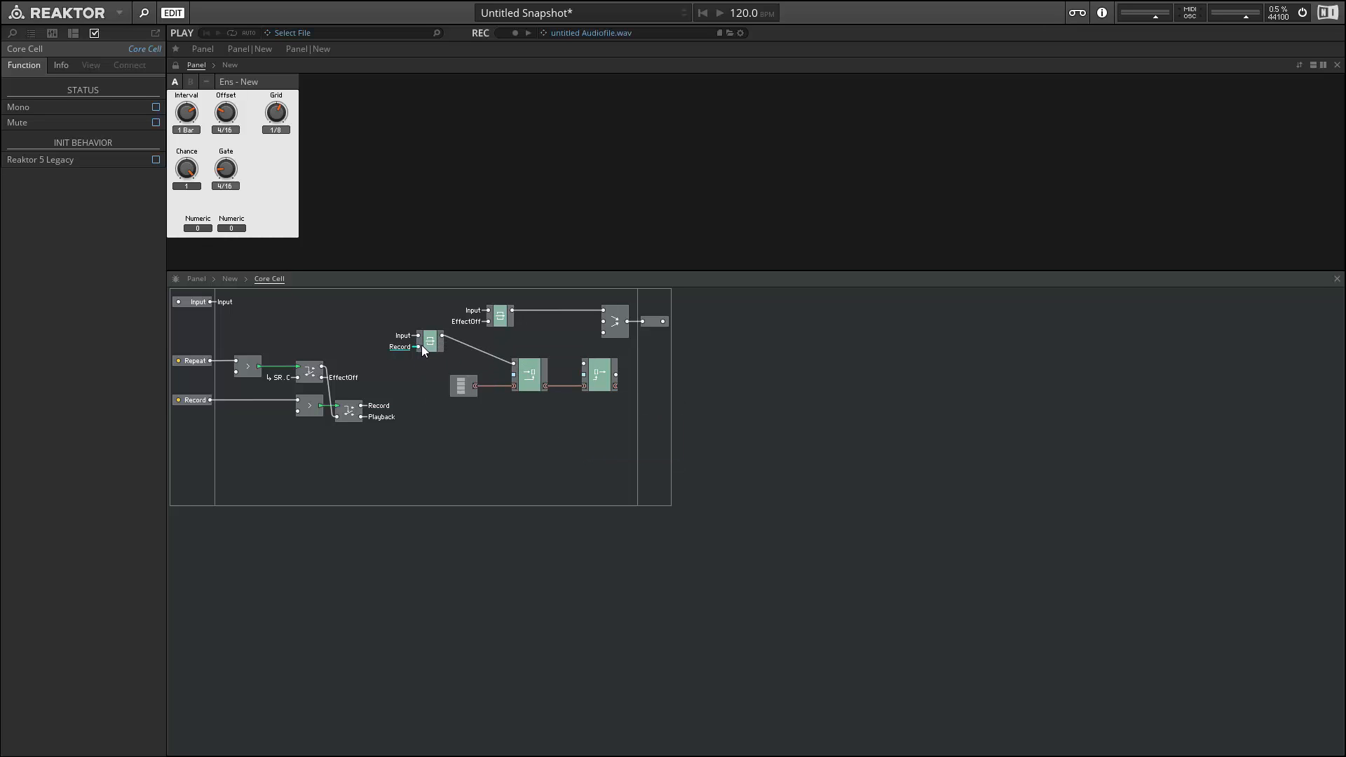
pyautogui.click(428, 370)
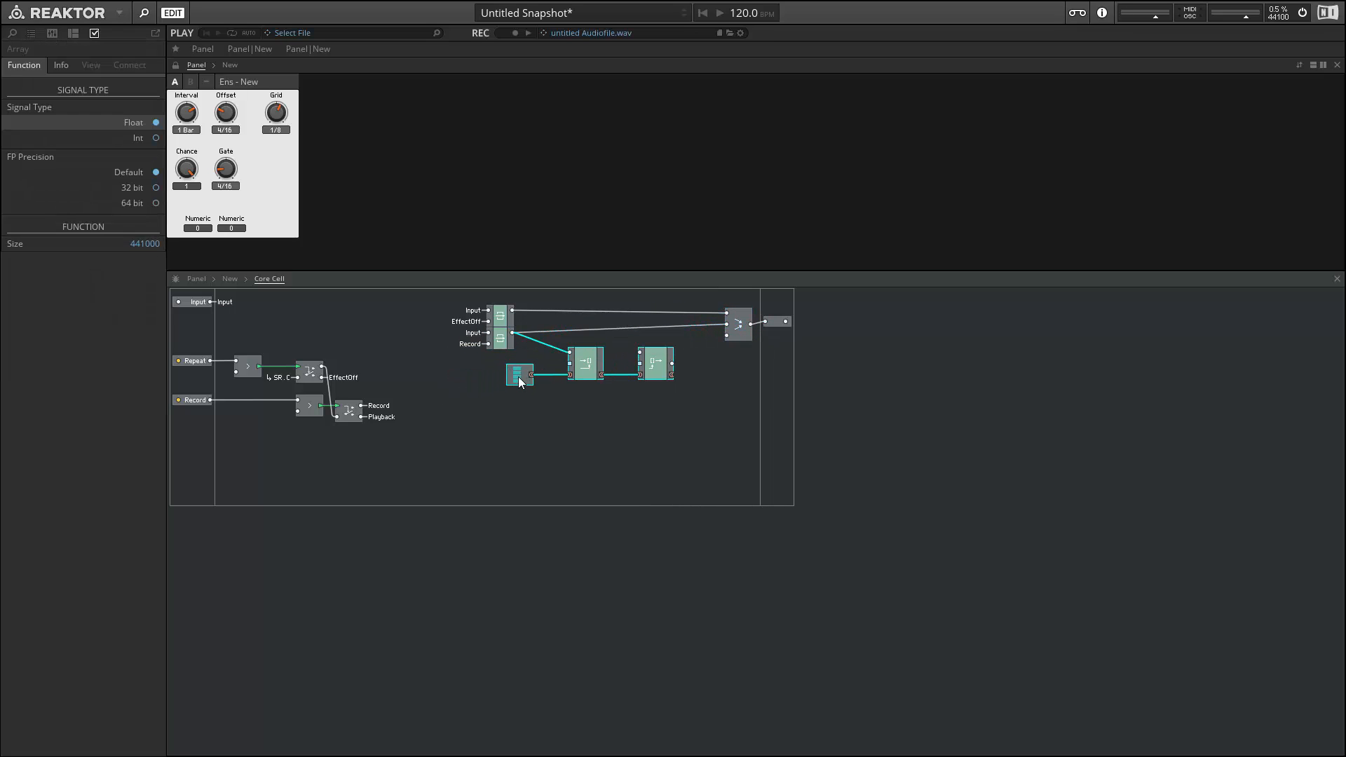
pyautogui.click(519, 375)
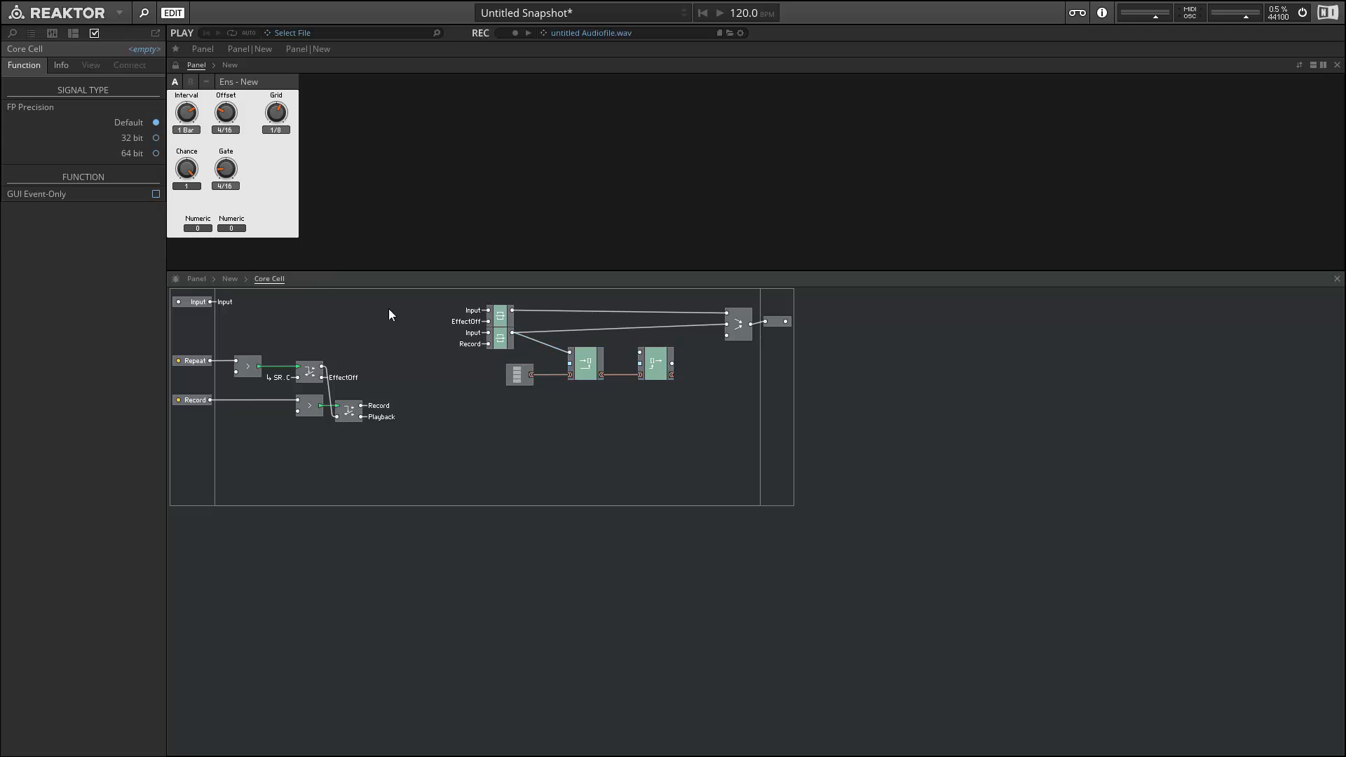
pyautogui.moveTo(669, 360)
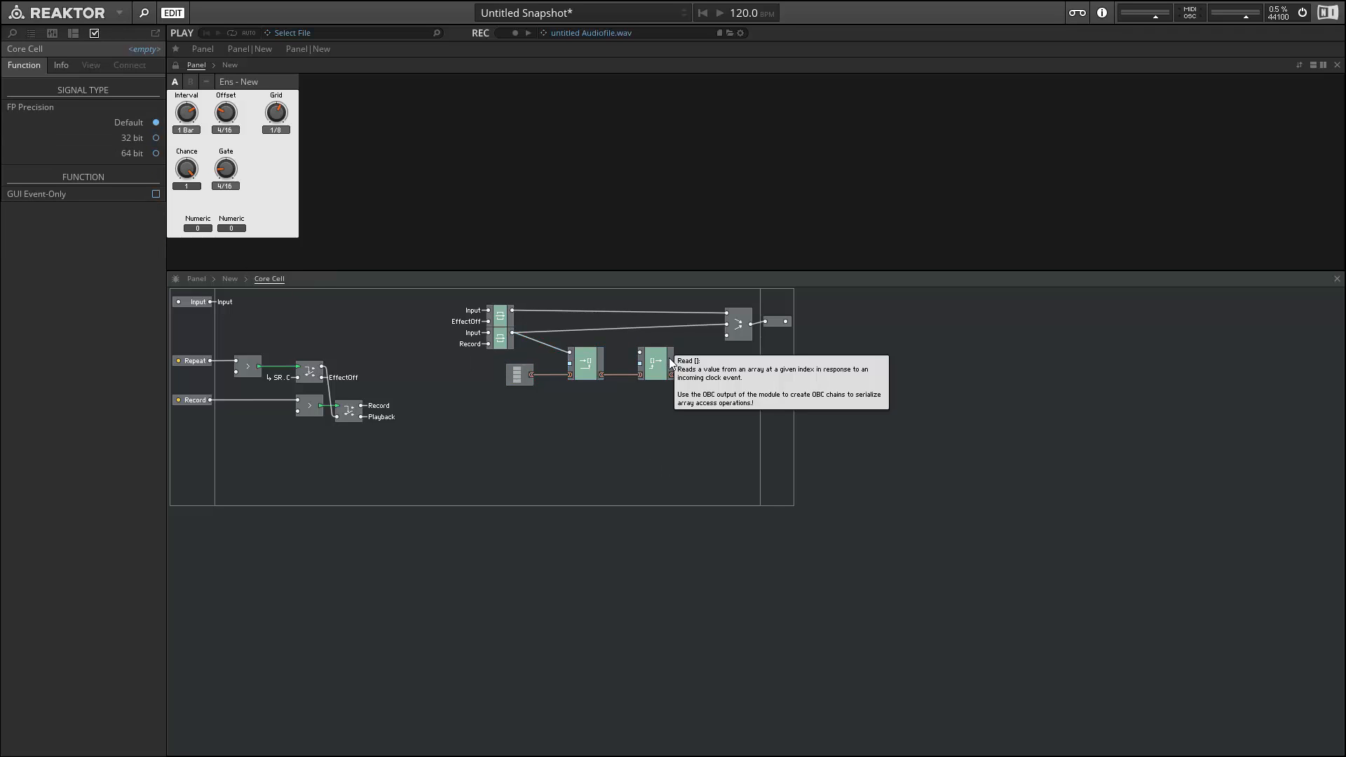
pyautogui.moveTo(727, 397)
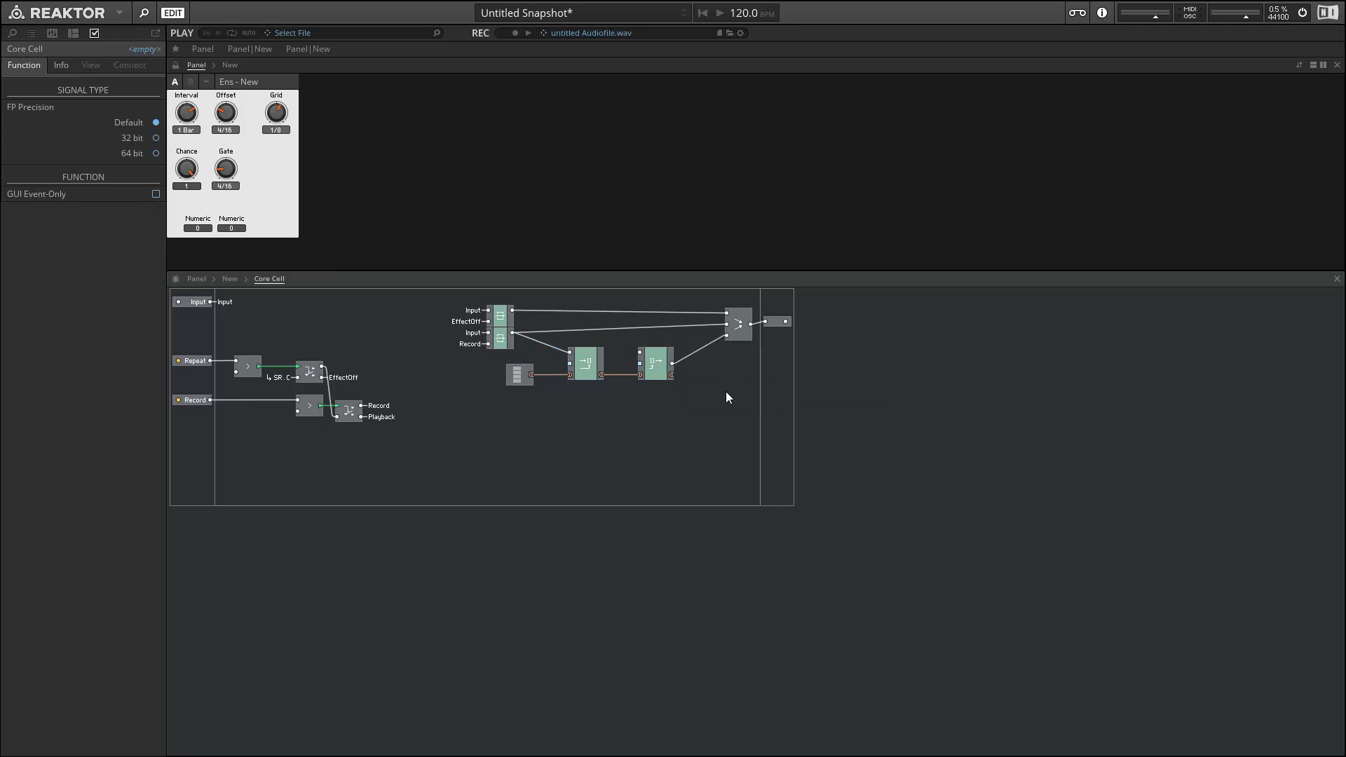
pyautogui.moveTo(526, 387)
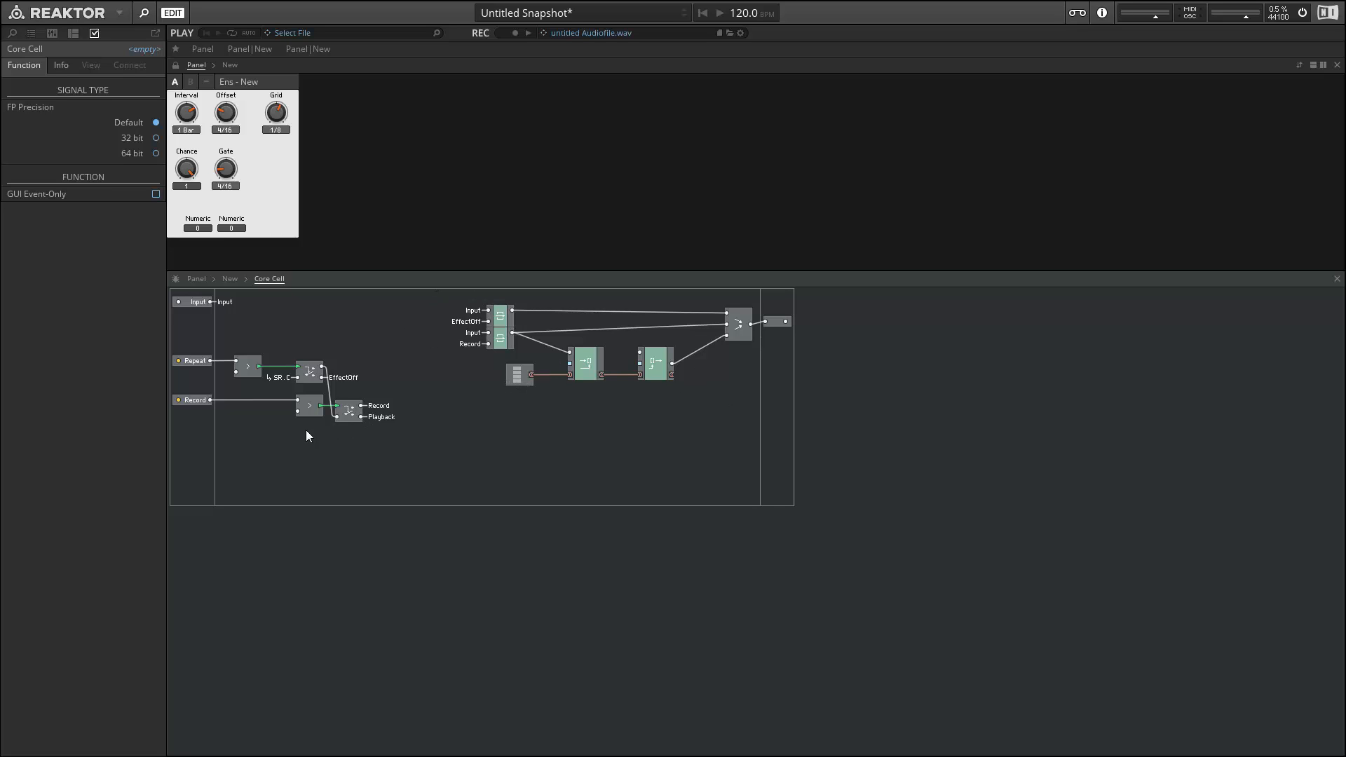
pyautogui.click(309, 404)
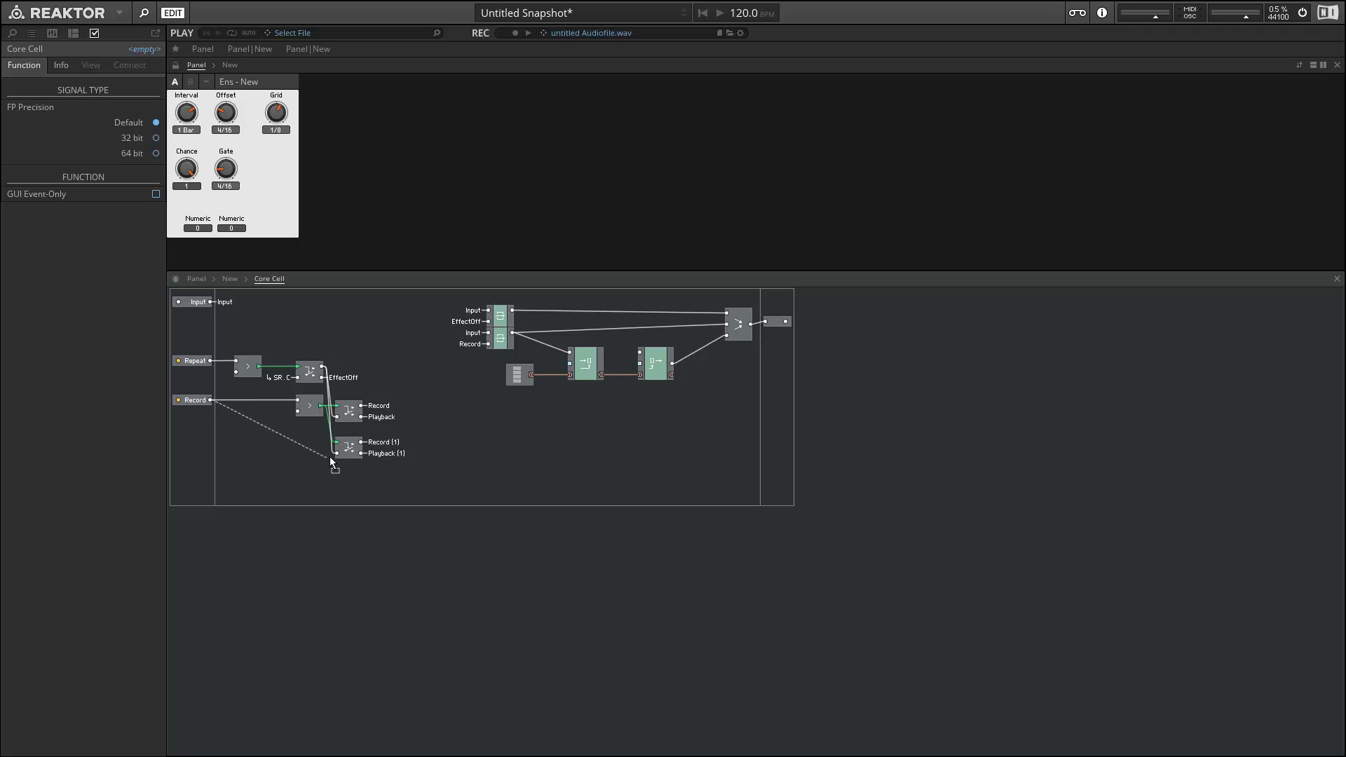
# Wire Record into the pasted router and rename its outputs StartRecord and StartPlayback.
pyautogui.click(345, 436)
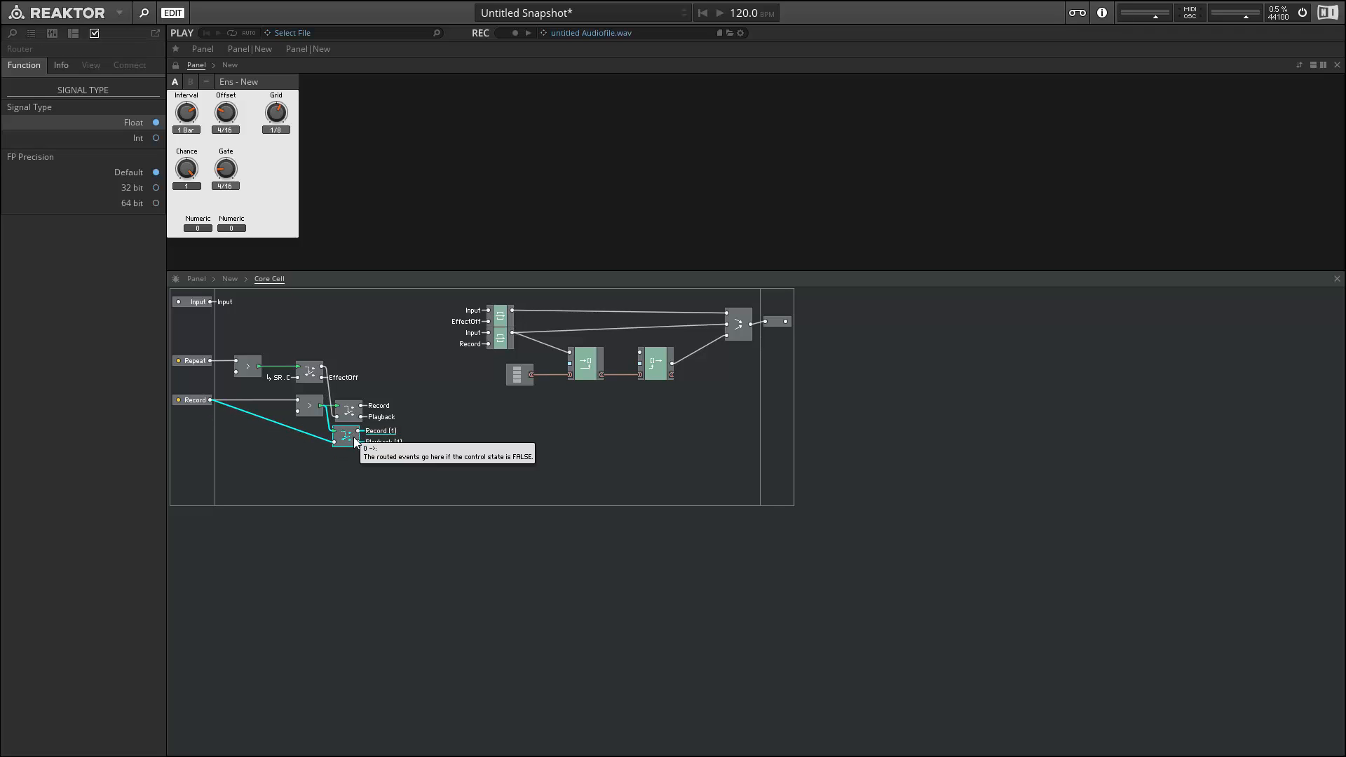
pyautogui.moveTo(276, 431)
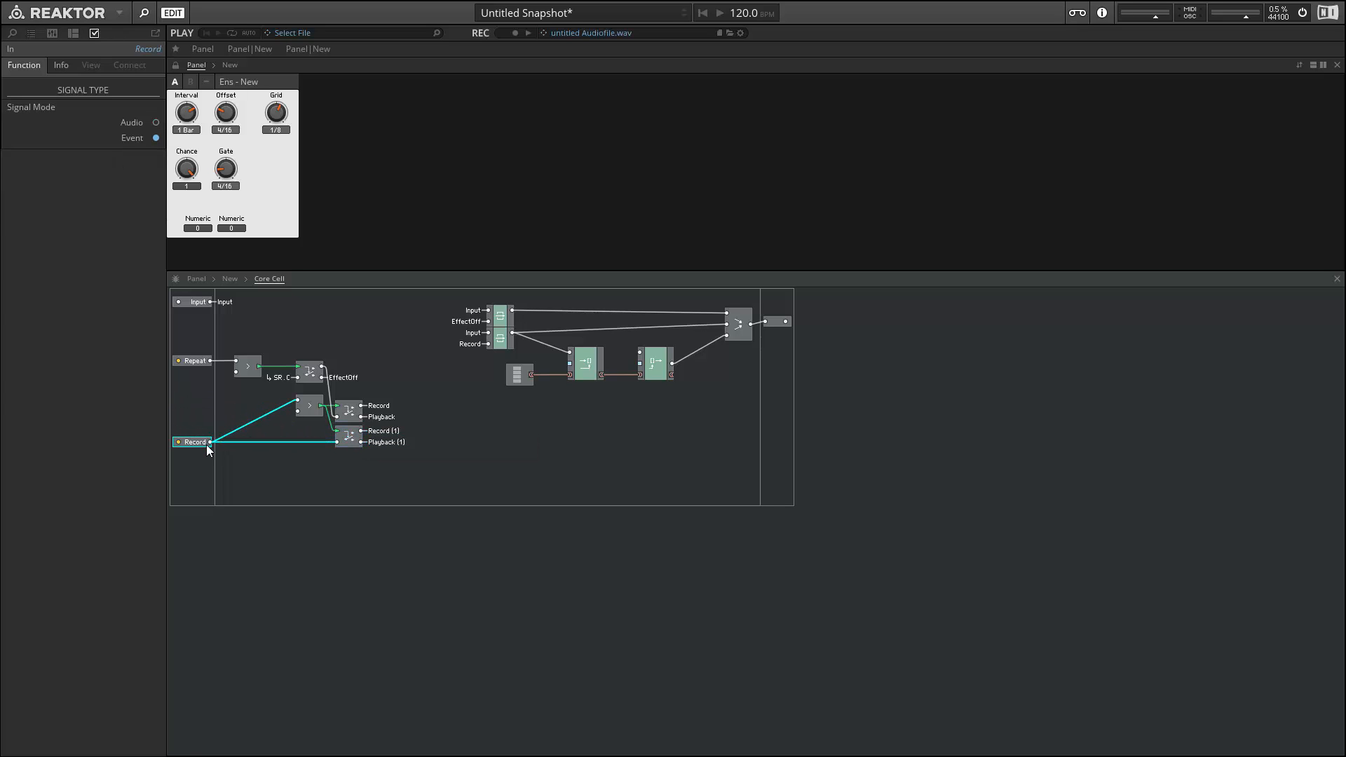
pyautogui.moveTo(335, 482)
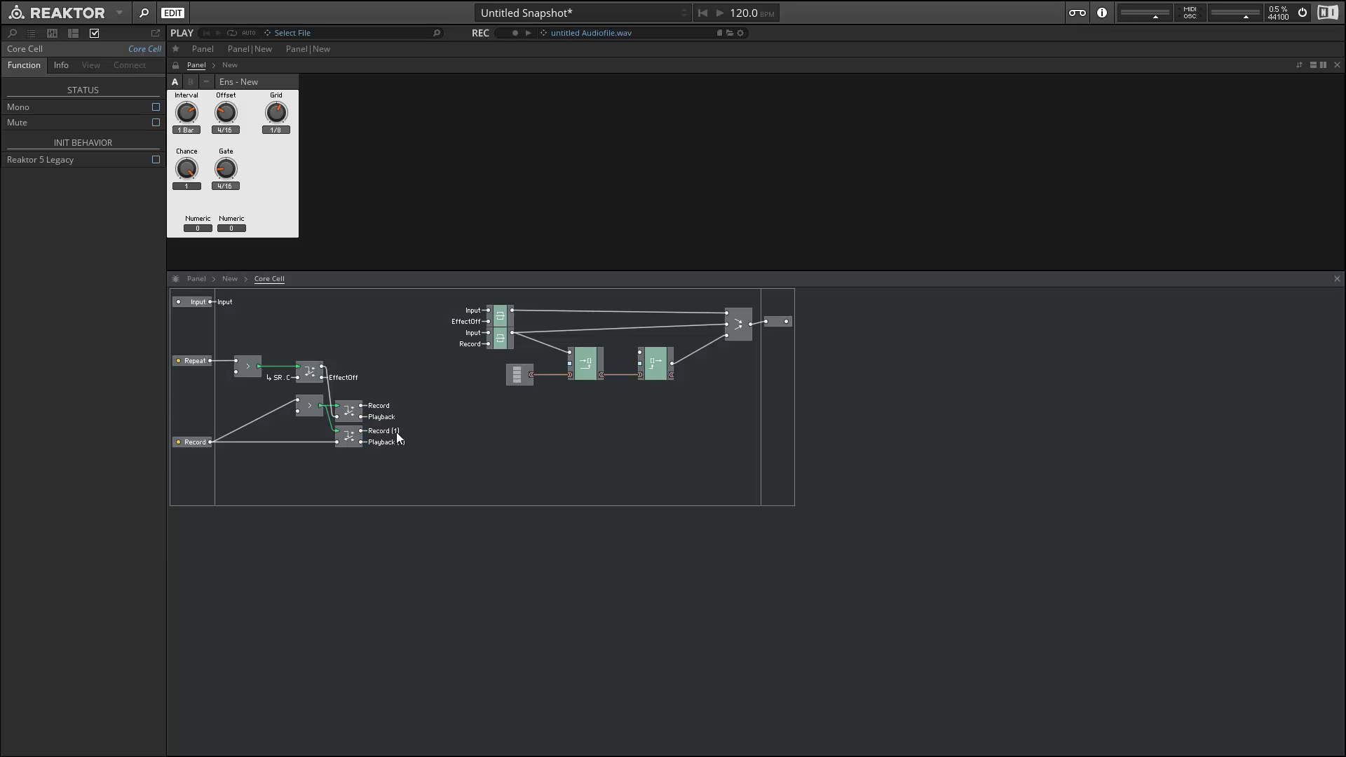
pyautogui.click(379, 429)
pyautogui.write('Start')
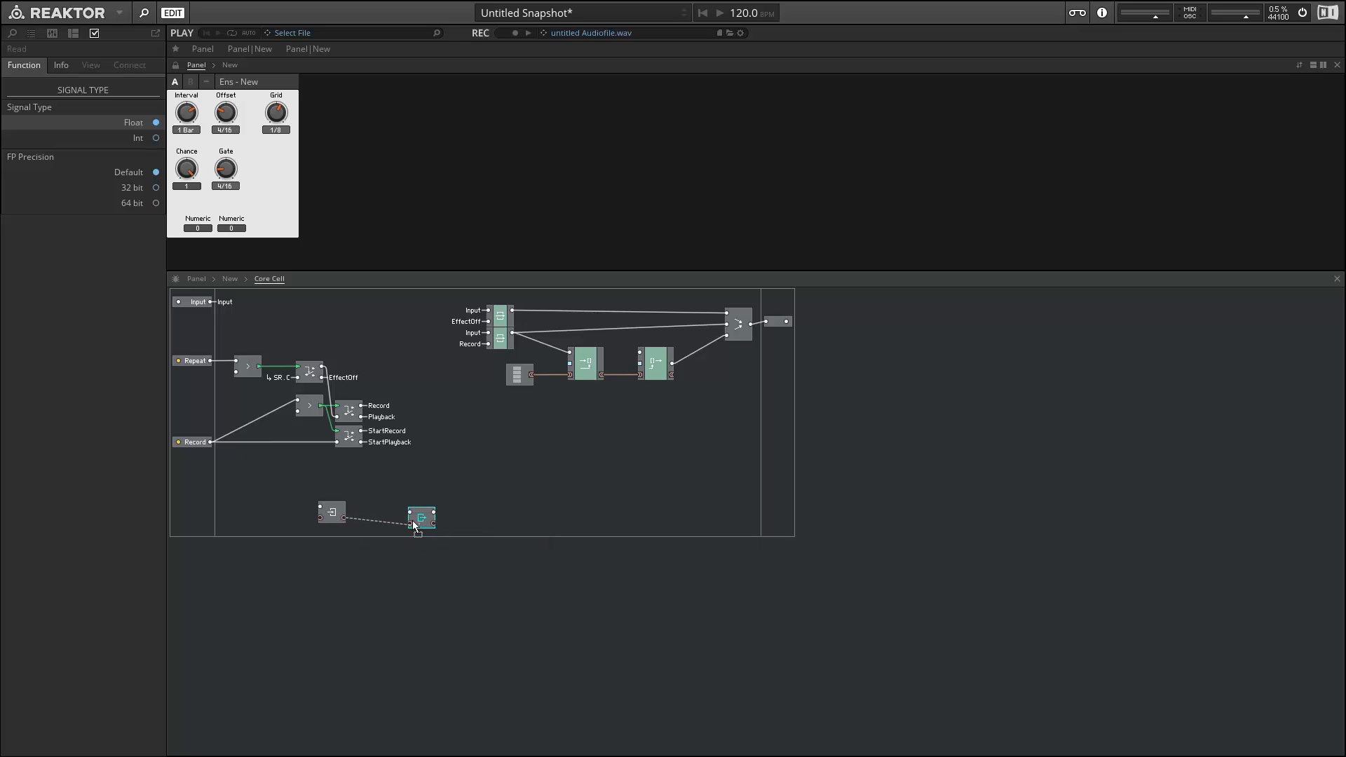
pyautogui.moveTo(413, 515)
pyautogui.write('lat')
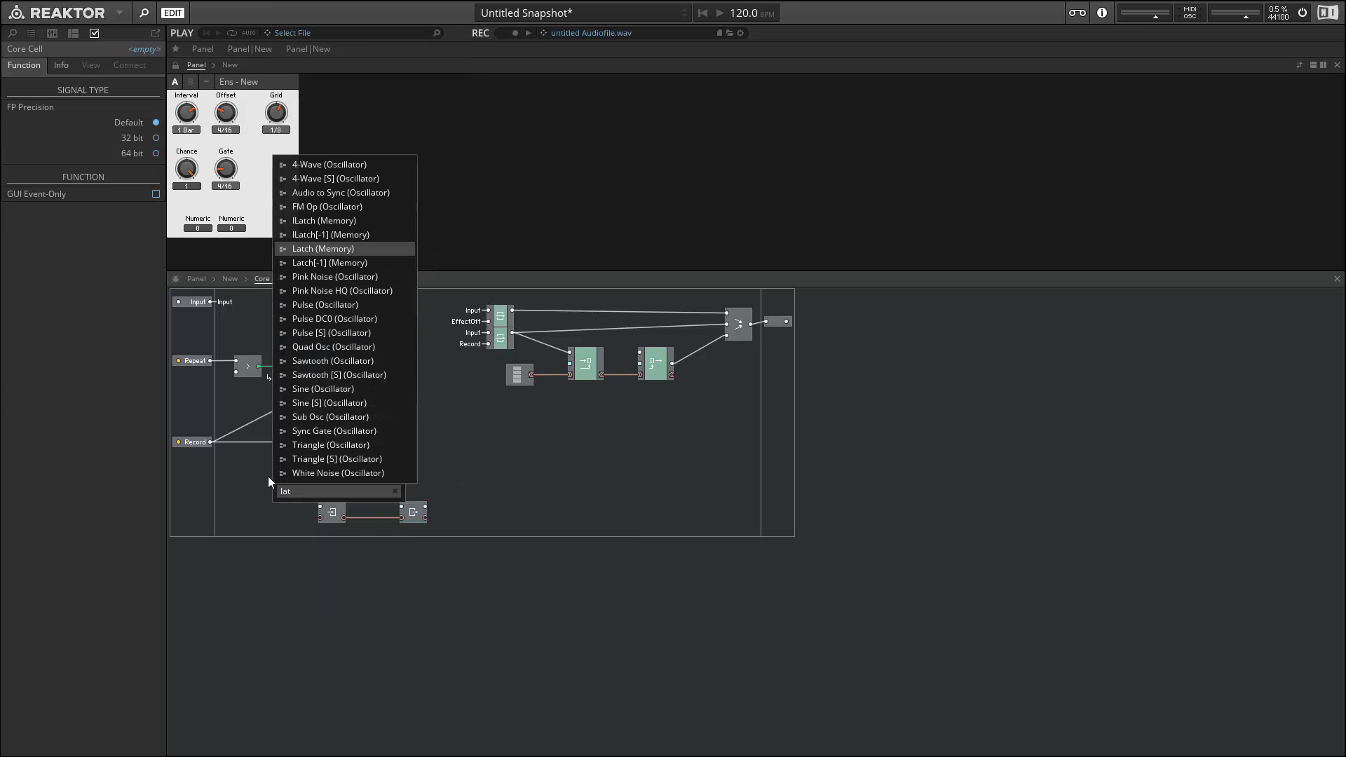
# Add a Latch fed by the StartRecord bus and connect the memory module to Record.
pyautogui.click(323, 248)
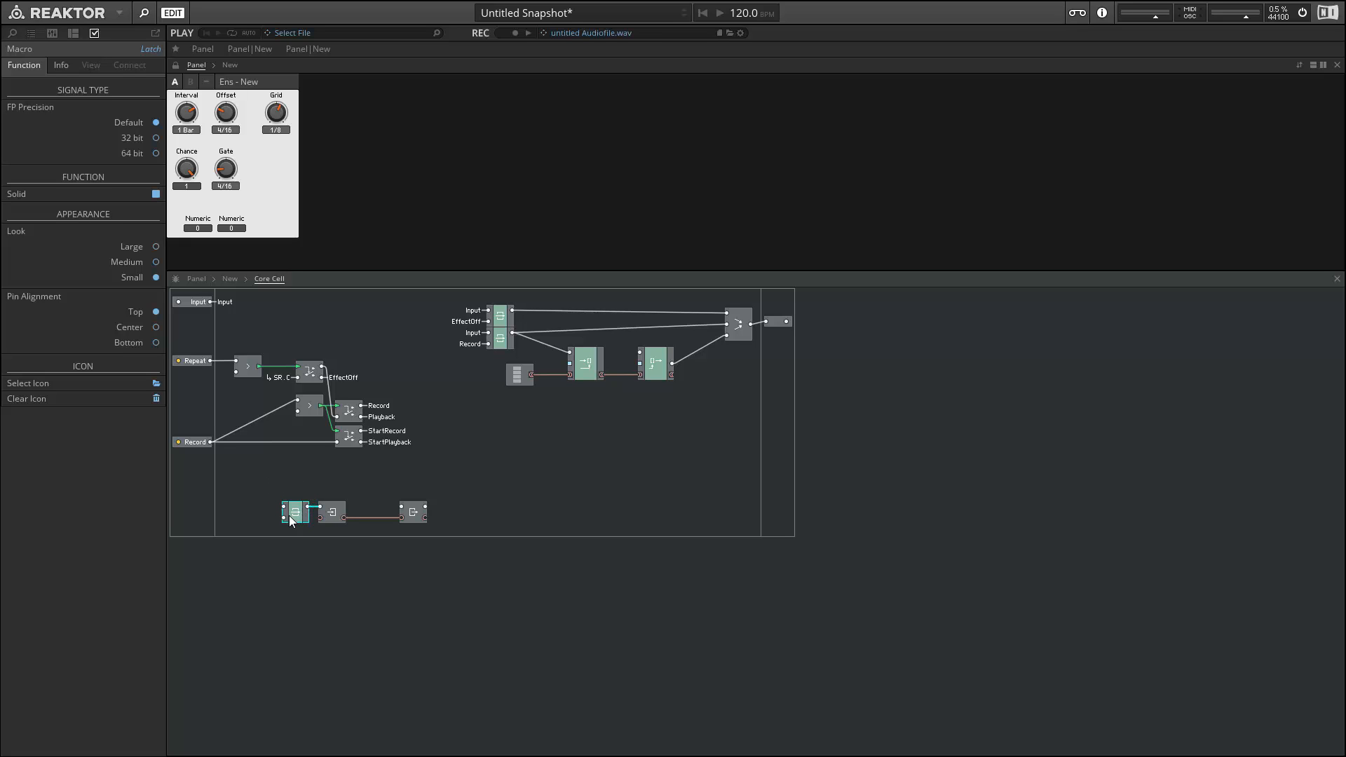
pyautogui.rightClick(291, 512)
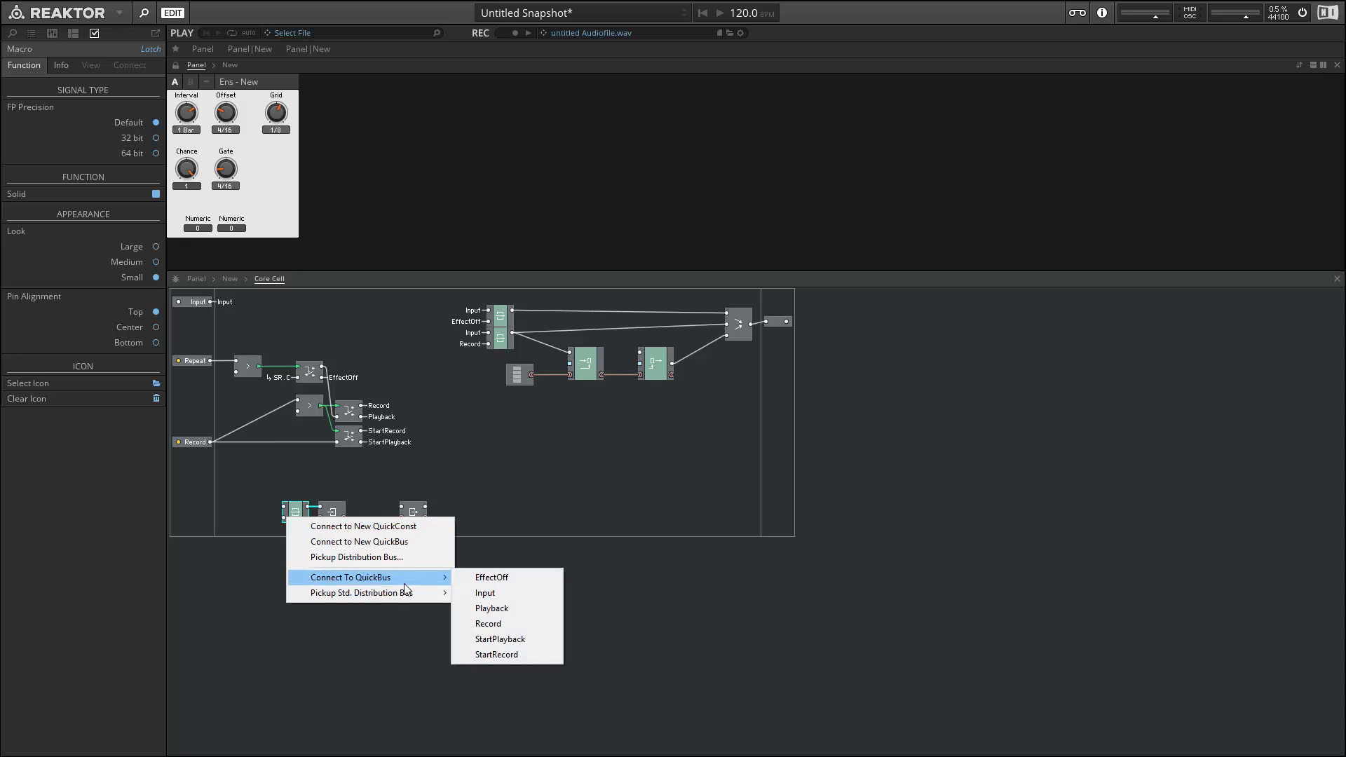
pyautogui.click(496, 654)
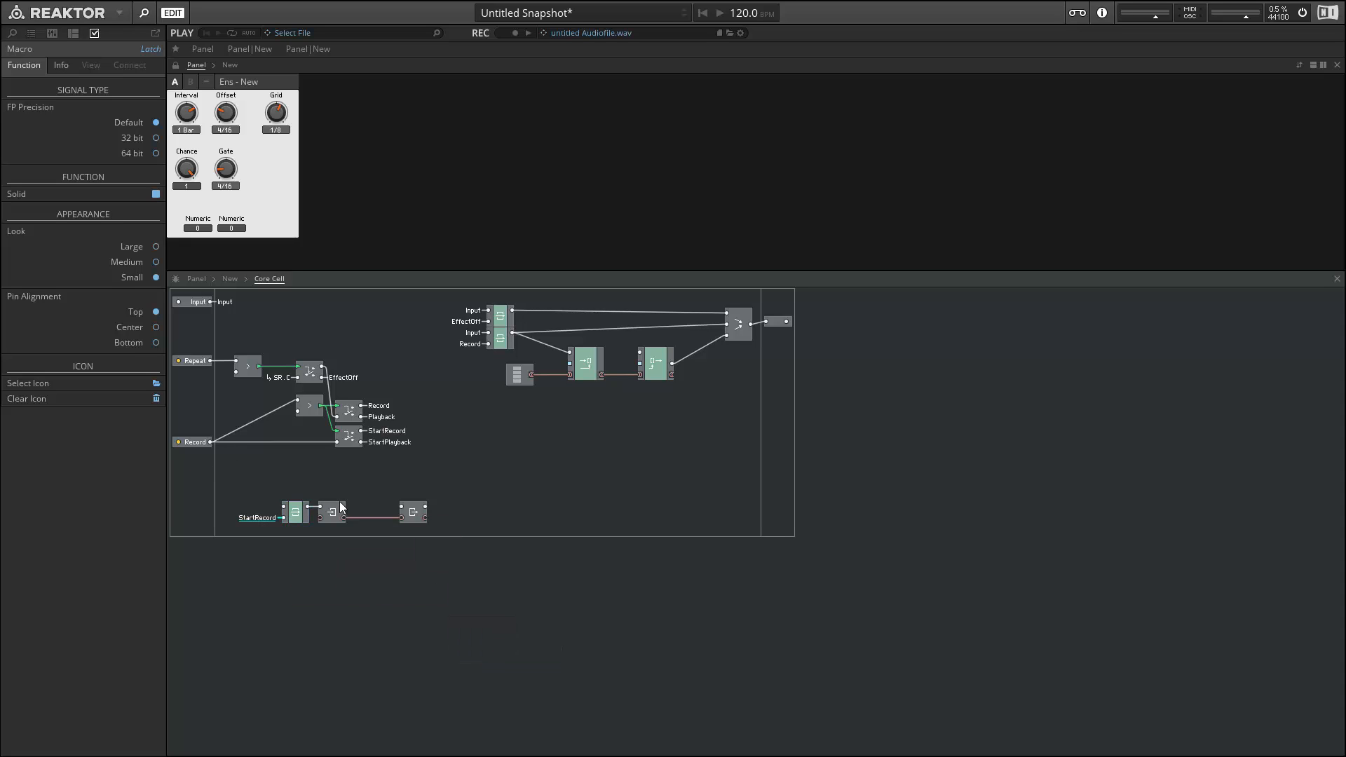
pyautogui.moveTo(402, 511)
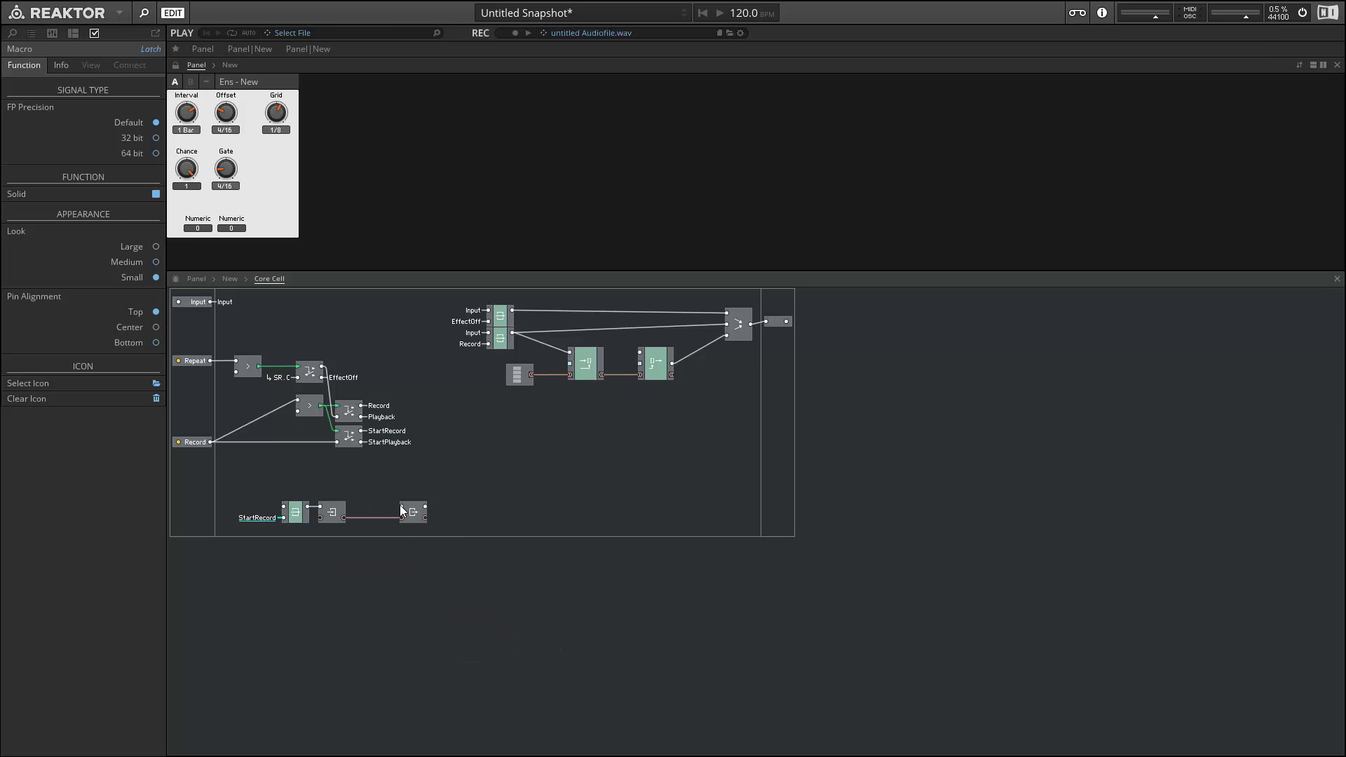
pyautogui.rightClick(412, 510)
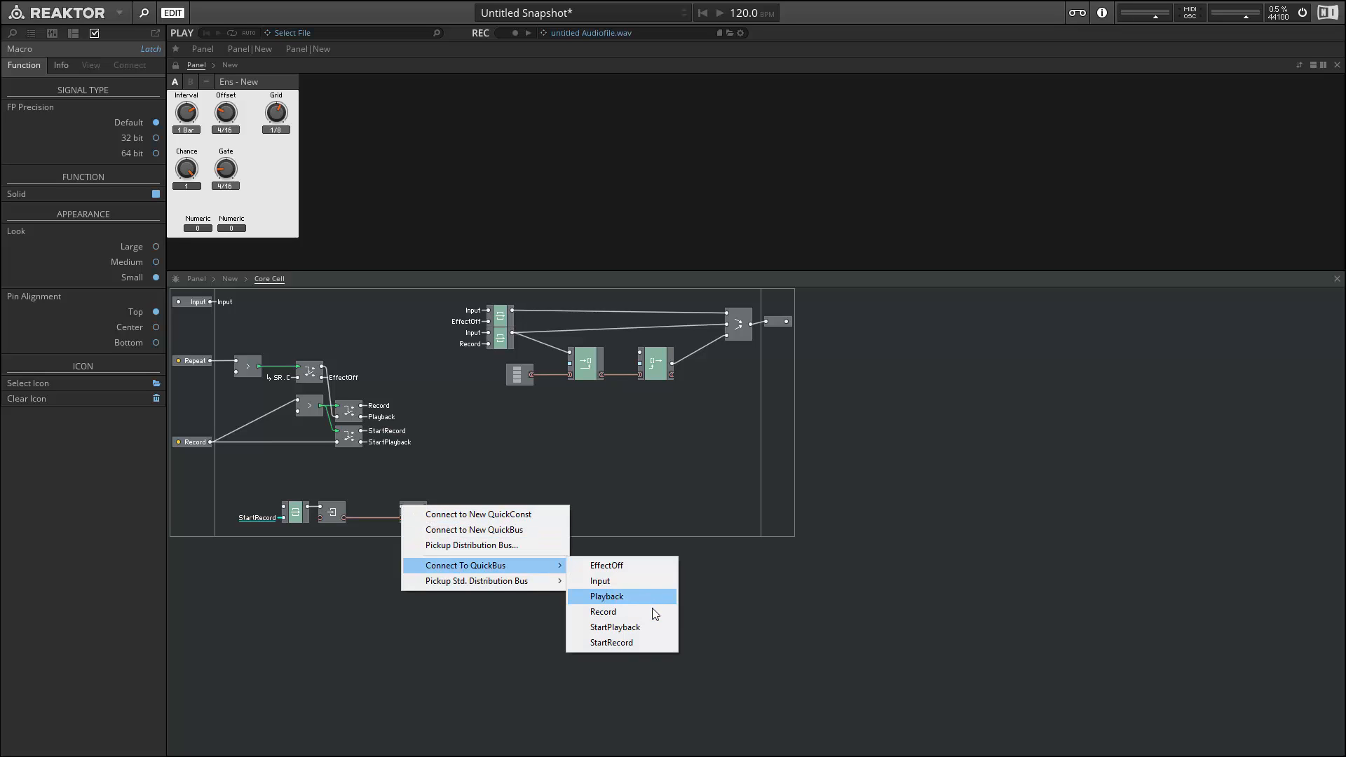
pyautogui.click(602, 611)
pyautogui.write('wr')
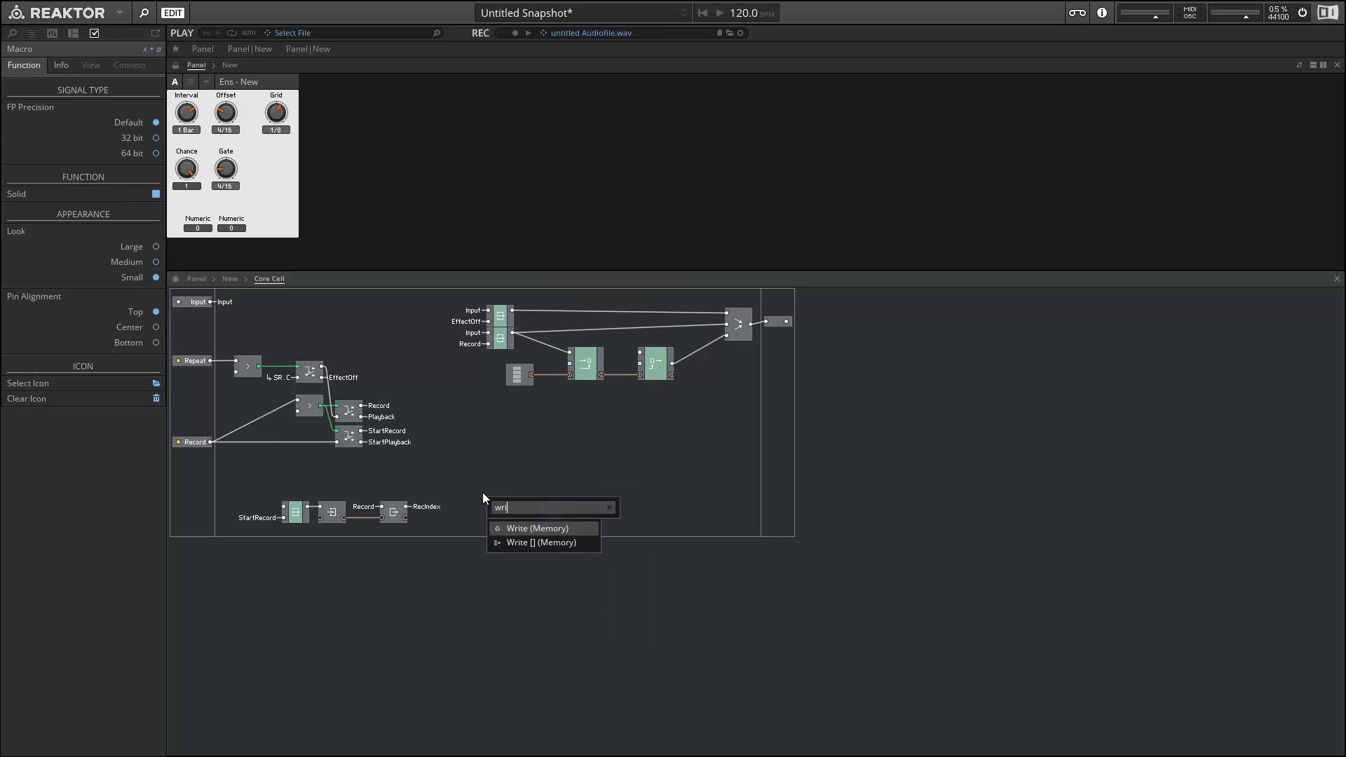
# Add a Write module, feed the adder from RecIndex, and link the sample memory to RecIndex.
pyautogui.click(538, 528)
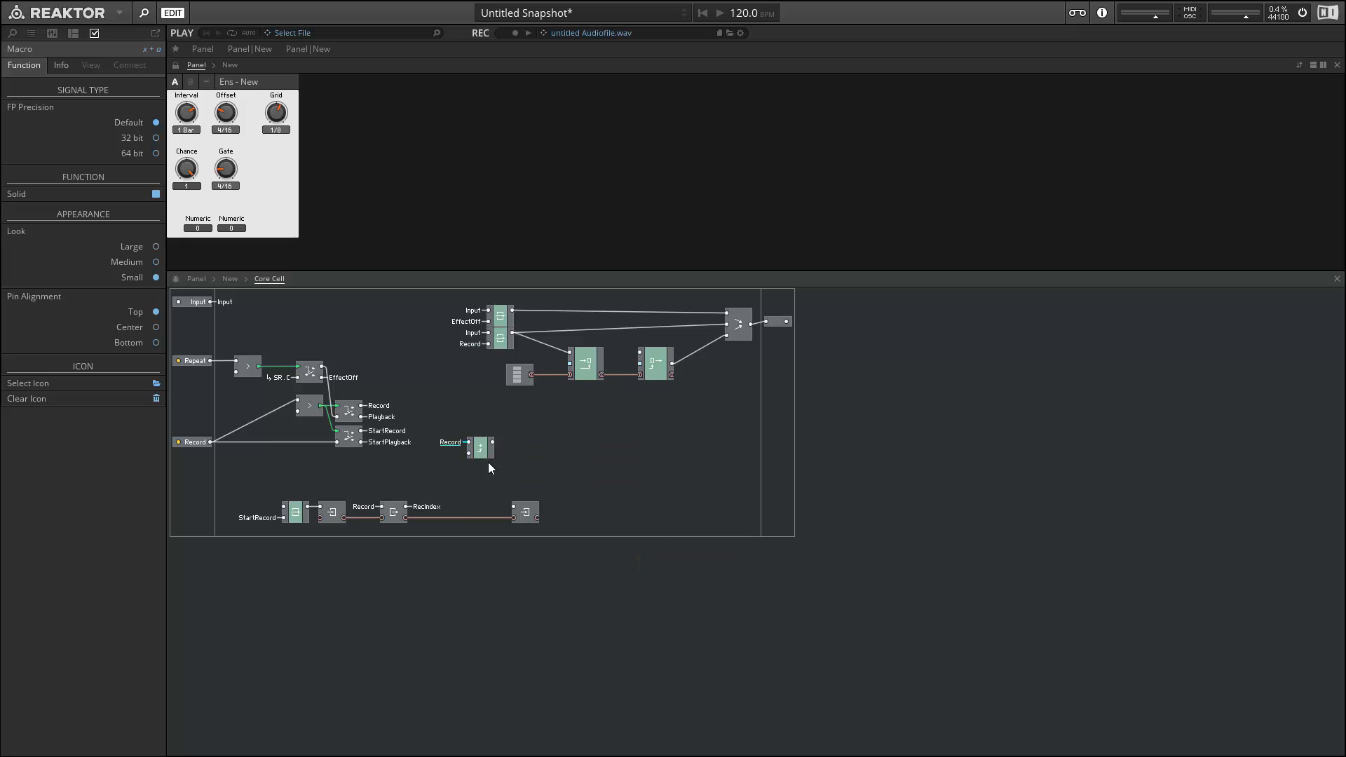
pyautogui.rightClick(481, 447)
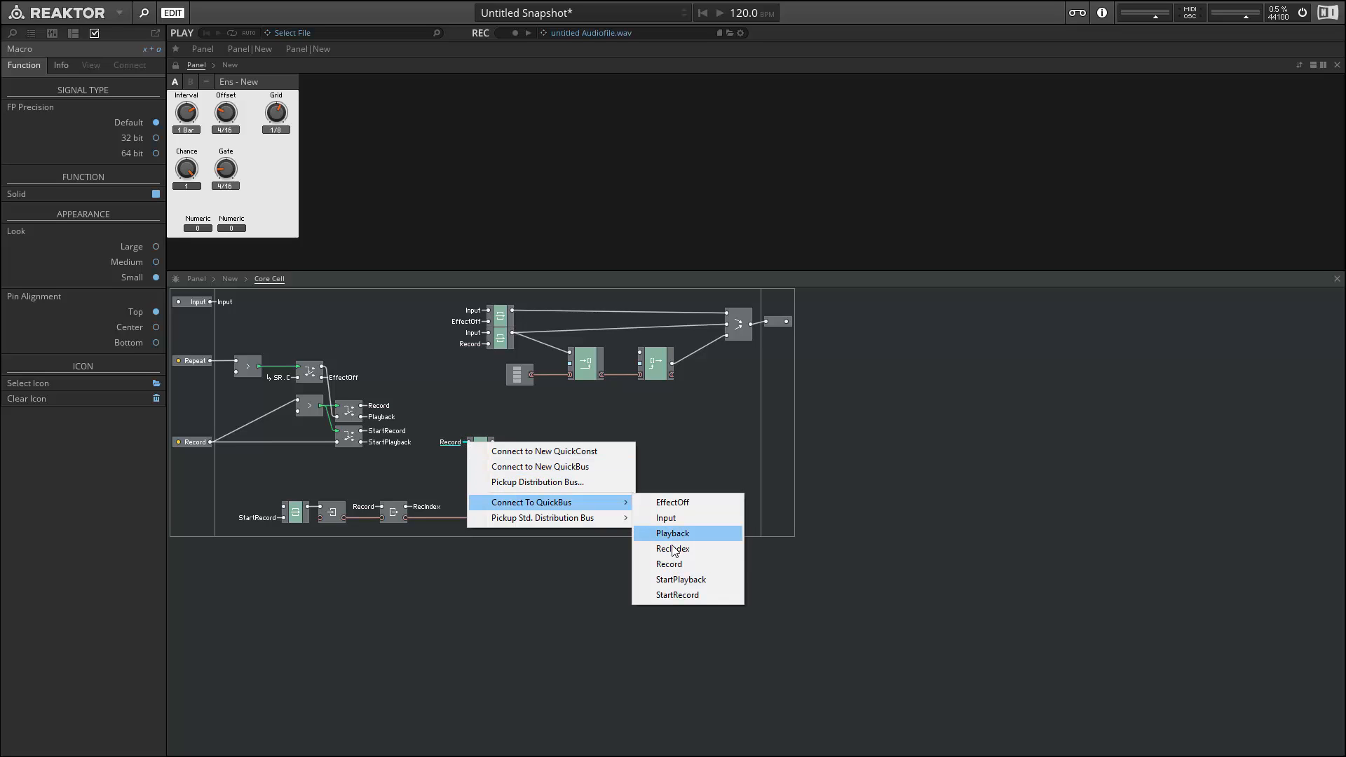
pyautogui.click(672, 548)
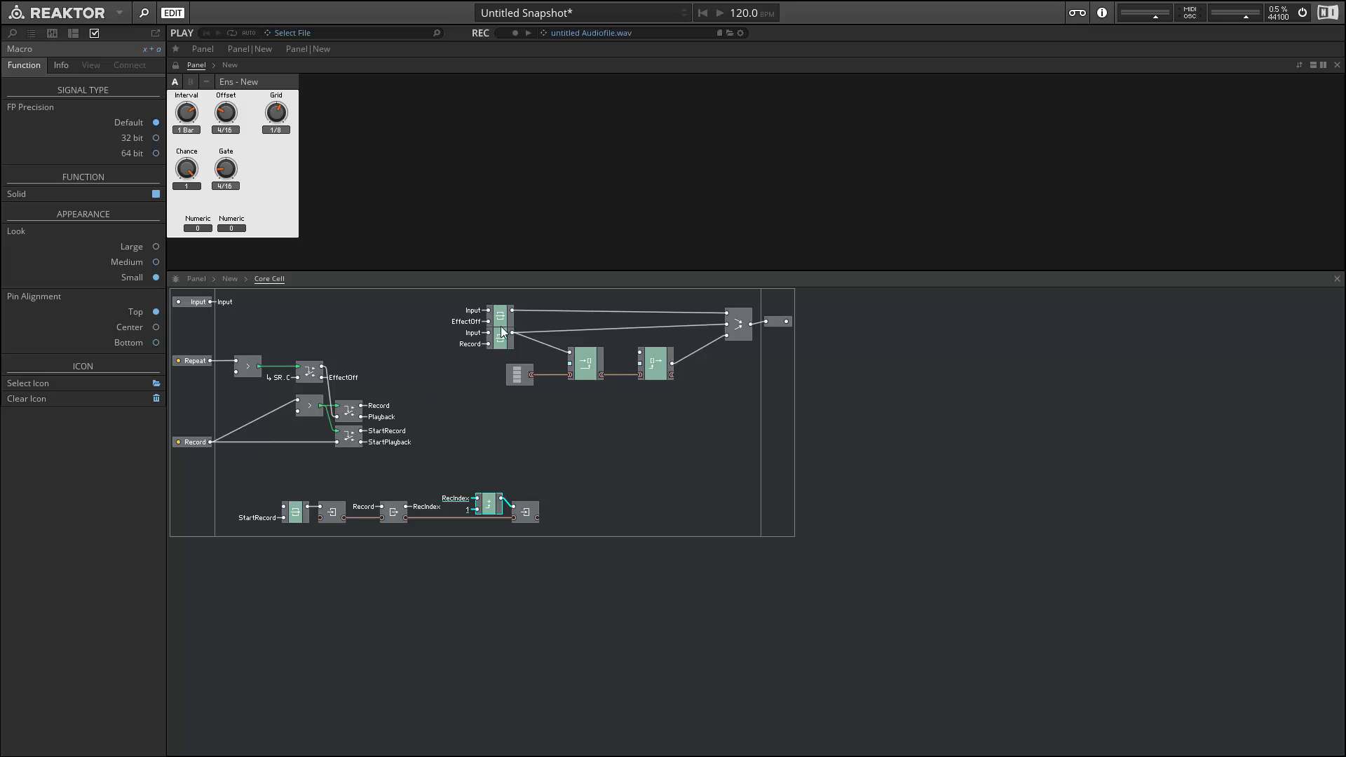
pyautogui.rightClick(588, 364)
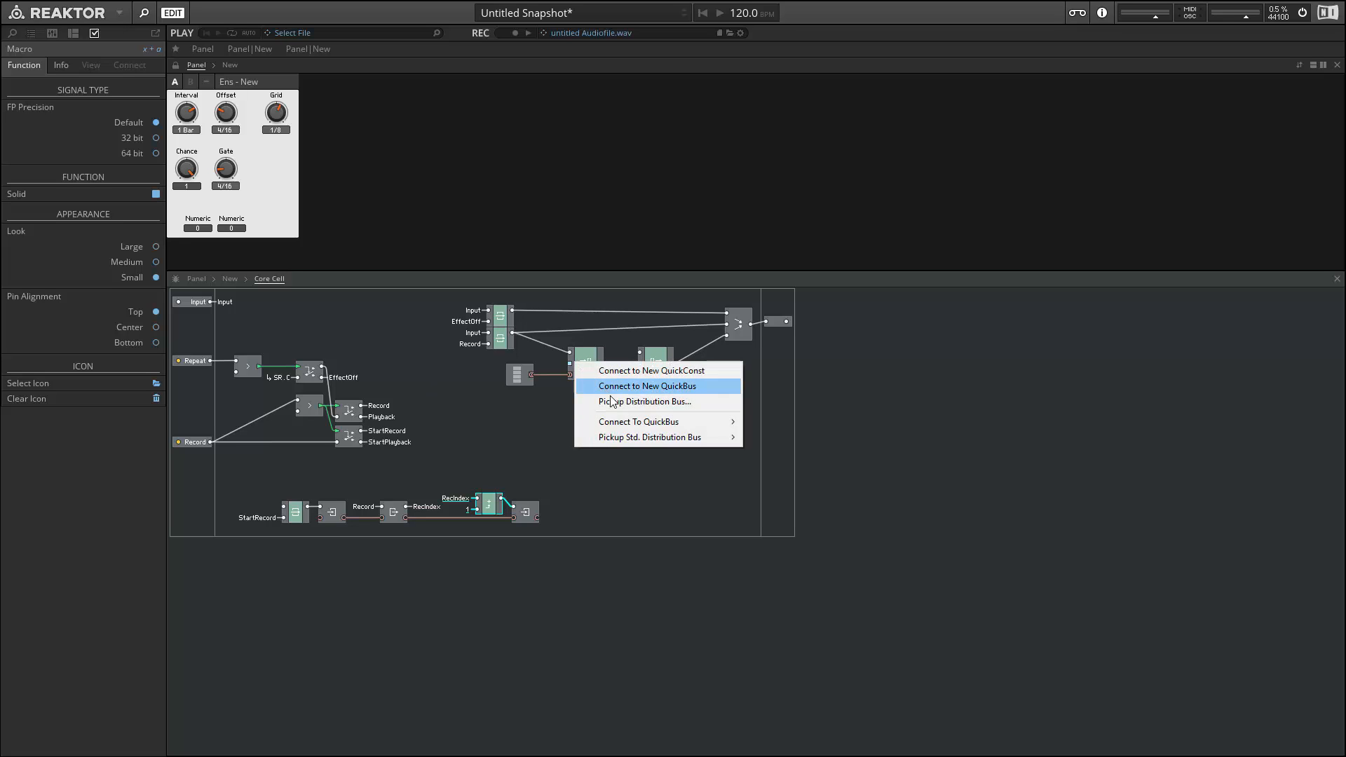
pyautogui.moveTo(638, 421)
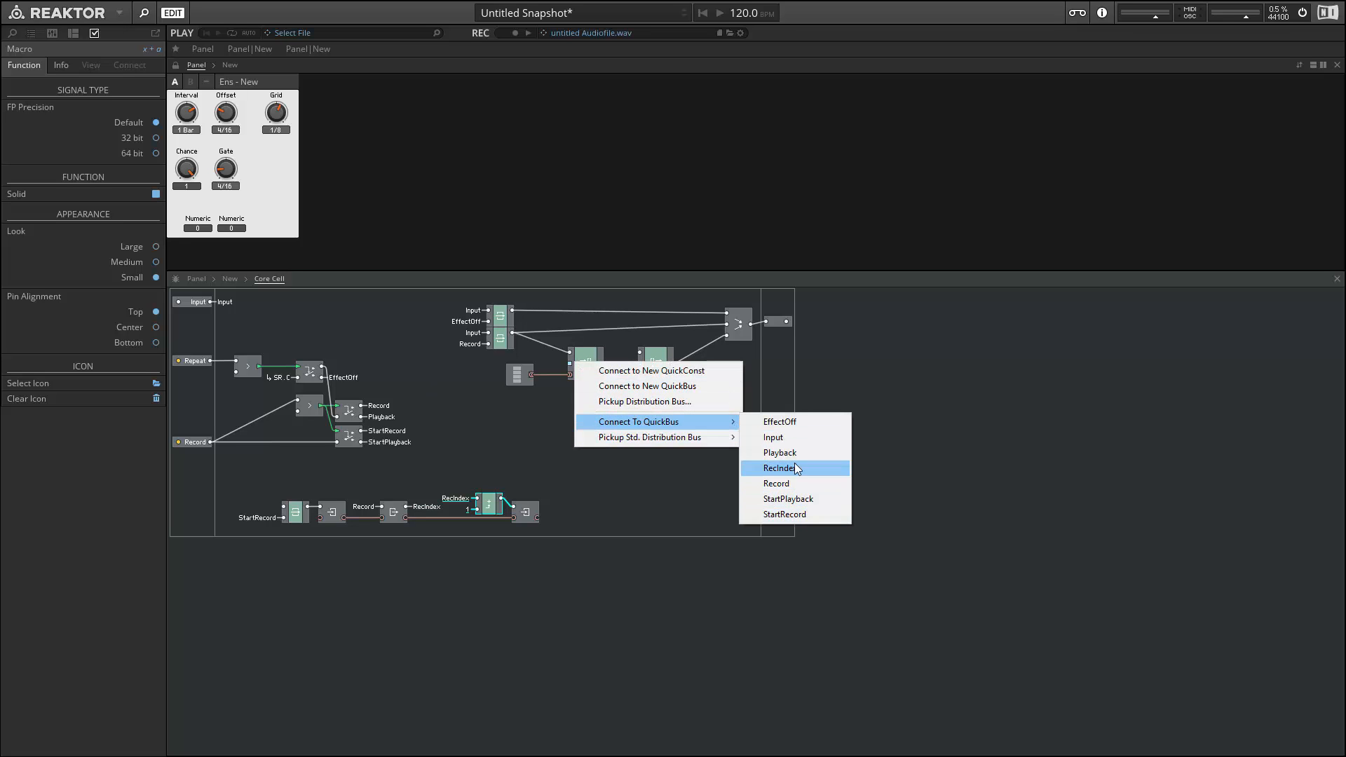
pyautogui.click(779, 467)
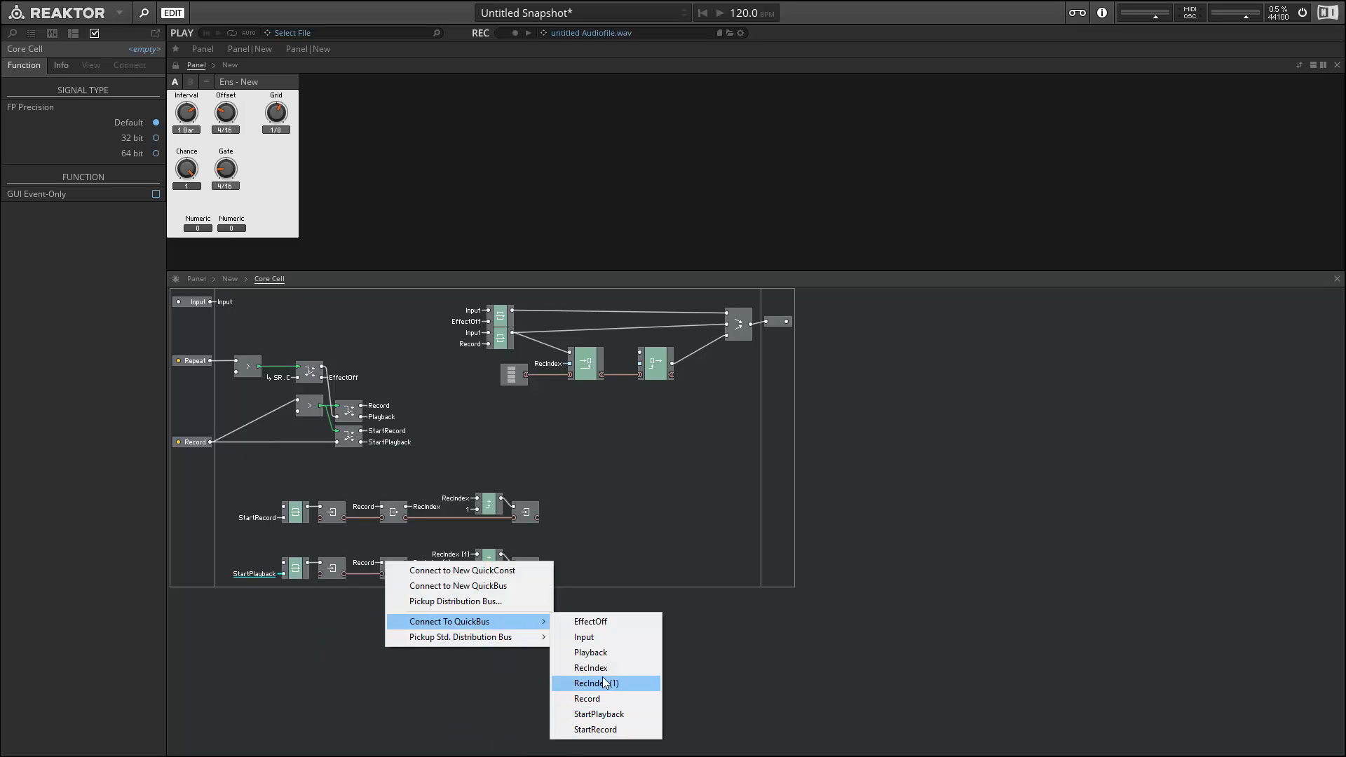
# Give the copied counter a PlayIndex bus and trigger a new Read from StartPlayback.
pyautogui.click(595, 682)
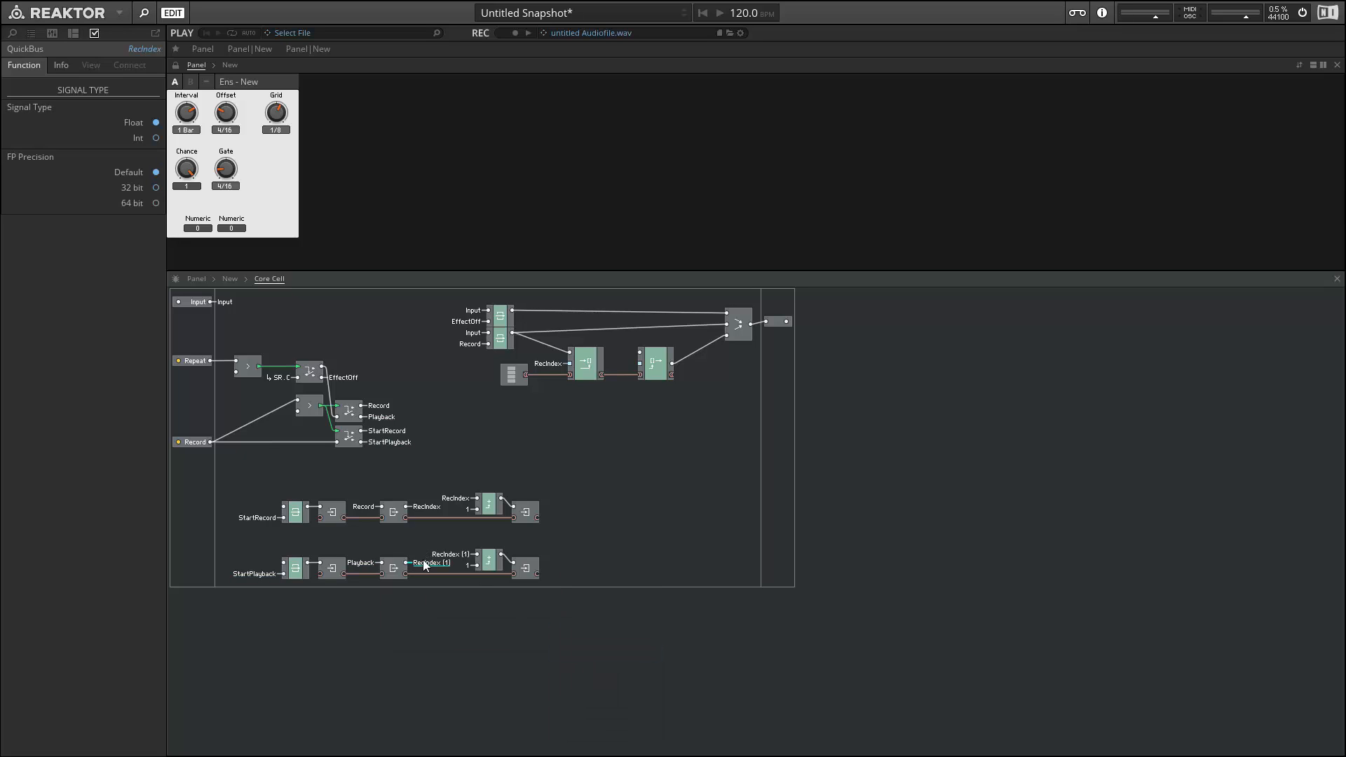
pyautogui.moveTo(332, 567)
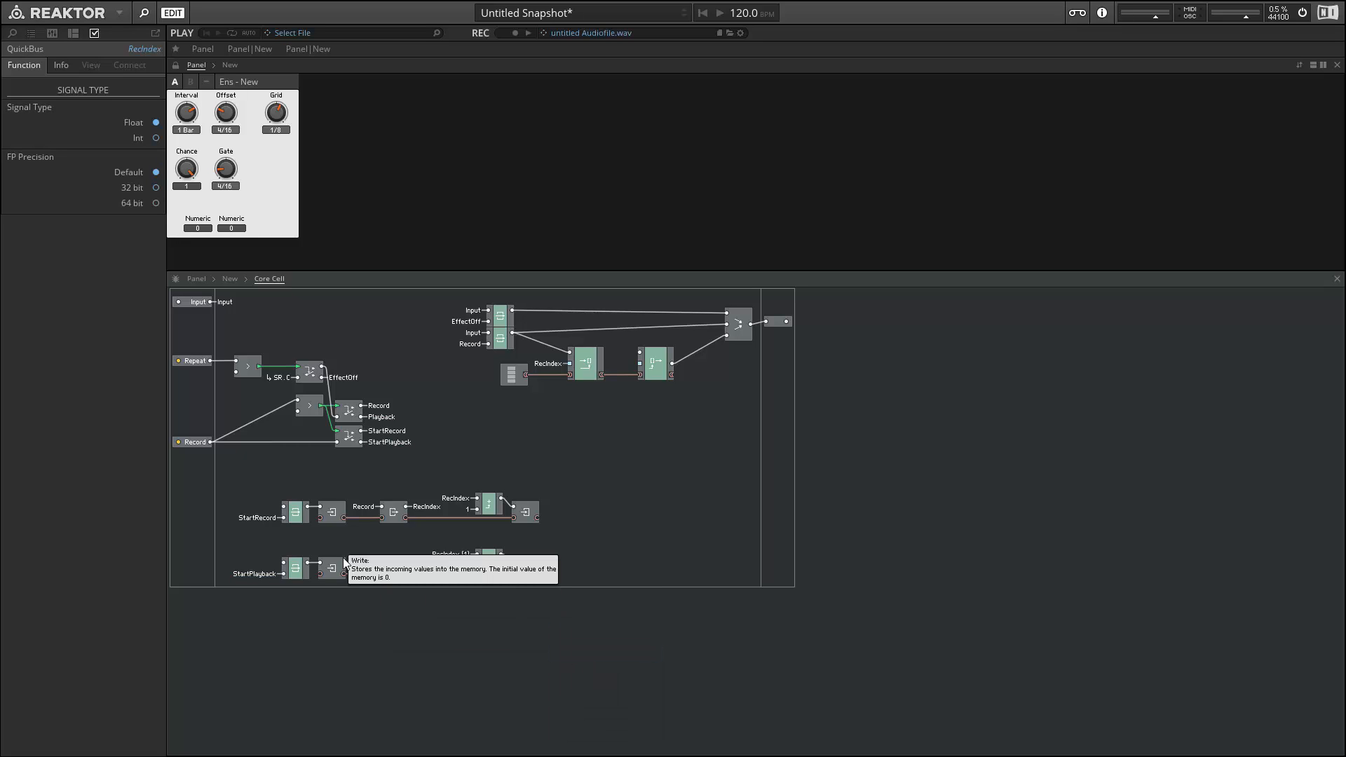
pyautogui.moveTo(549, 464)
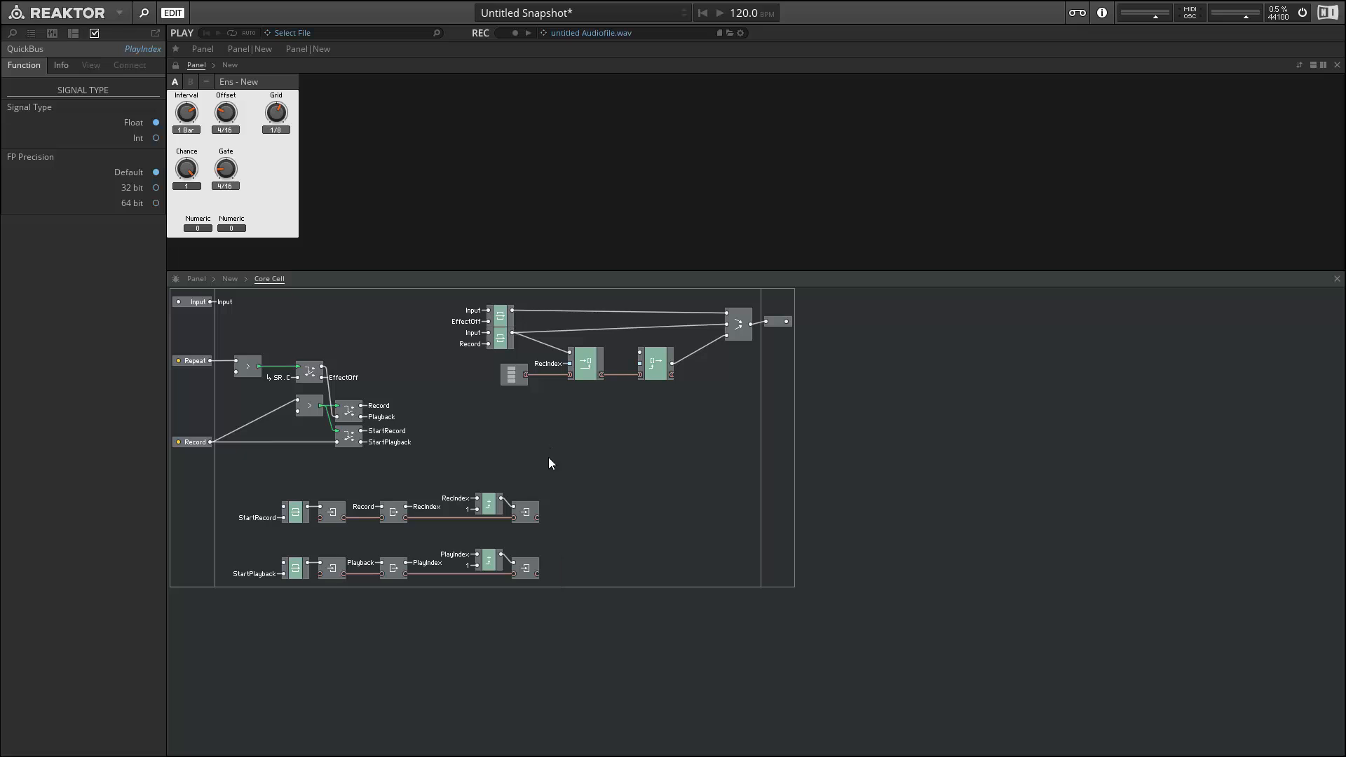
pyautogui.moveTo(562, 520)
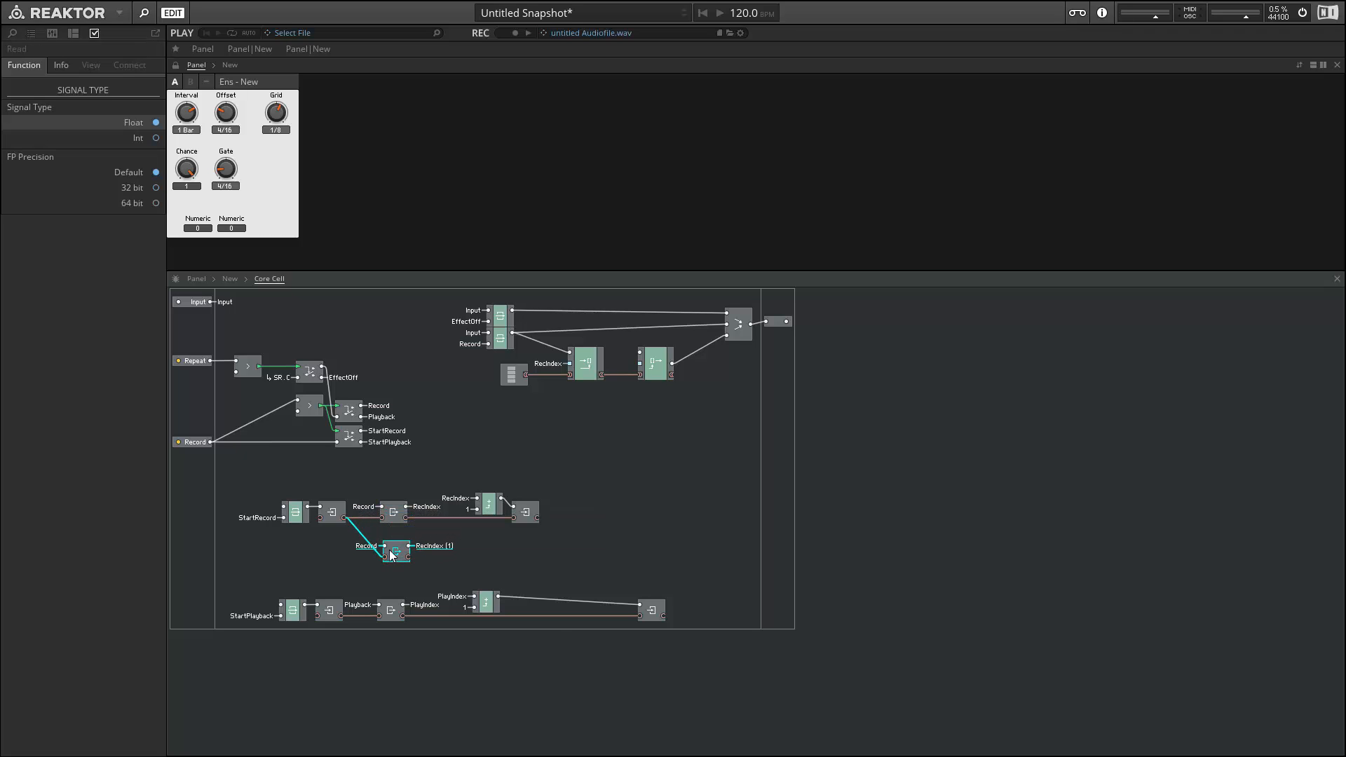
pyautogui.rightClick(393, 554)
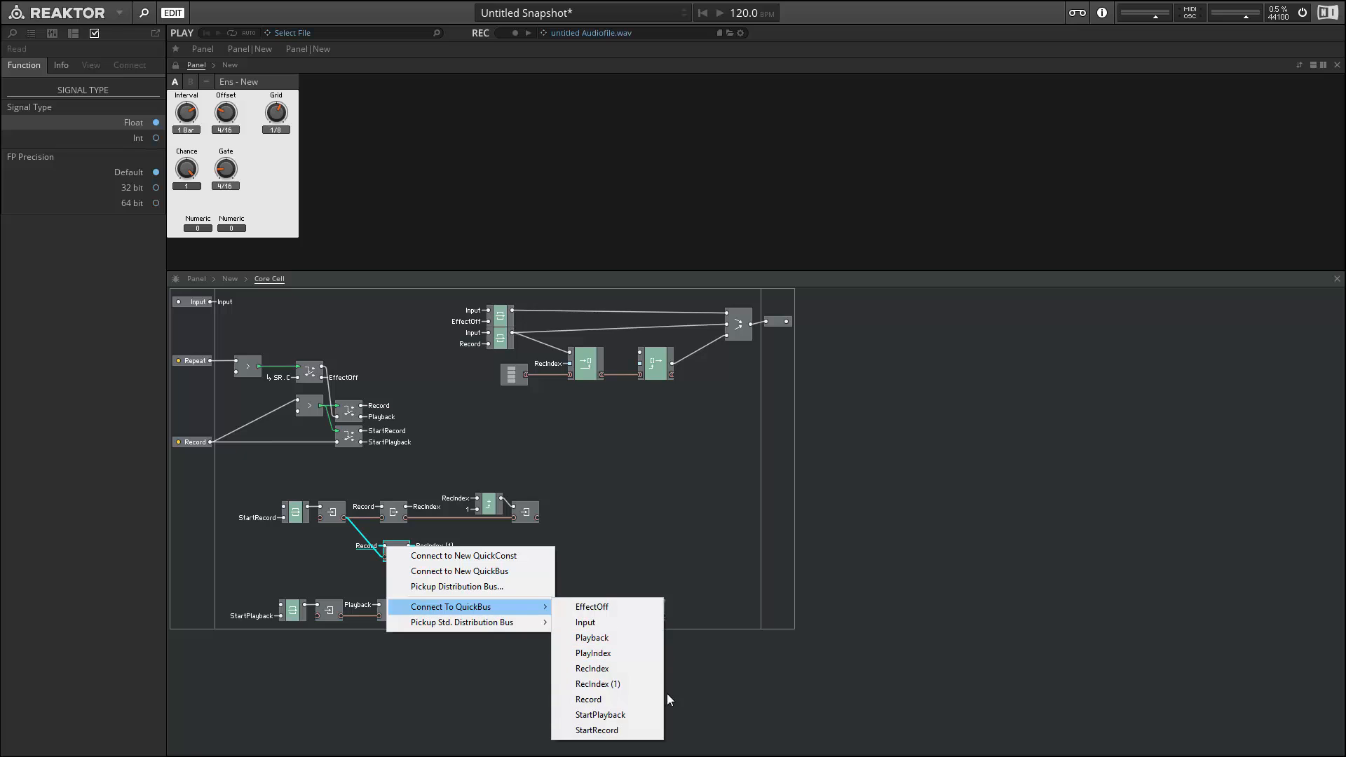
pyautogui.click(591, 668)
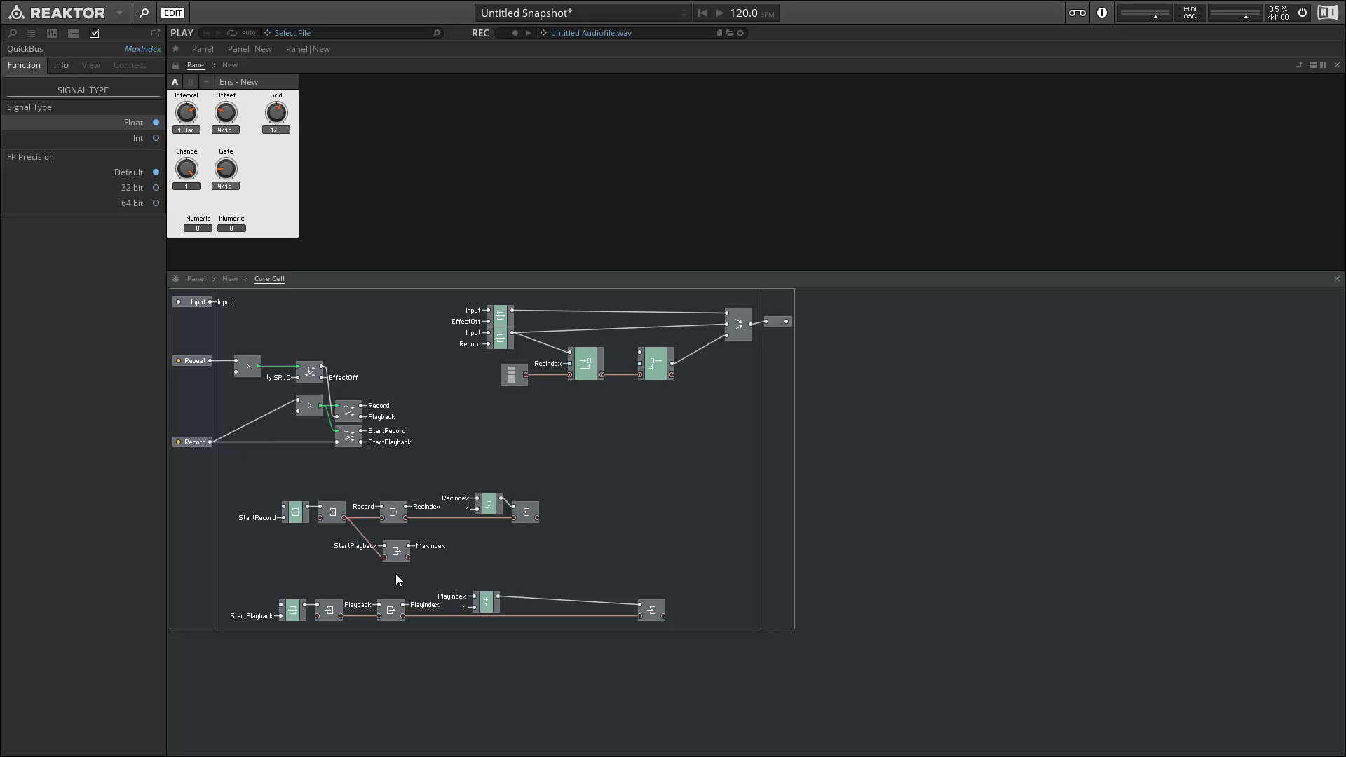
# Name the new Read module's output bus MaxIndex.
pyautogui.click(396, 551)
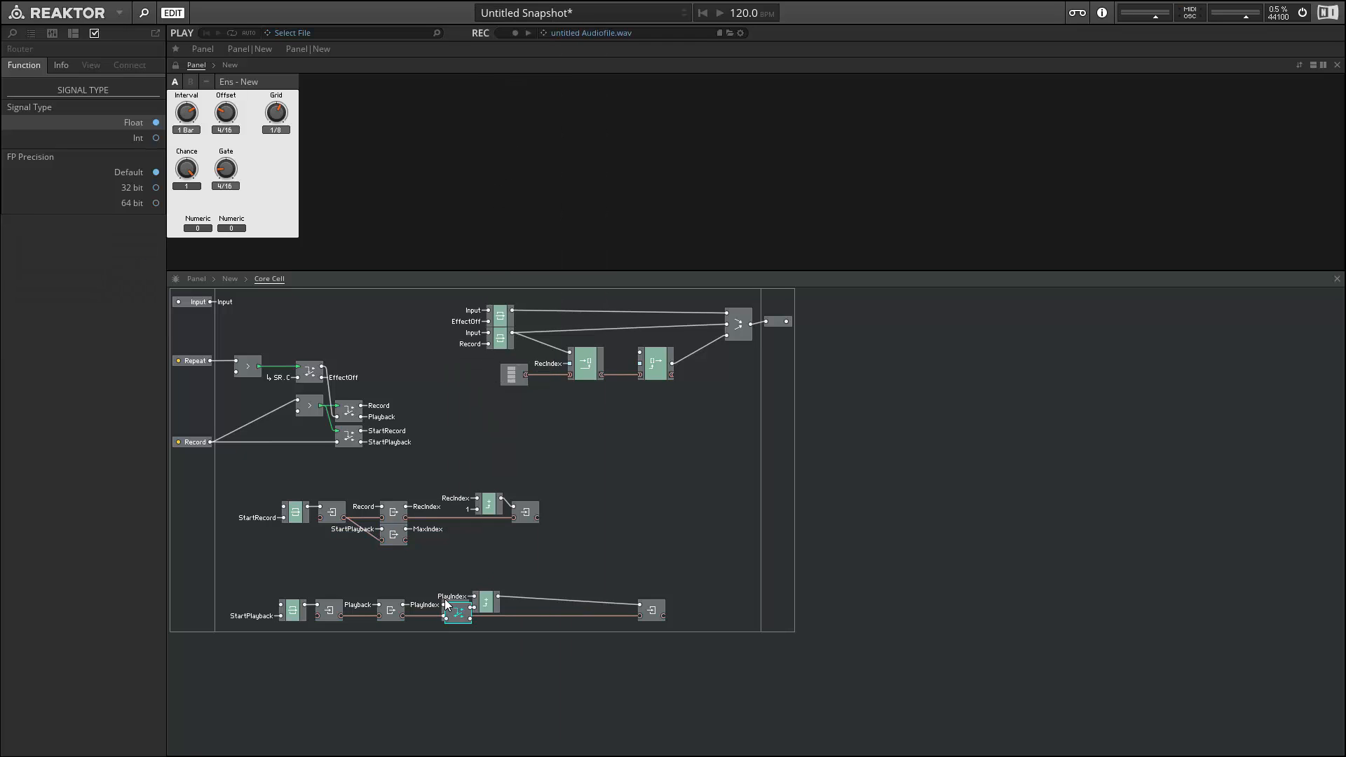
pyautogui.moveTo(462, 630)
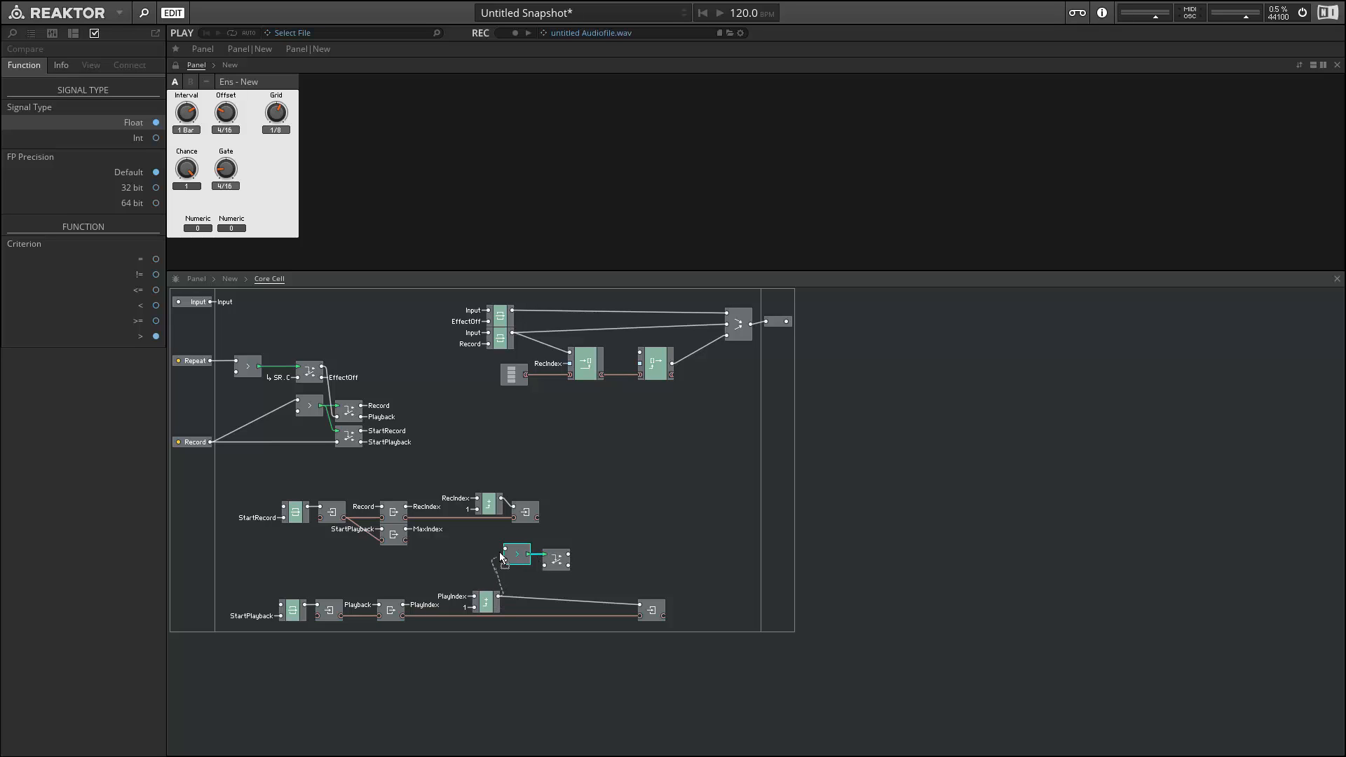
pyautogui.moveTo(515, 553)
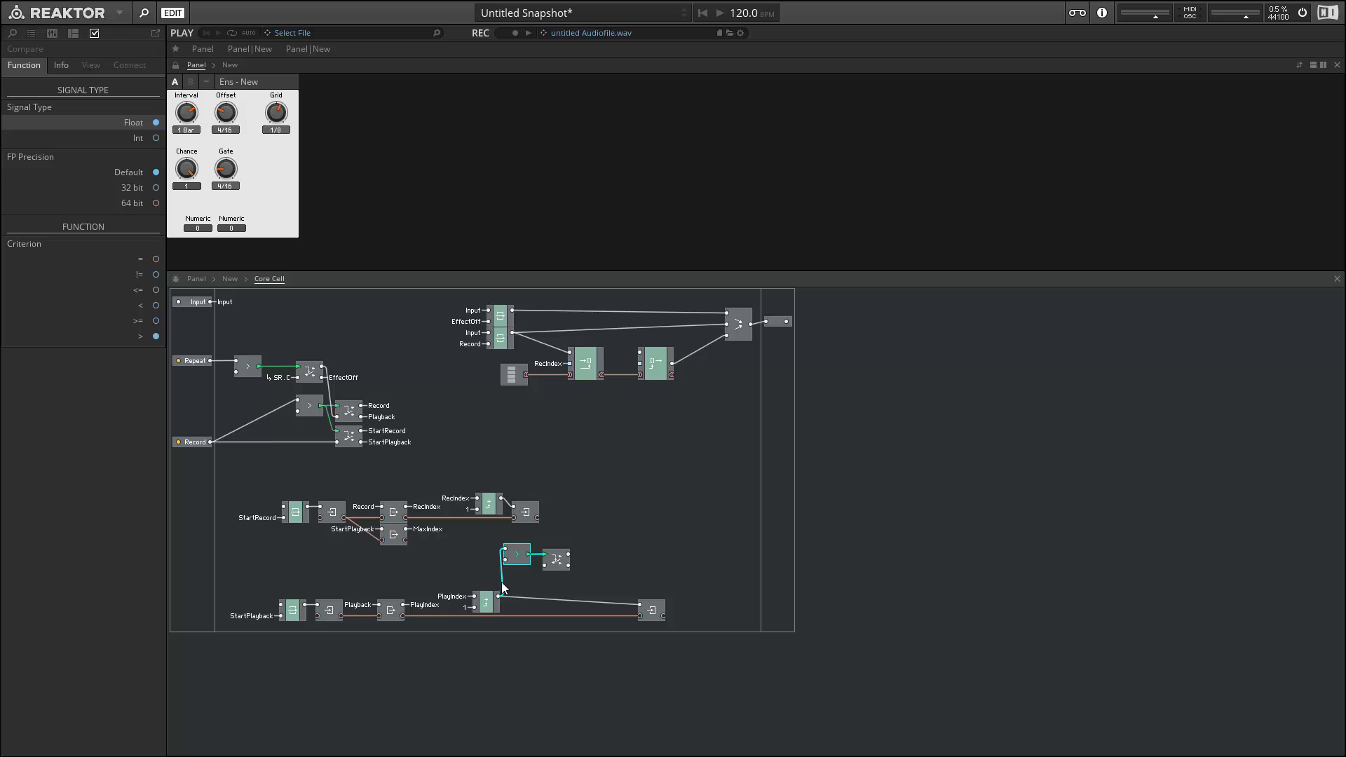
pyautogui.moveTo(545, 573)
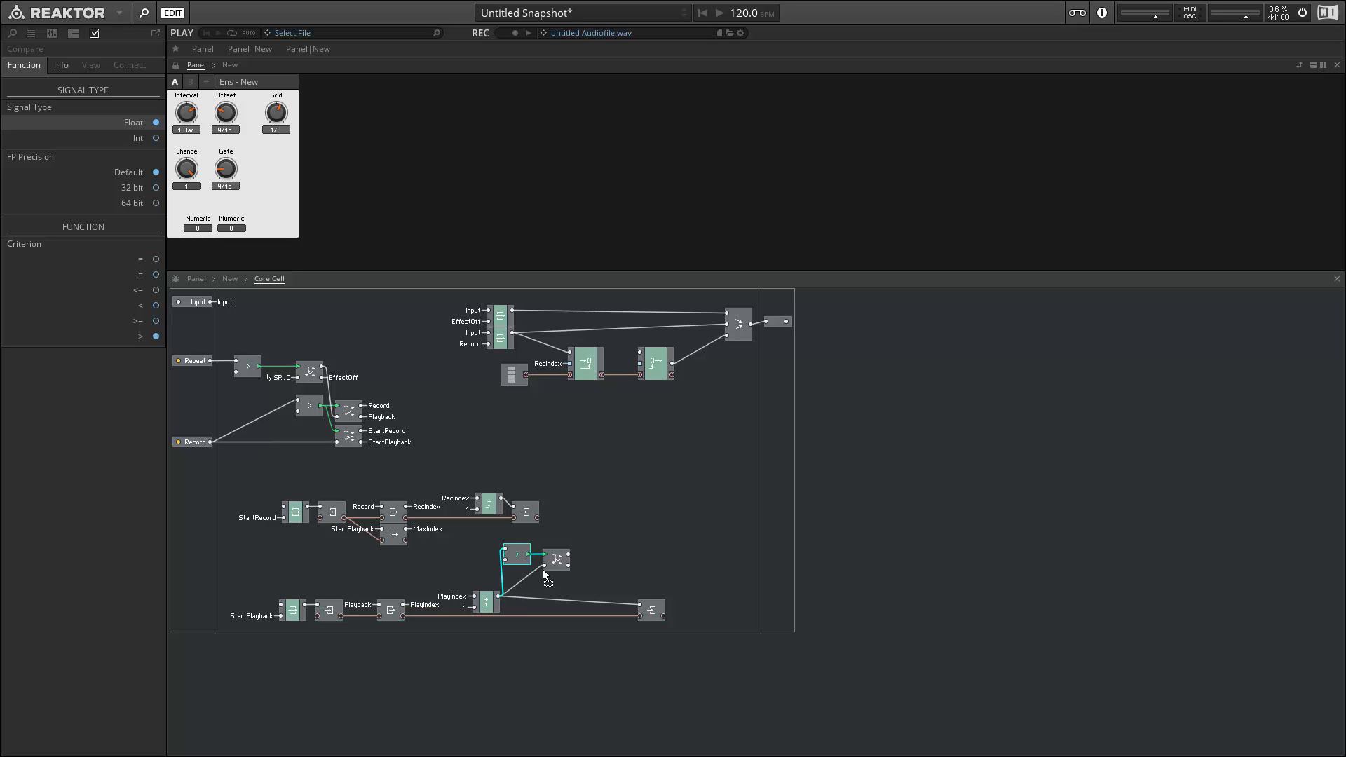
pyautogui.moveTo(520, 558)
pyautogui.write('latch')
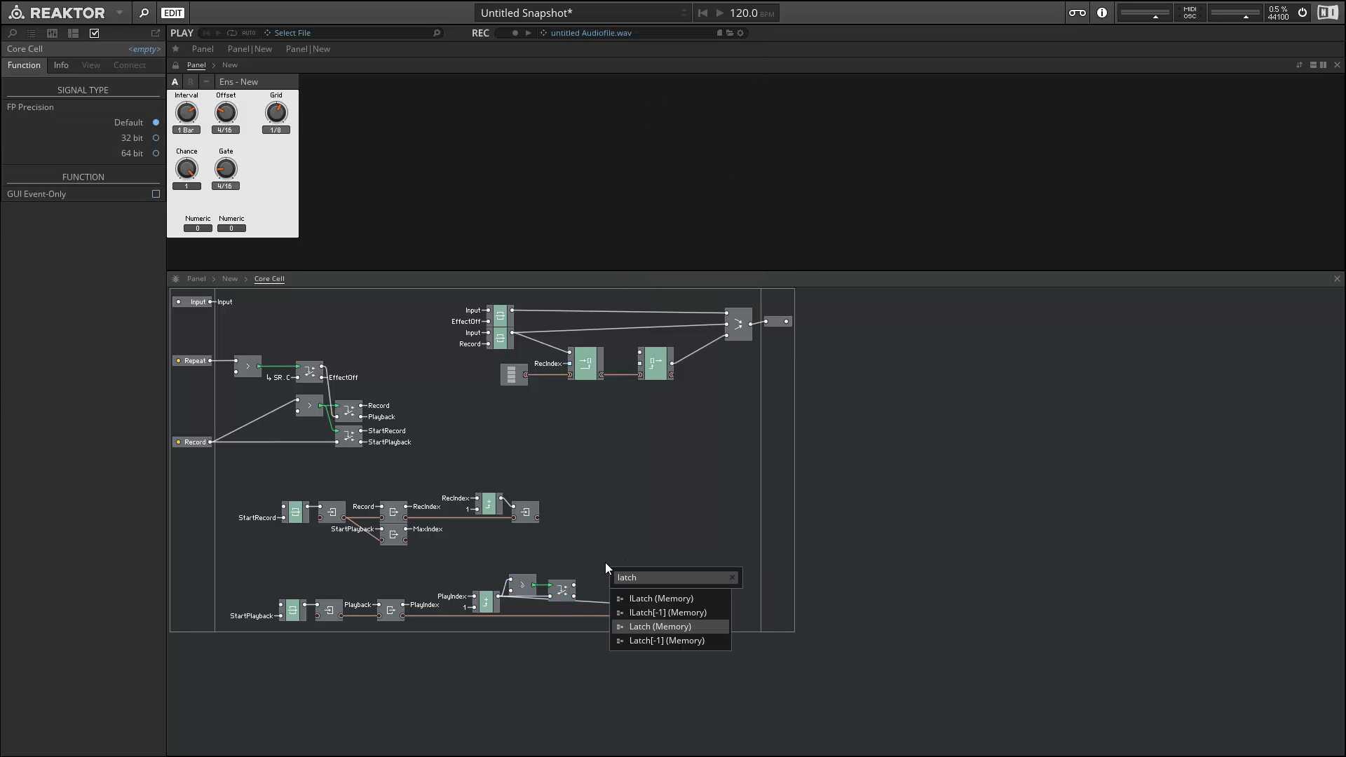
# Insert a Latch and a two-input Merge module into the PlayIndex playback chain.
pyautogui.click(659, 626)
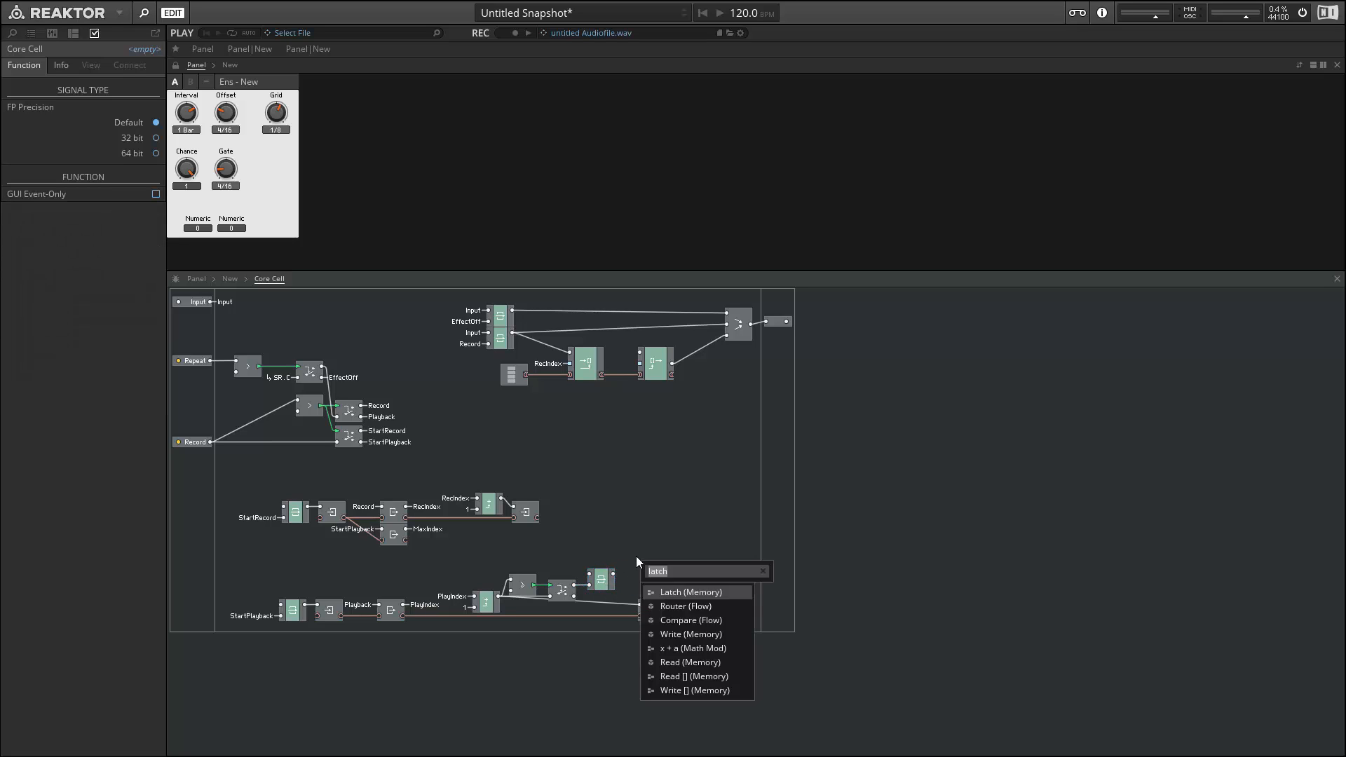
pyautogui.click(685, 606)
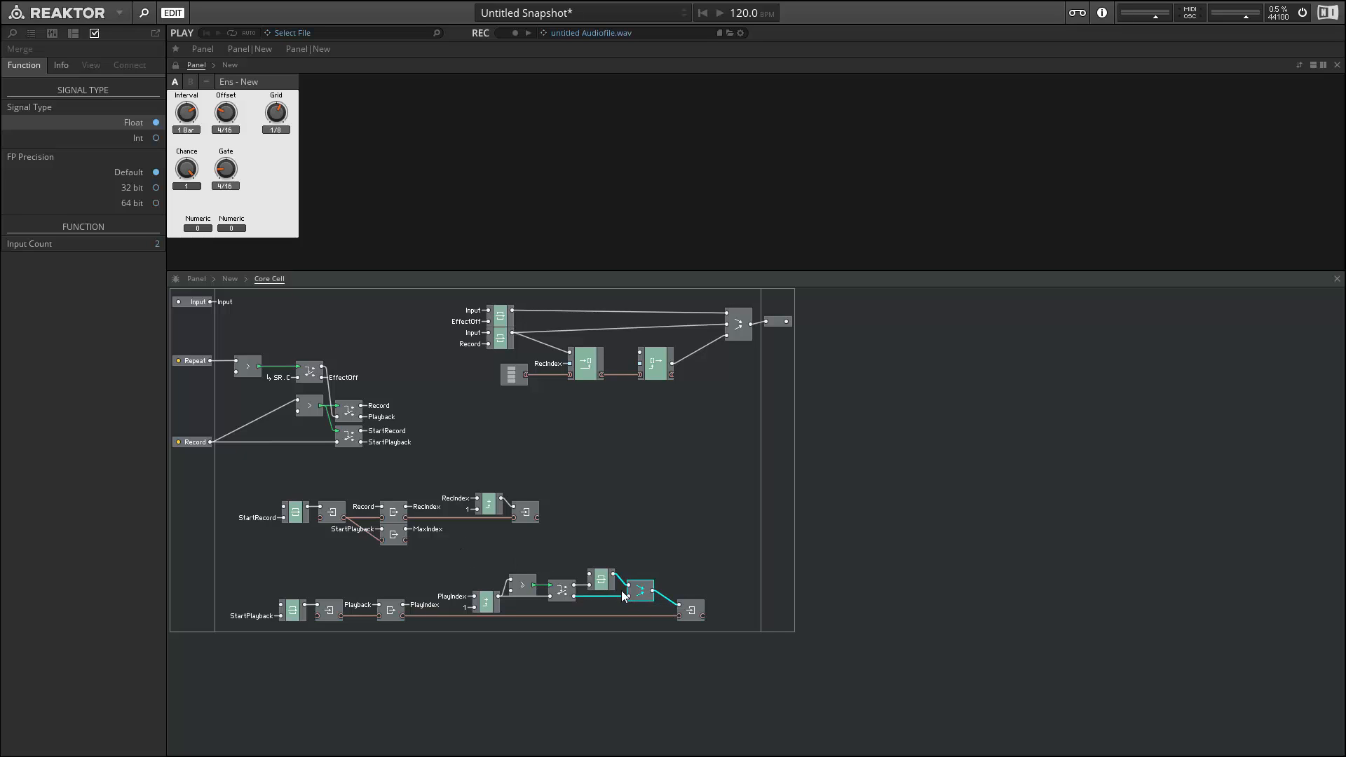
pyautogui.moveTo(678, 612)
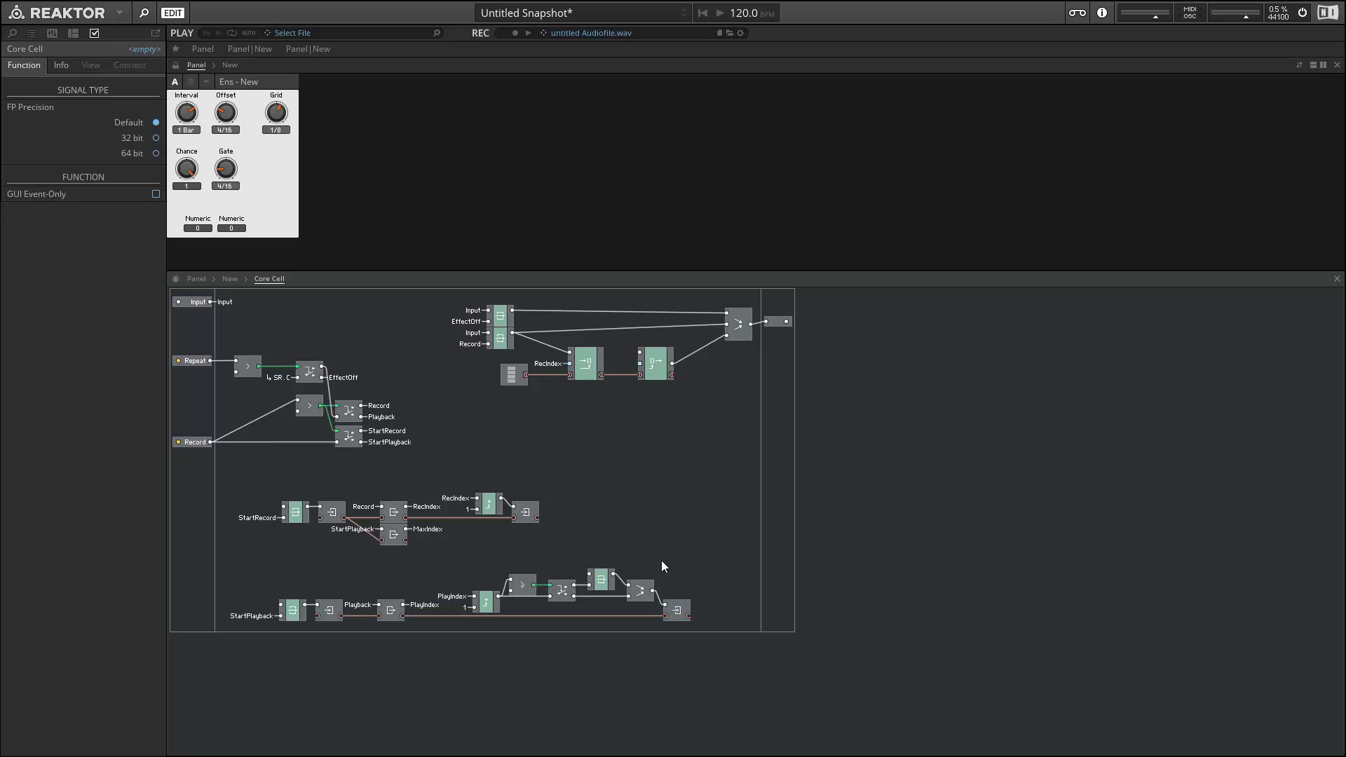
pyautogui.moveTo(561, 309)
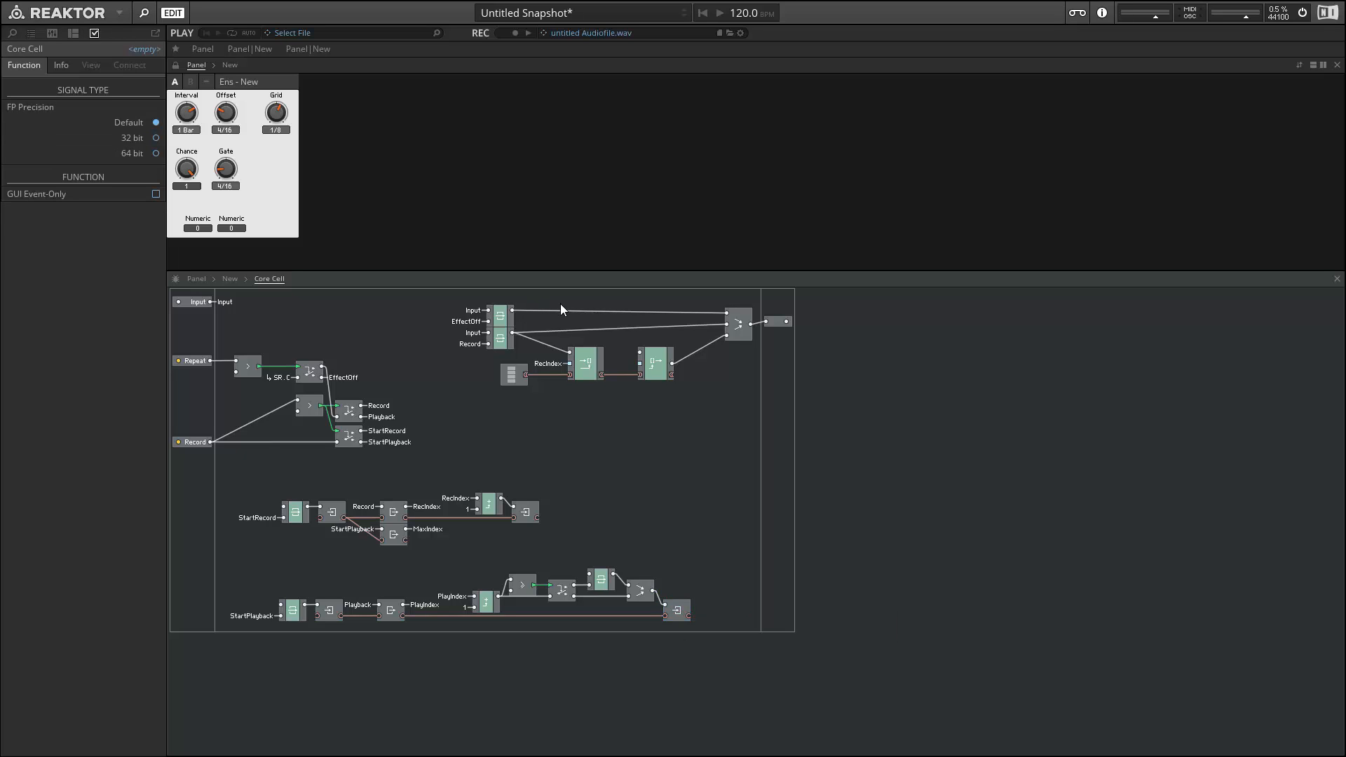
# Link the playback Read to the Playback and PlayIndex buses, nudge the switch, and exit to top level.
pyautogui.rightClick(646, 359)
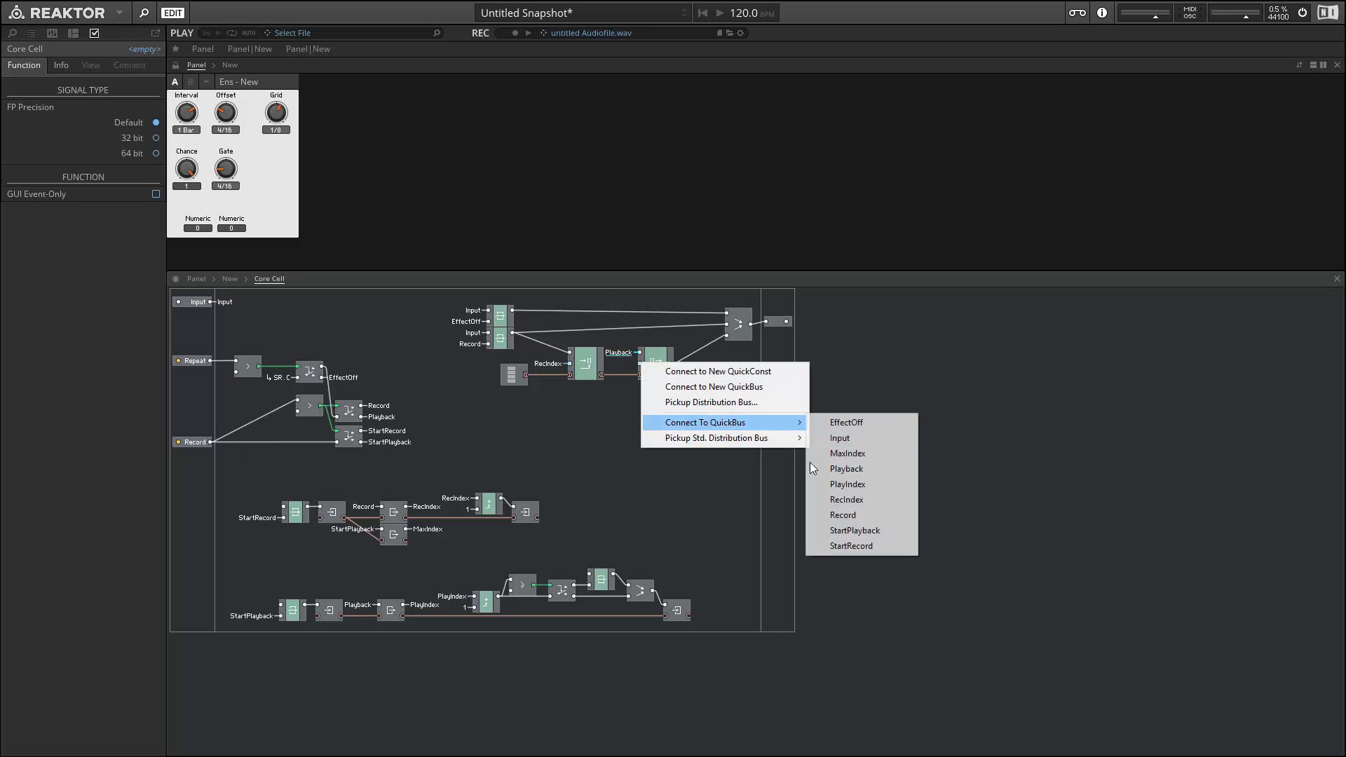
pyautogui.click(846, 483)
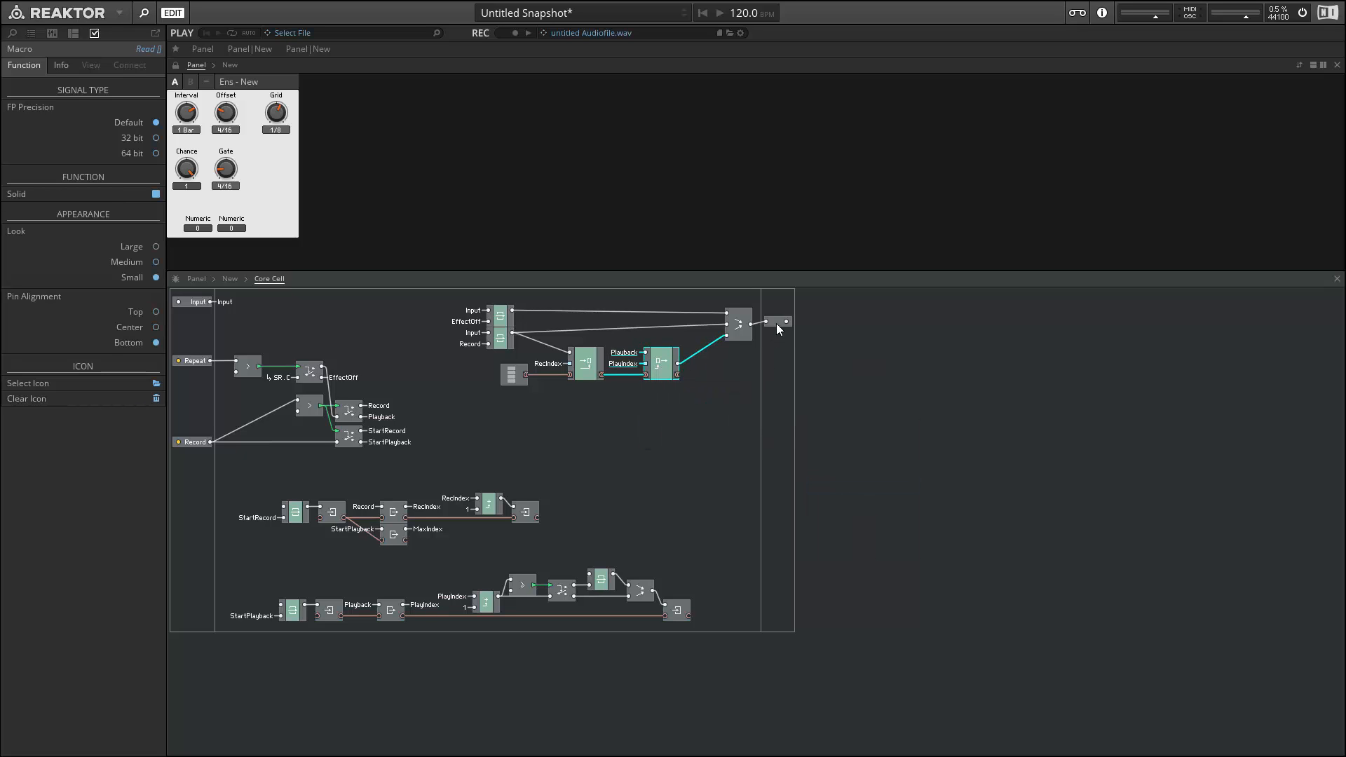
pyautogui.click(737, 324)
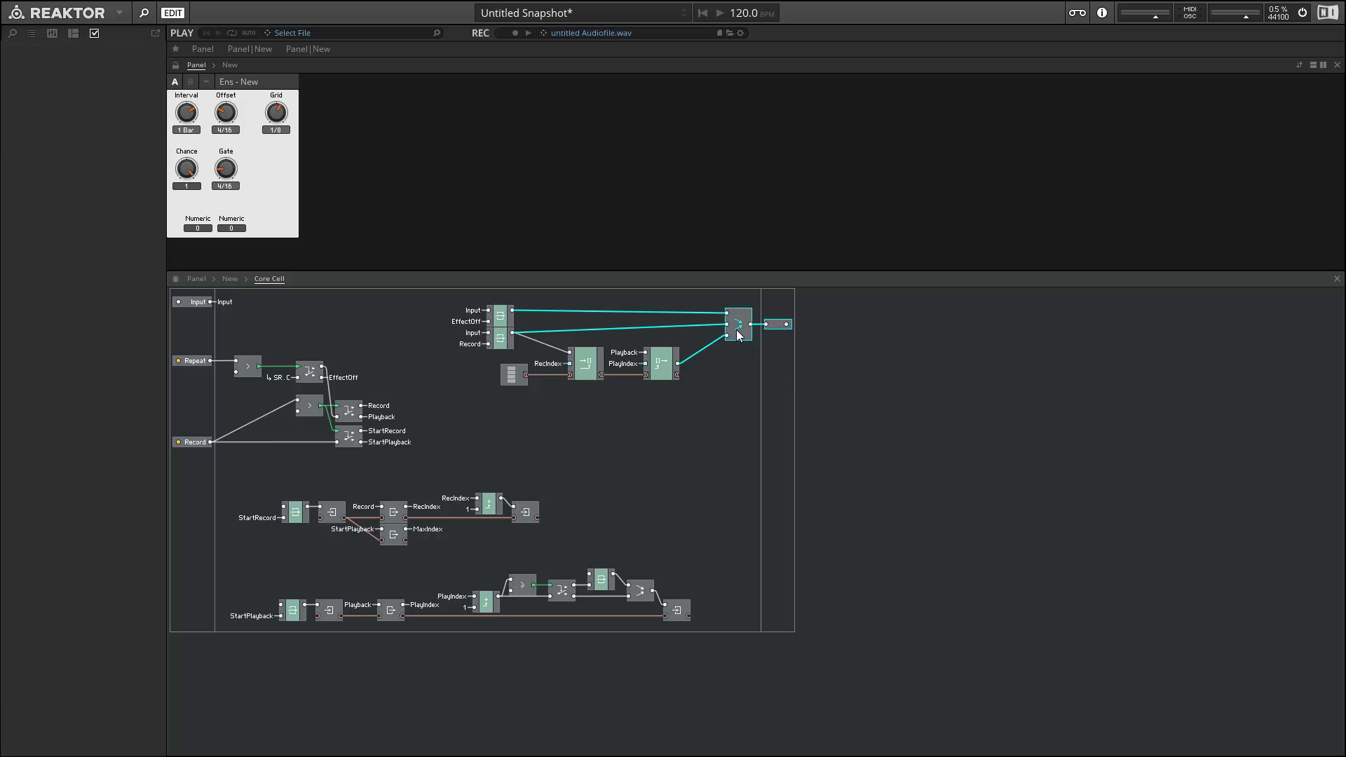
pyautogui.click(737, 324)
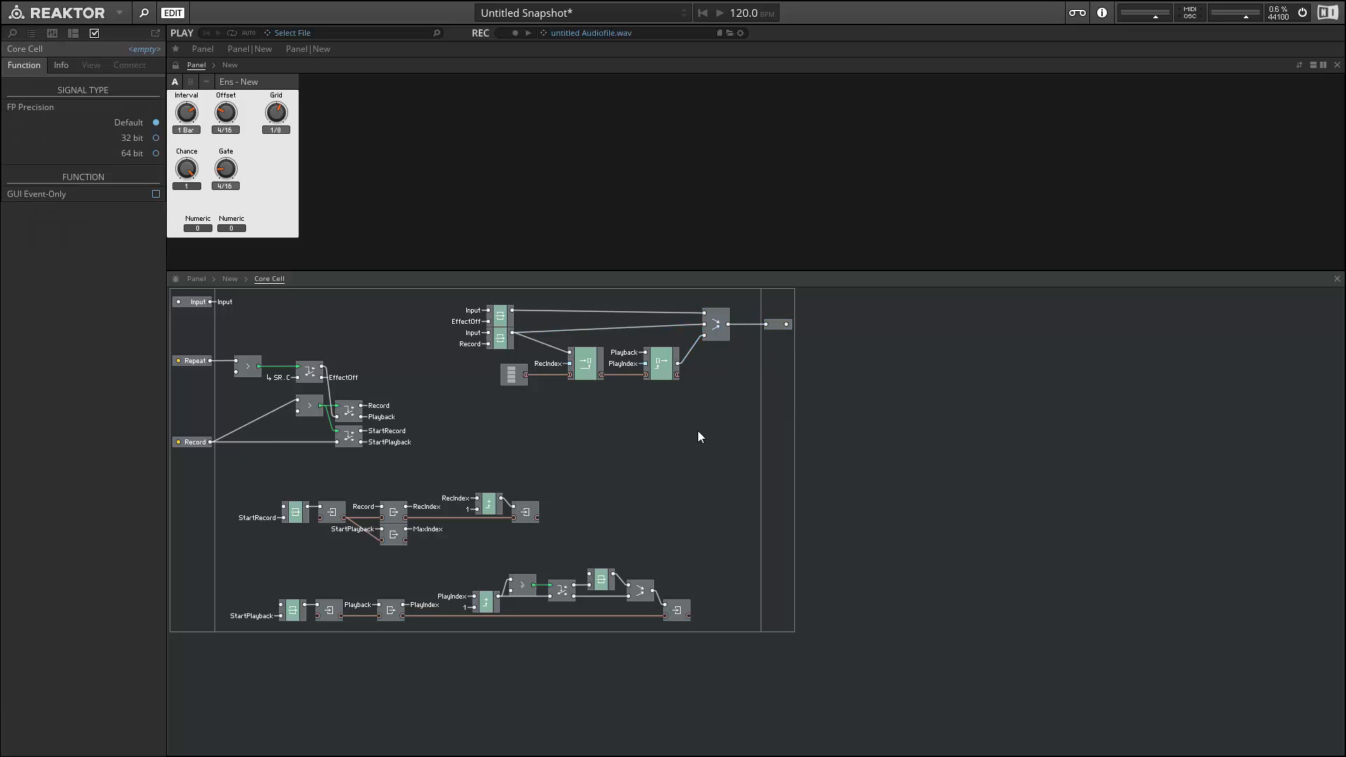
pyautogui.click(229, 278)
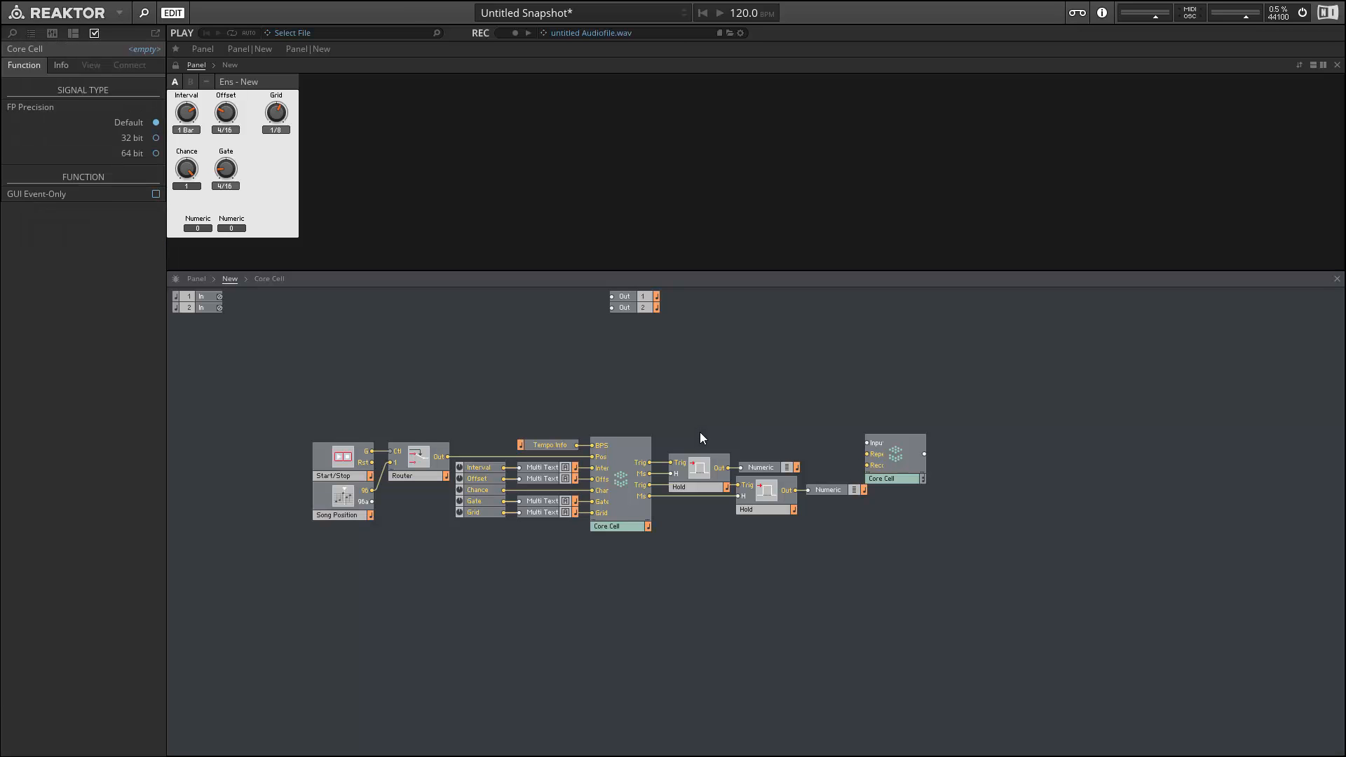
# Connect the audio input to the Core Cell, then set Grid to 1/24 and Offset to 0.
pyautogui.click(680, 476)
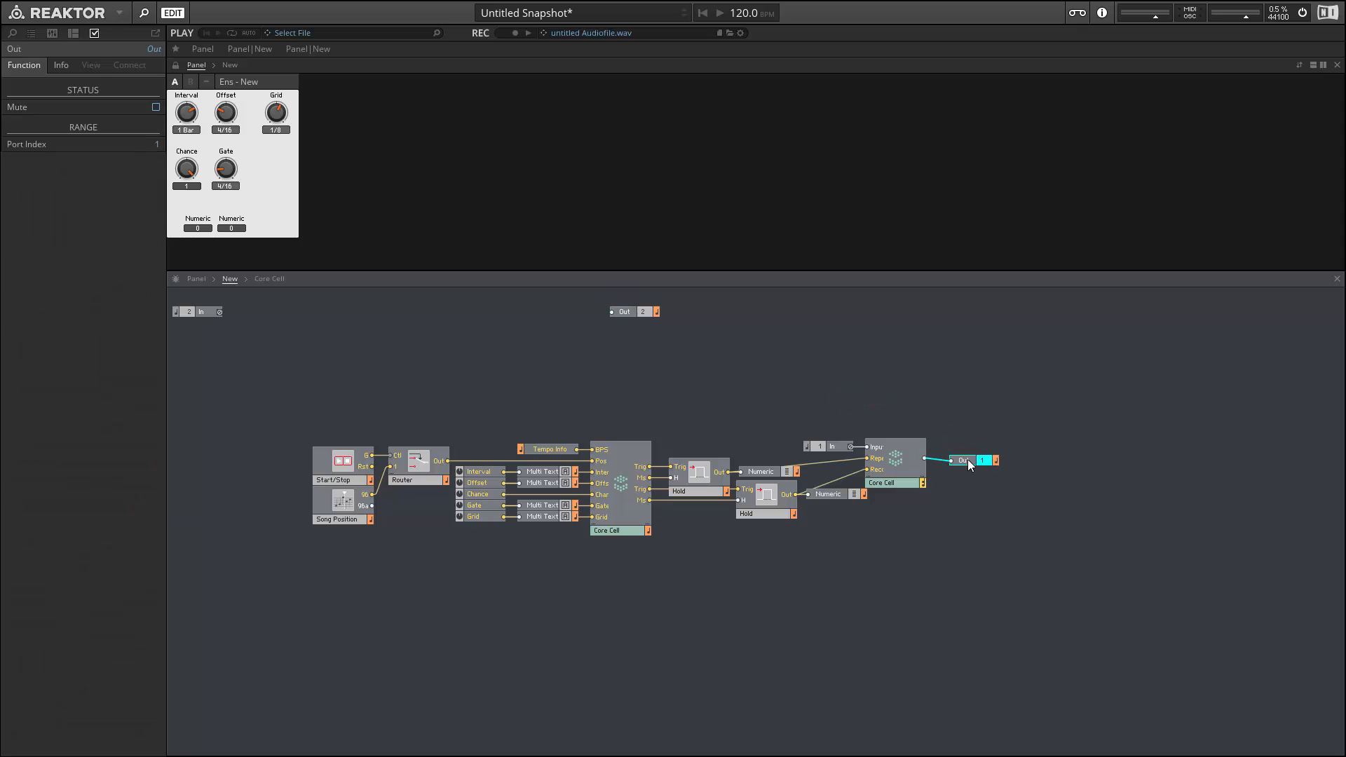
pyautogui.click(276, 112)
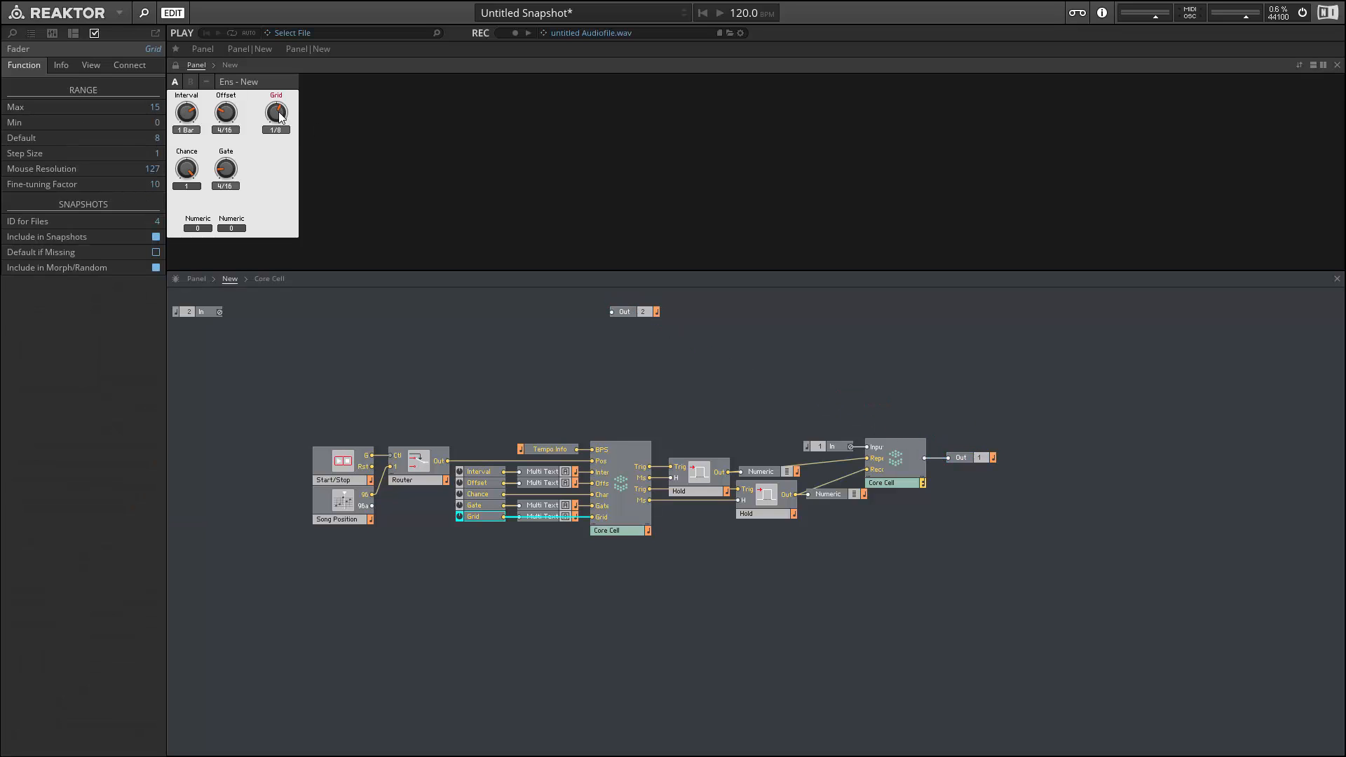
pyautogui.moveTo(276, 114); pyautogui.dragTo(275, 129)
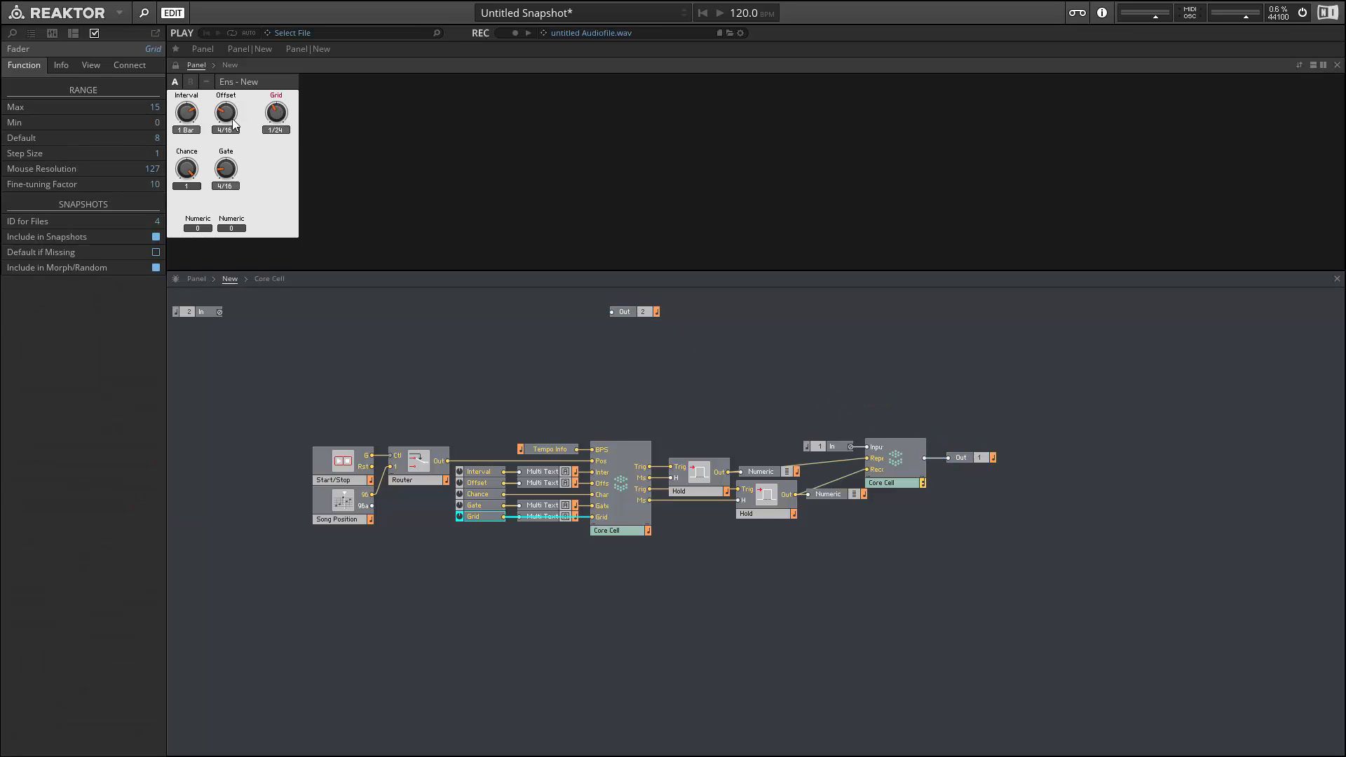
pyautogui.click(225, 114)
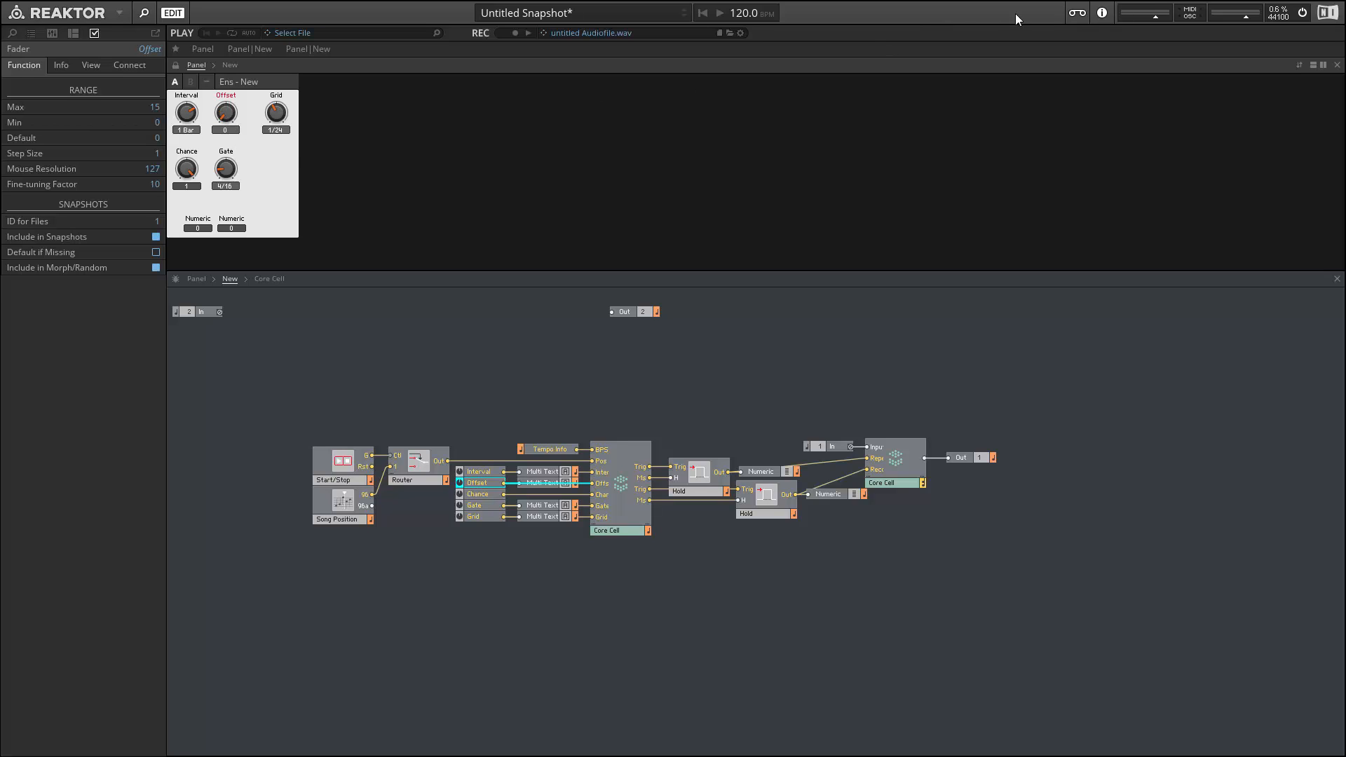
pyautogui.moveTo(629, 7)
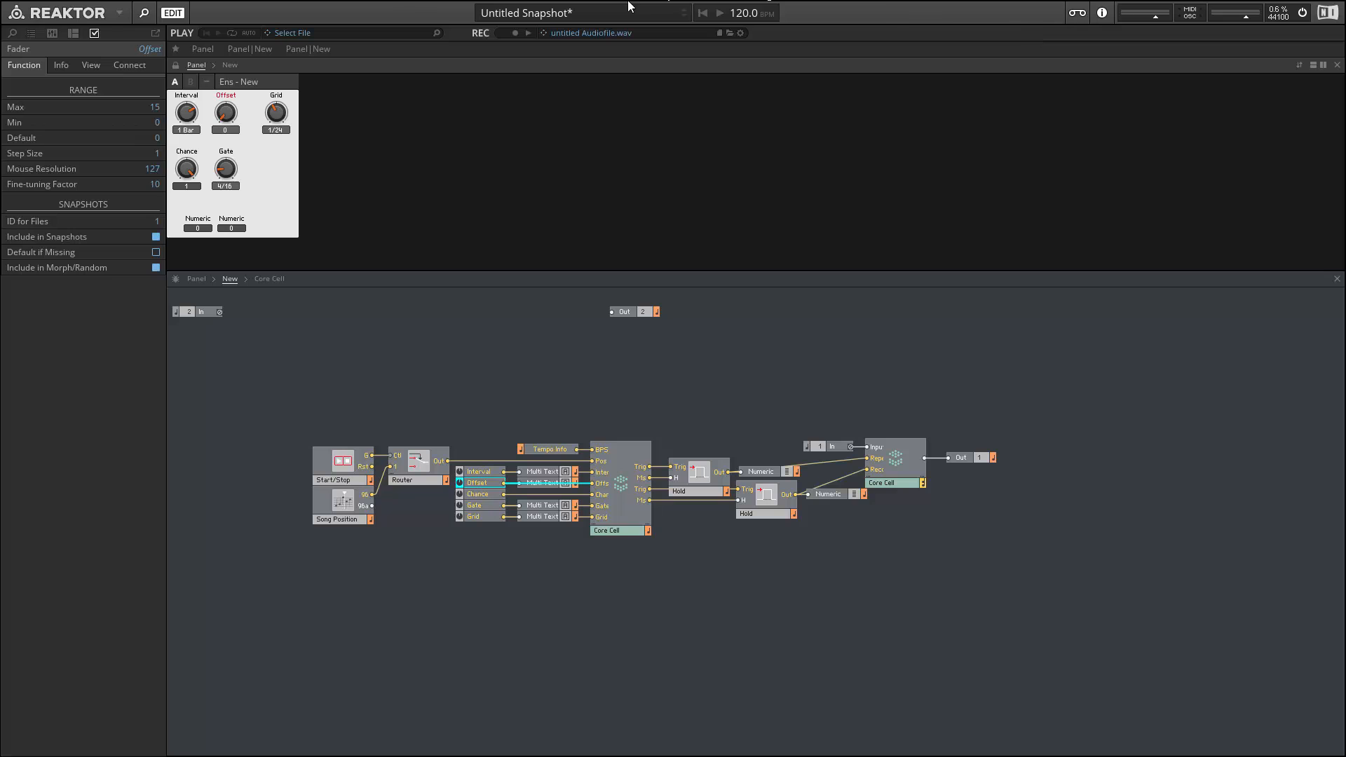
pyautogui.click(131, 49)
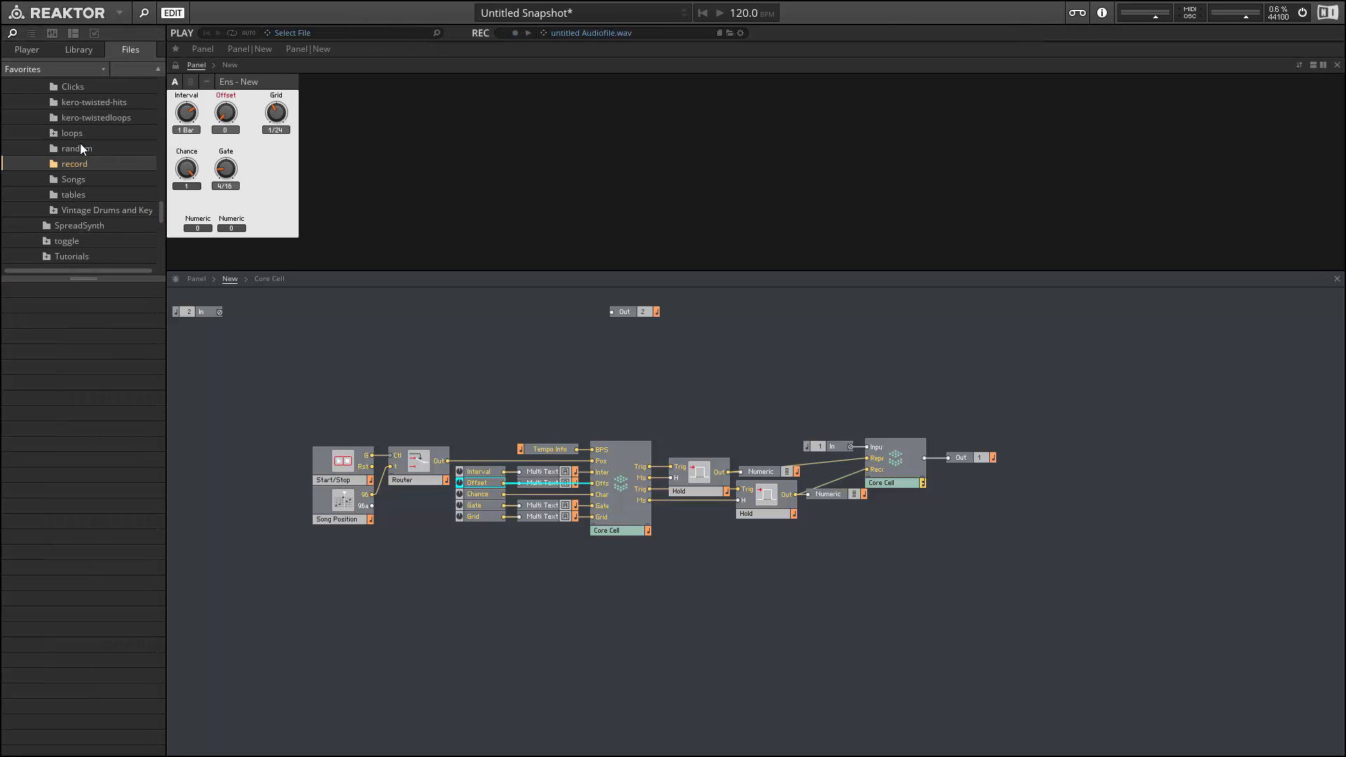
# Browse through the loops, TS Sample Pack and Samplephonics folders toward the guitar loop.
pyautogui.click(71, 163)
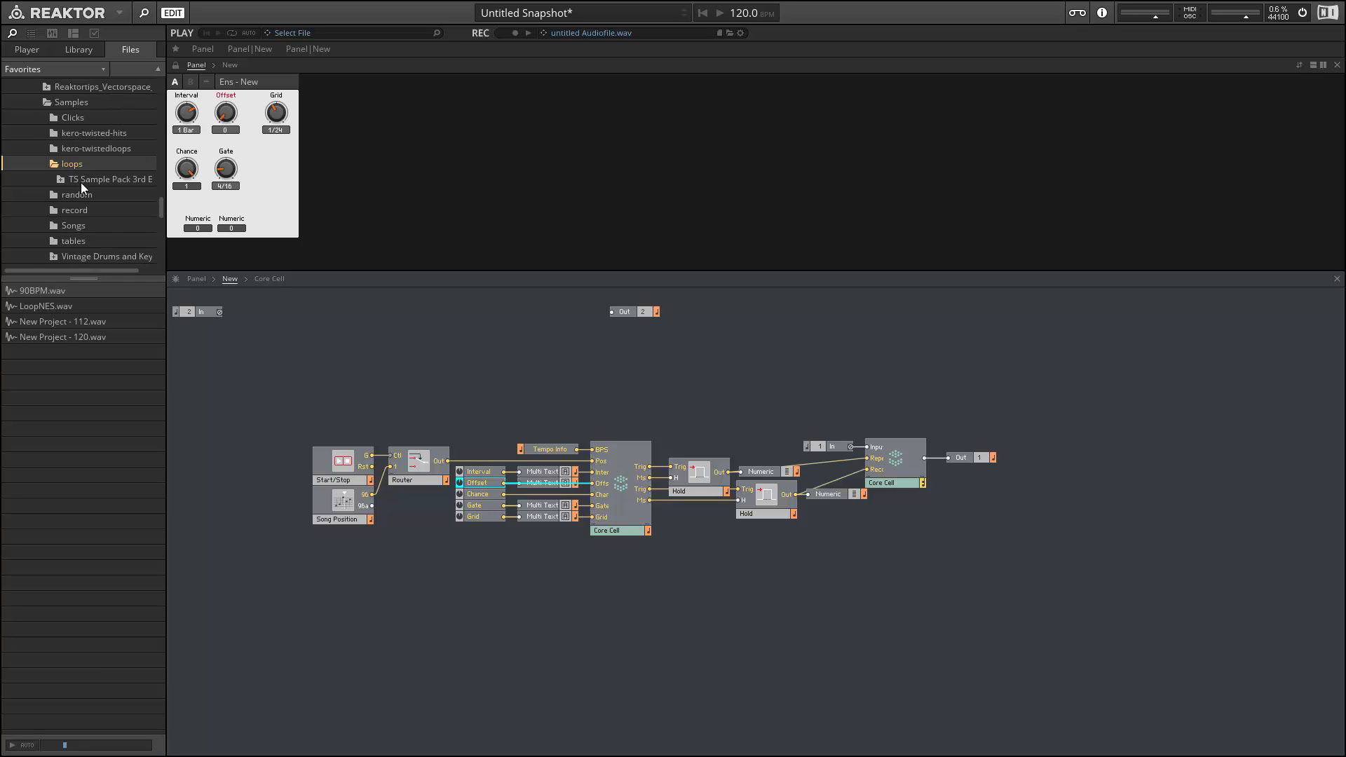
pyautogui.click(110, 179)
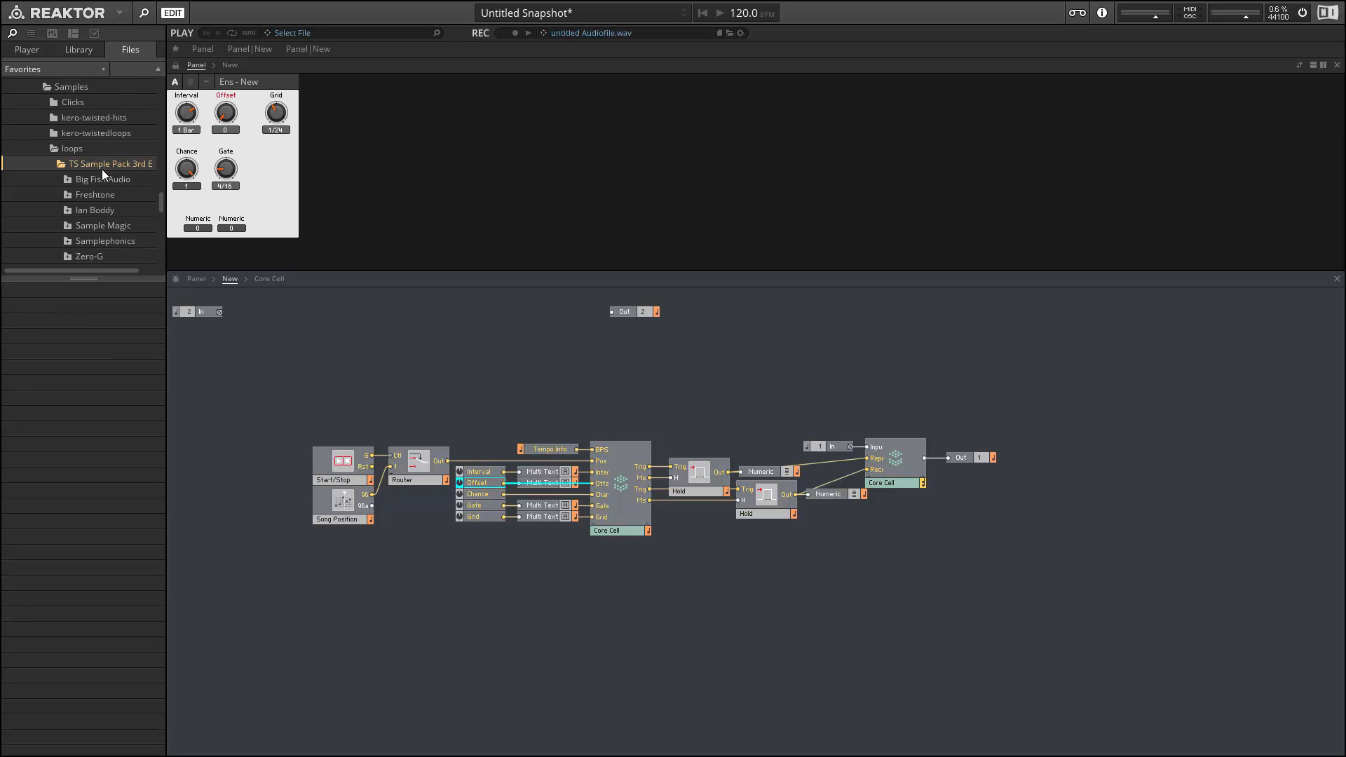
pyautogui.click(104, 240)
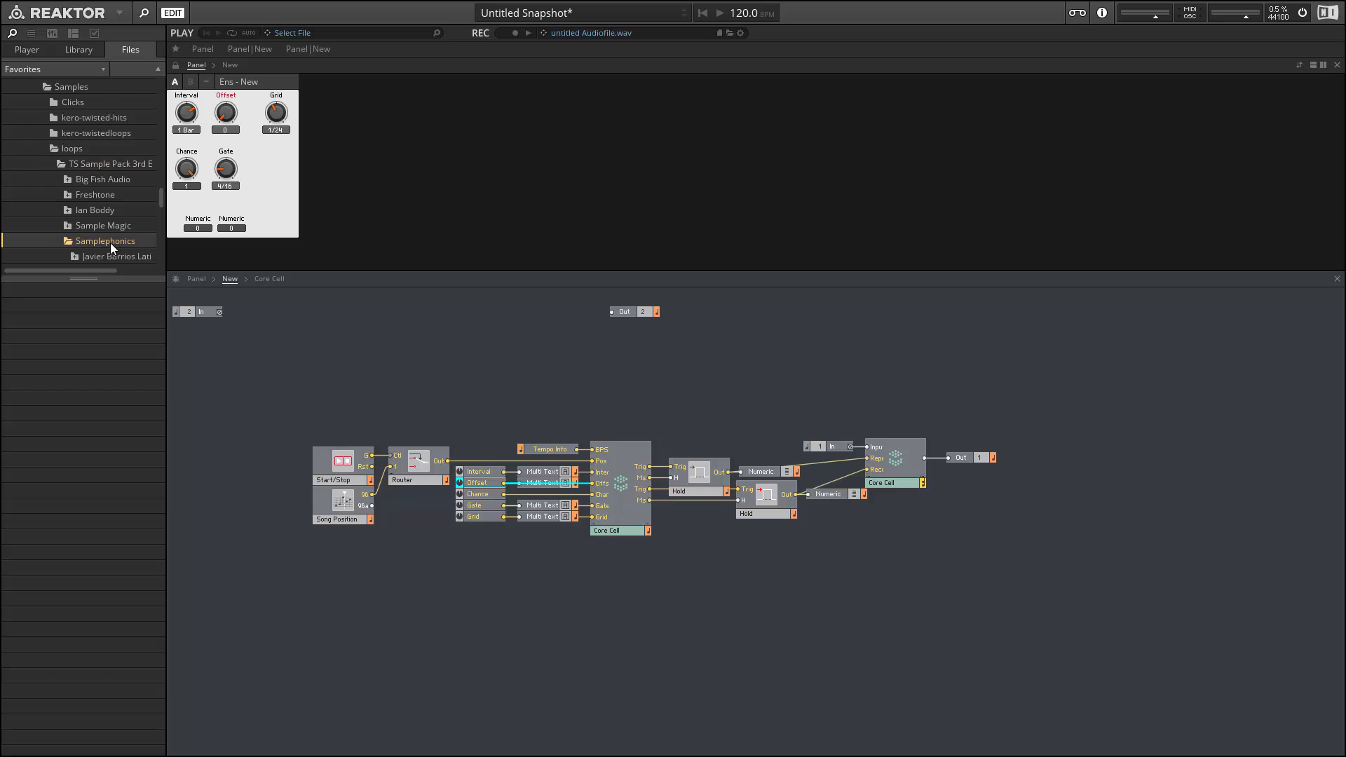
pyautogui.click(116, 195)
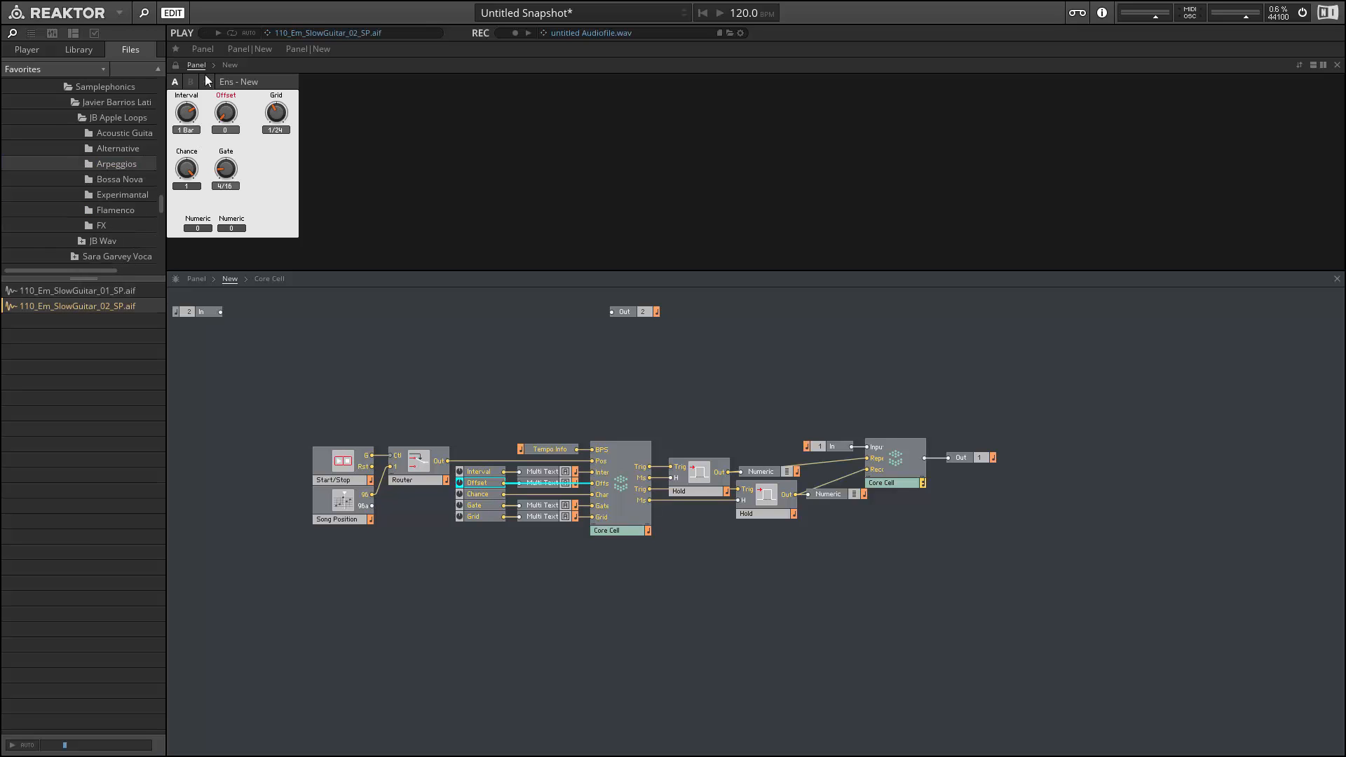
pyautogui.moveTo(218, 35)
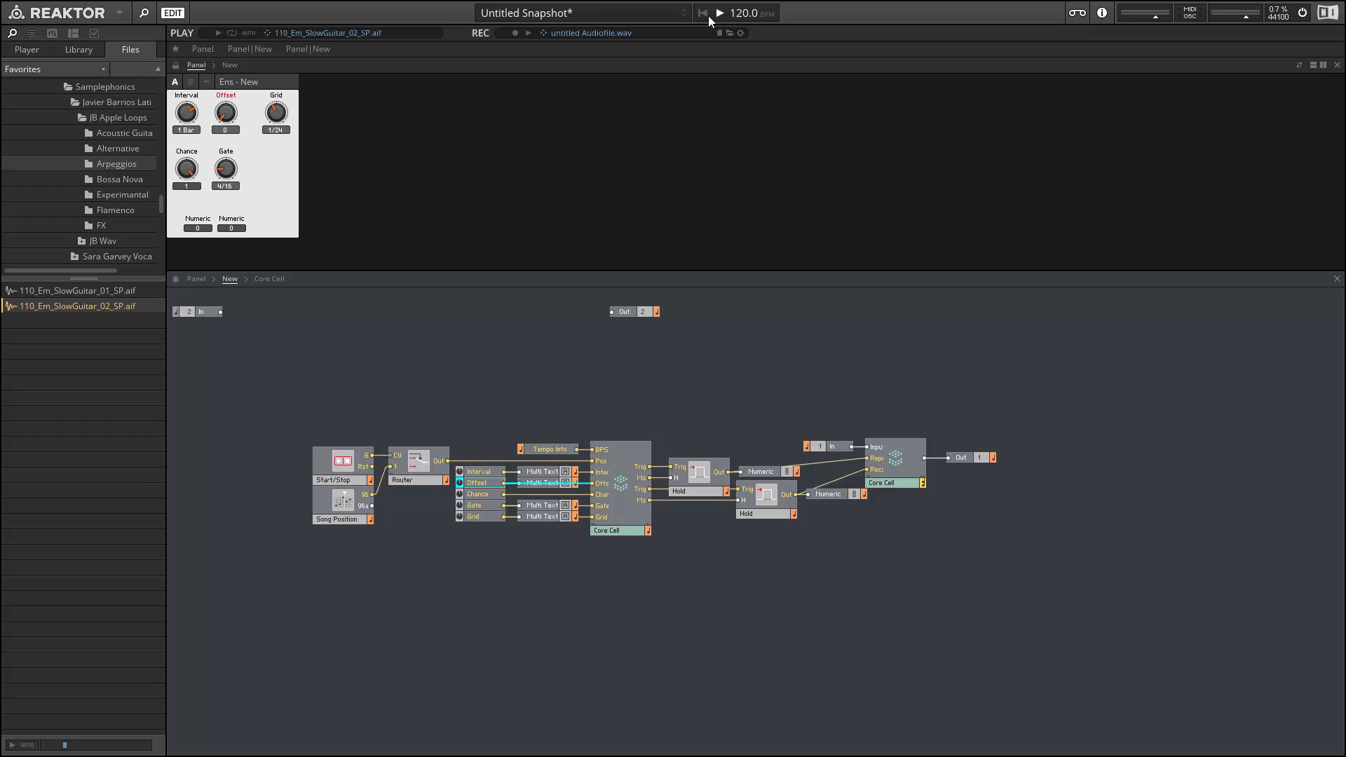
pyautogui.moveTo(226, 41)
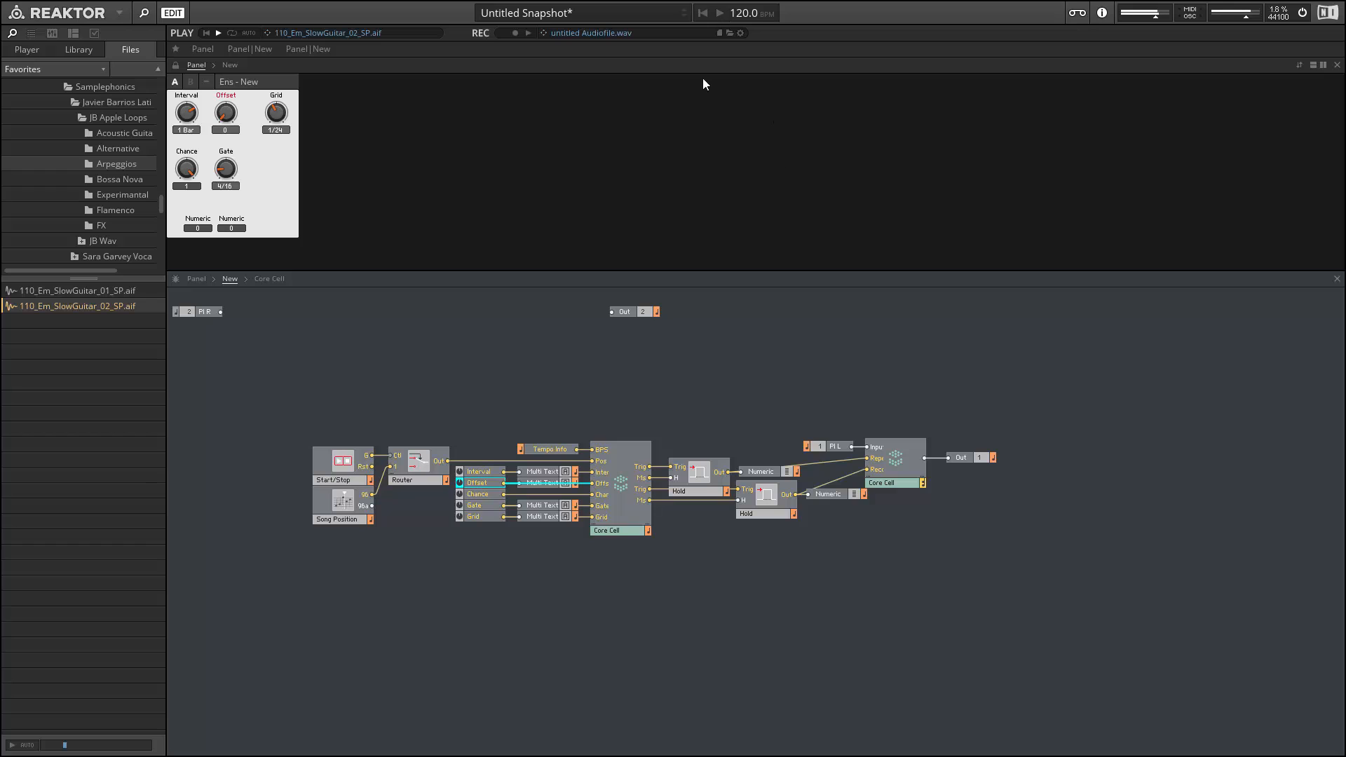
pyautogui.moveTo(679, 346)
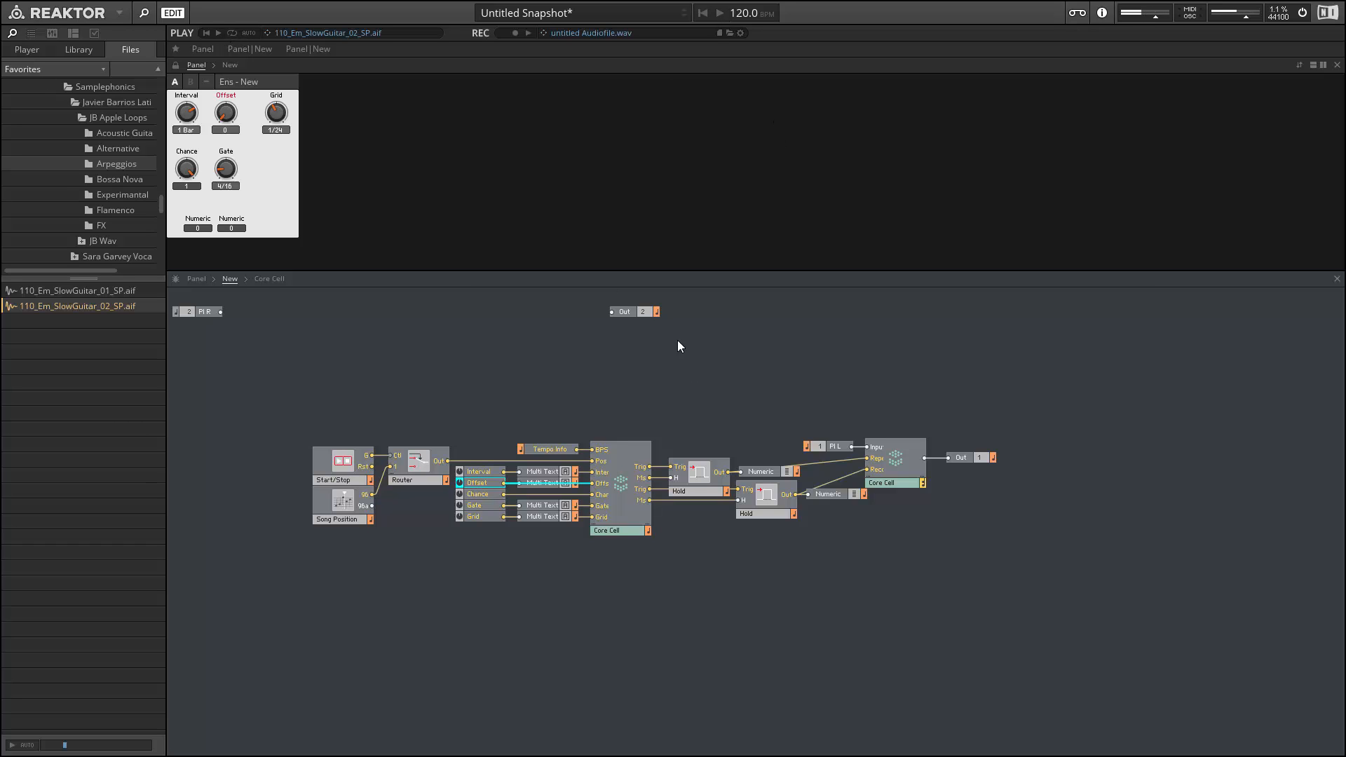
pyautogui.moveTo(879, 459)
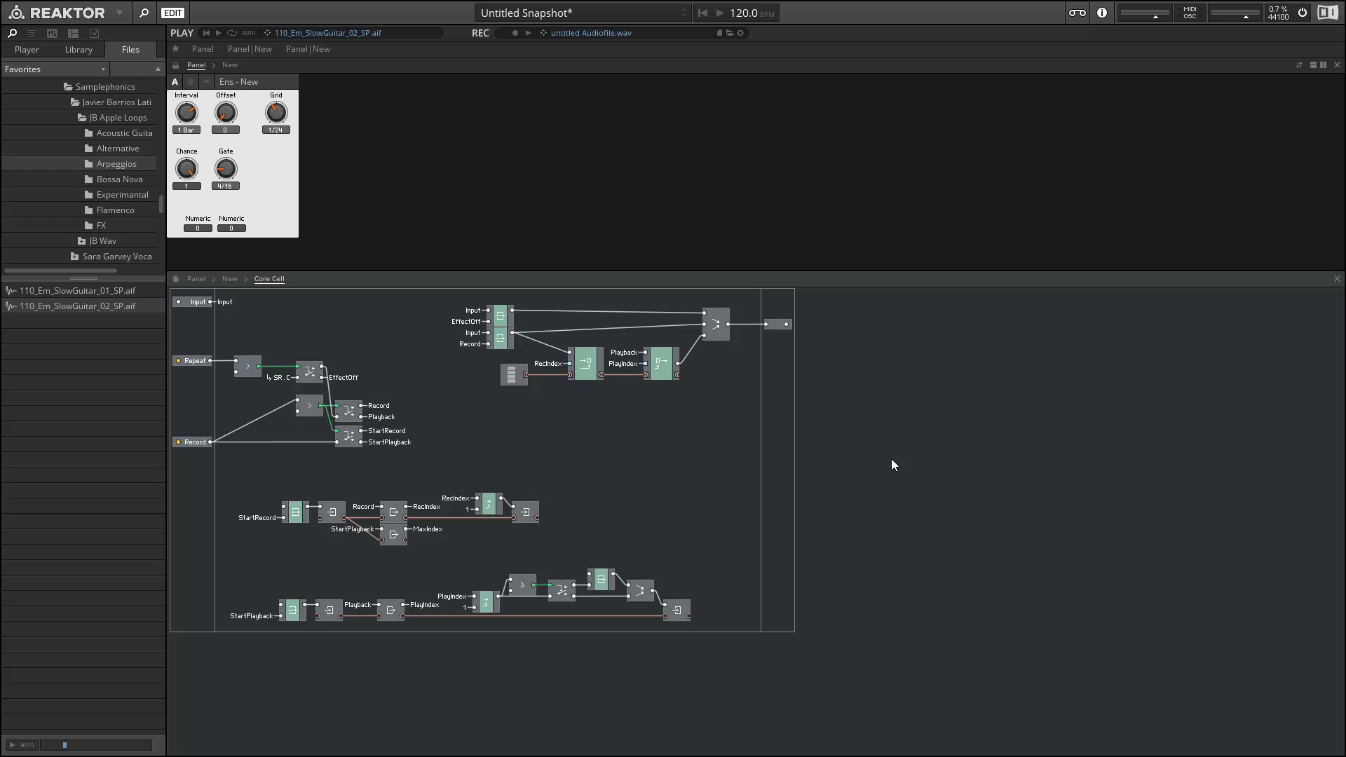
pyautogui.moveTo(468, 333)
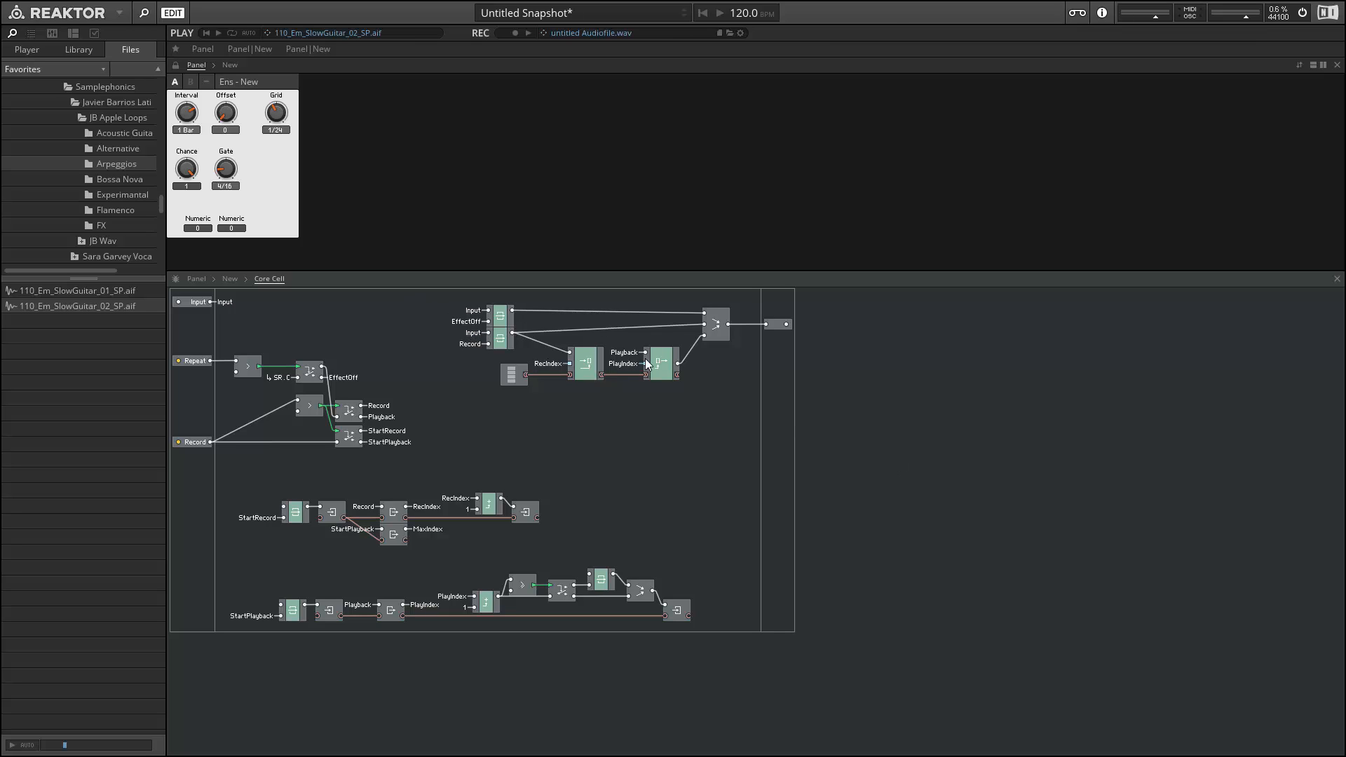
pyautogui.moveTo(642, 367)
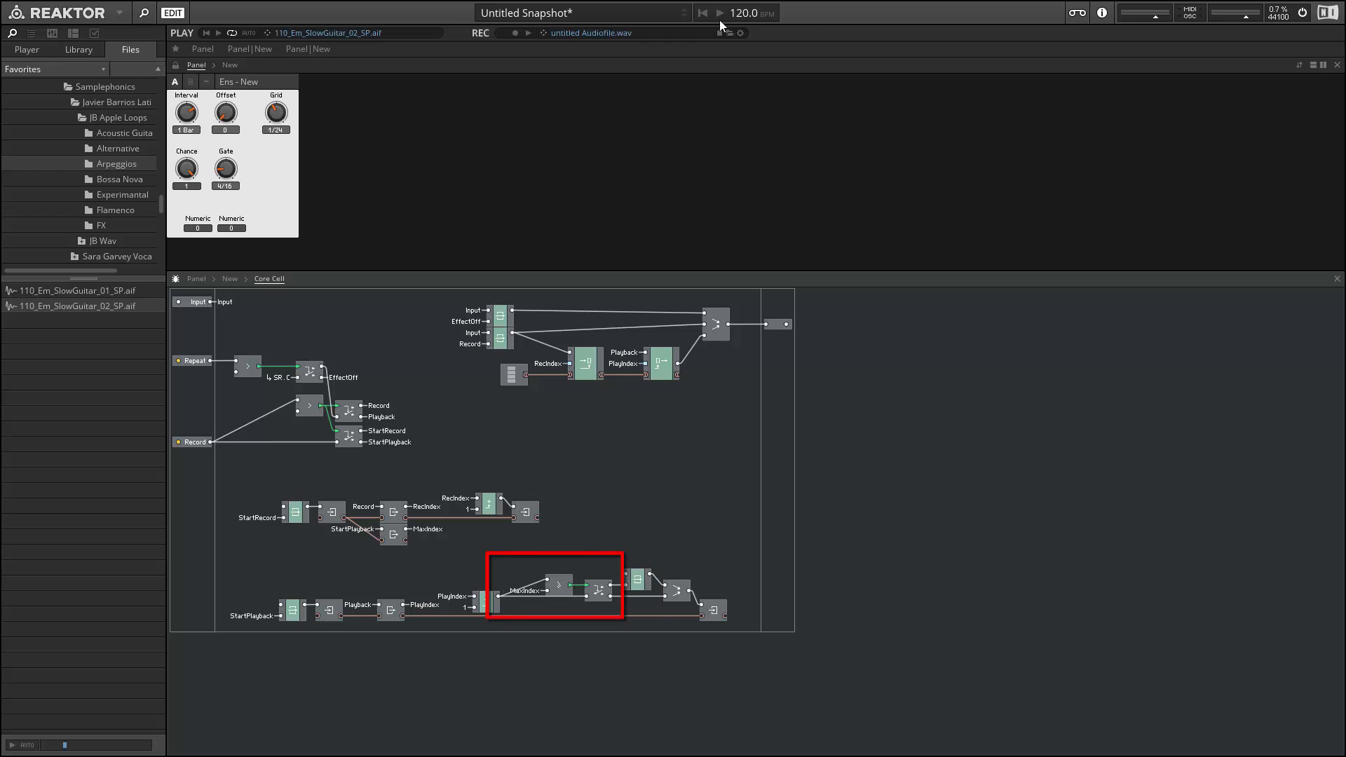
# Start the transport to play the guitar loop through the MaxIndex-looped Core Cell.
pyautogui.click(703, 12)
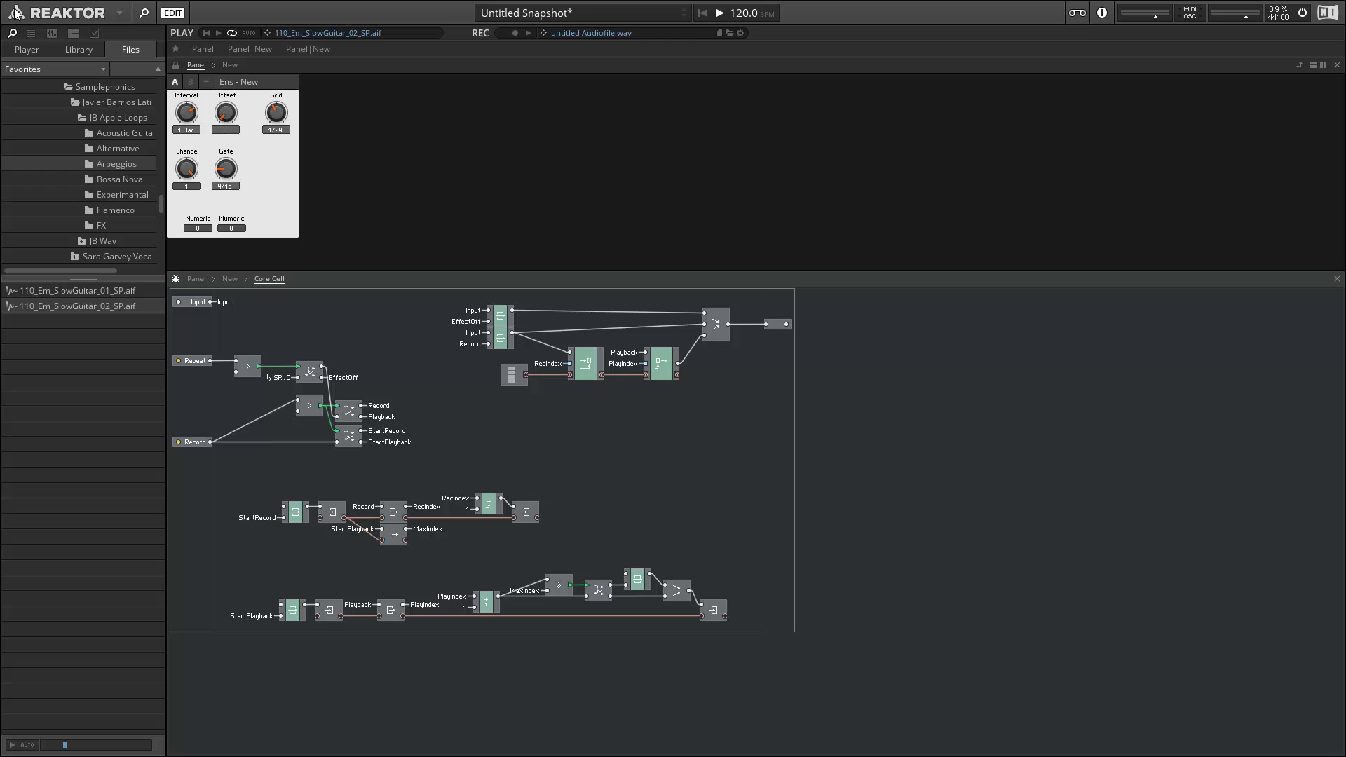
pyautogui.click(232, 33)
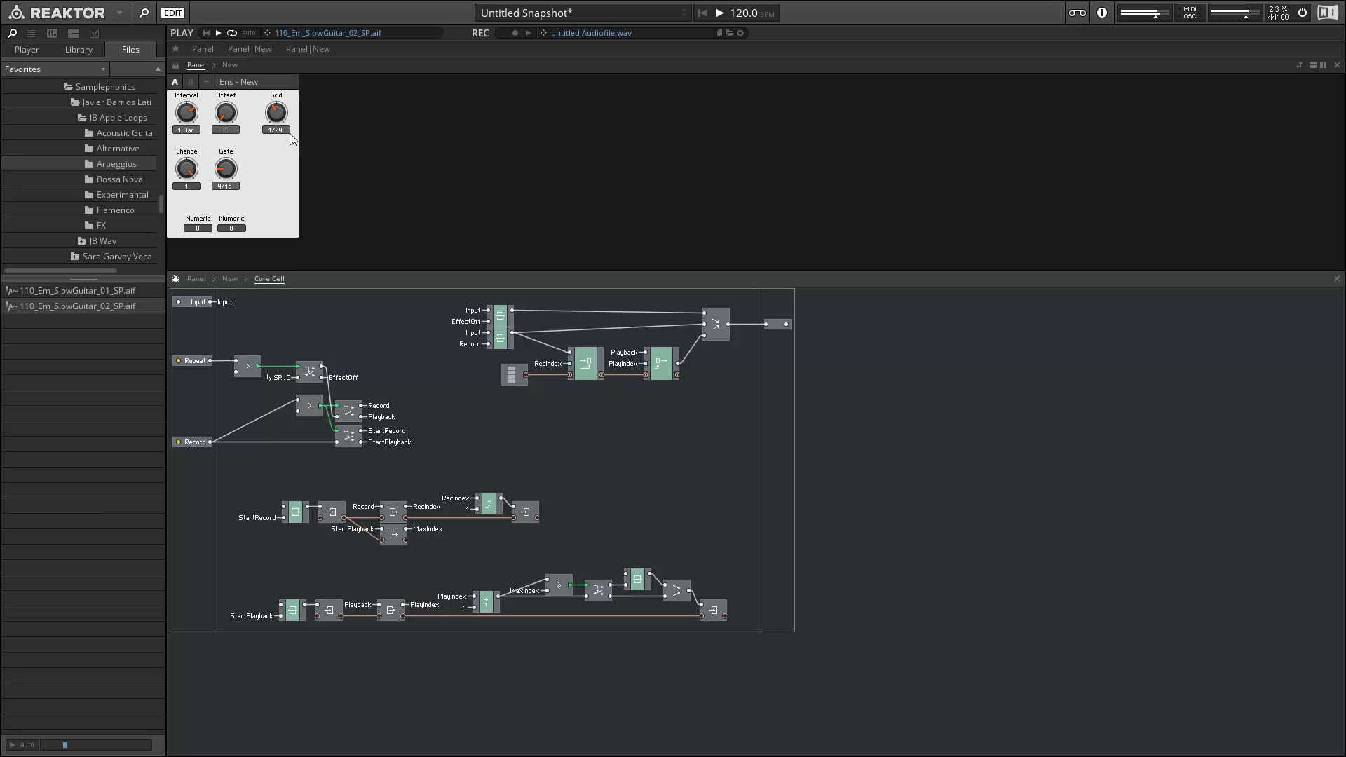
# Raise the Grid knob from 1/24 through 1/32 to 1/48.
pyautogui.moveTo(276, 112); pyautogui.dragTo(283, 103)
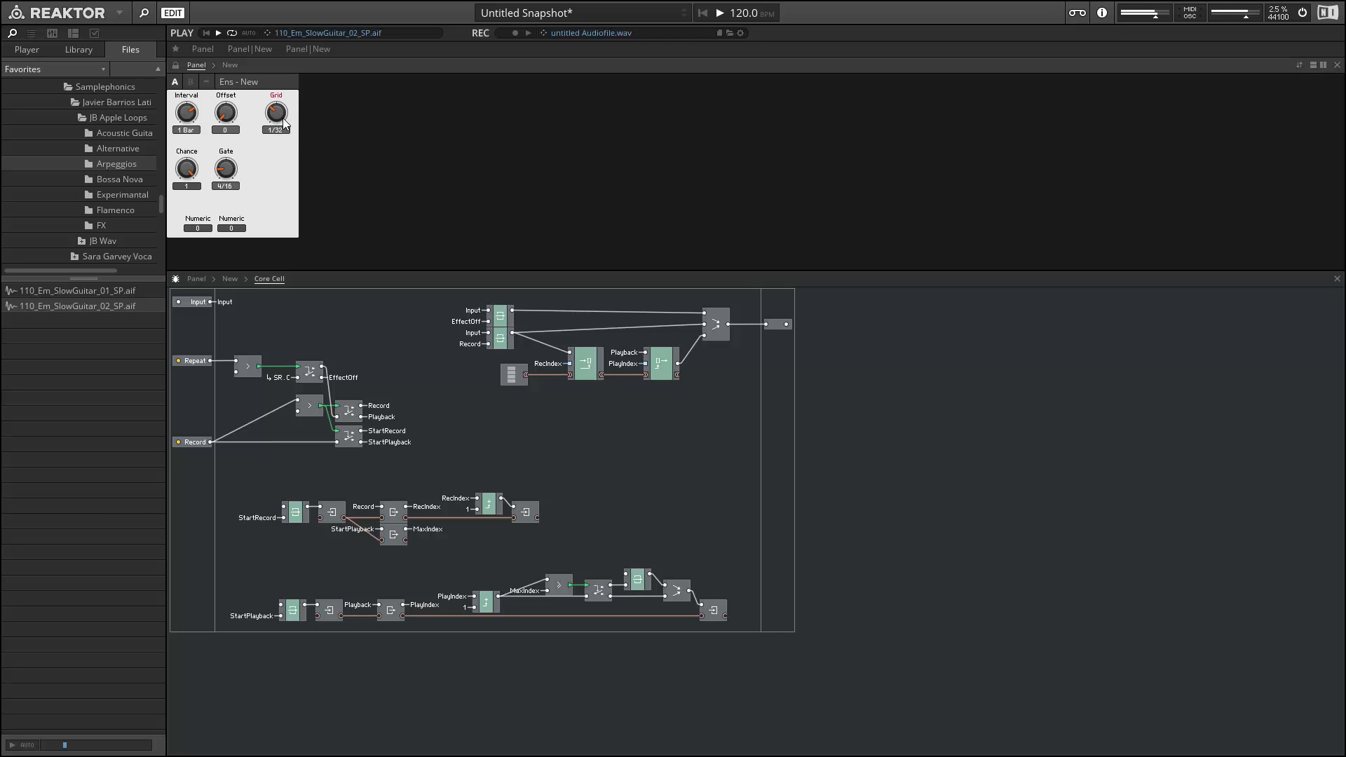
pyautogui.moveTo(275, 112); pyautogui.dragTo(279, 124)
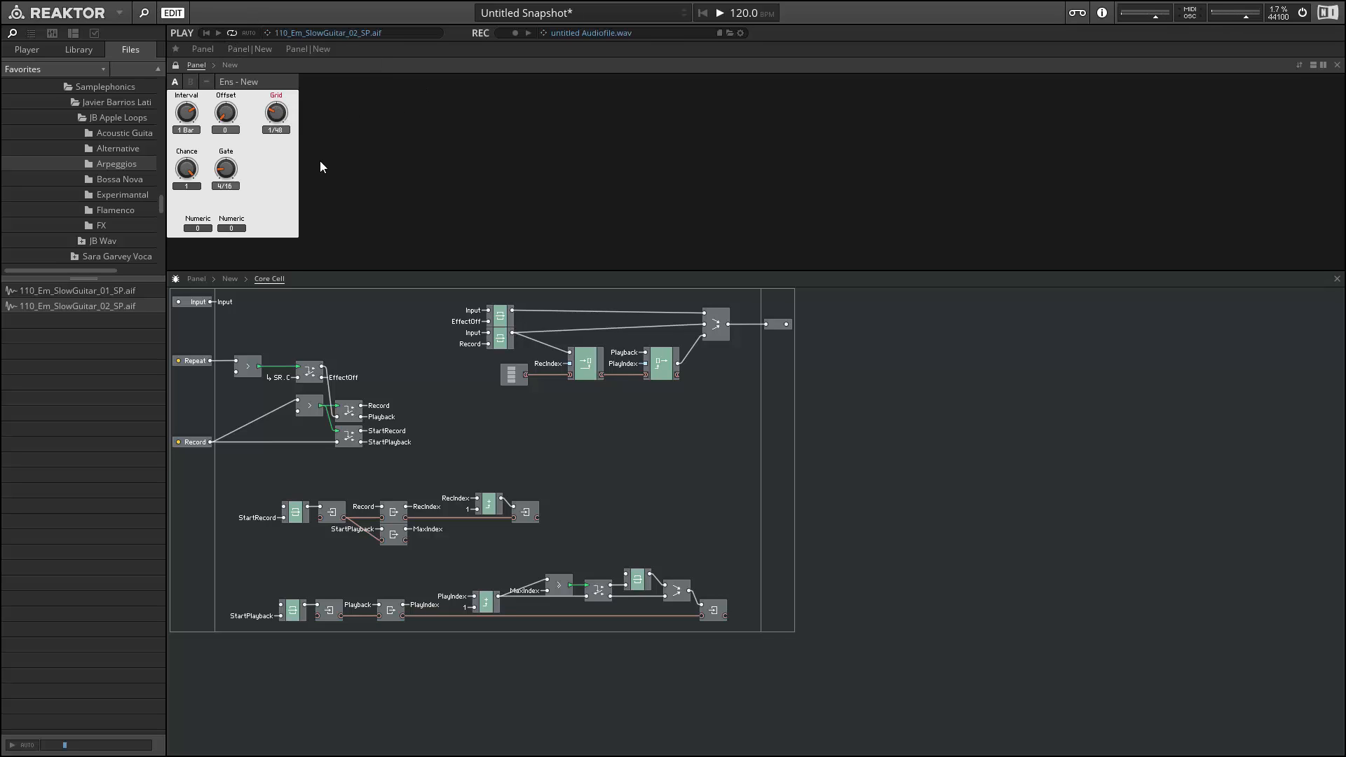
pyautogui.moveTo(350, 191)
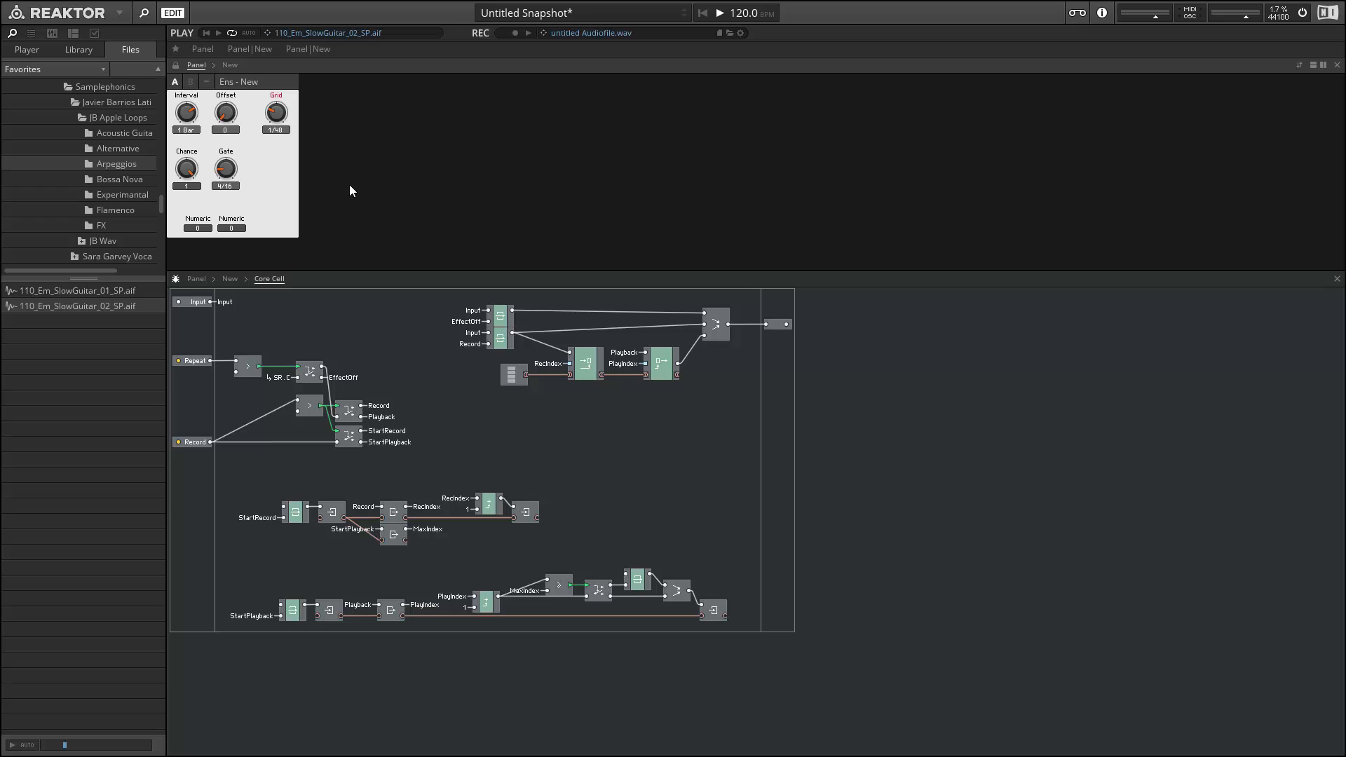